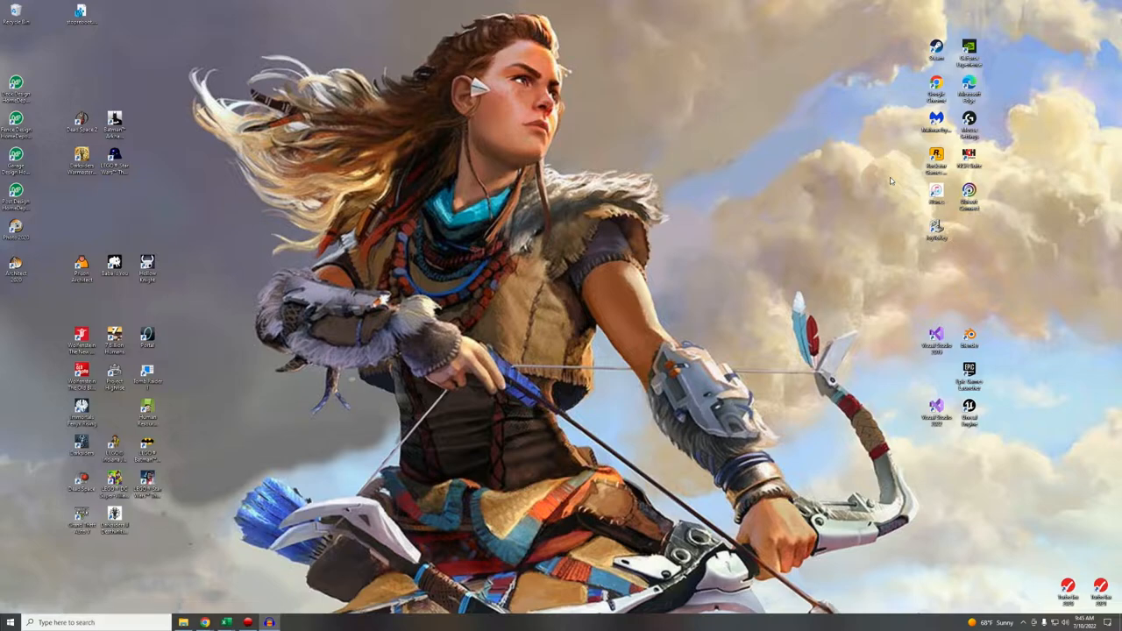
mouse_move(922, 165)
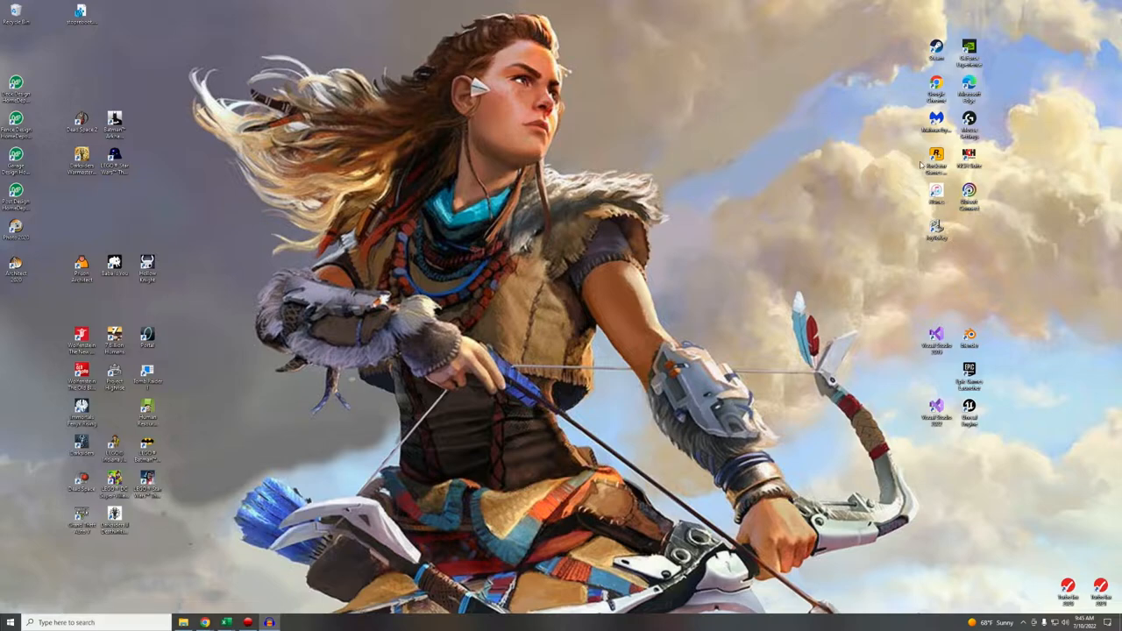
mouse_move(884, 26)
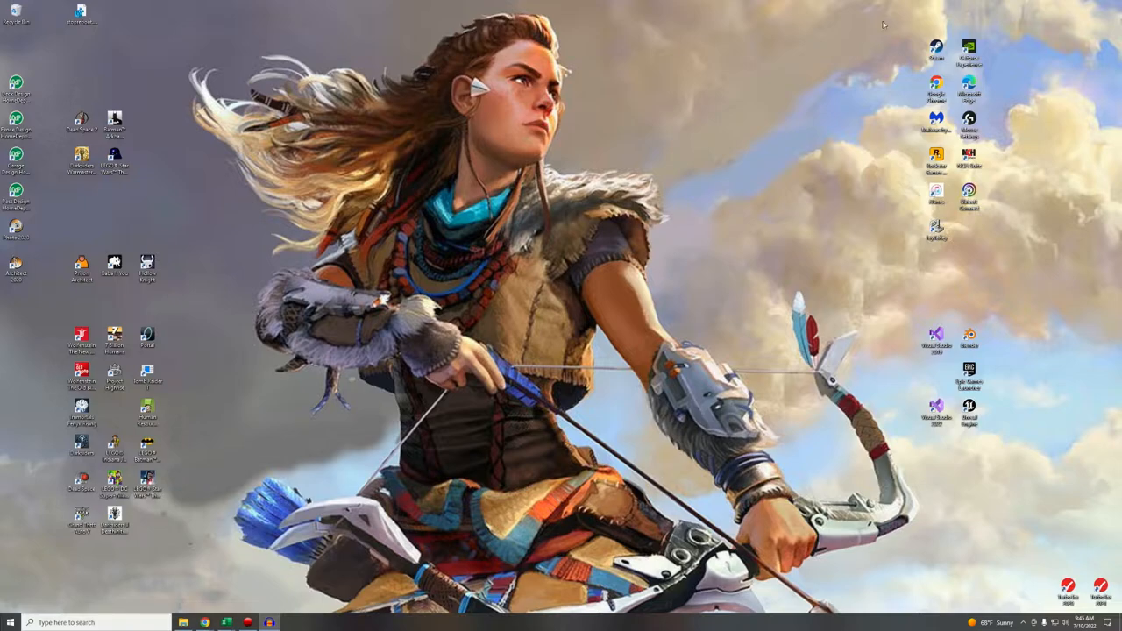
mouse_move(561, 245)
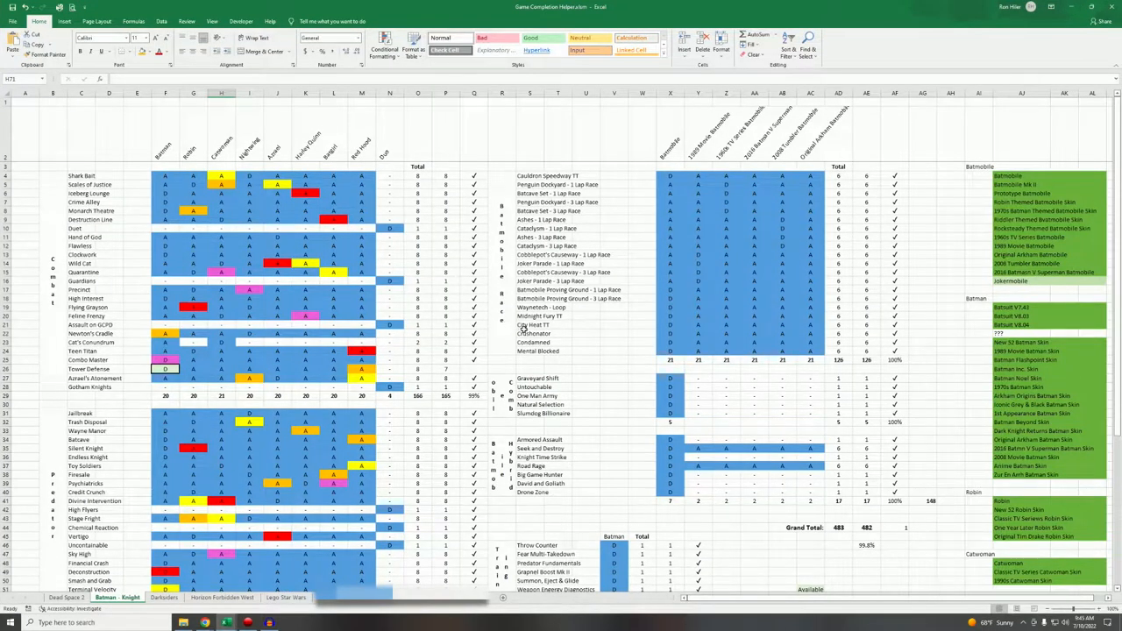
mouse_move(459, 347)
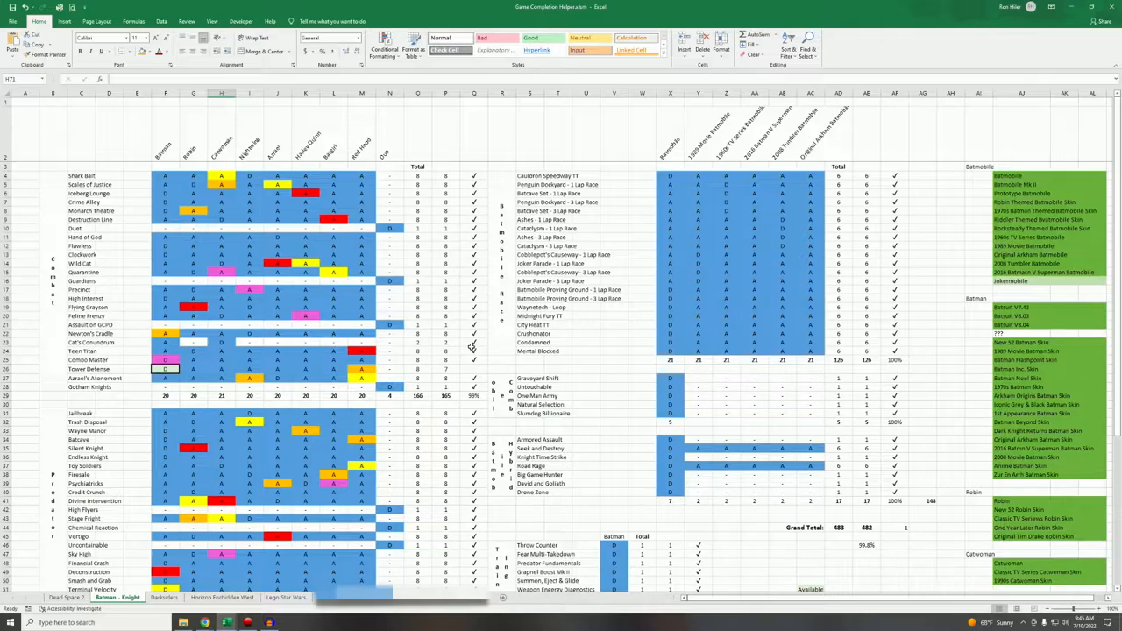
mouse_move(624, 475)
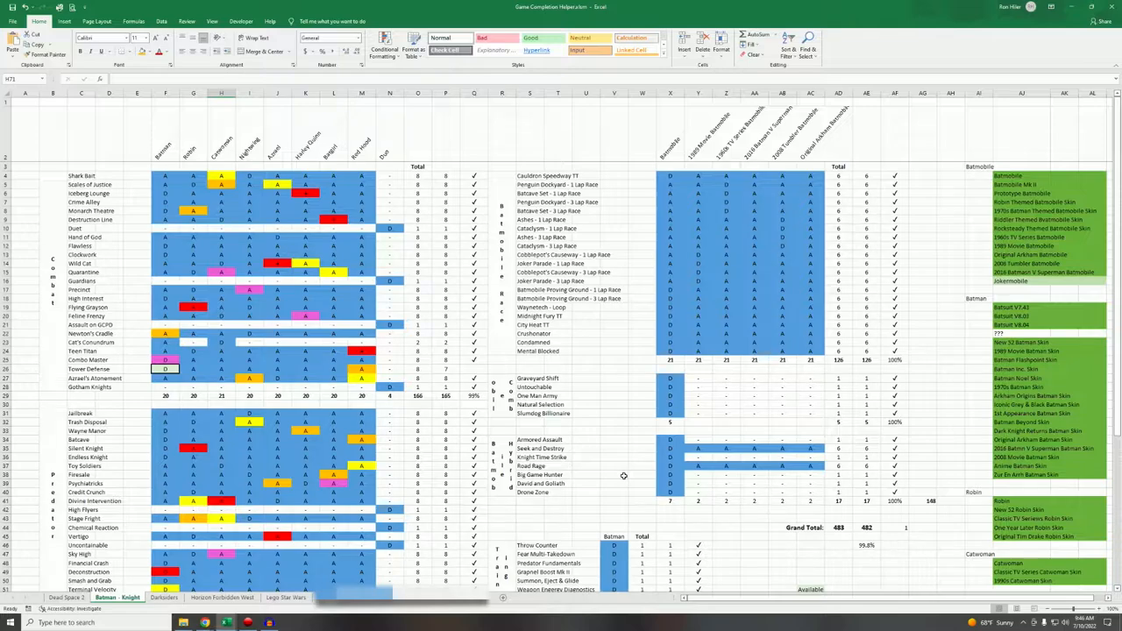
mouse_move(723, 439)
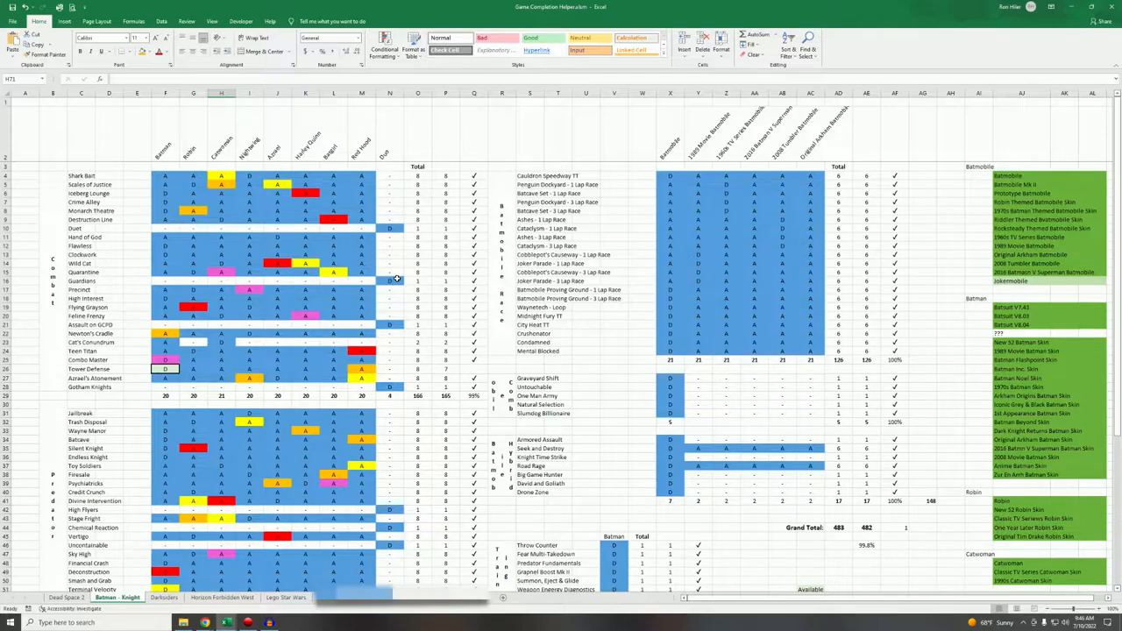
Scroll down through the Arkham Knight checklist grid toward the totals.
scroll(down, 3)
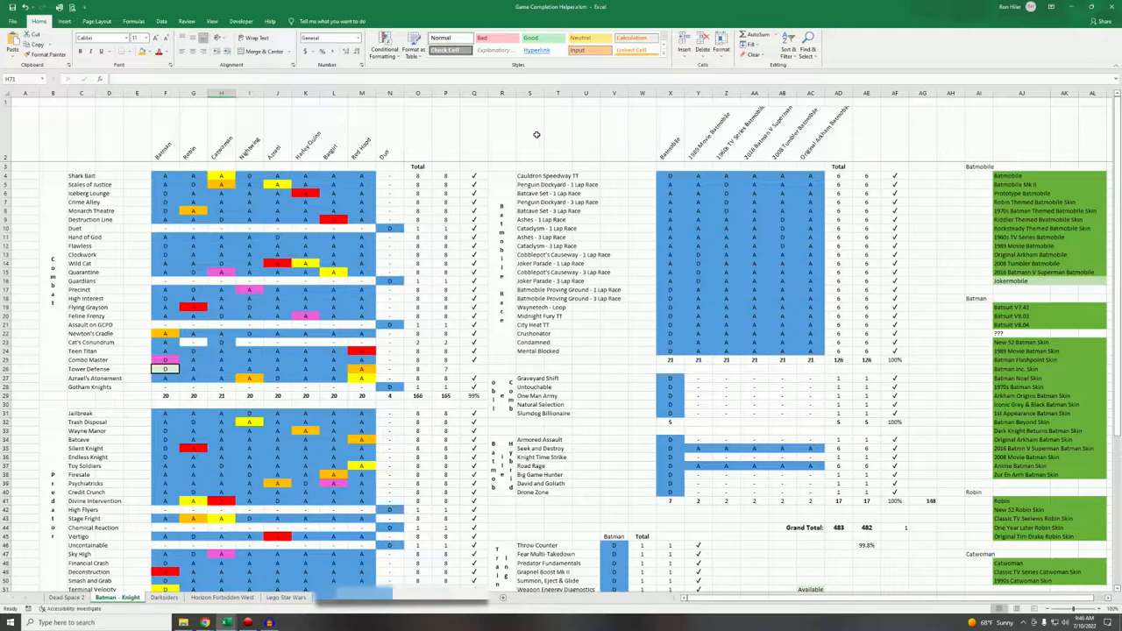
mouse_move(560, 168)
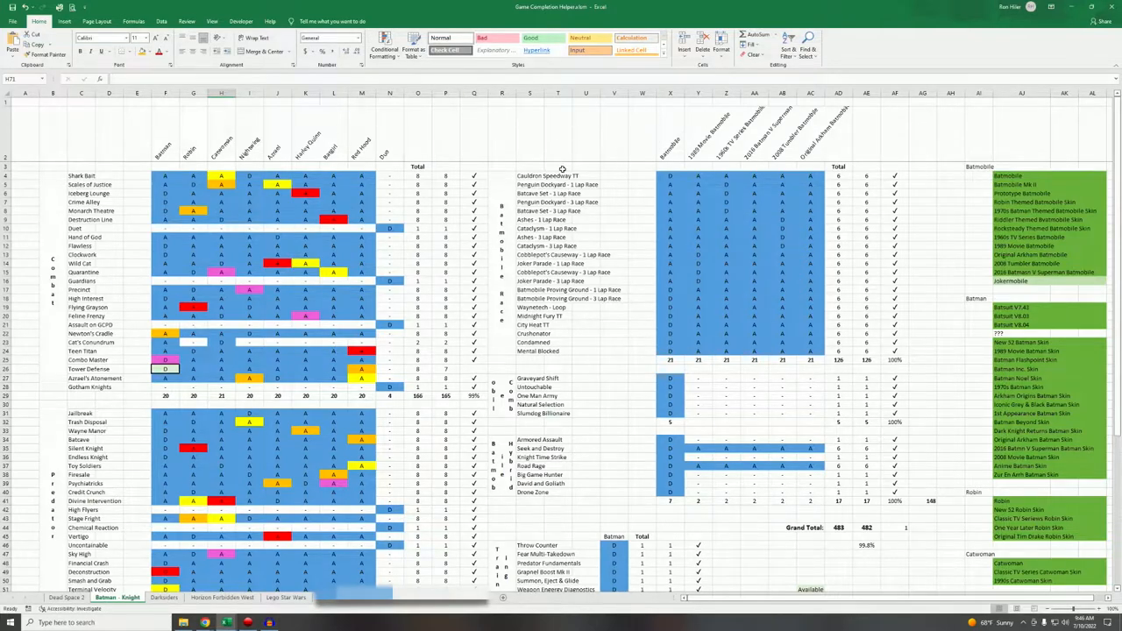
mouse_move(771, 270)
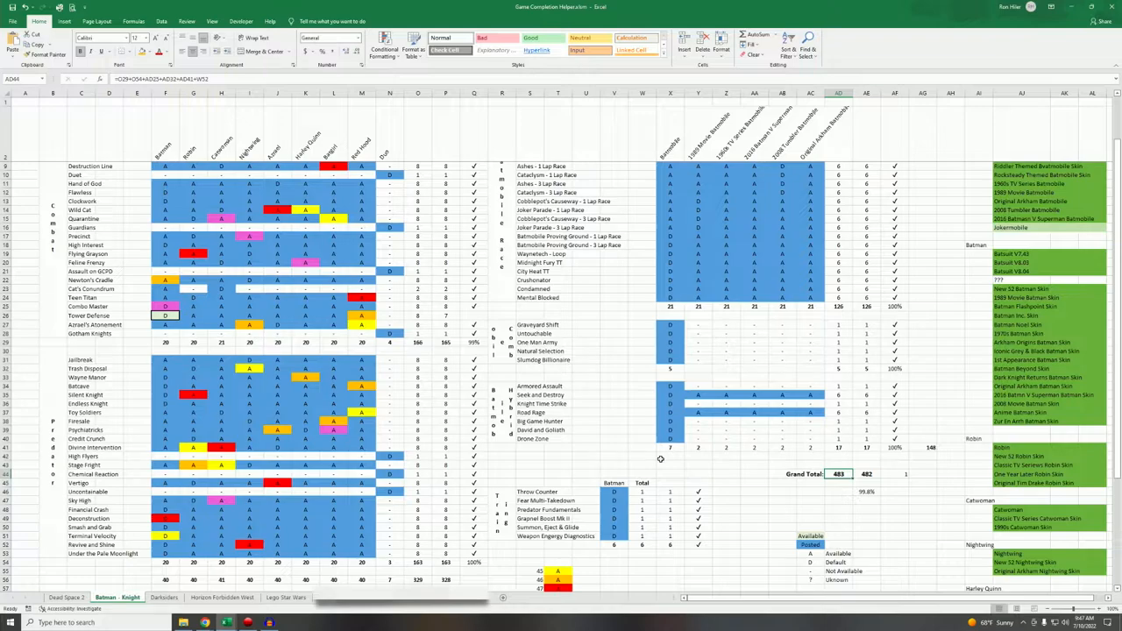
scroll(down, 3)
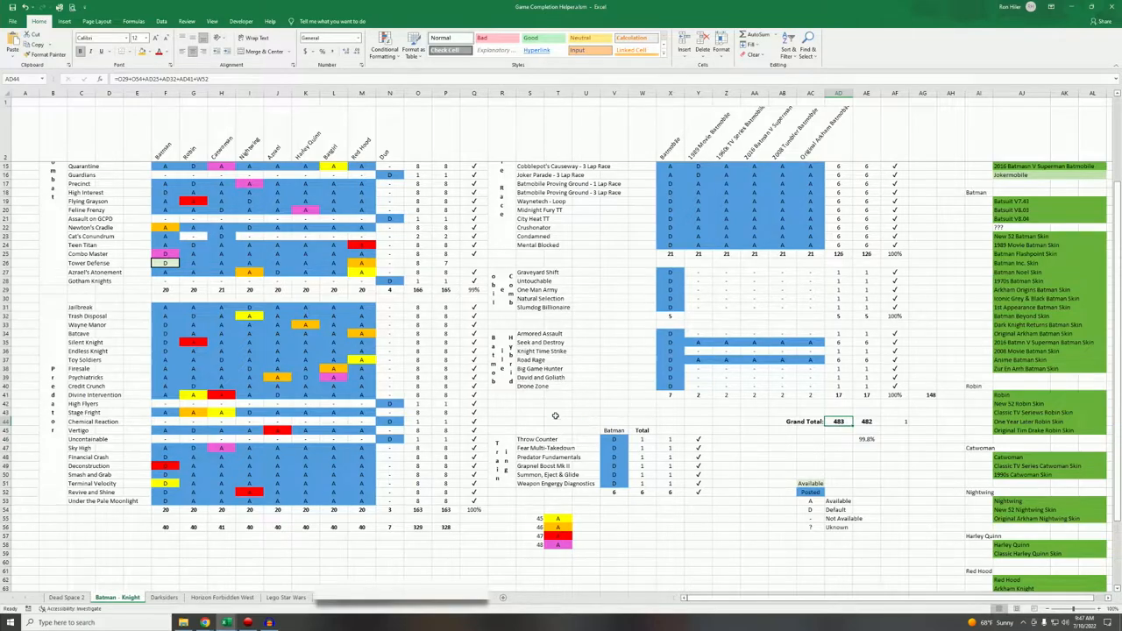
mouse_move(621, 406)
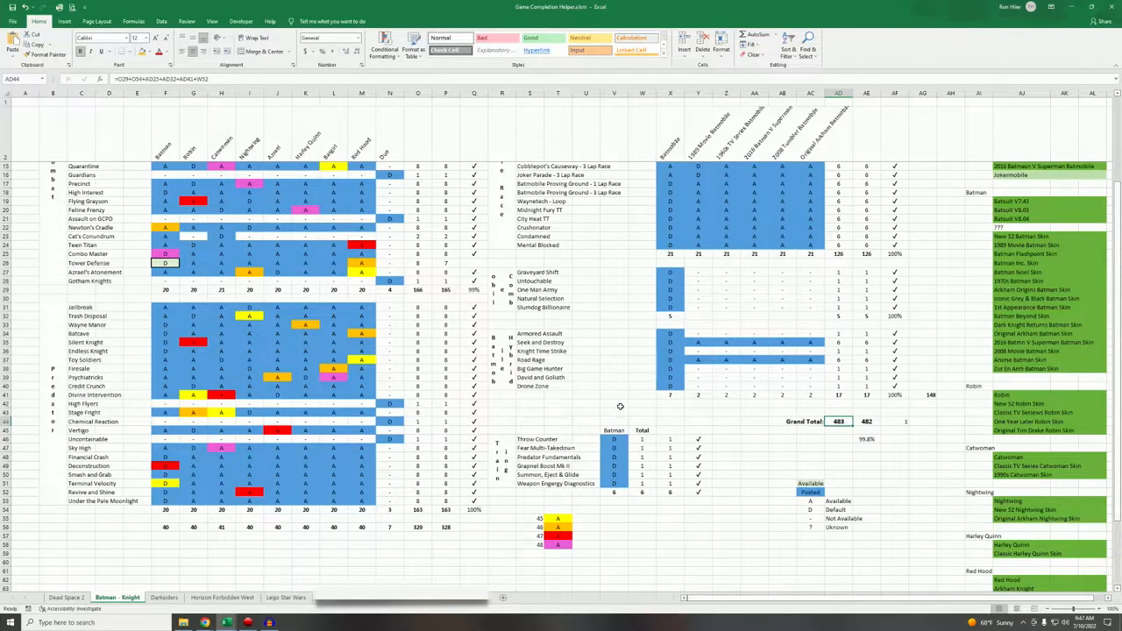
mouse_move(624, 389)
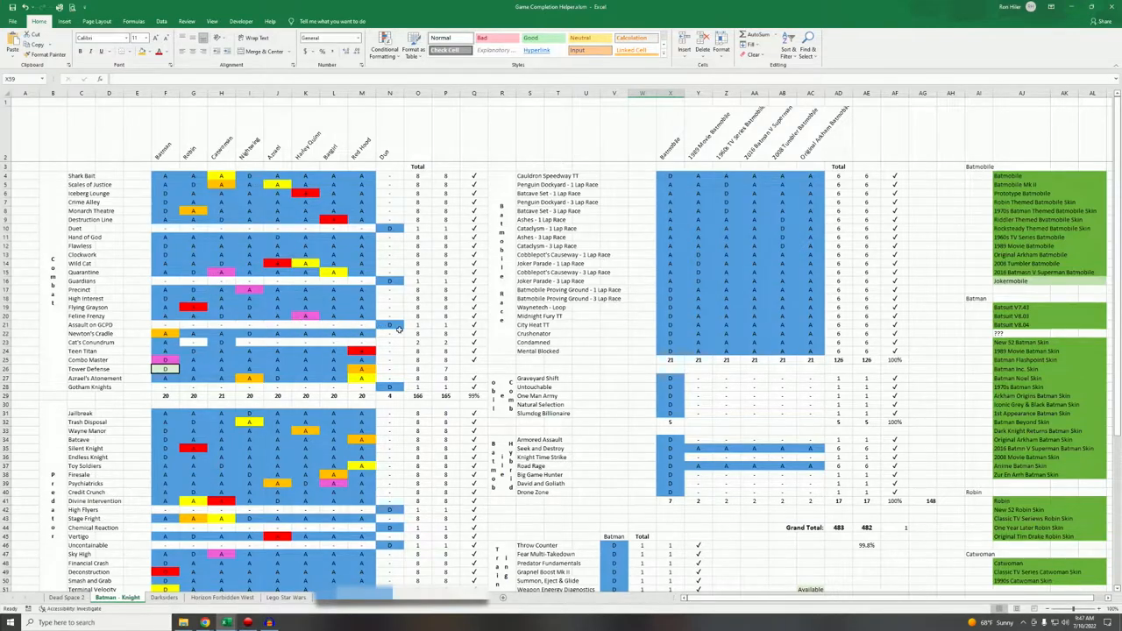
Scroll further down the checklist before bringing up the YouTube playlist window.
scroll(down, 3)
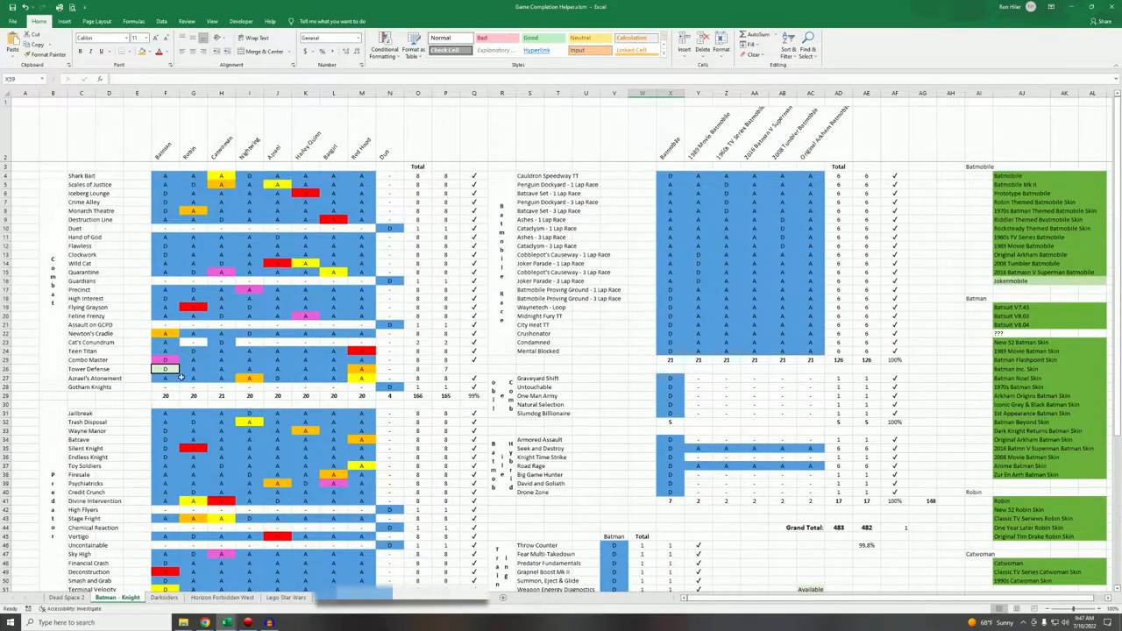
scroll(down, 3)
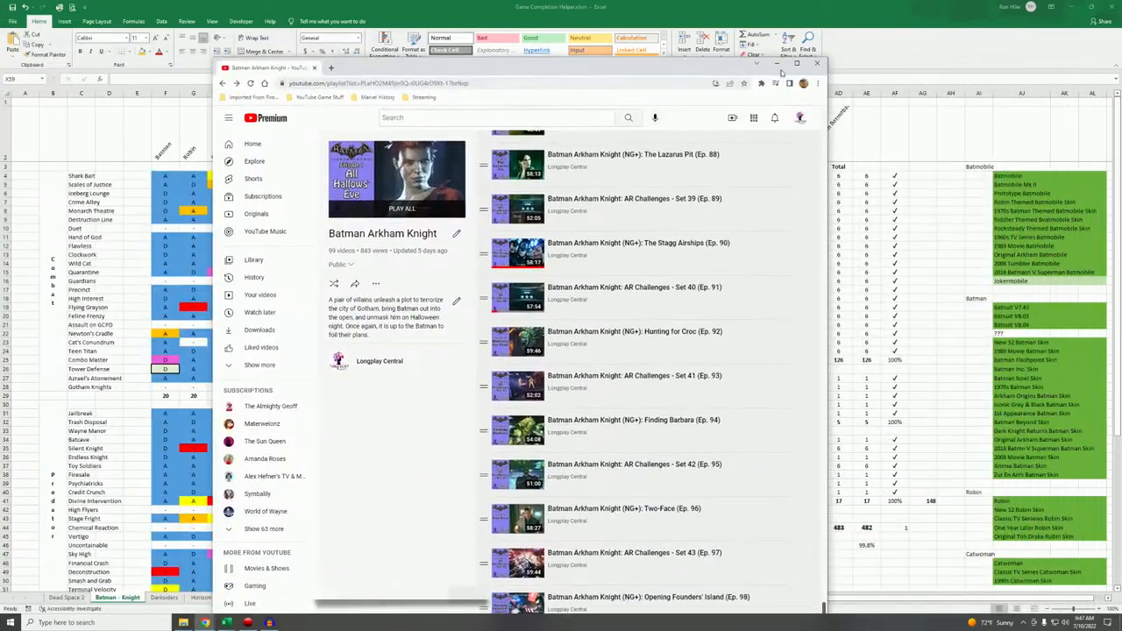
Maximize the playlist window and scroll down to episodes 71 to 82.
click(796, 63)
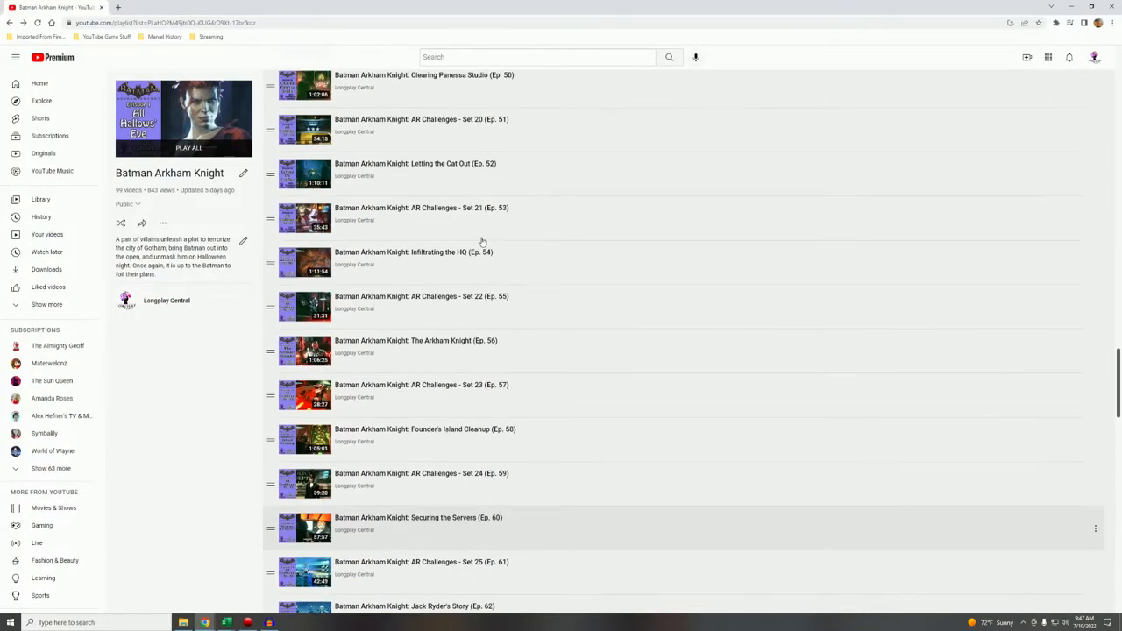
scroll(up, 3)
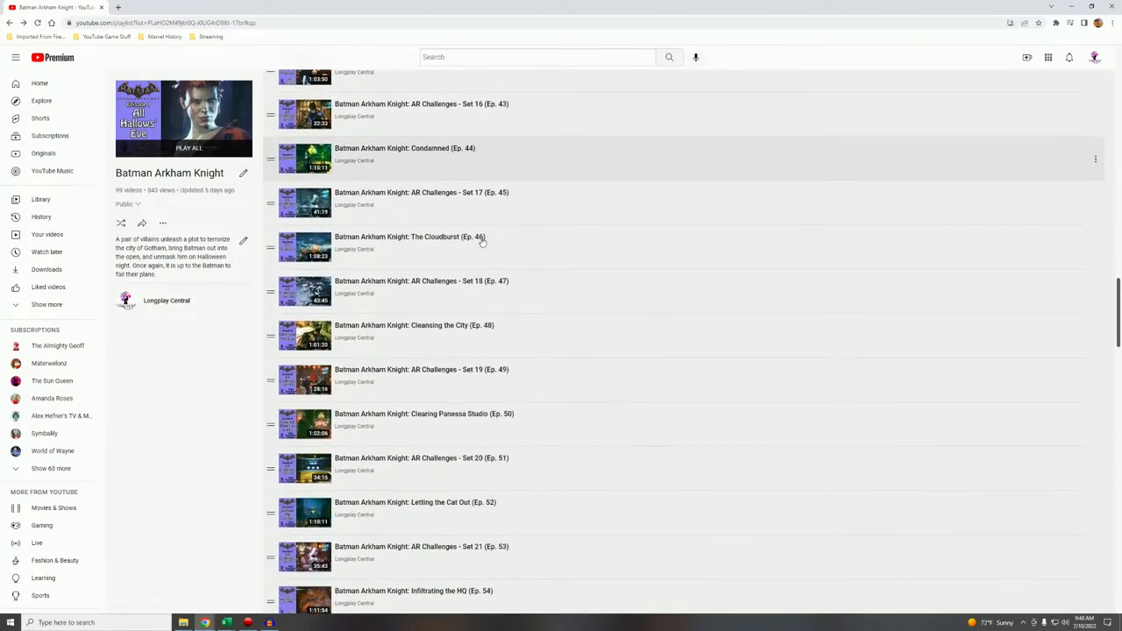
scroll(down, 3)
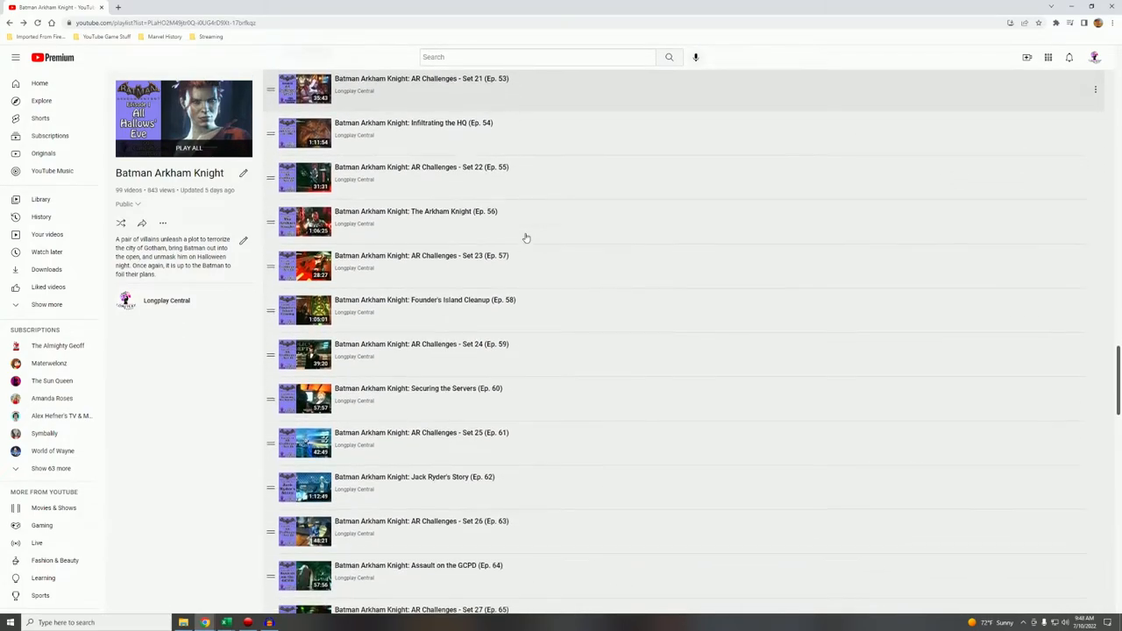
scroll(down, 3)
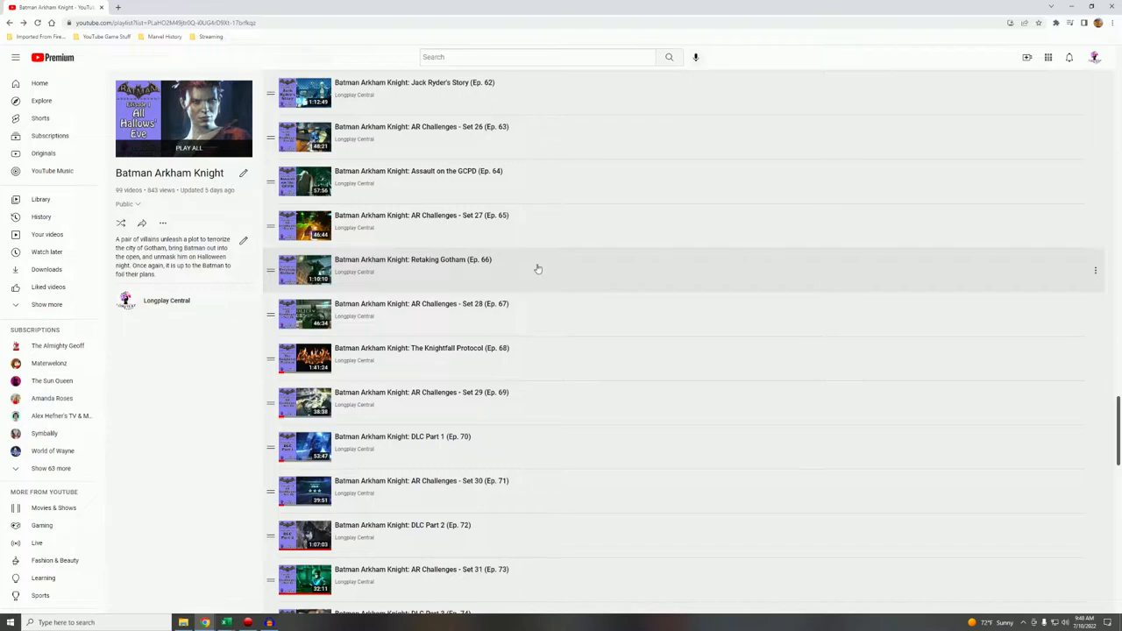
scroll(down, 3)
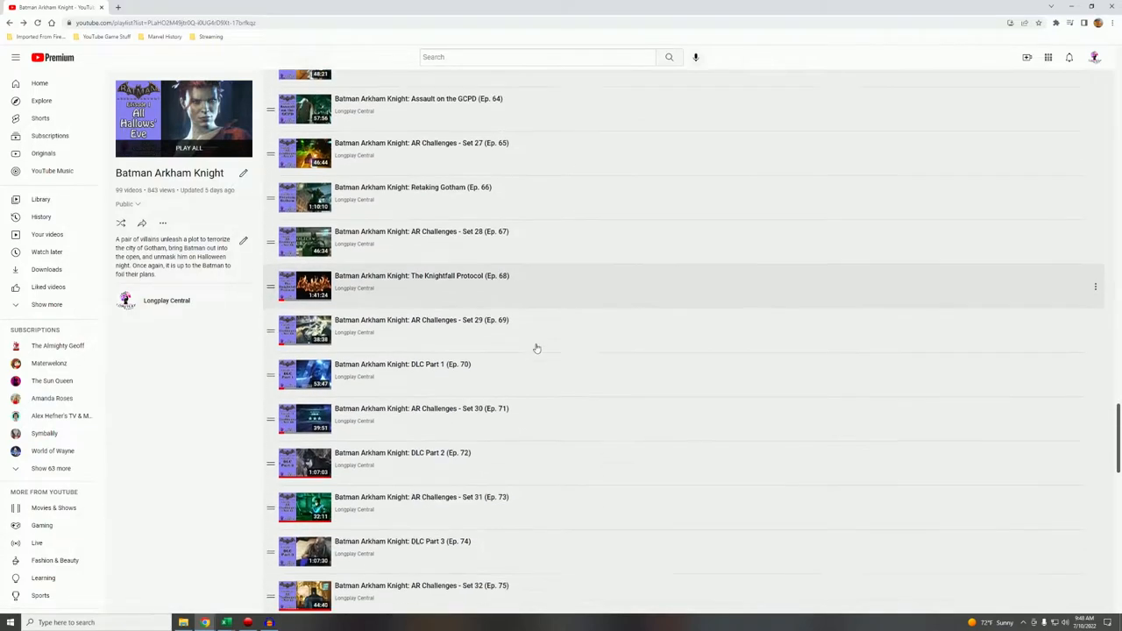
scroll(down, 3)
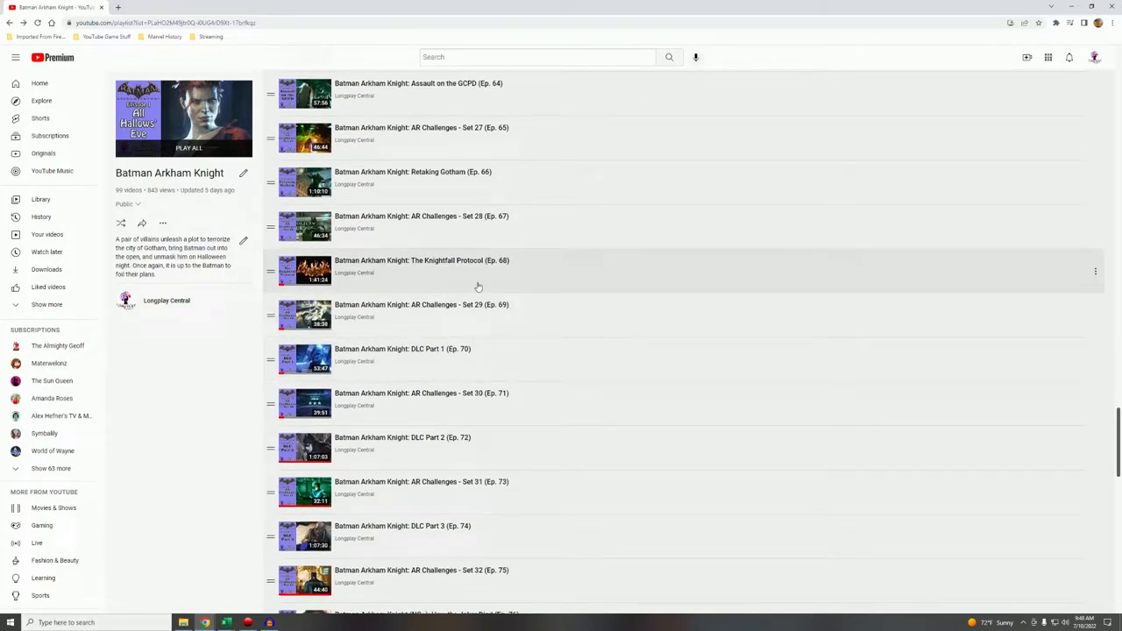
mouse_move(459, 235)
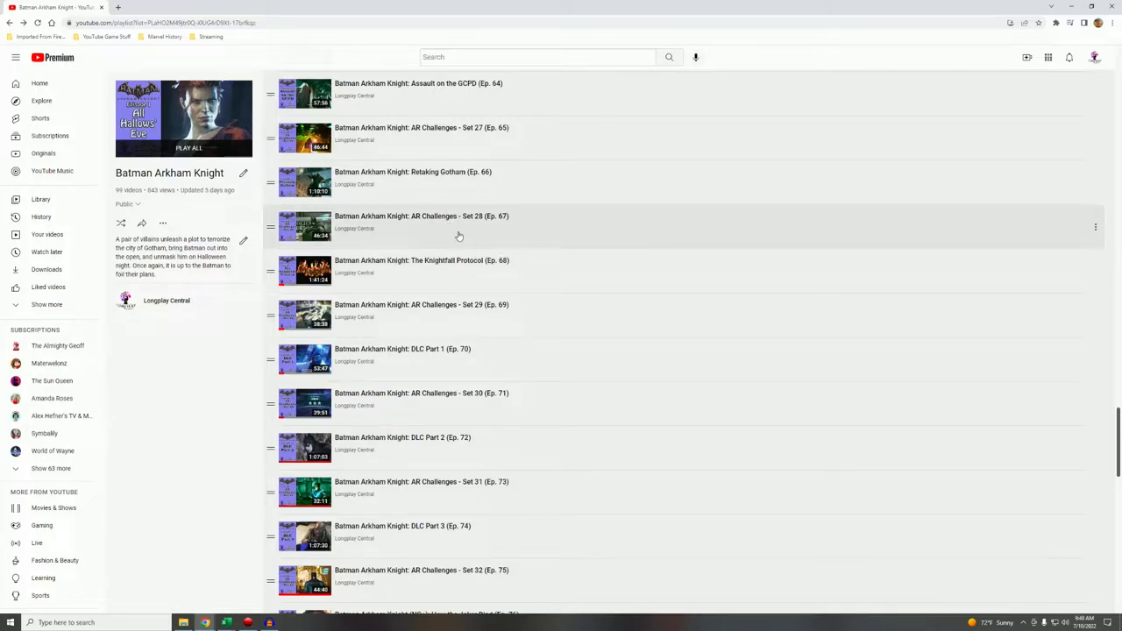
mouse_move(481, 270)
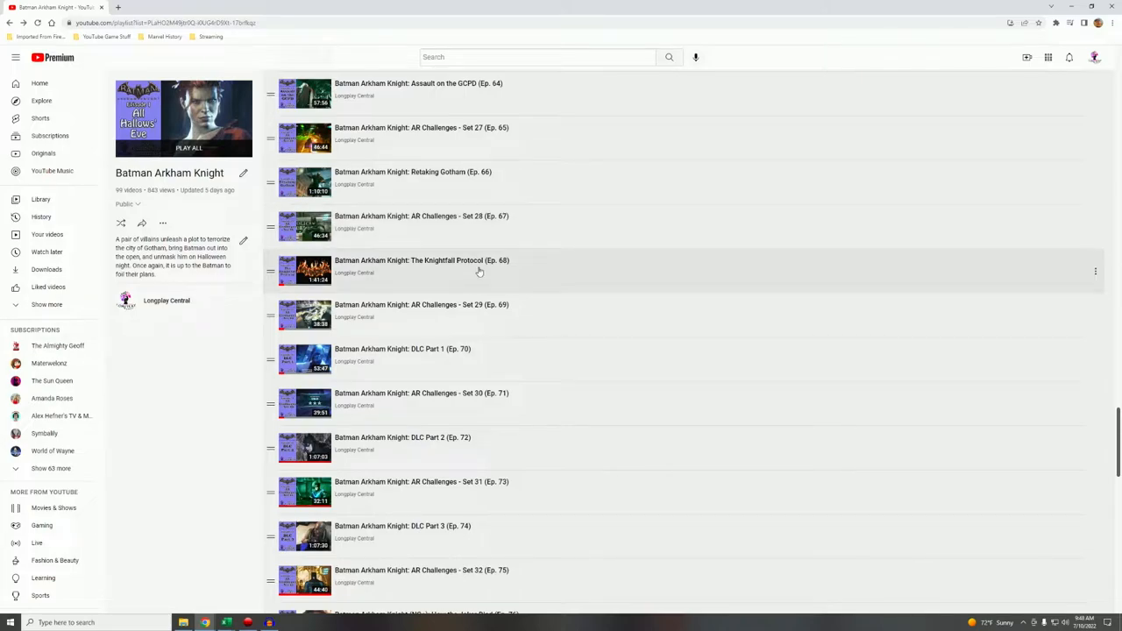
scroll(down, 3)
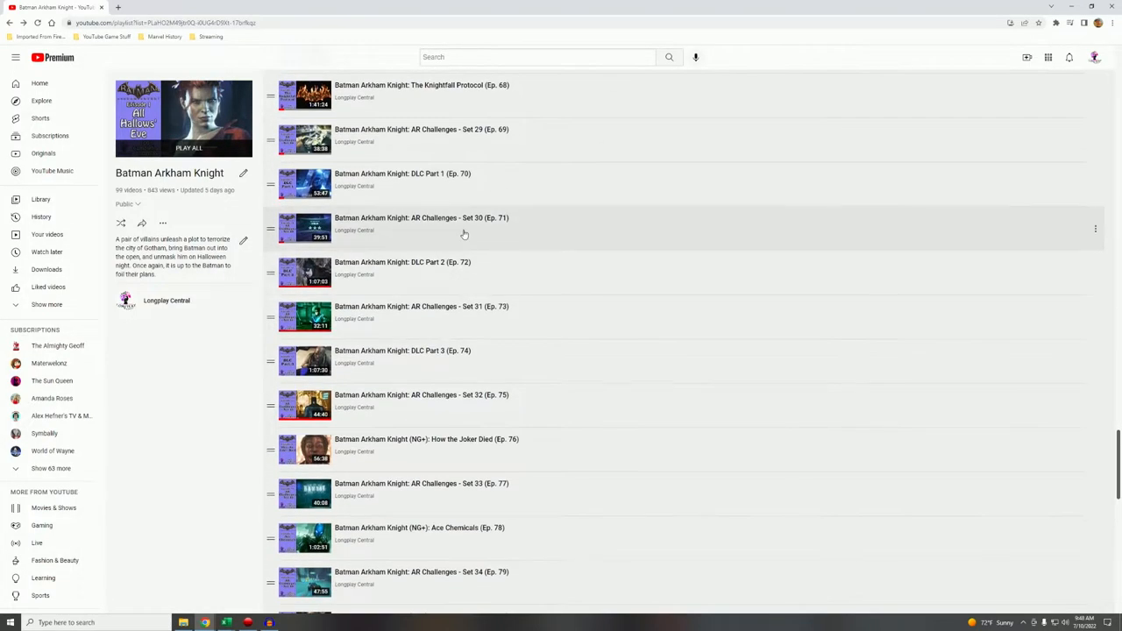
scroll(down, 3)
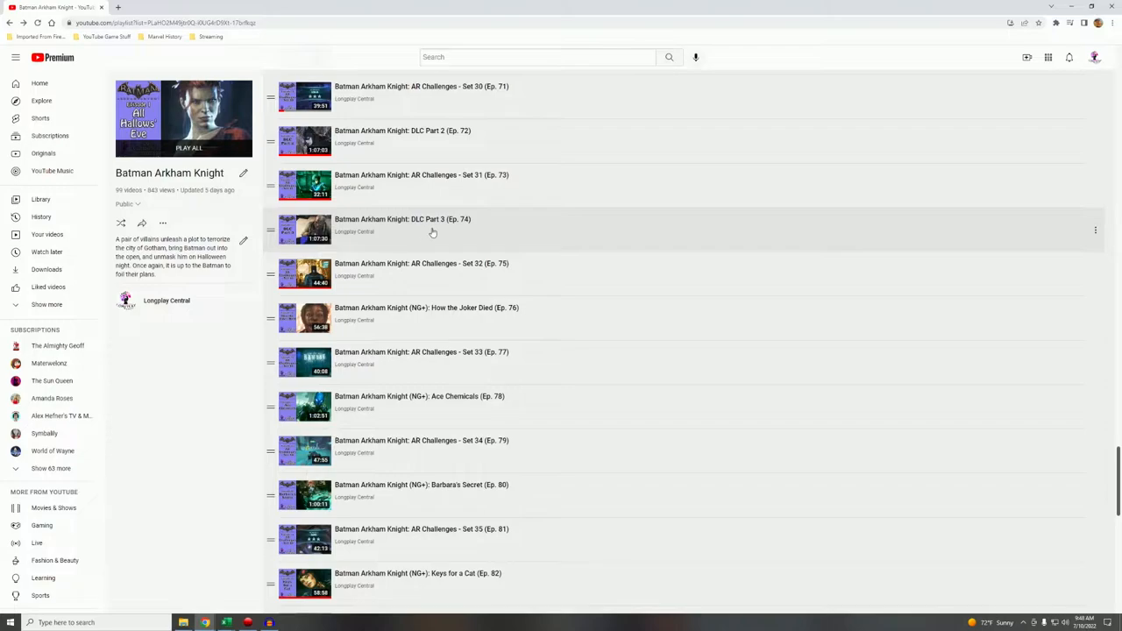
mouse_move(489, 186)
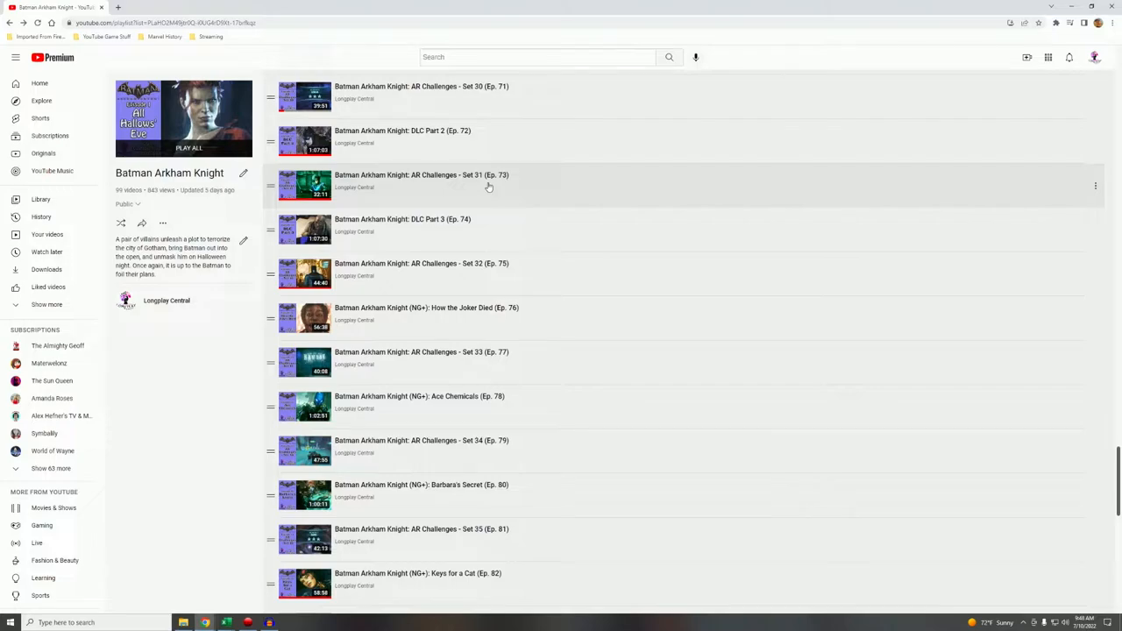
Scroll the playlist down to episodes 88 through 99.
scroll(down, 3)
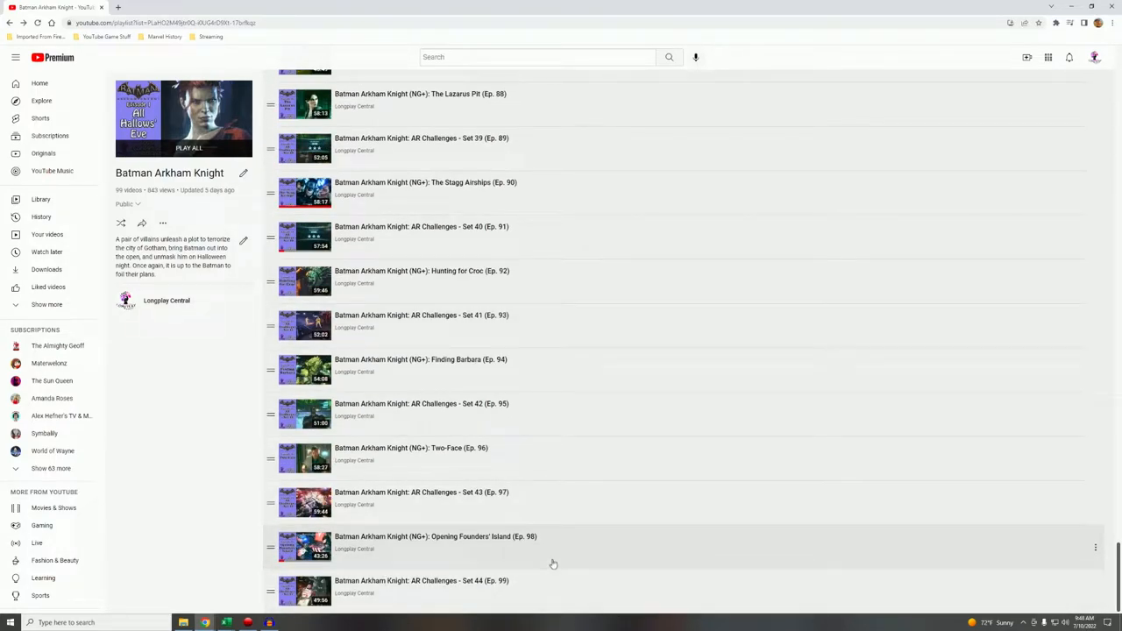
mouse_move(490, 589)
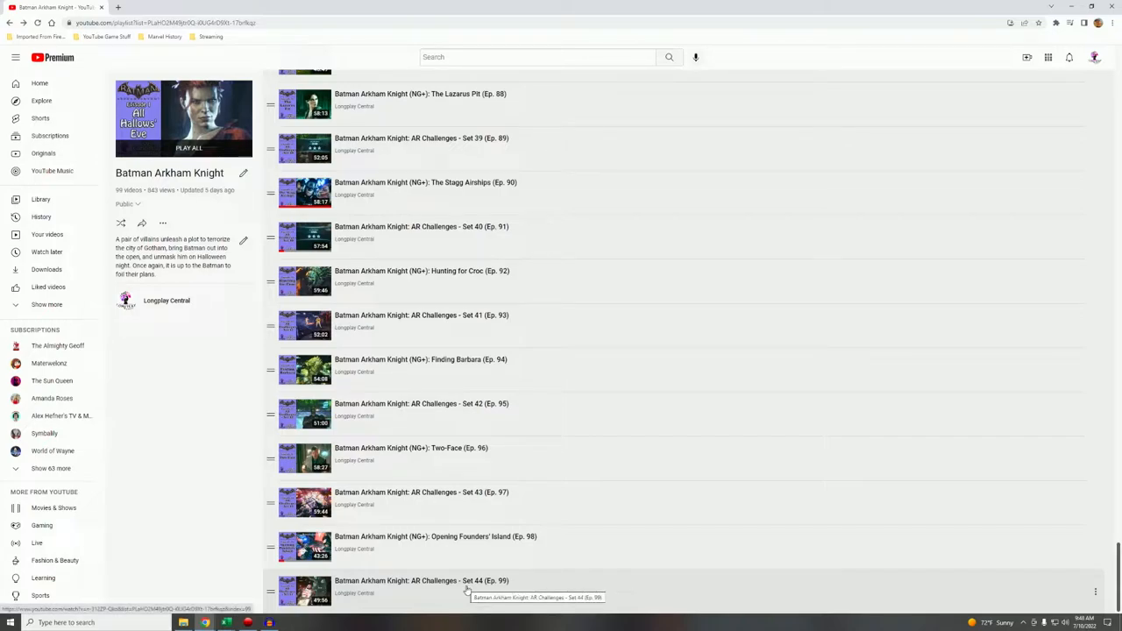
mouse_move(571, 497)
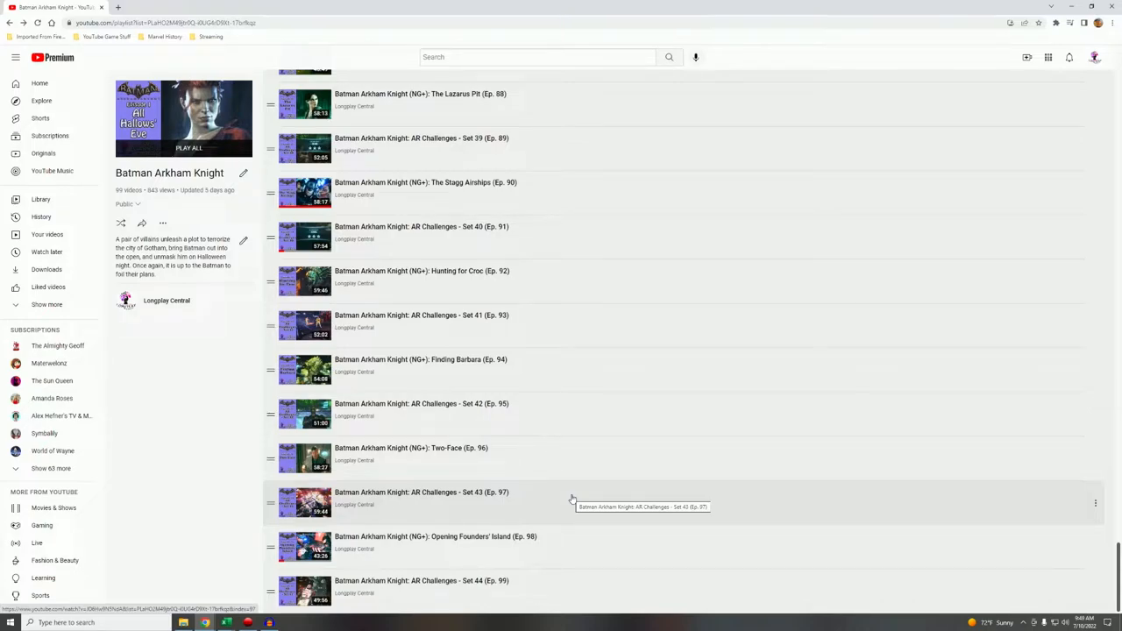
mouse_move(487, 593)
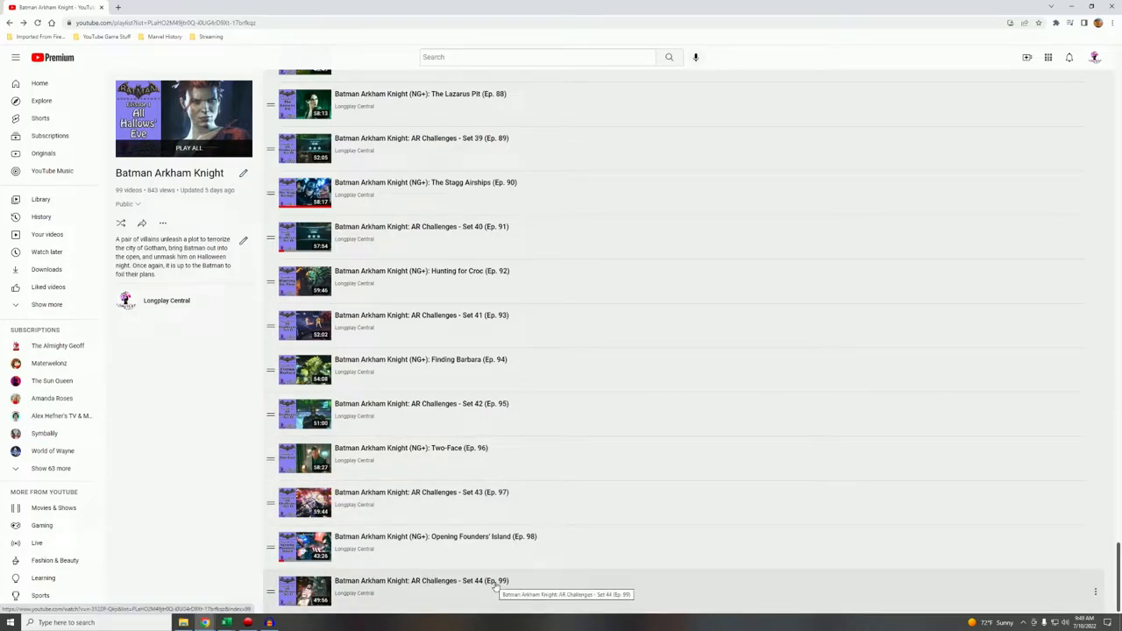
mouse_move(417, 205)
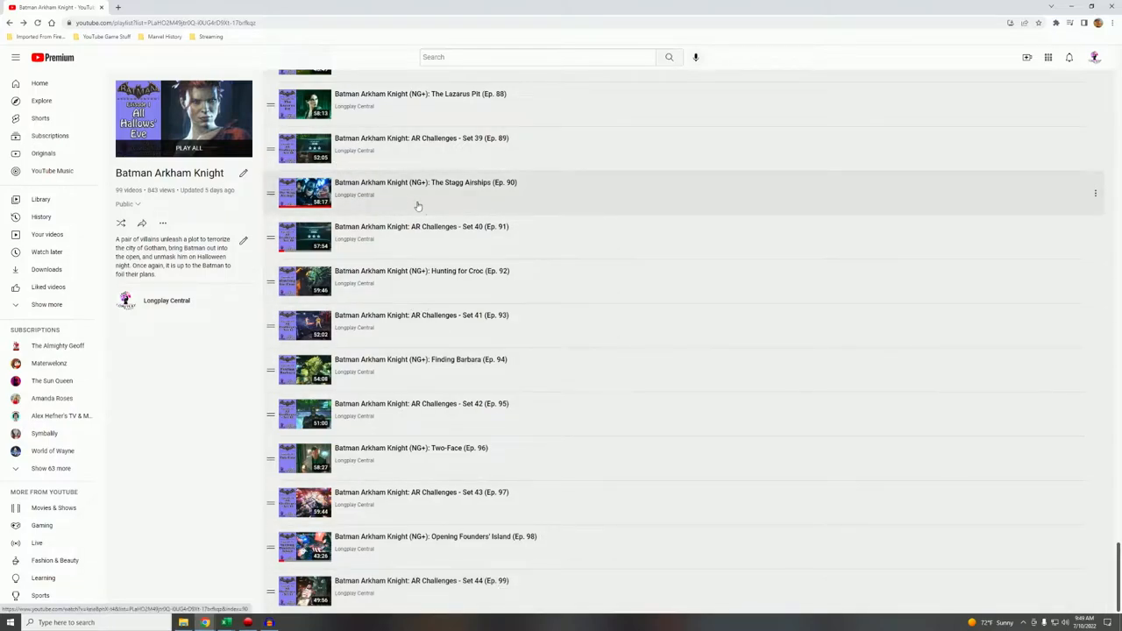
mouse_move(533, 566)
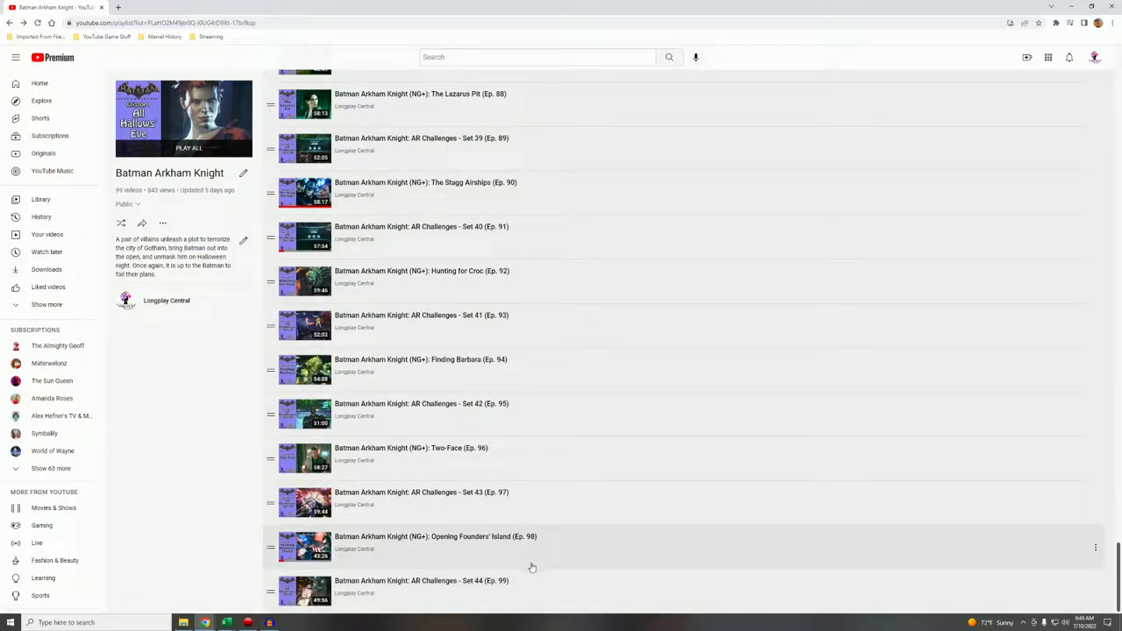
mouse_move(424, 247)
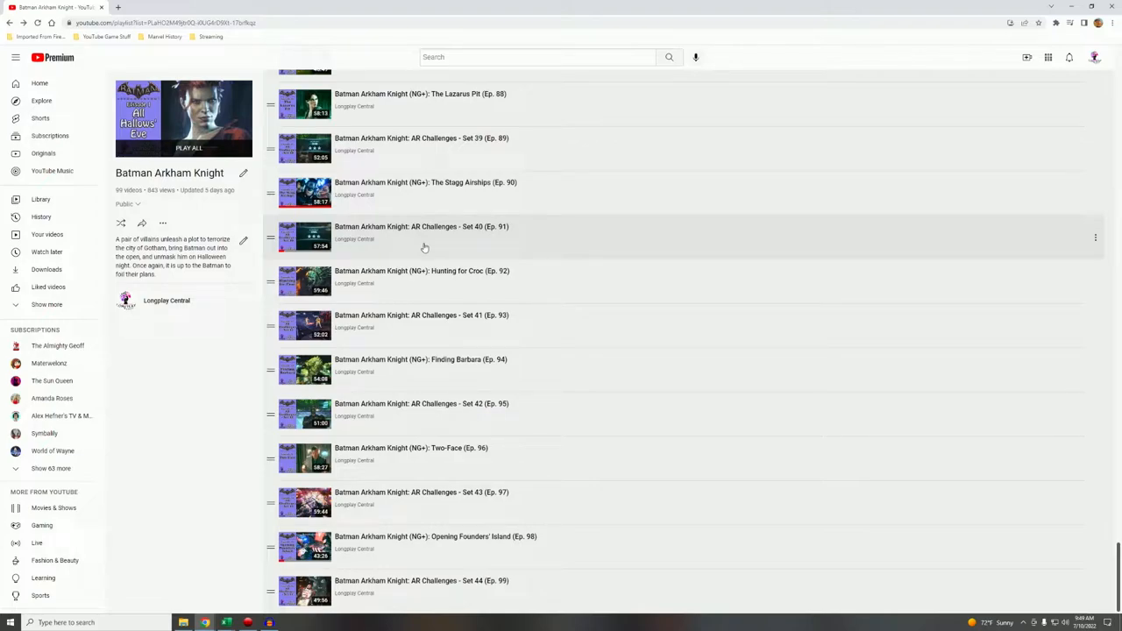
mouse_move(482, 336)
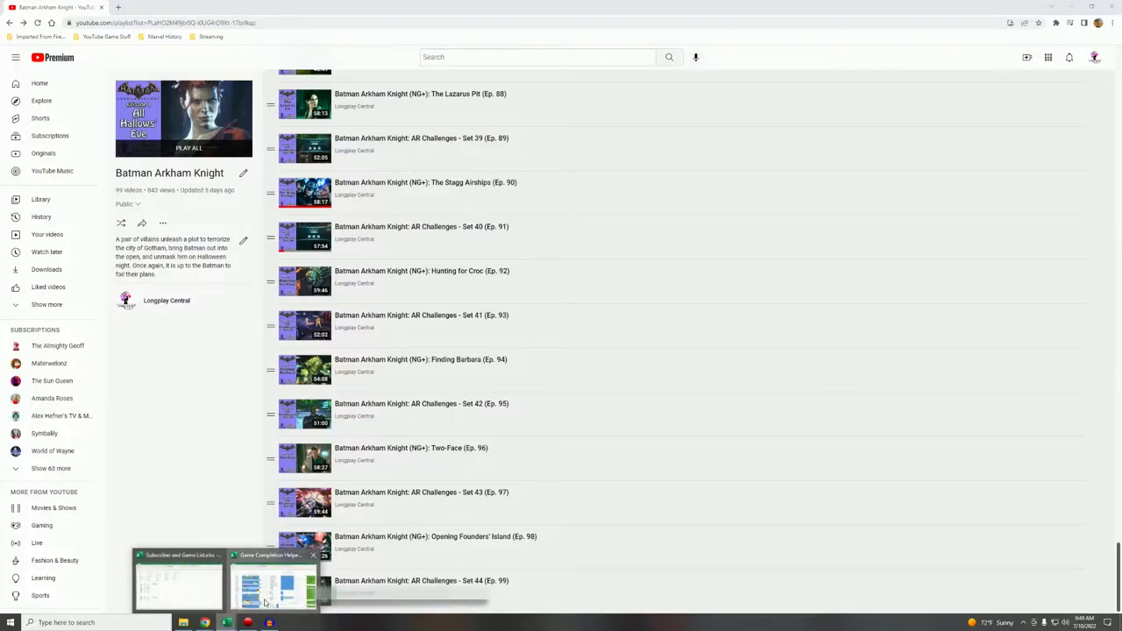
Return to the Game Completion Helper workbook and scroll across the Batman sheet.
click(272, 587)
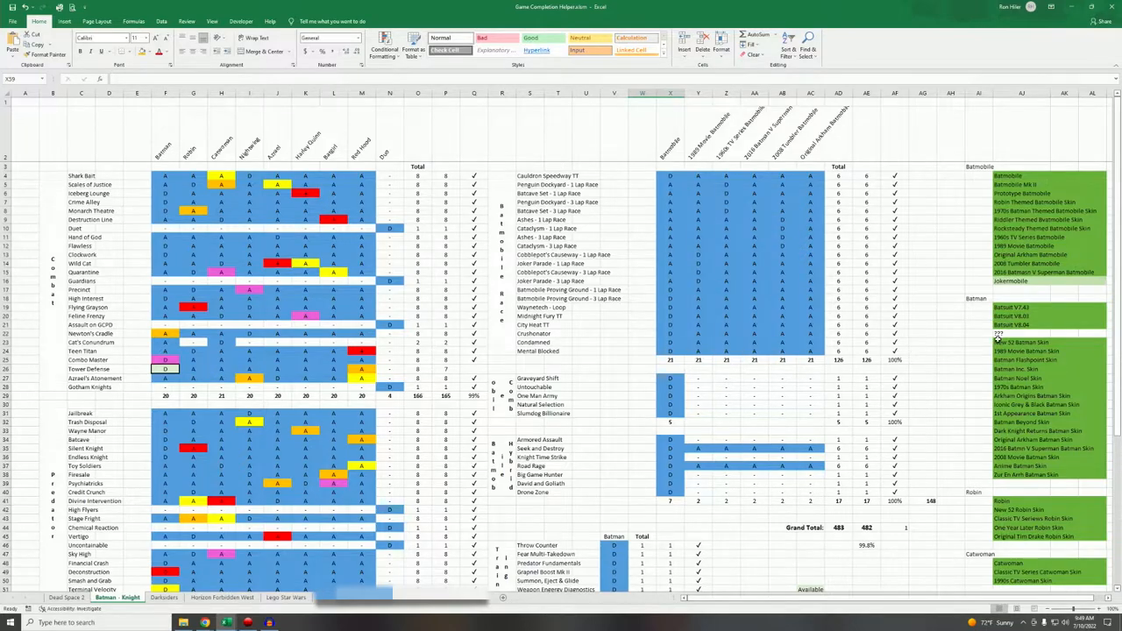
scroll(right, 3)
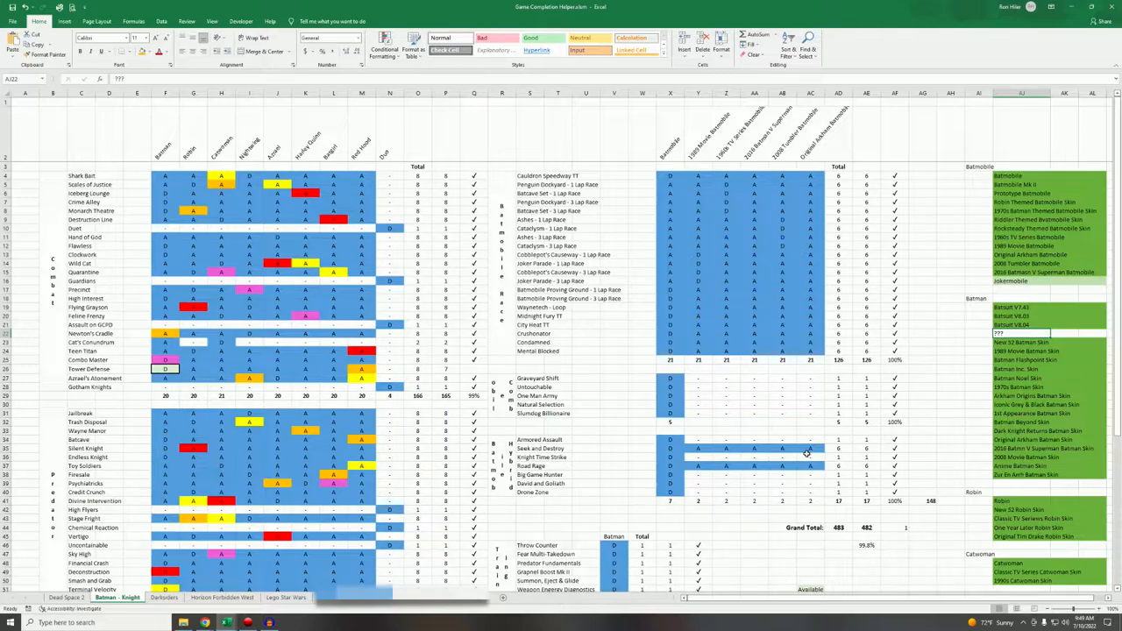
mouse_move(778, 382)
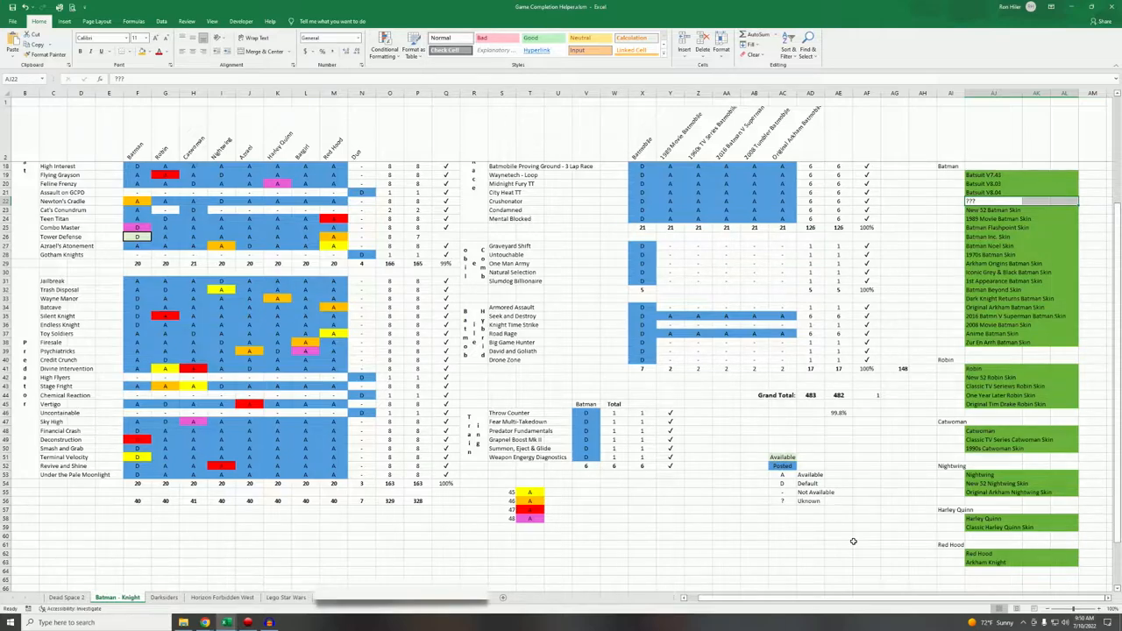
mouse_move(864, 426)
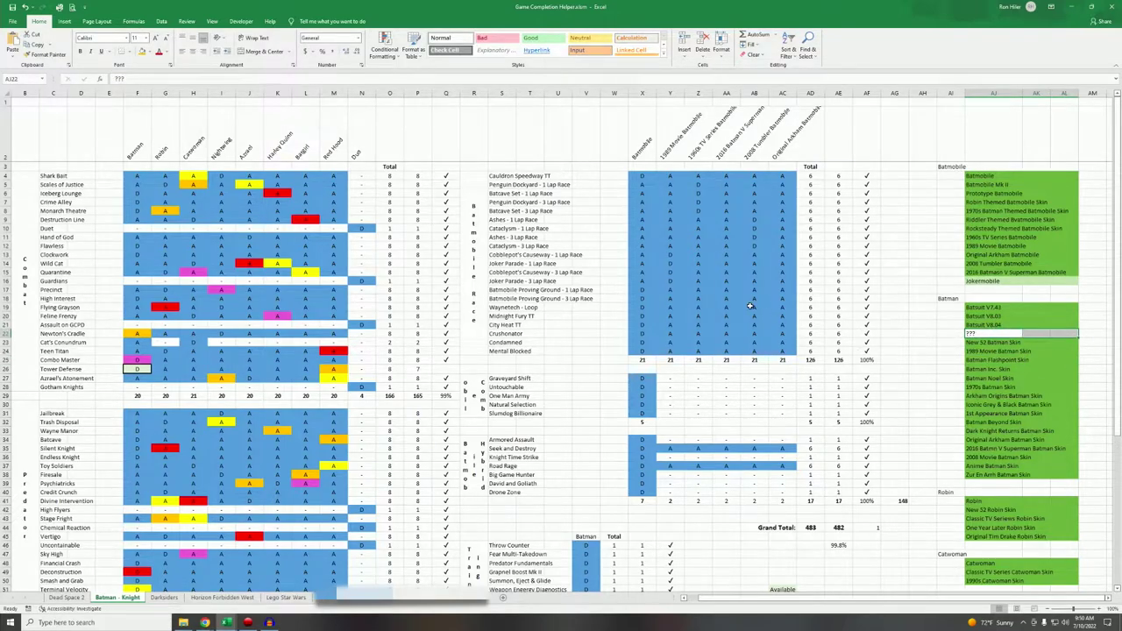
click(999, 359)
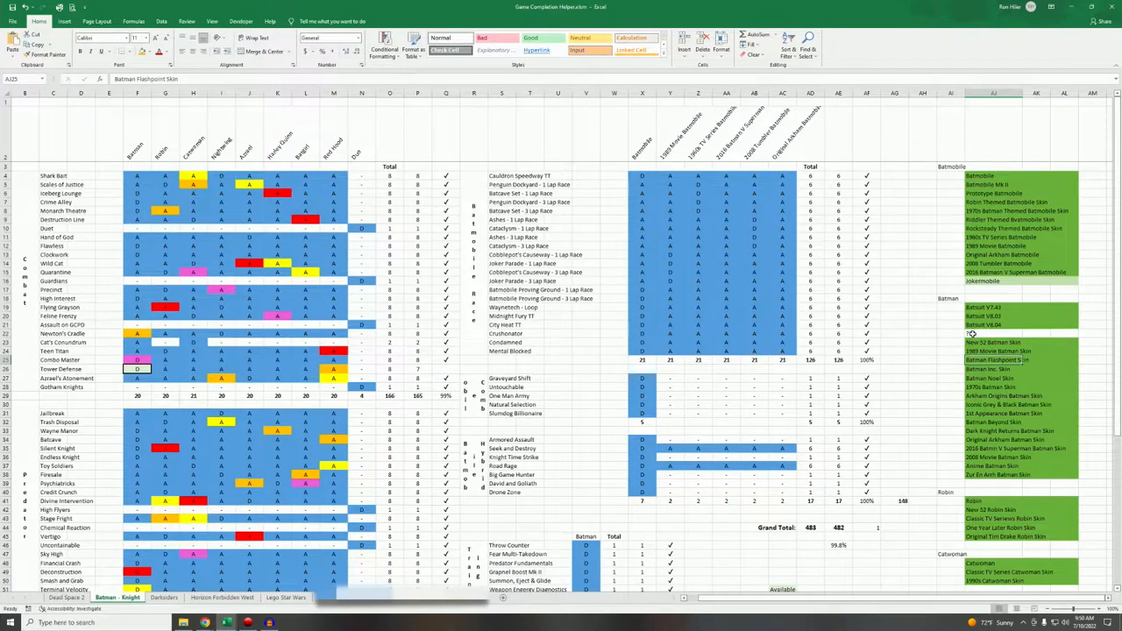
click(999, 333)
text(???)
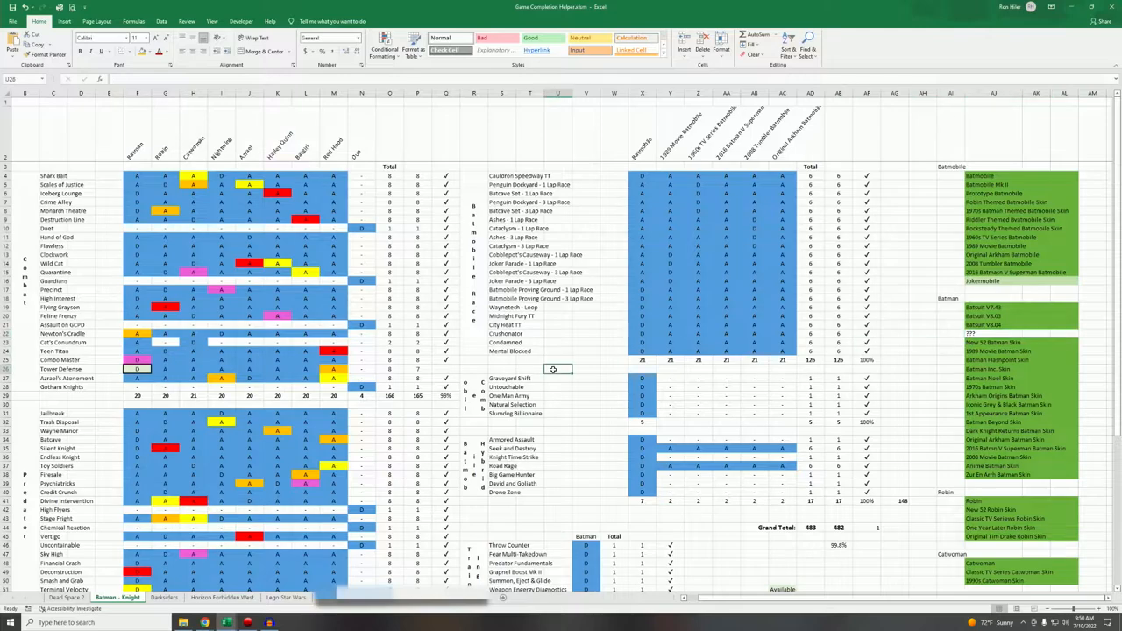
scroll(down, 3)
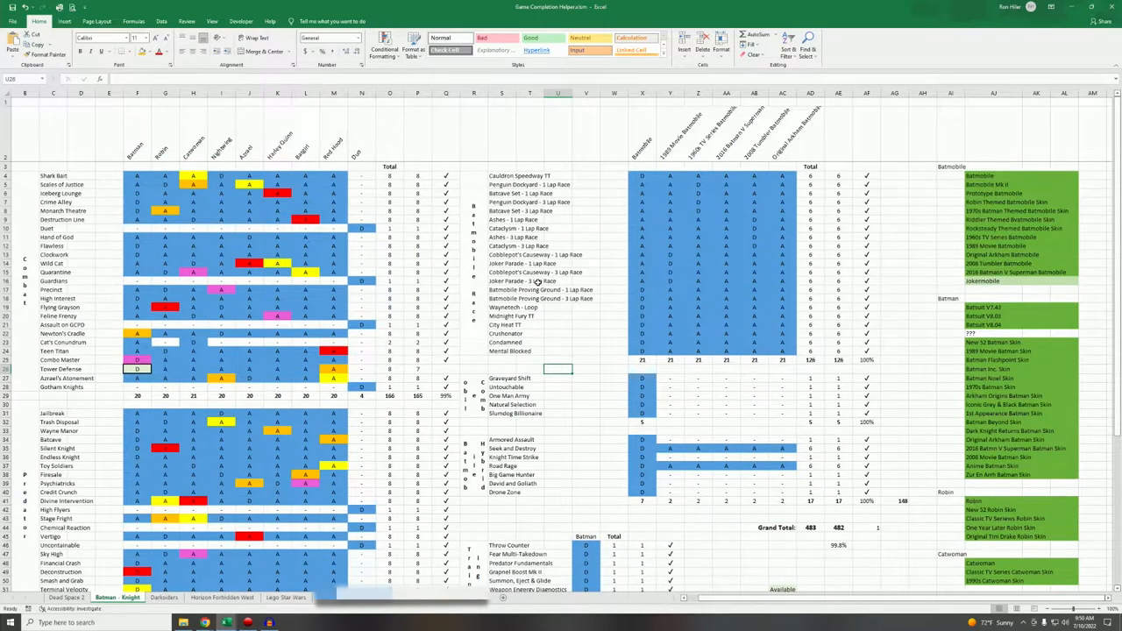
mouse_move(572, 214)
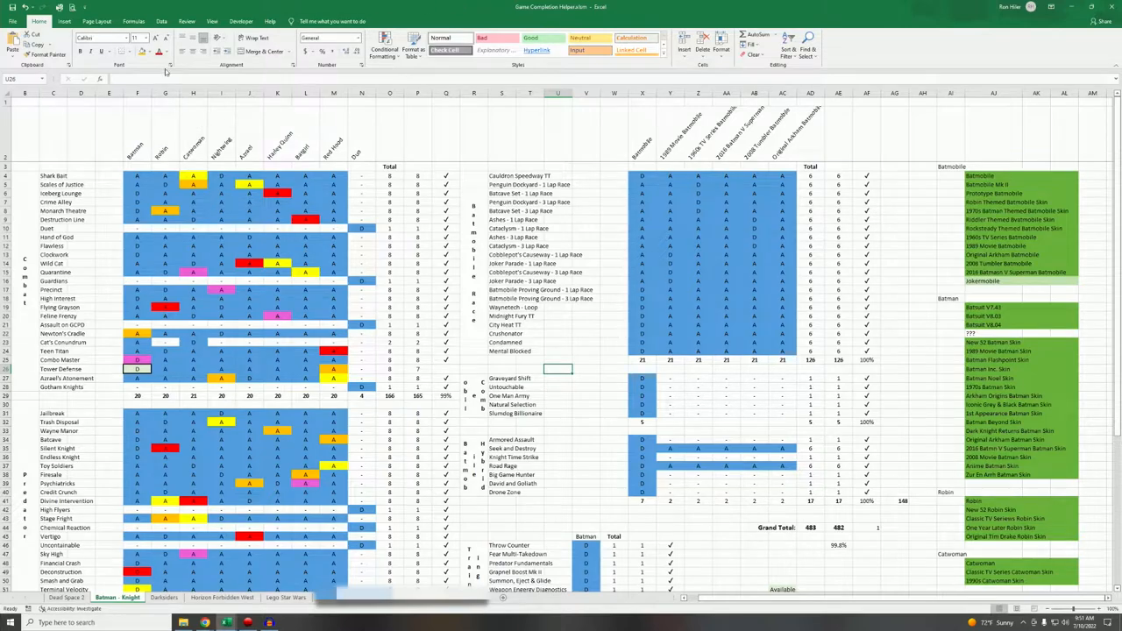
Create a new blank workbook and zoom in on the empty sheet.
click(27, 18)
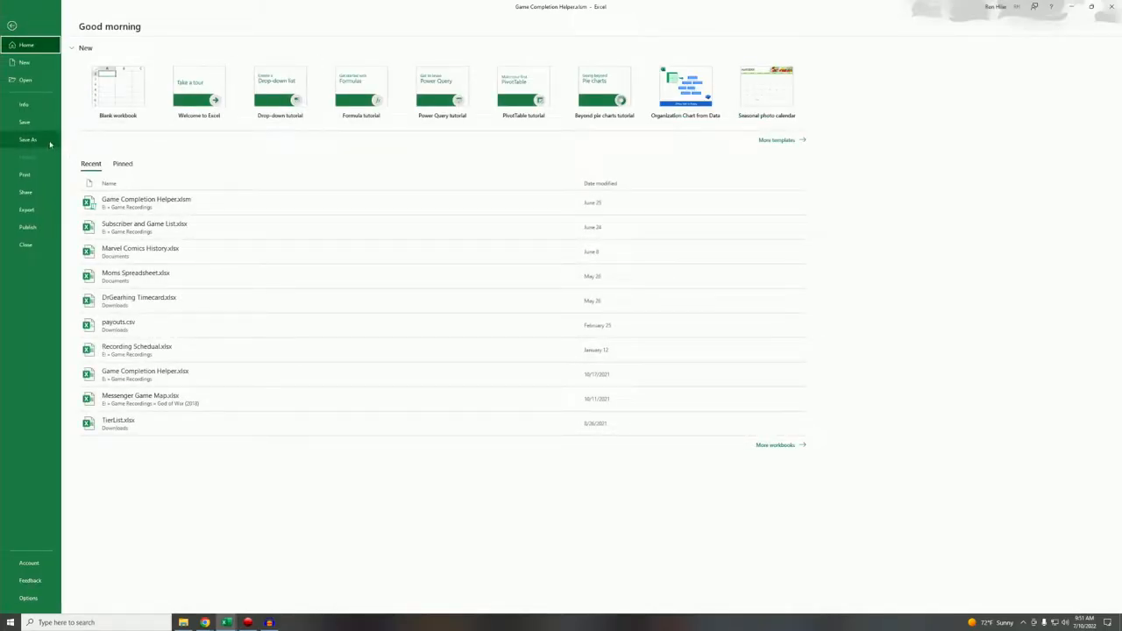
click(116, 77)
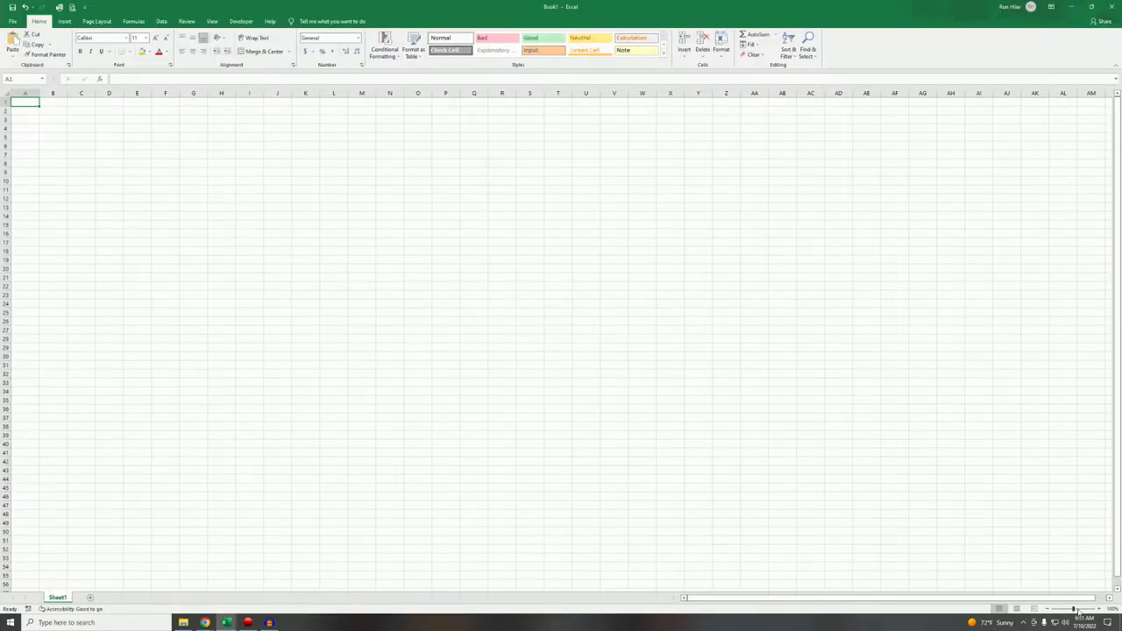
click(1076, 610)
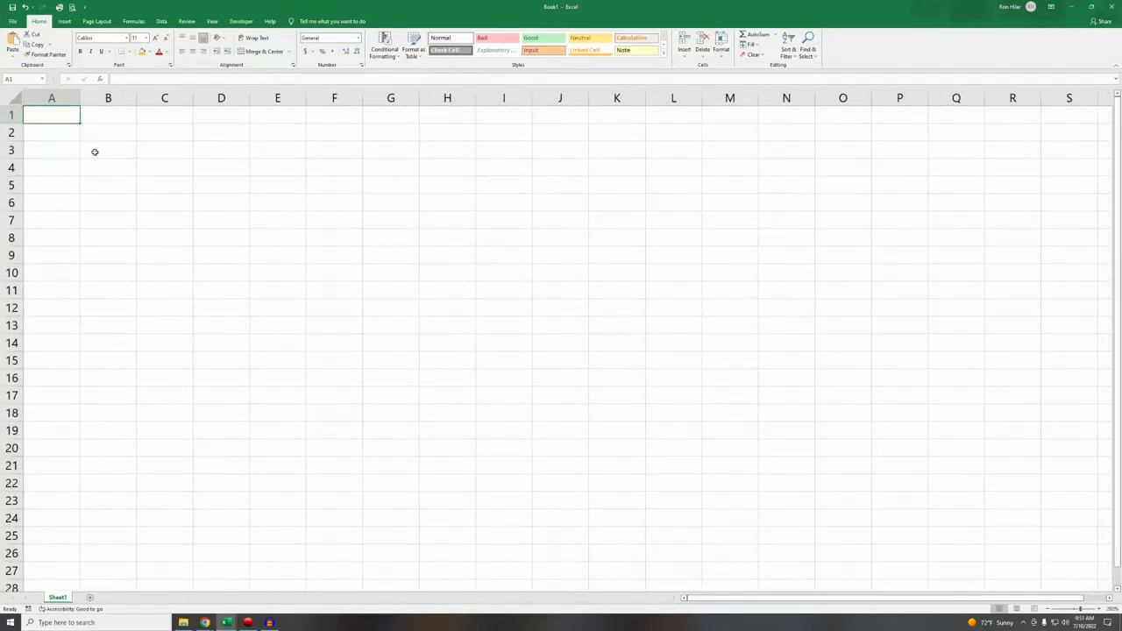
Enter the heading 'Number of AR Challenge Maps Remaining' in cell B3.
click(107, 149)
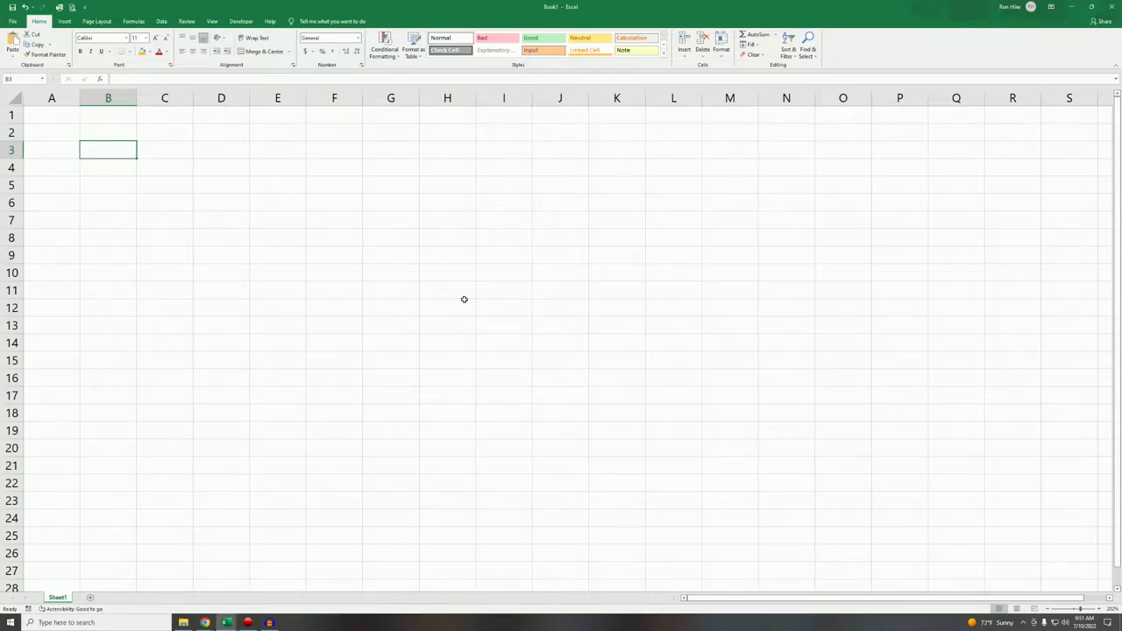
text(Nunmber of AR Challenge)
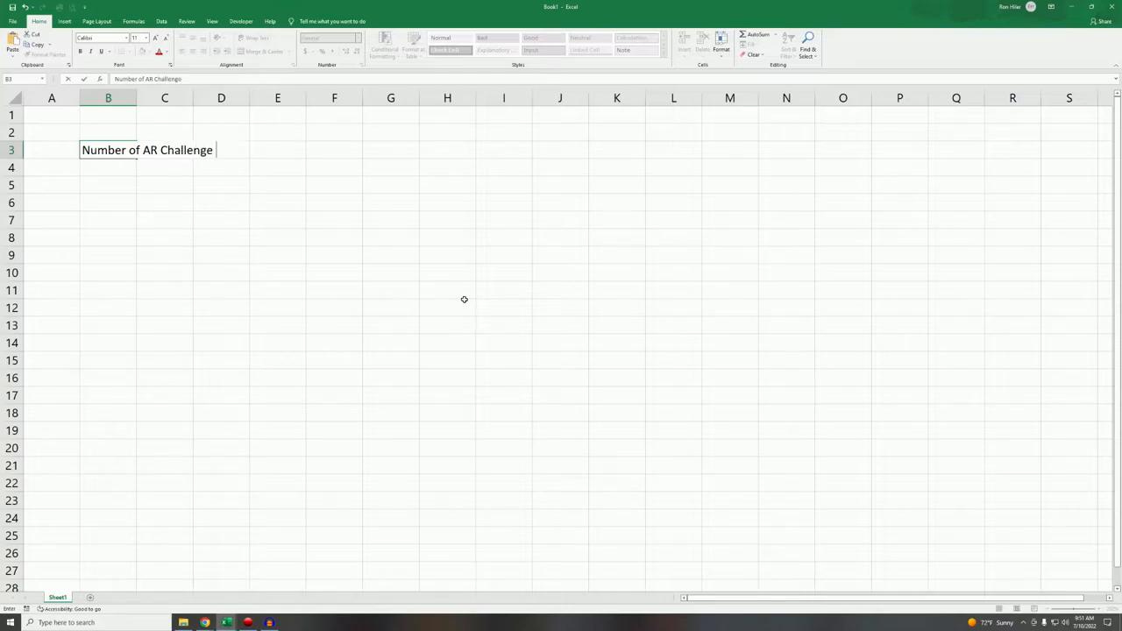
text(Maps Remaining)
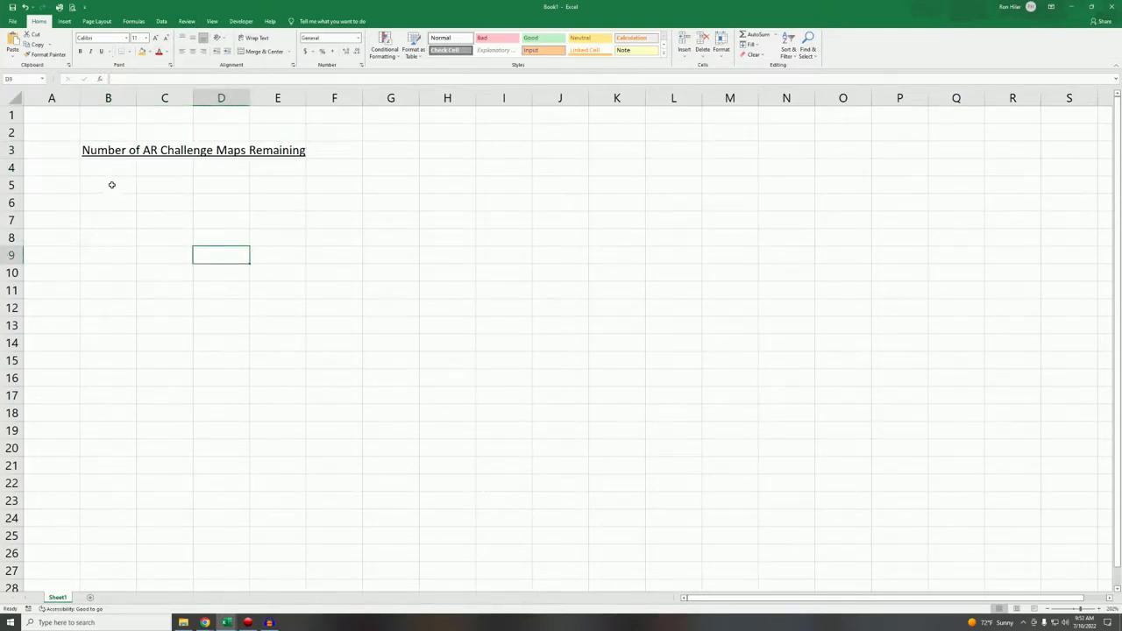
Enter Total 48, Published 45 and the Remain label in B4:C6.
click(108, 168)
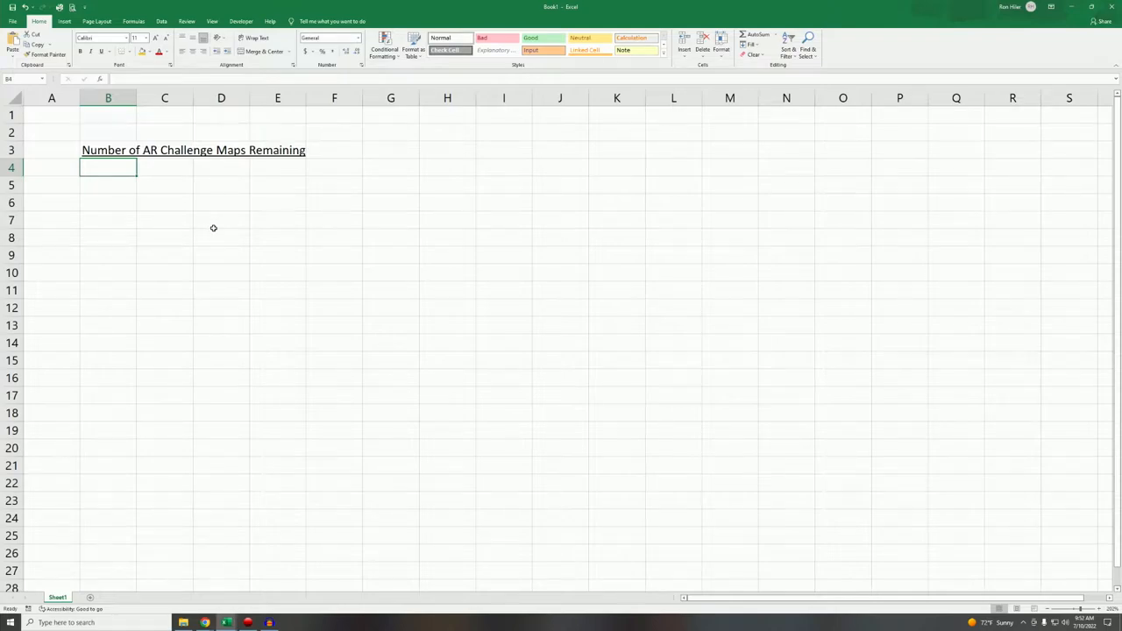
text(Total)
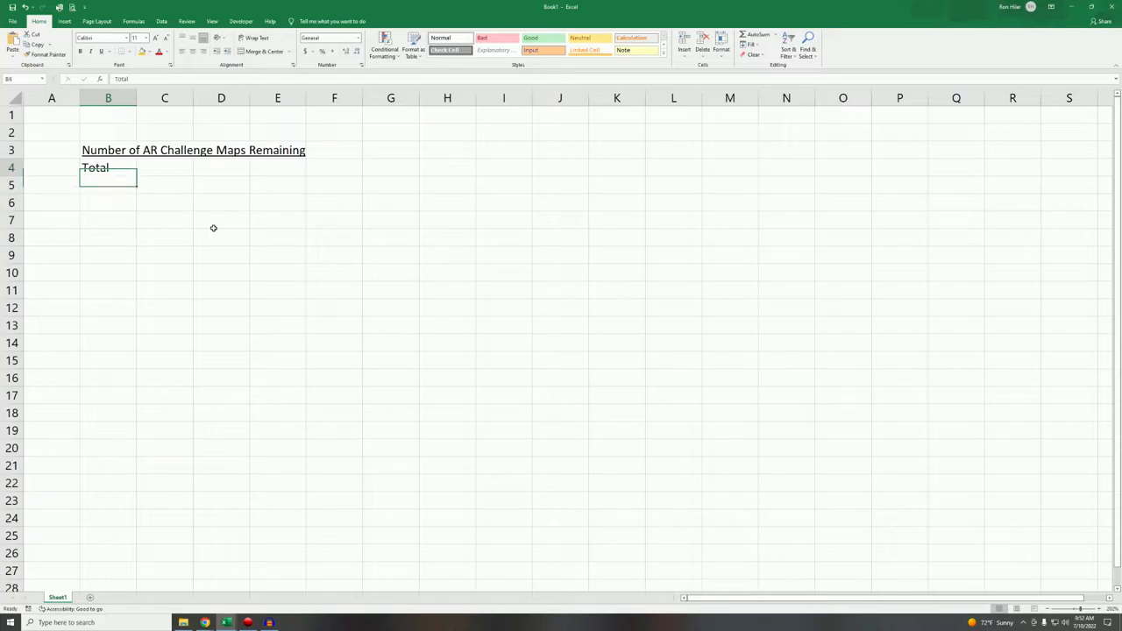
text(48)
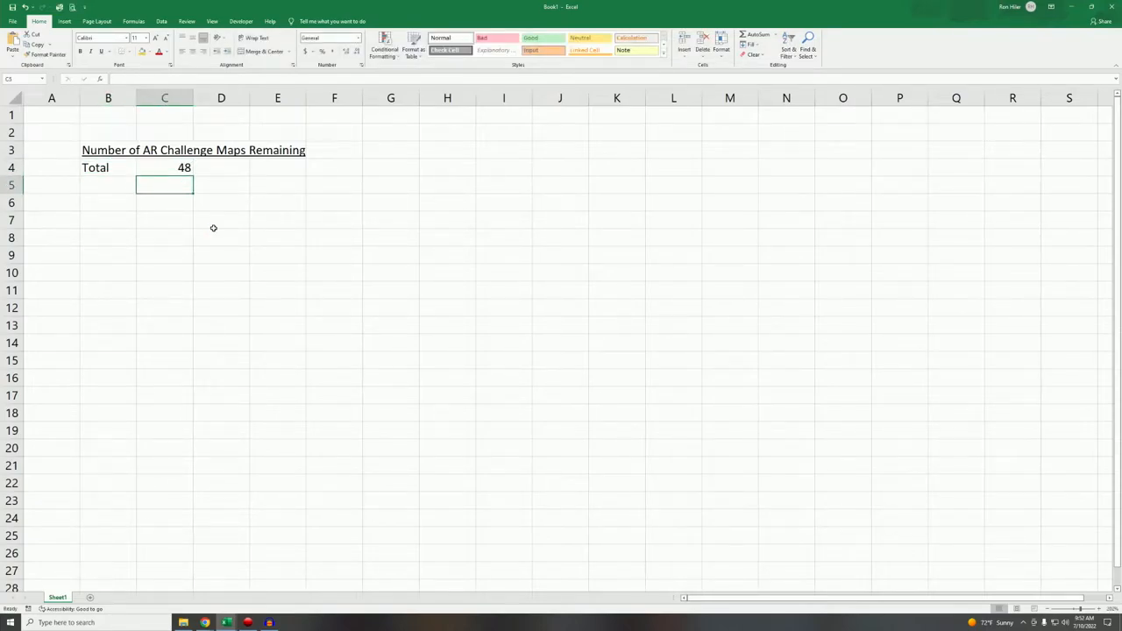
click(109, 184)
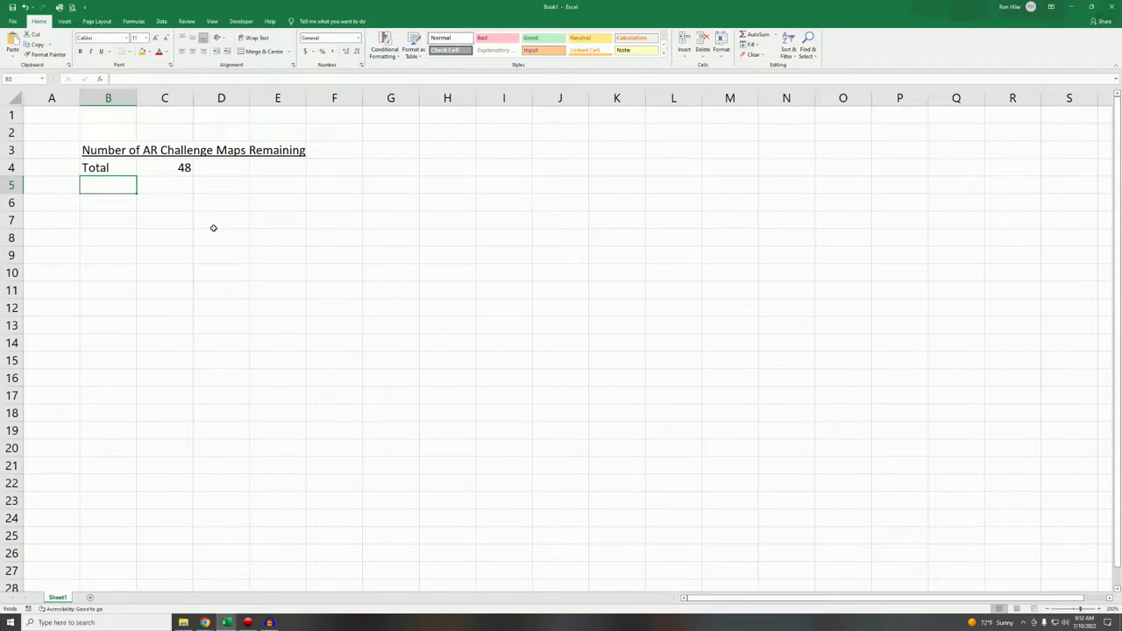
text(Publs)
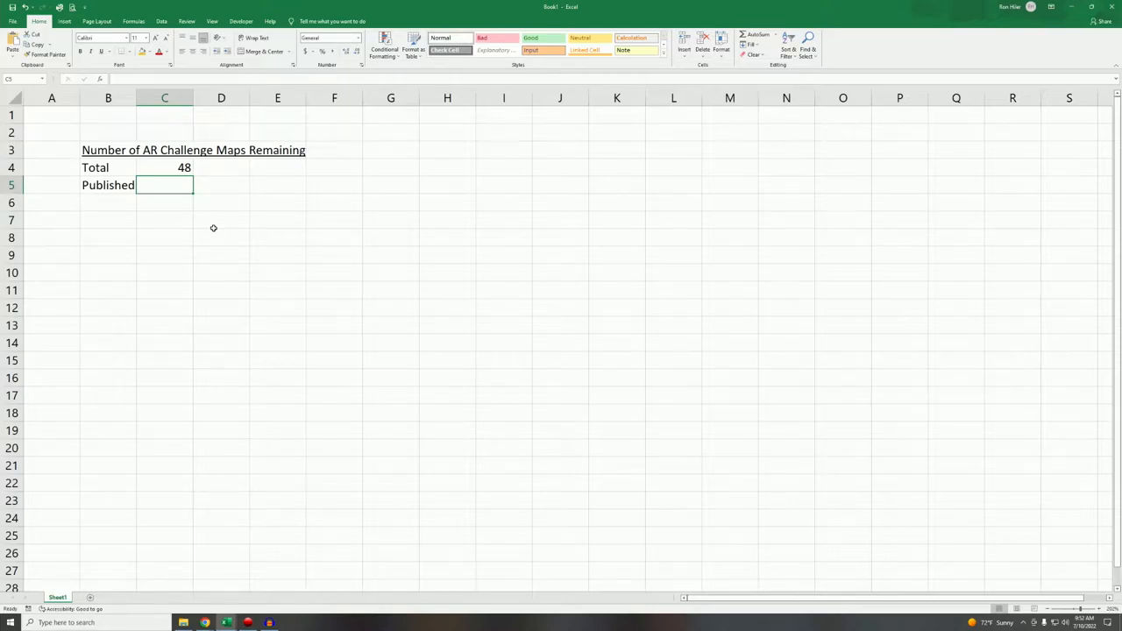
text(45)
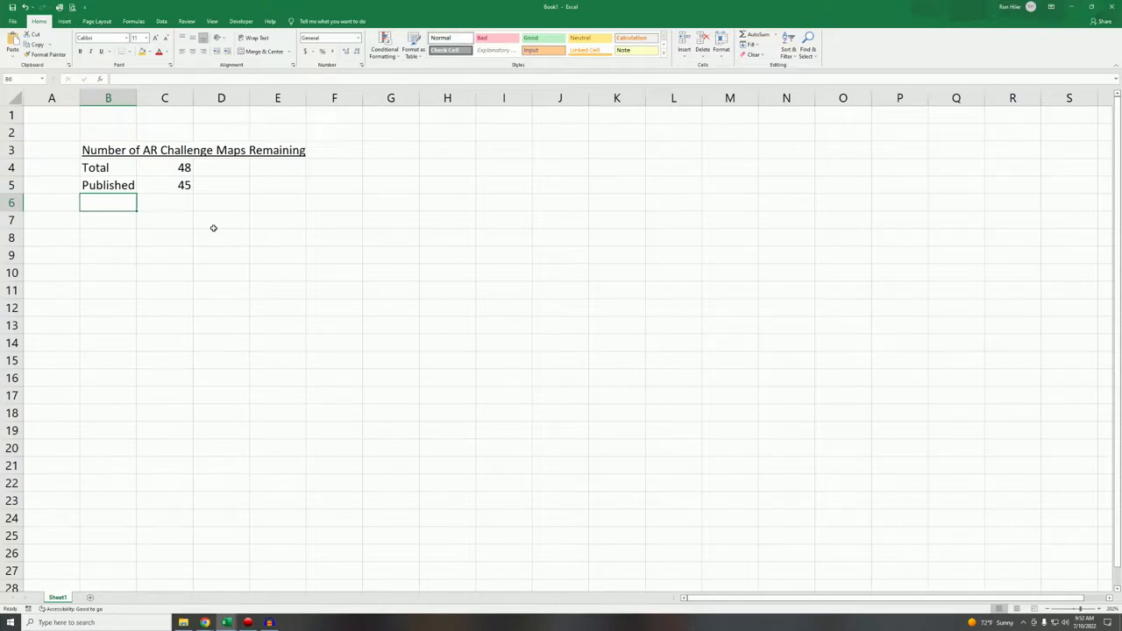
text(Re)
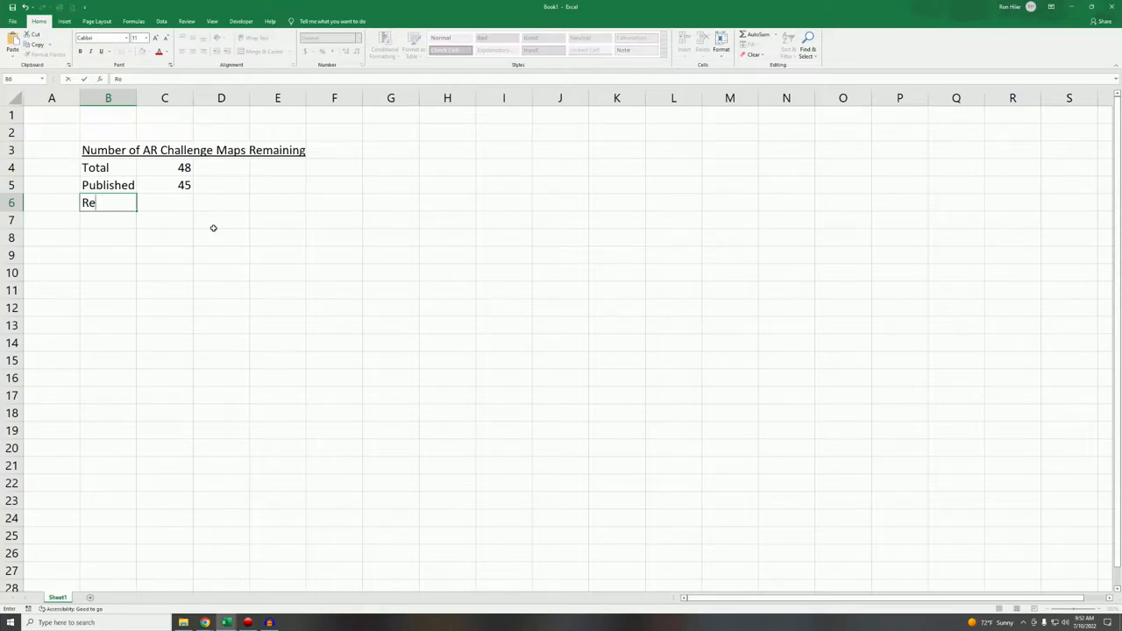
key(enter)
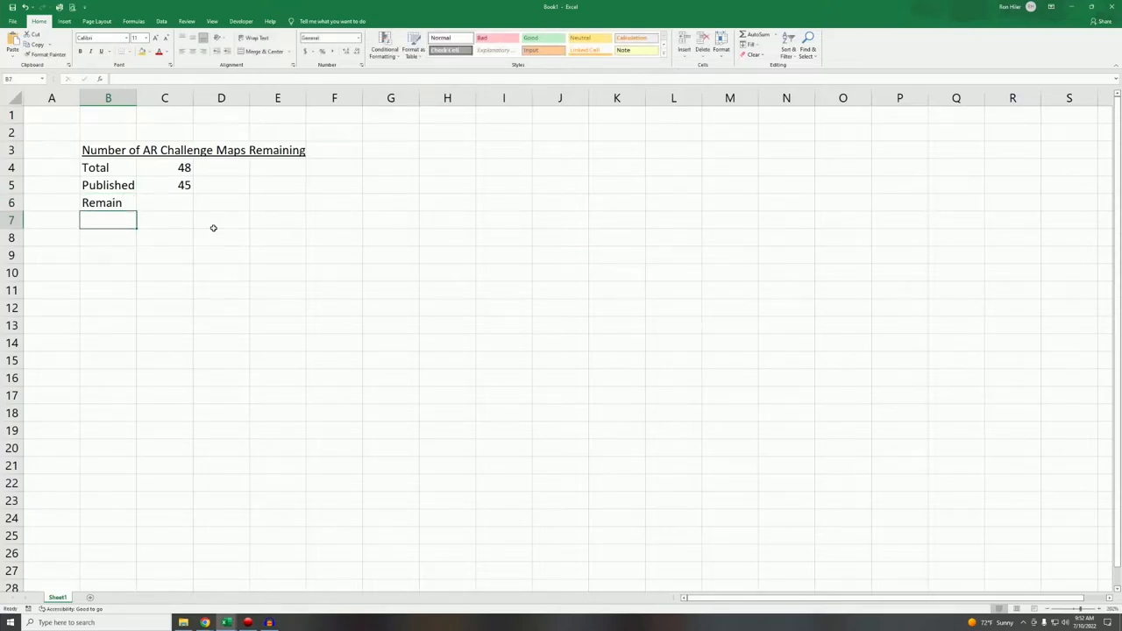
Compute Remain as =C4-C5 in C6, giving 3, and shade it light green.
click(165, 203)
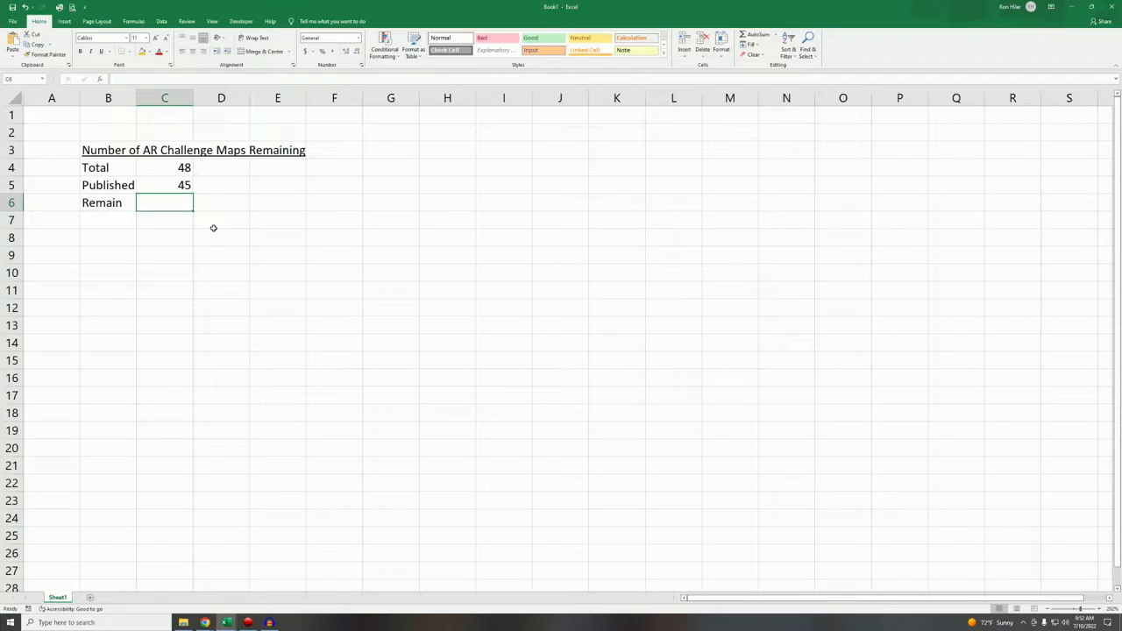
text(=C4)
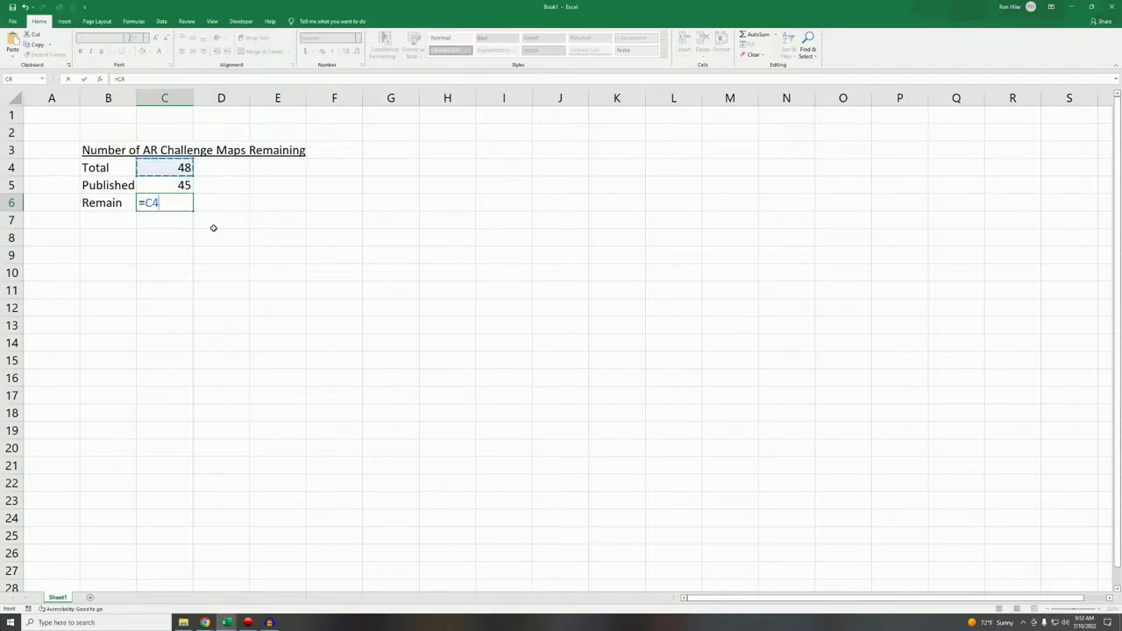
key(Enter)
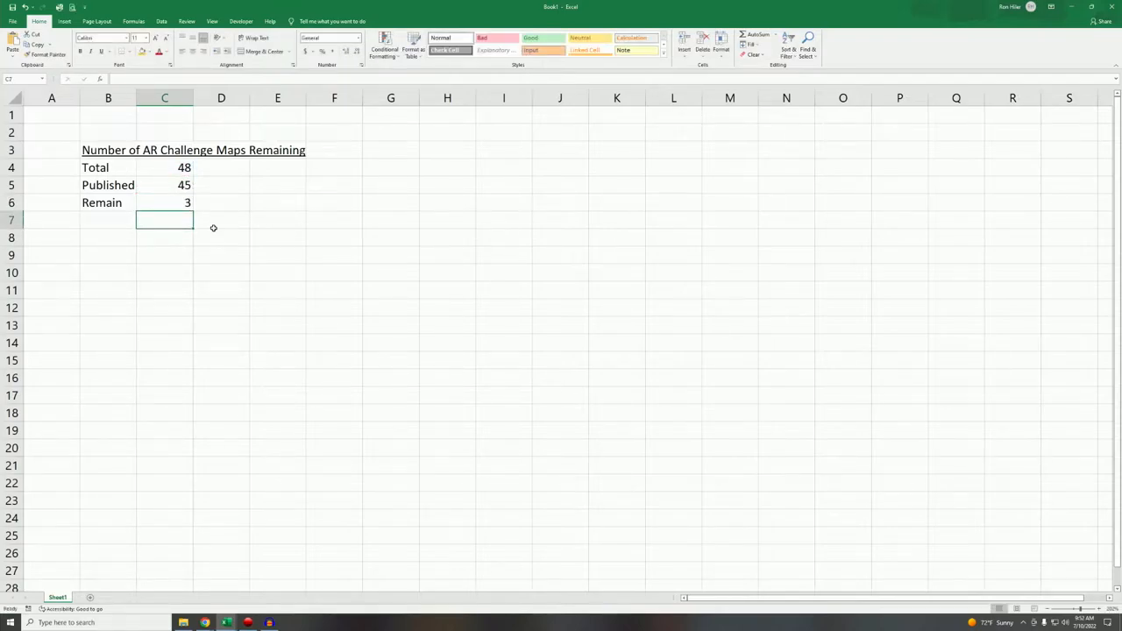
click(165, 204)
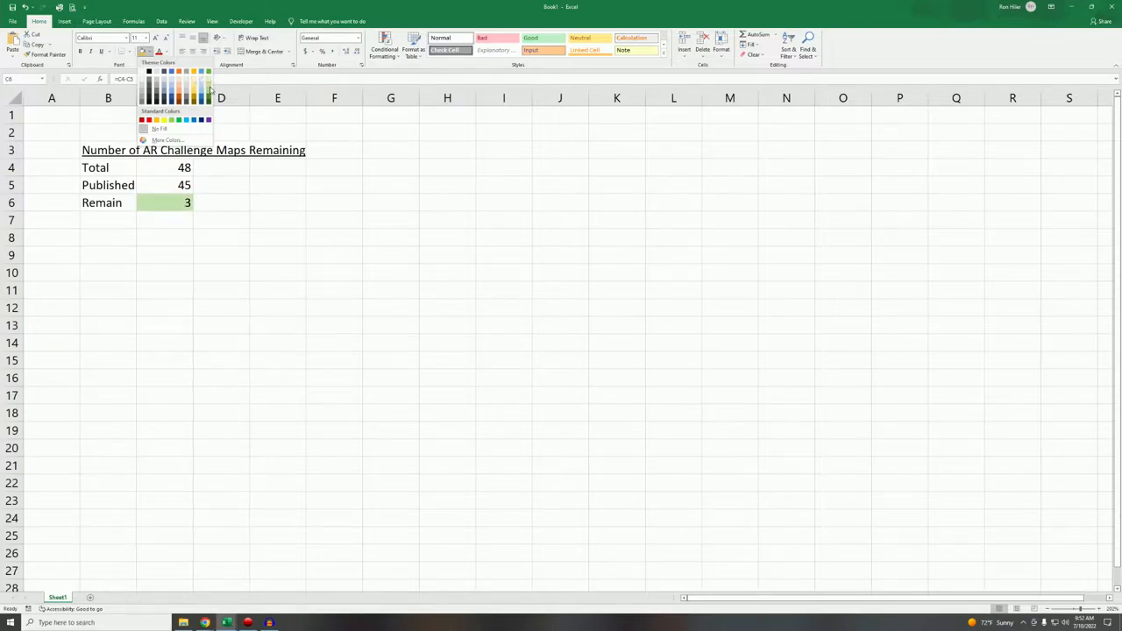
click(277, 272)
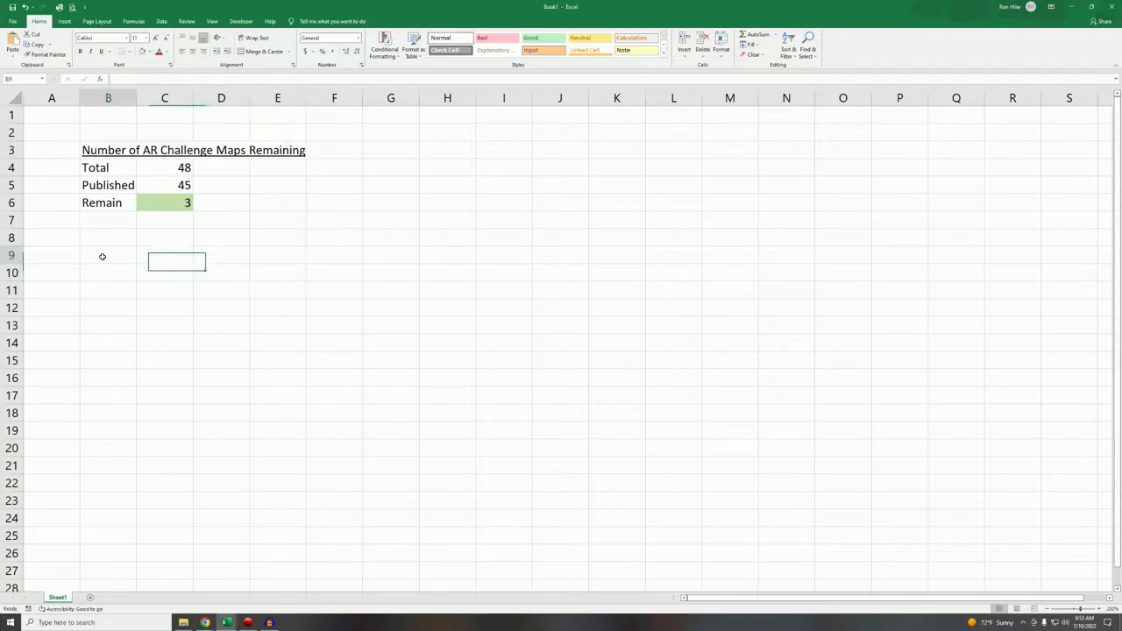
Enter the heading 'How Many Play Episodes Remain' in cell B9.
text(How)
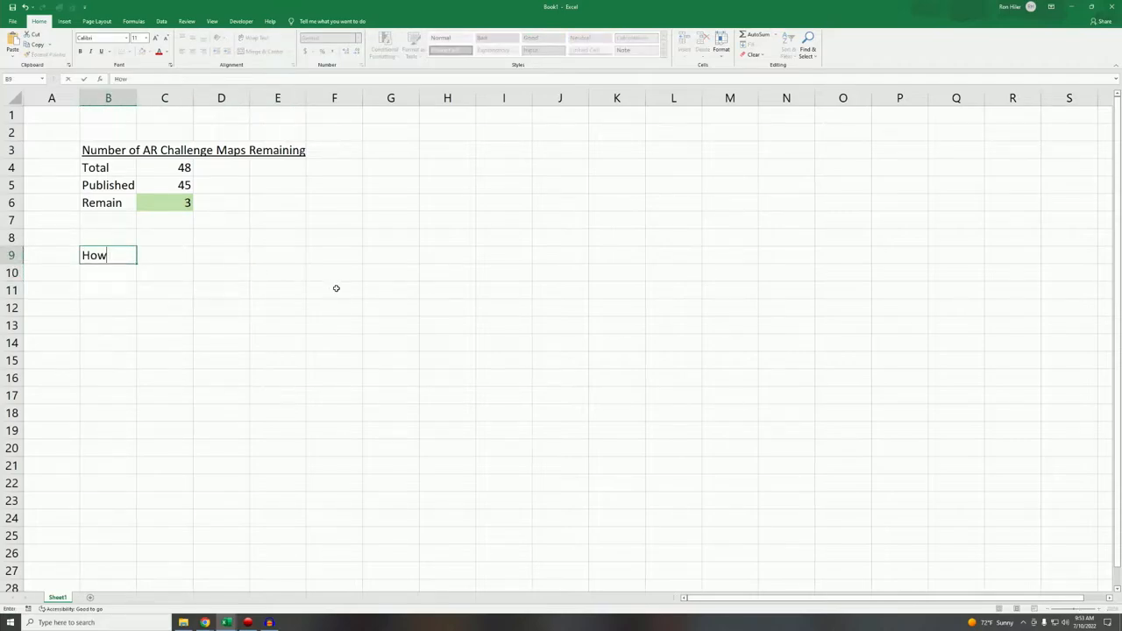
text(Many Play Espi)
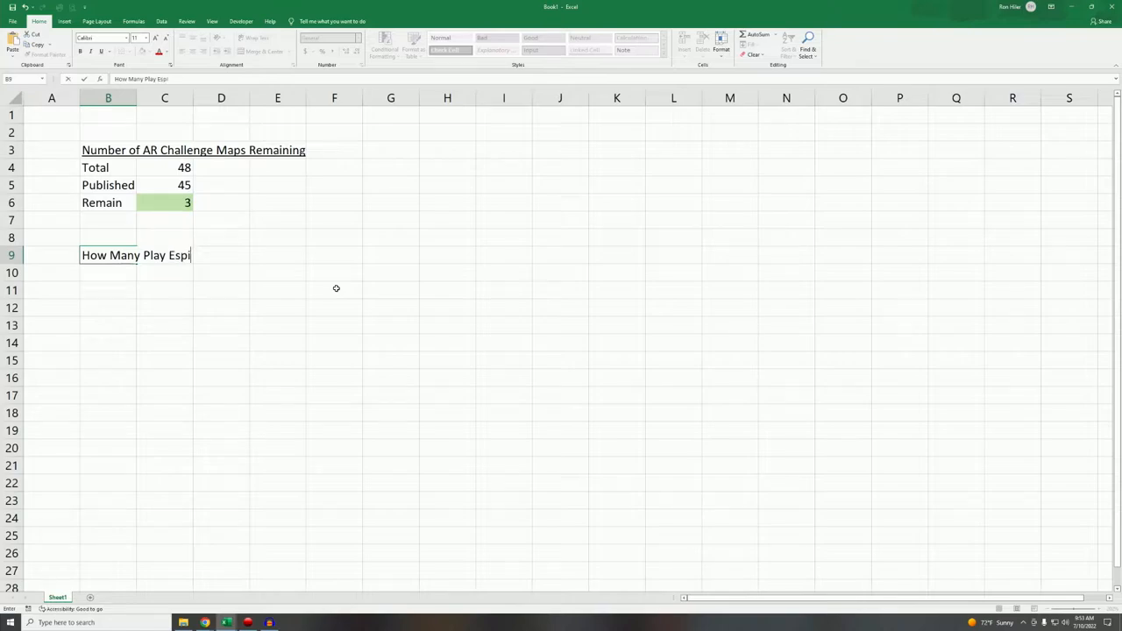
key(Backspace)
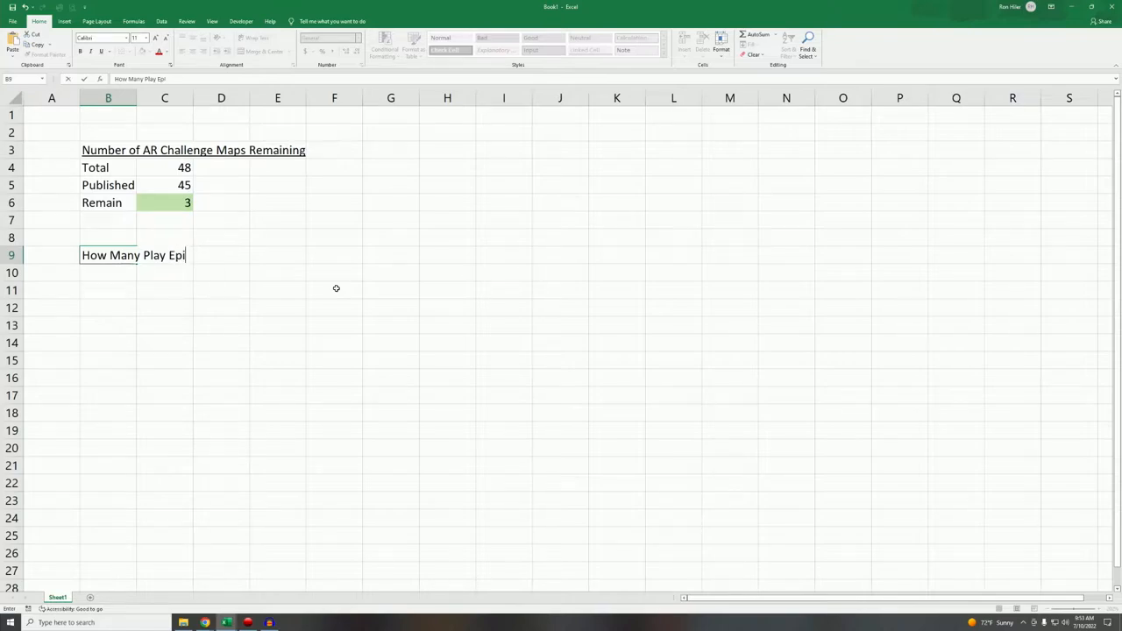
text(sodes)
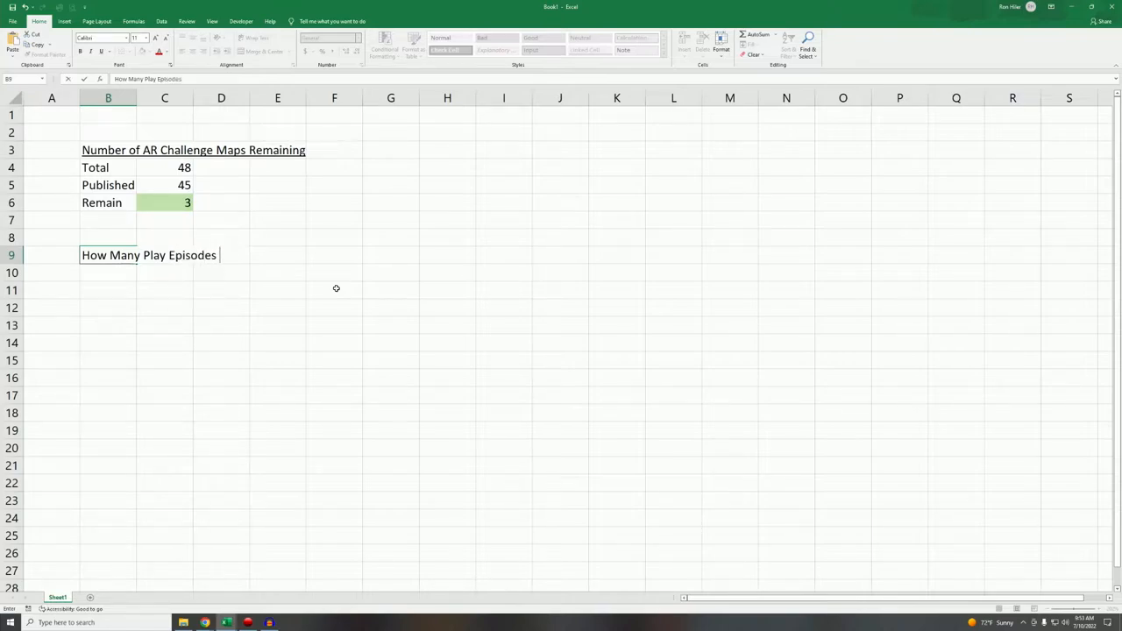
text(R)
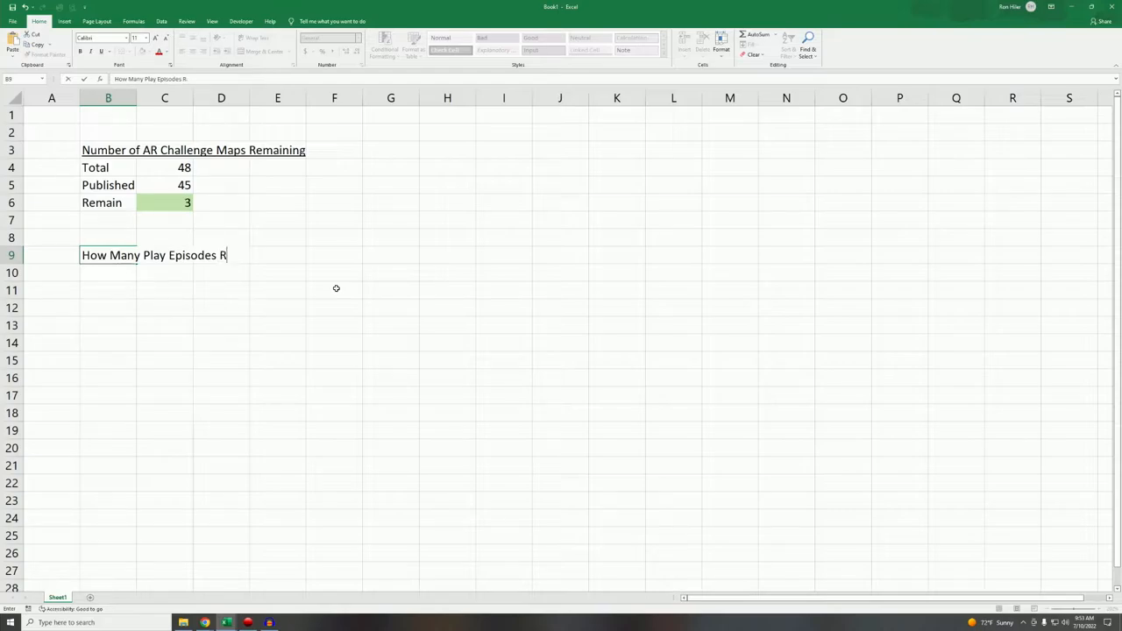
text(emain)
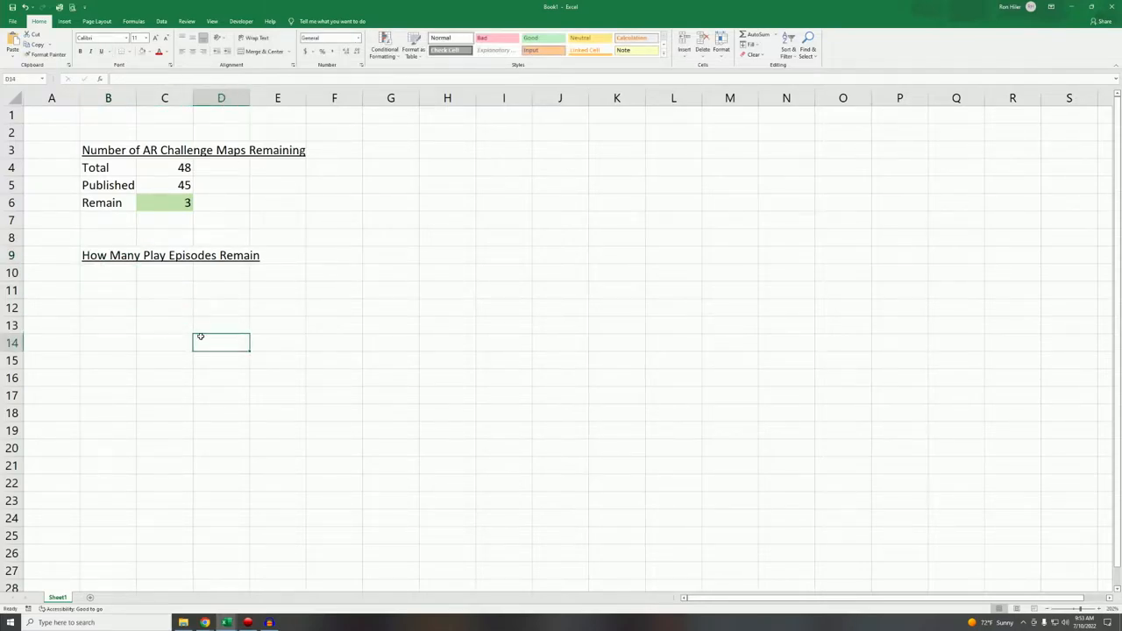
Append the '(Method' note to the B9 heading.
click(109, 256)
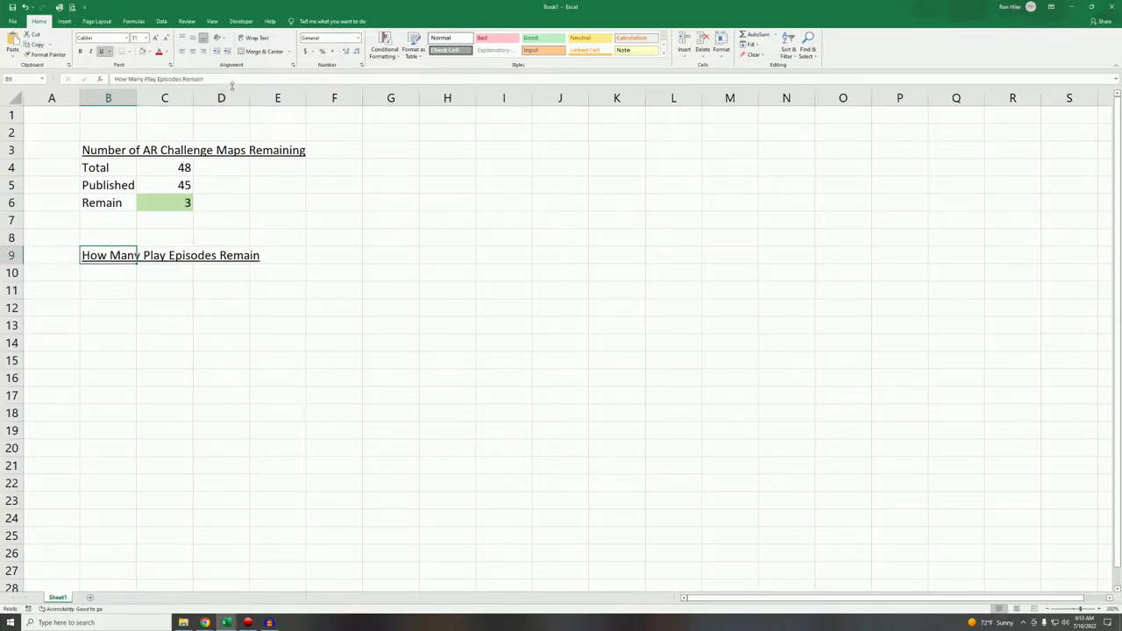
text((metho)
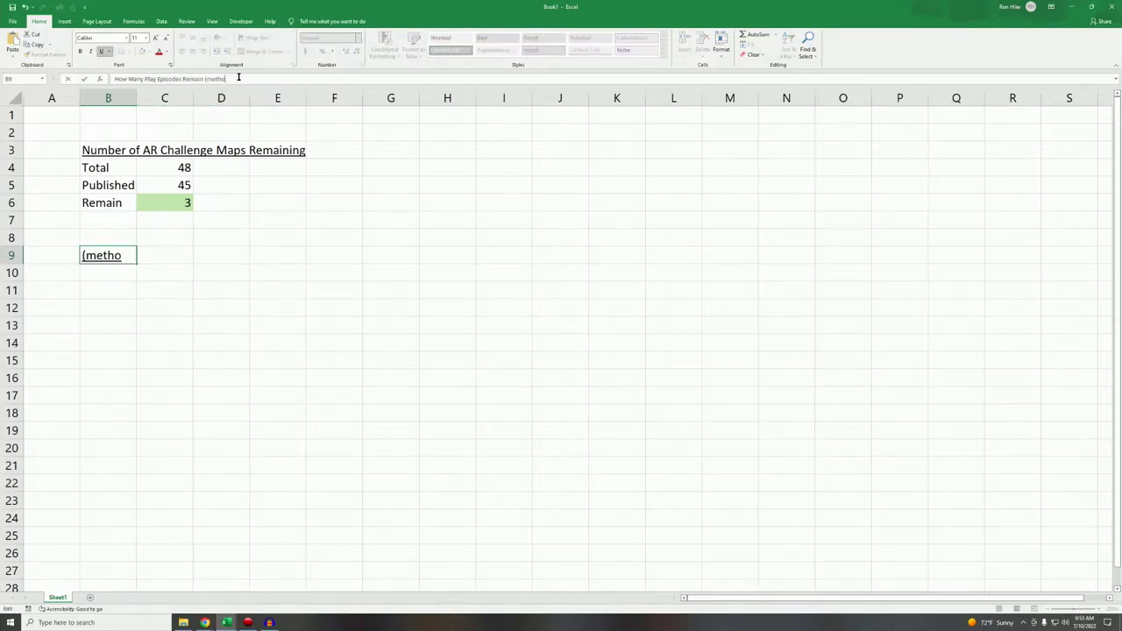
key(Enter)
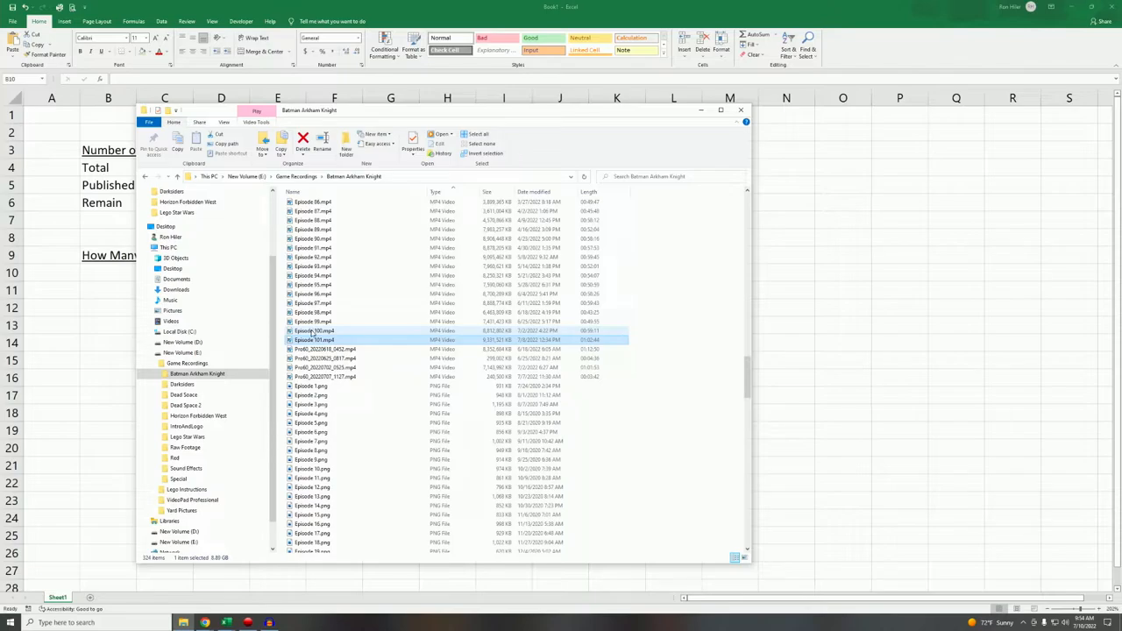
mouse_move(316, 331)
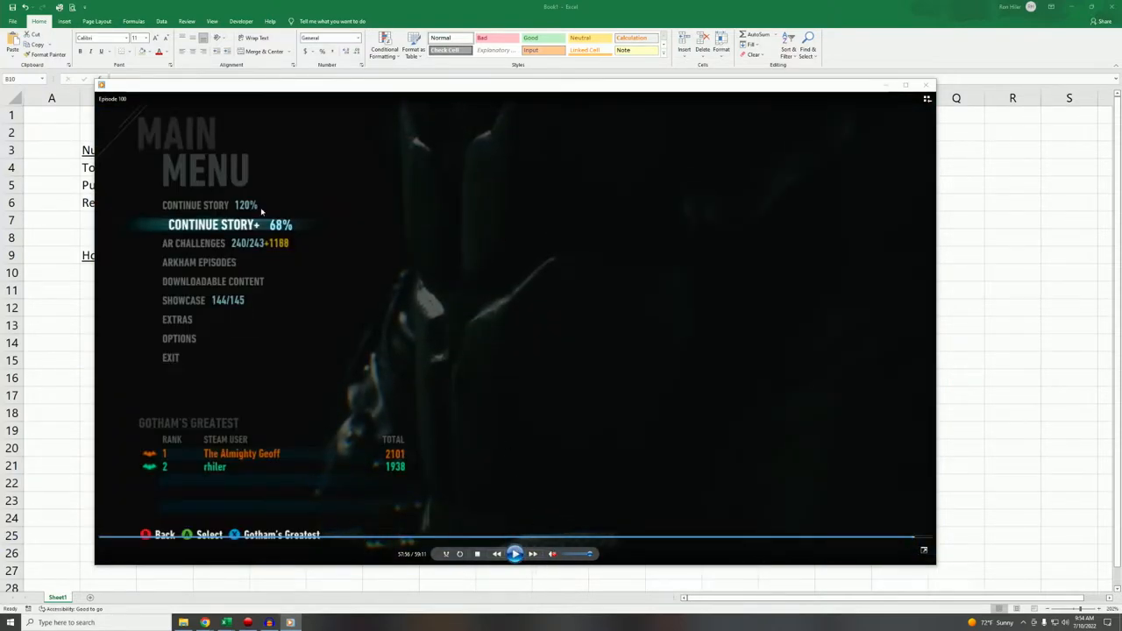
mouse_move(334, 235)
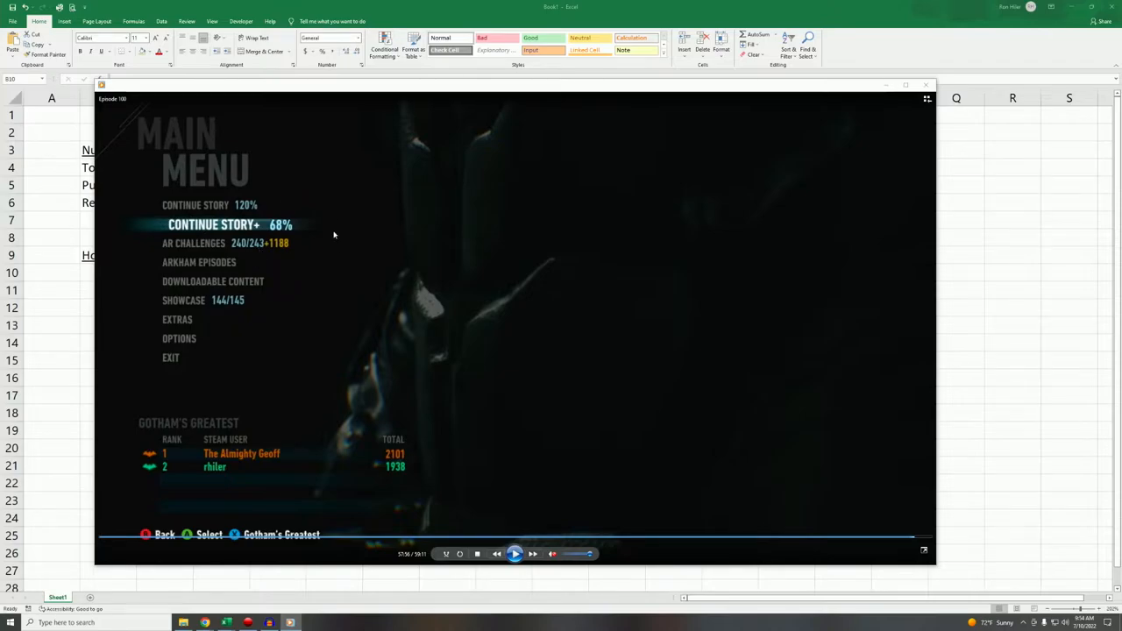
mouse_move(372, 230)
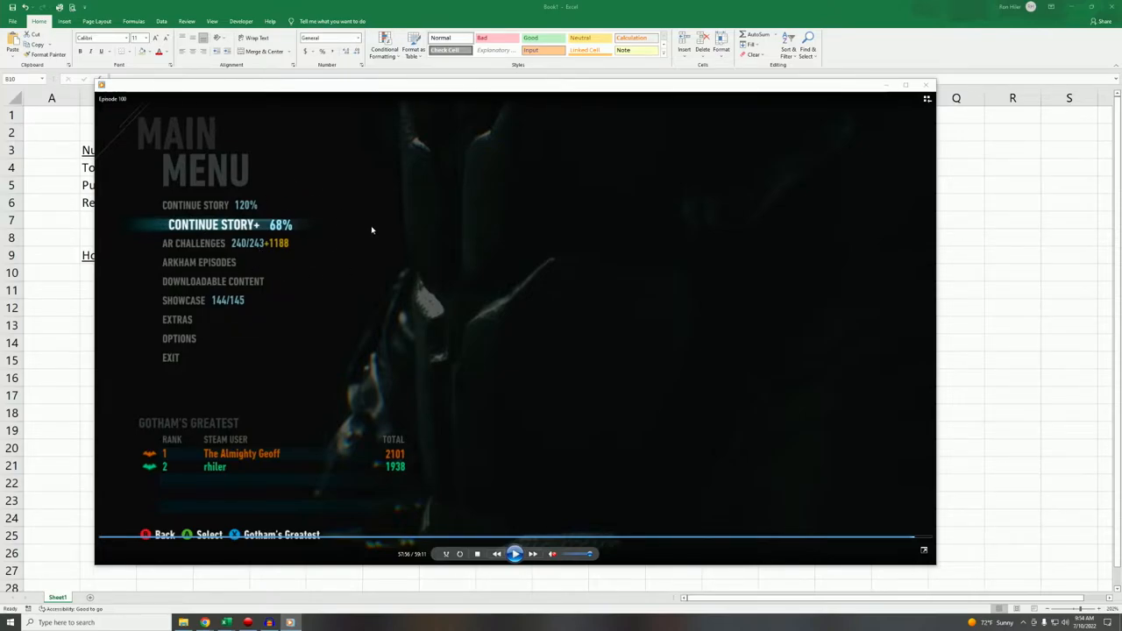
mouse_move(123, 133)
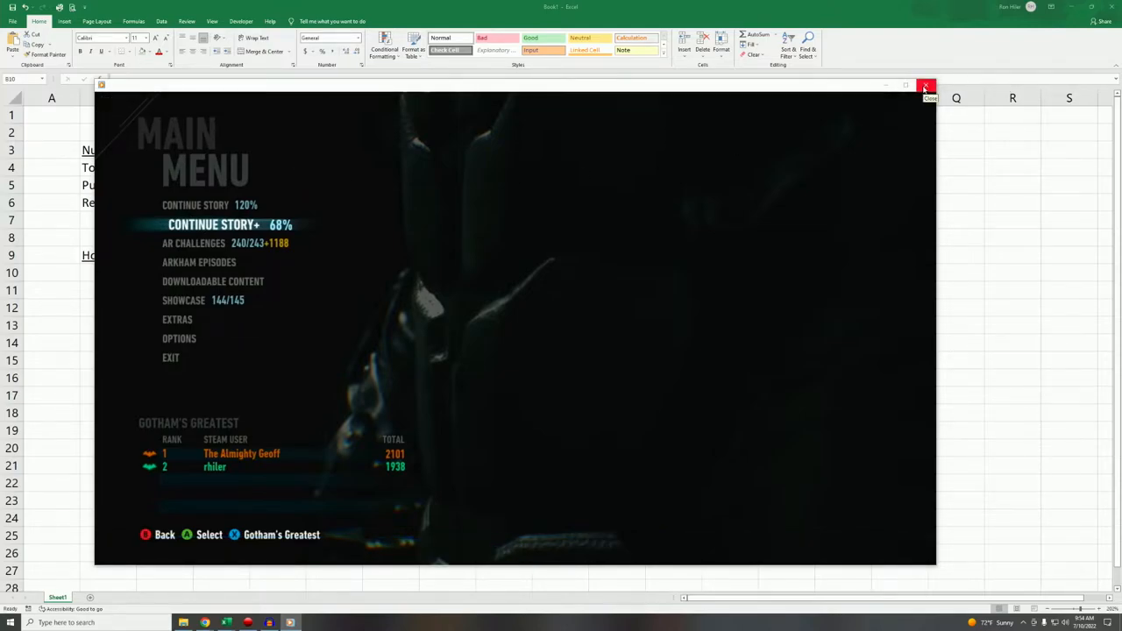
Close the episode video player and minimize the File Explorer window.
click(923, 87)
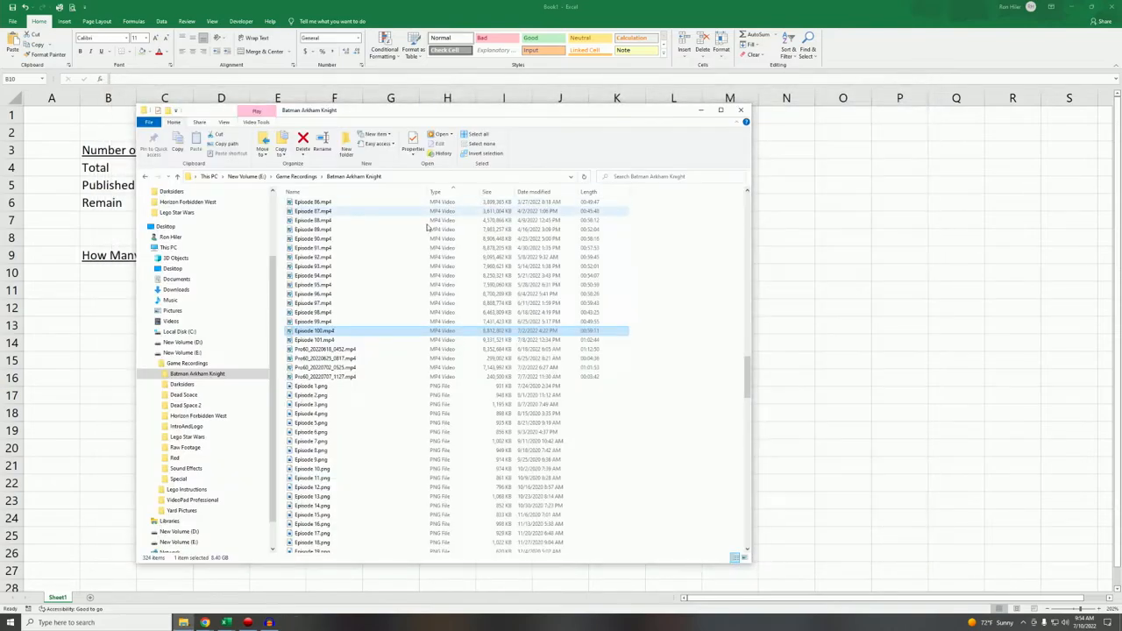
click(740, 109)
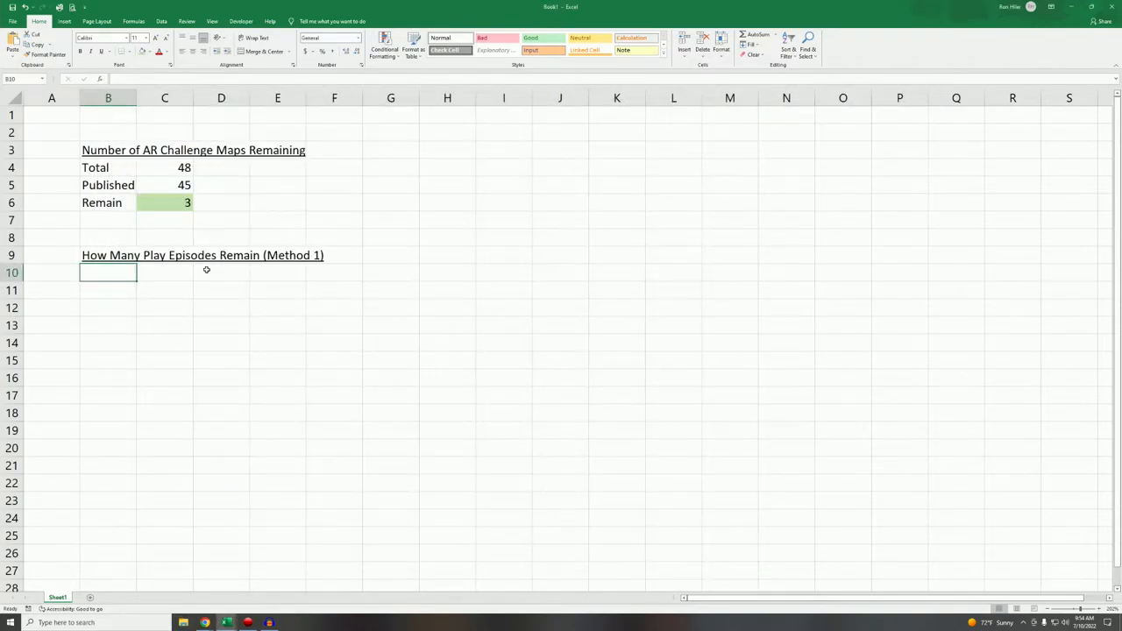
Enter 'Current % Complete' in B10 with the value 68 beside it.
text(Current %)
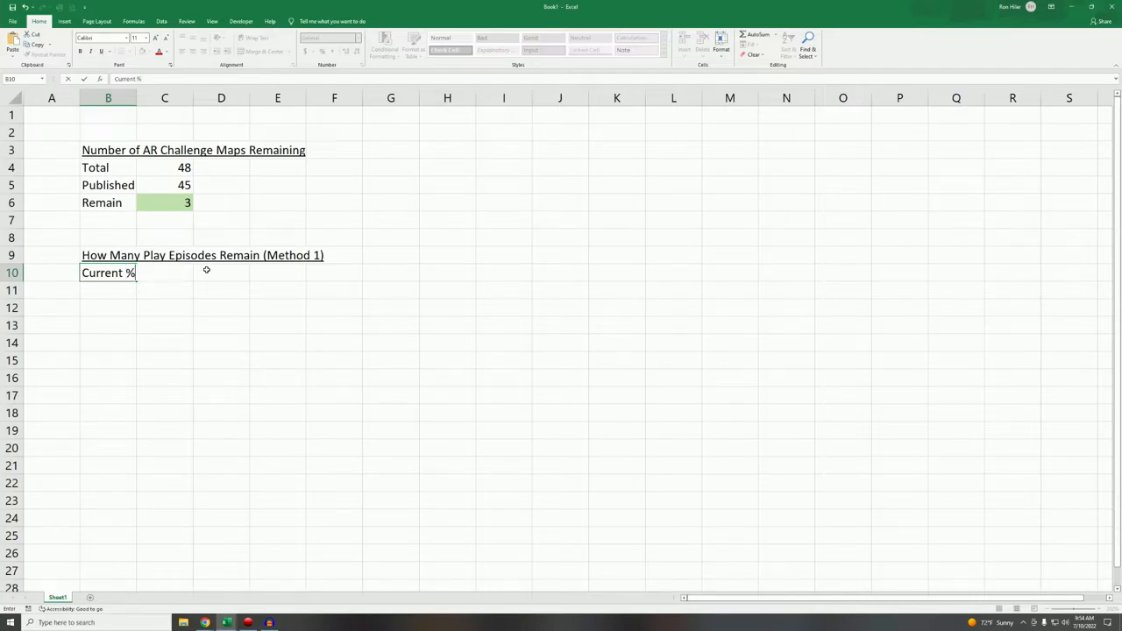
text(Complete)
click(221, 272)
text(6+)
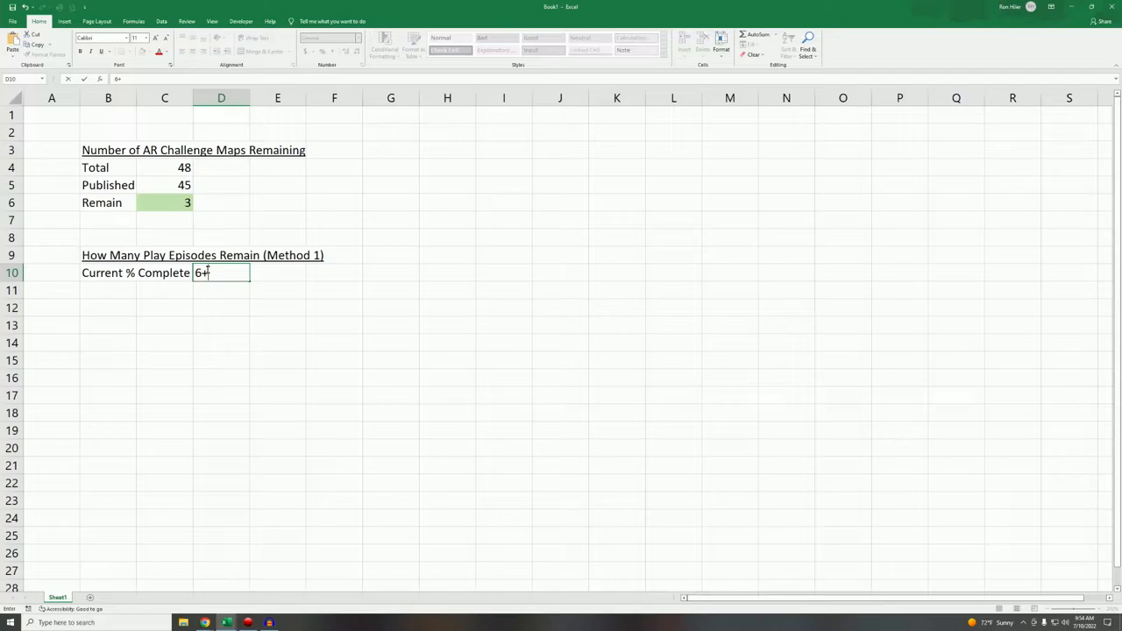
key(Enter)
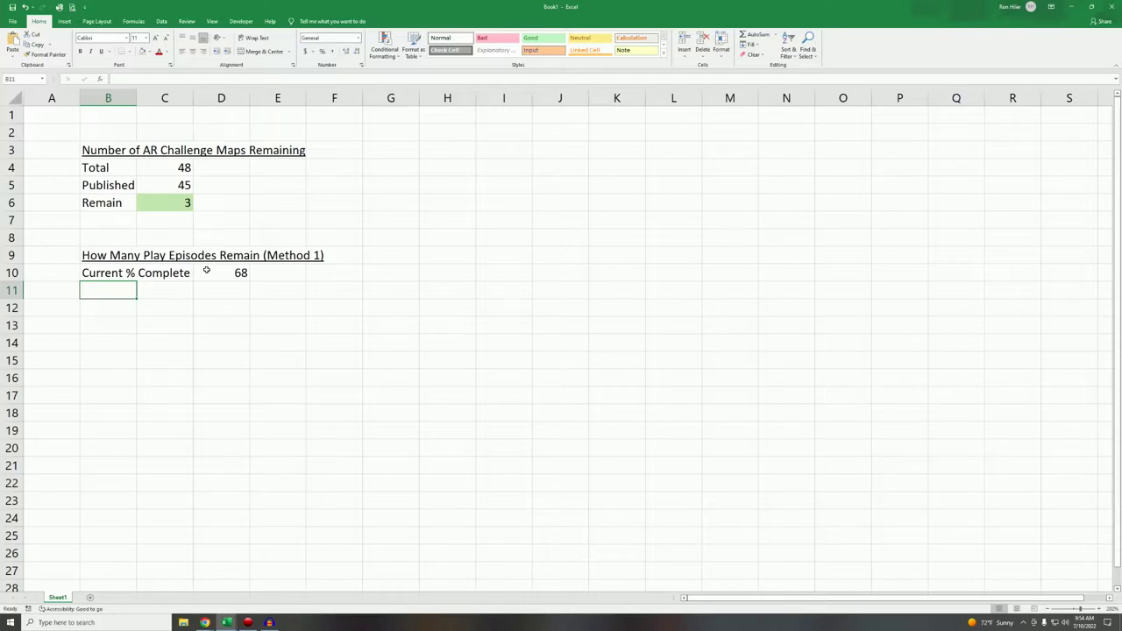
mouse_move(354, 333)
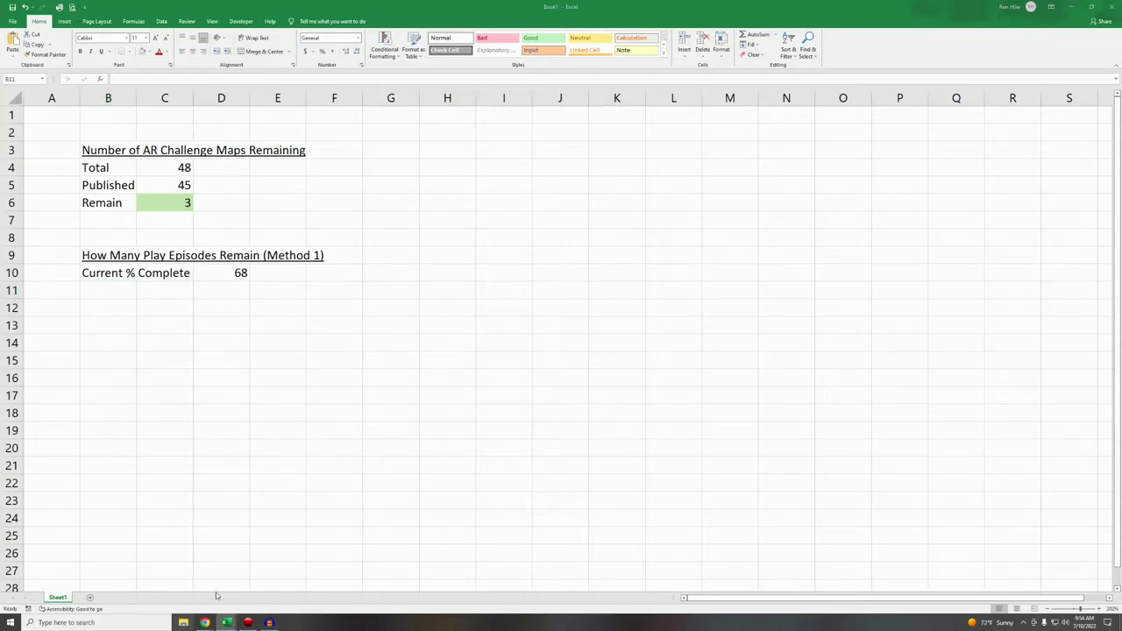
Switch from Excel back to the Batman Arkham Knight playlist in the browser.
click(175, 624)
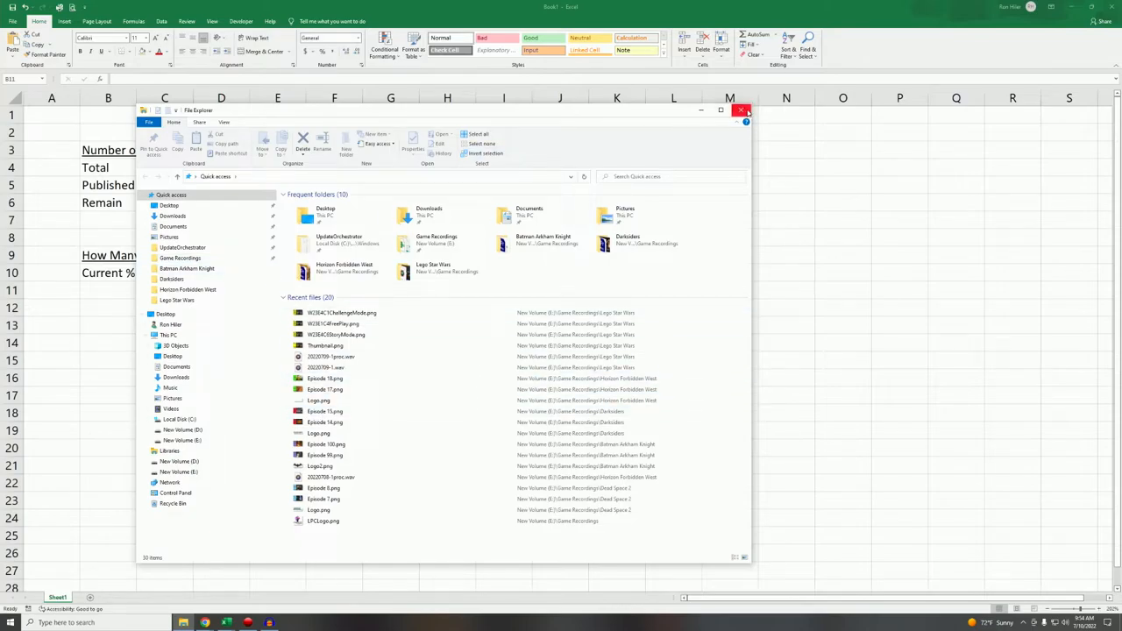
click(740, 108)
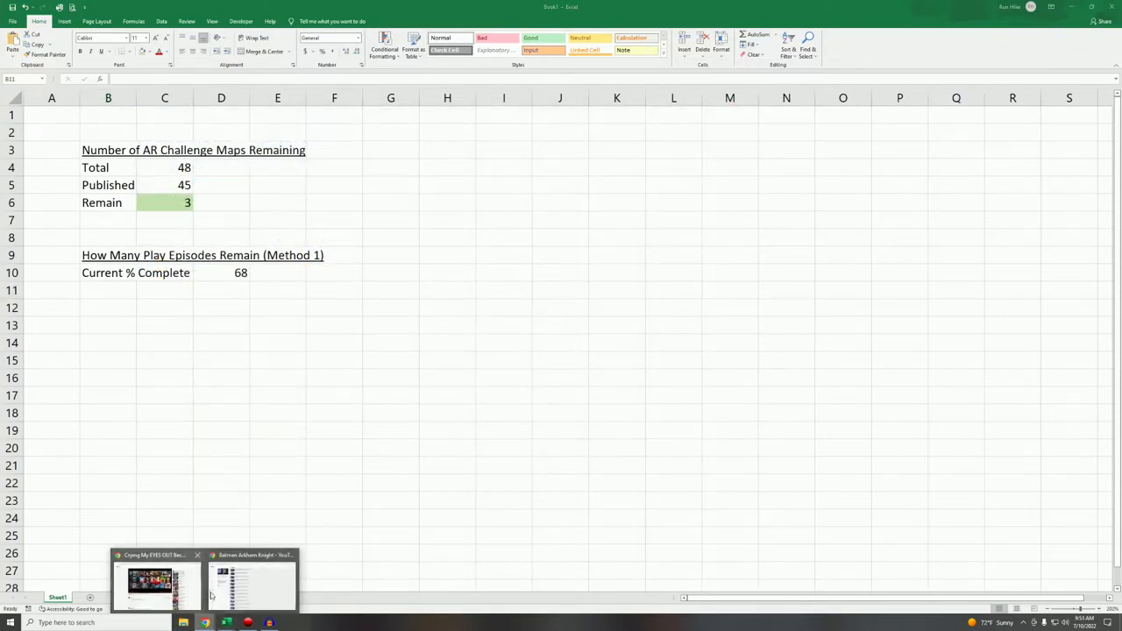
click(254, 579)
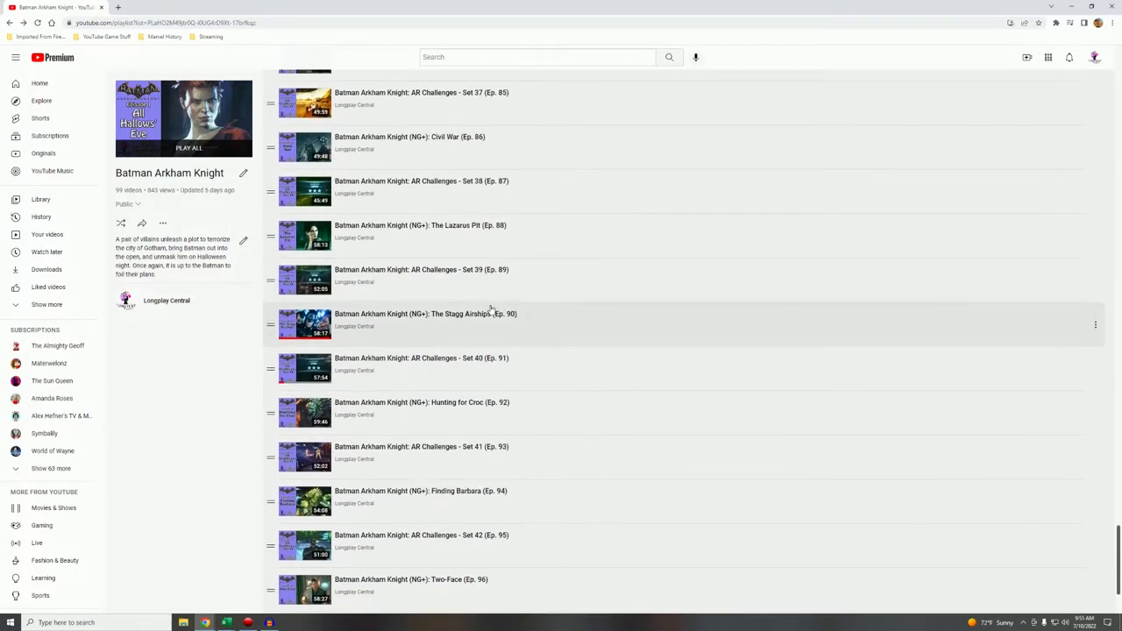
Scroll the playlist up to around episode 76, then return to the Excel sheet.
scroll(up, 3)
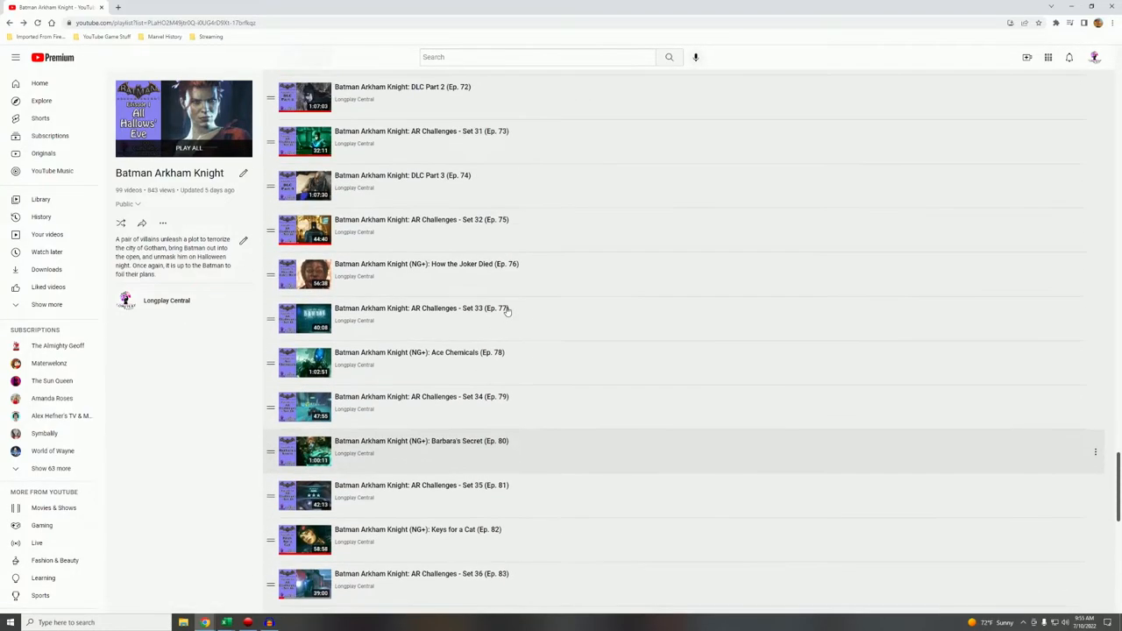
mouse_move(487, 263)
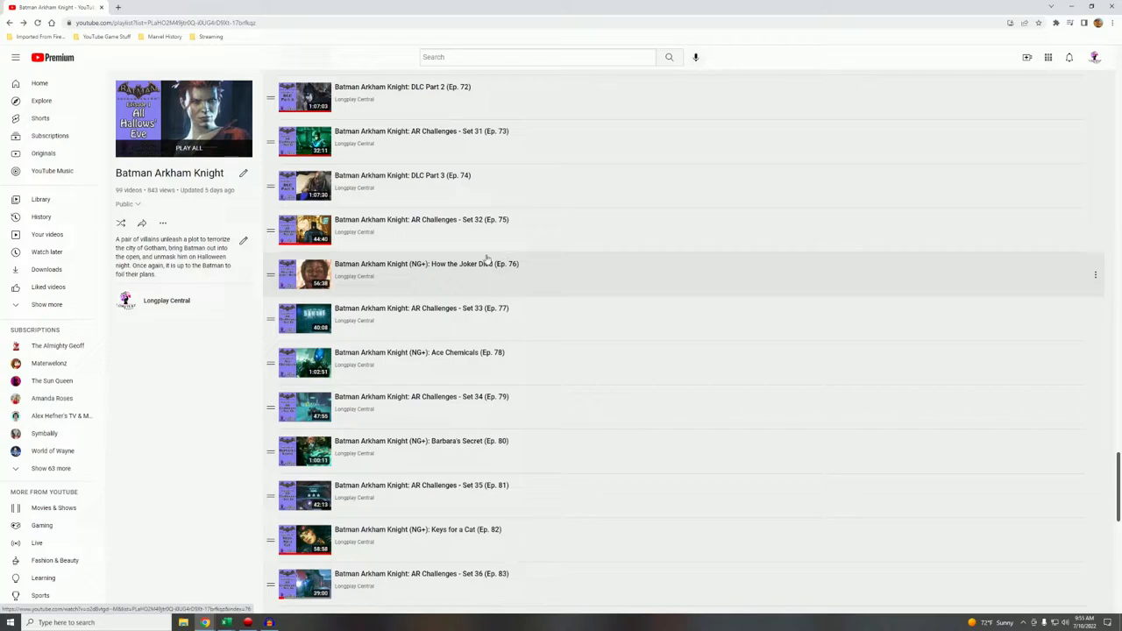
mouse_move(193, 329)
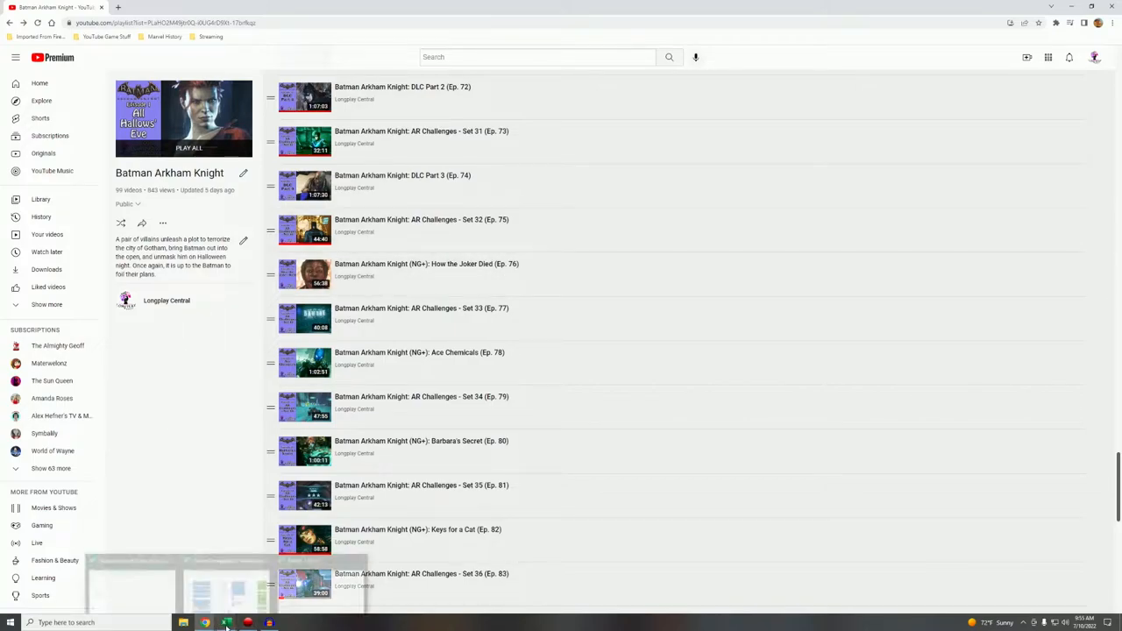
click(226, 623)
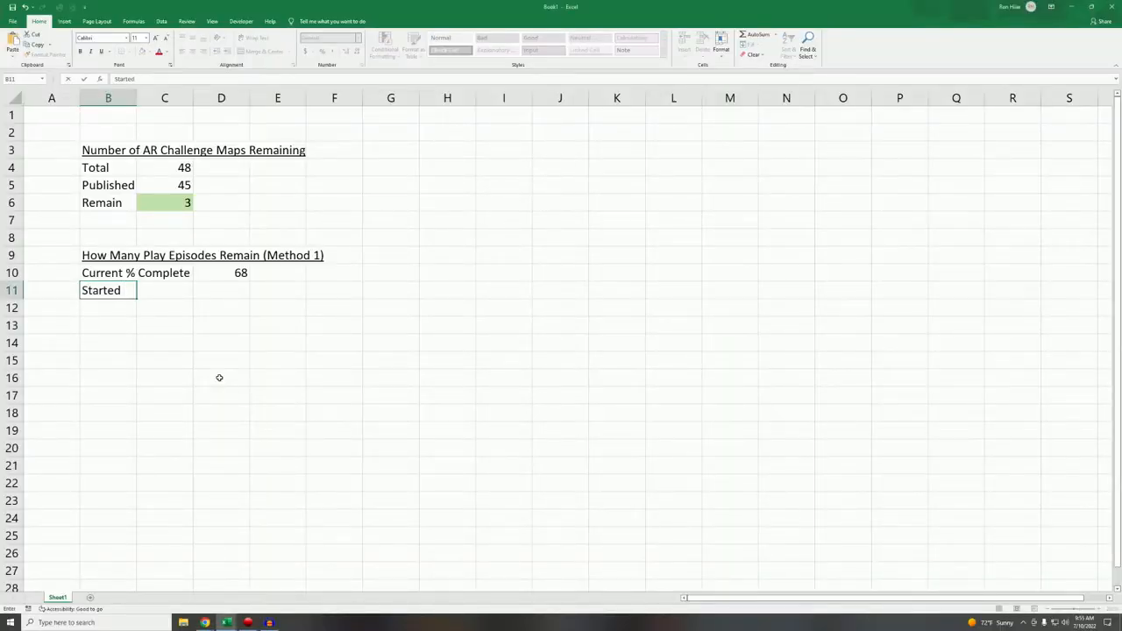
Enter labels Started New Game +, Current Episode #, Total NG+ Episodes with values 76 and 101.
text(New Game +)
click(221, 289)
text(76)
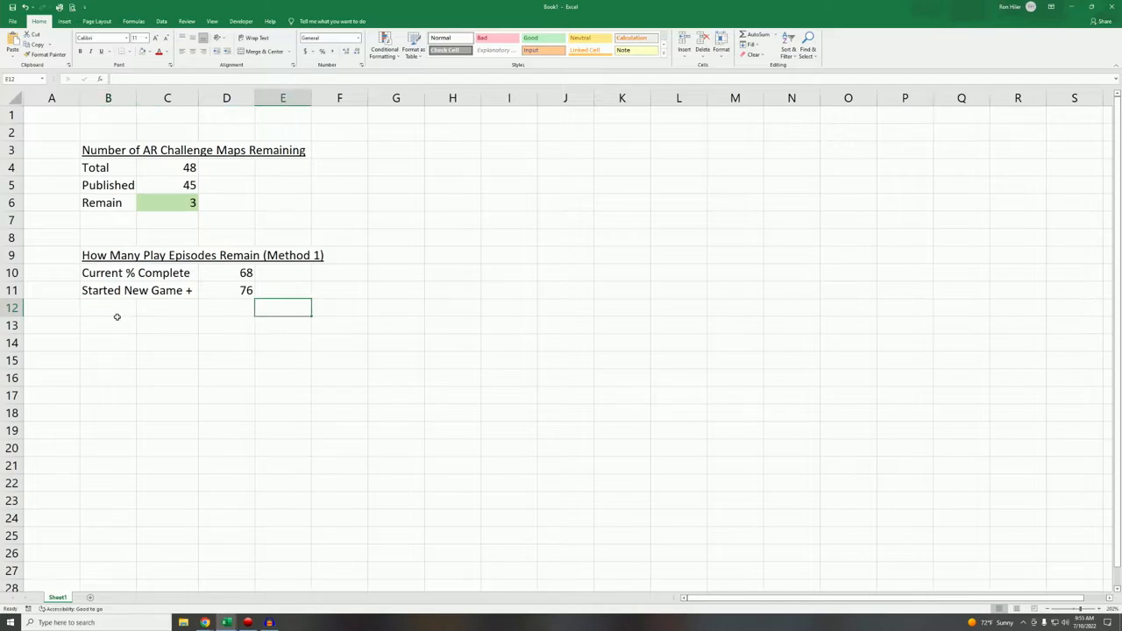
click(108, 307)
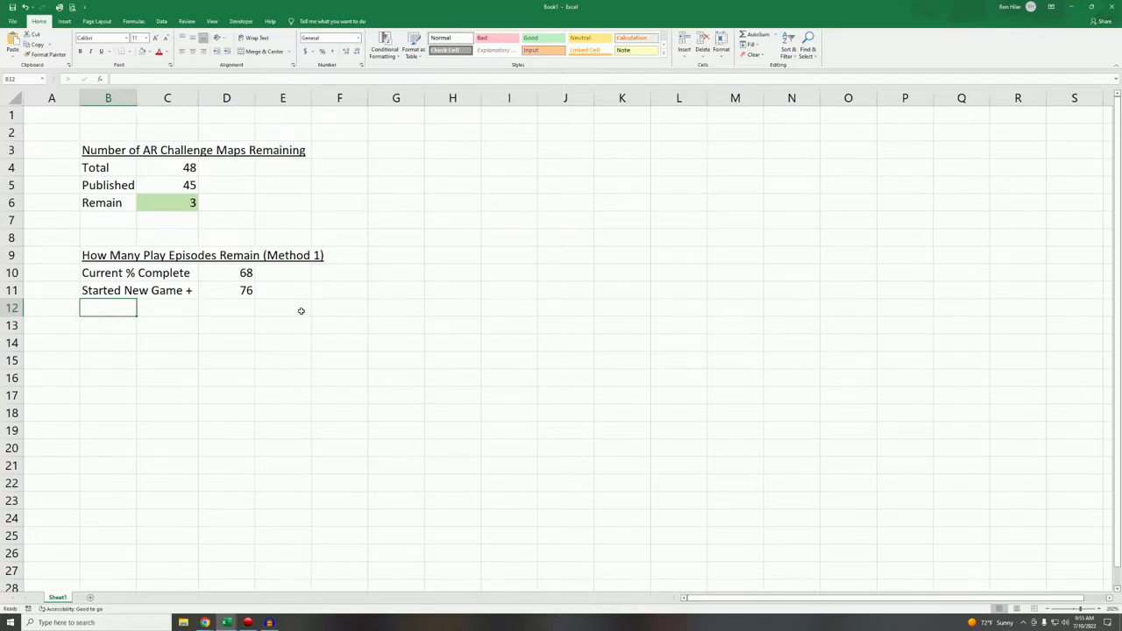
text(Current % Complete)
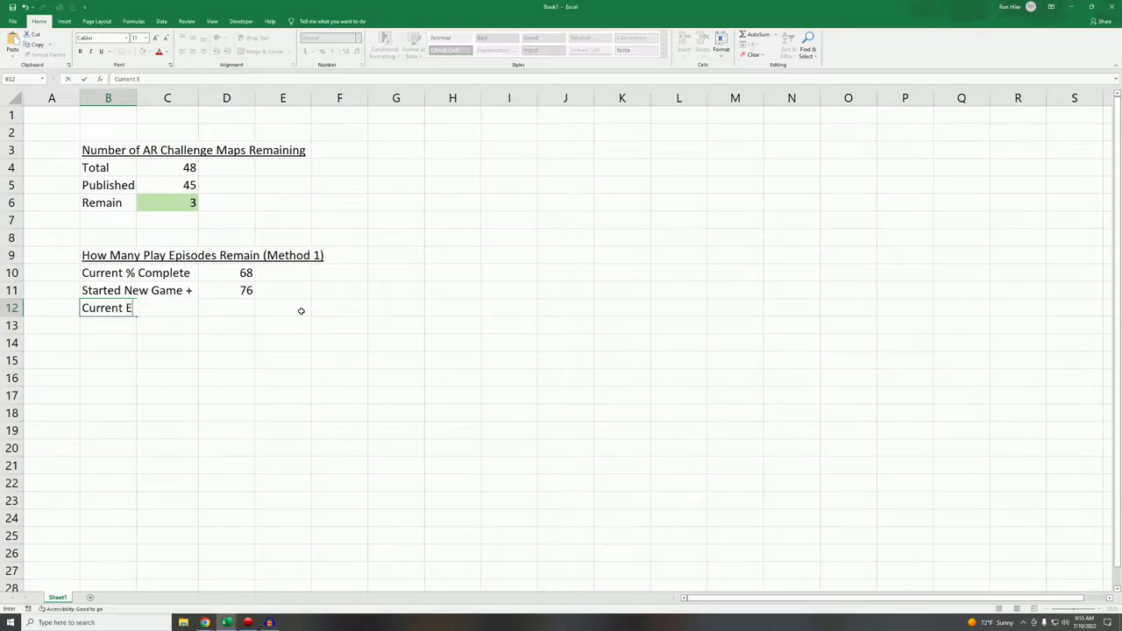
text(pisode #)
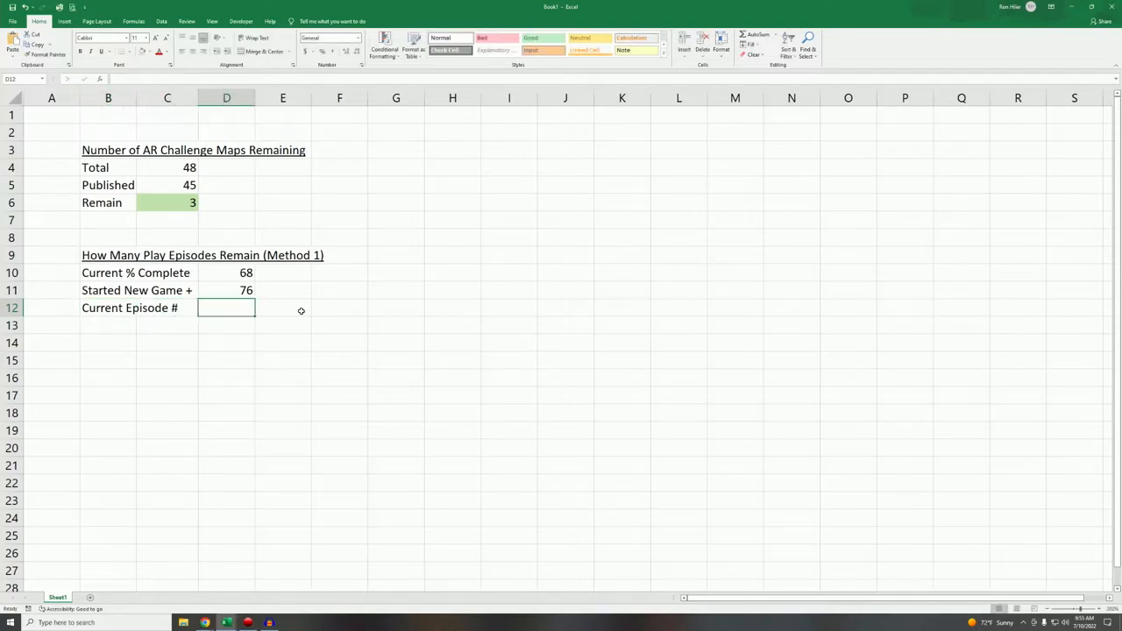
text(101)
click(108, 325)
text(T)
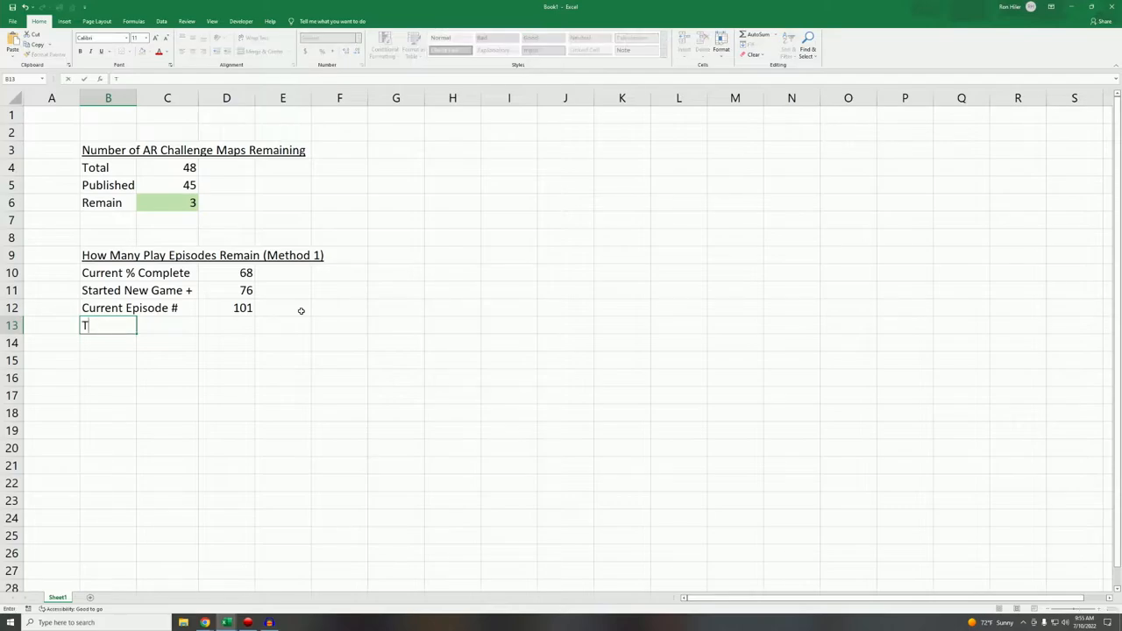
text(otal NG+)
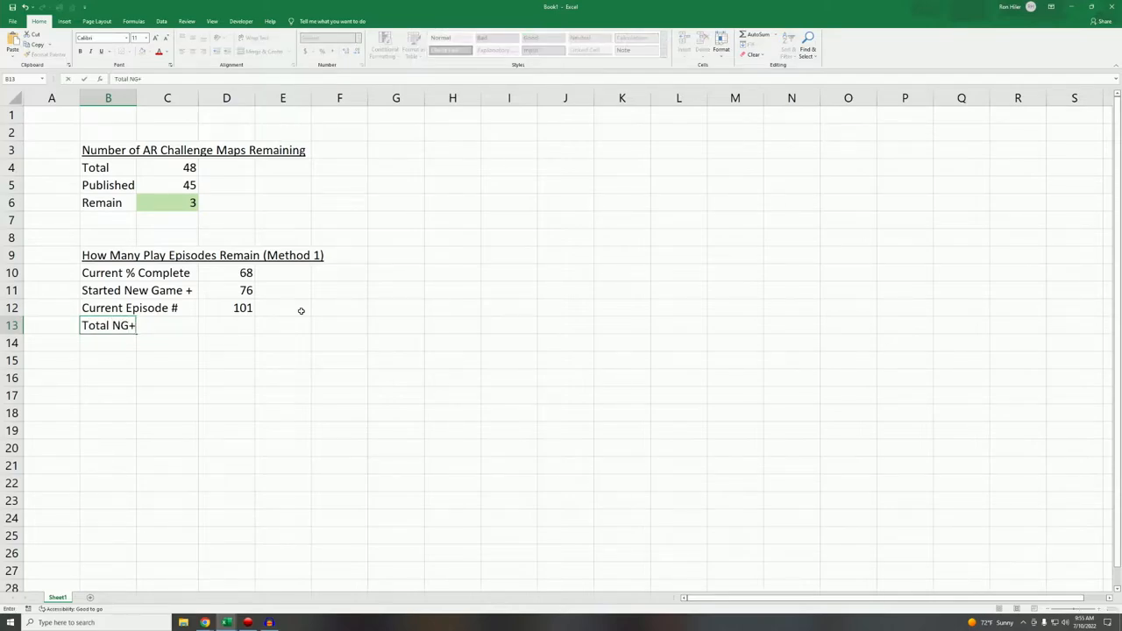
text(Es)
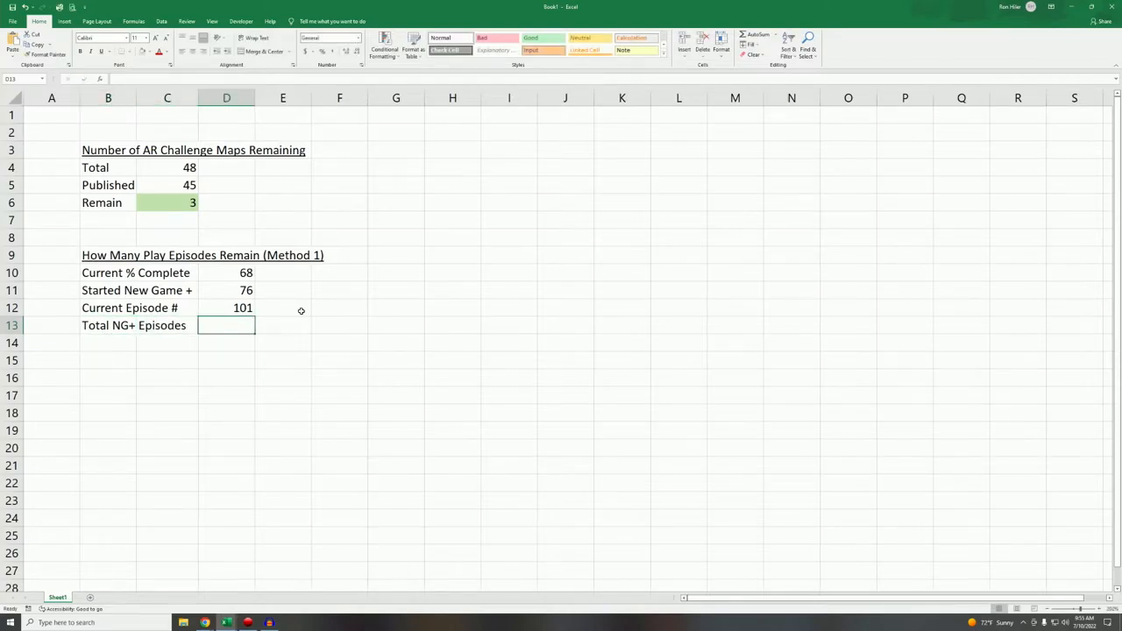
Compute Total NG+ Episodes as =D12-D11+1, giving 26.
text(=D12-D11)
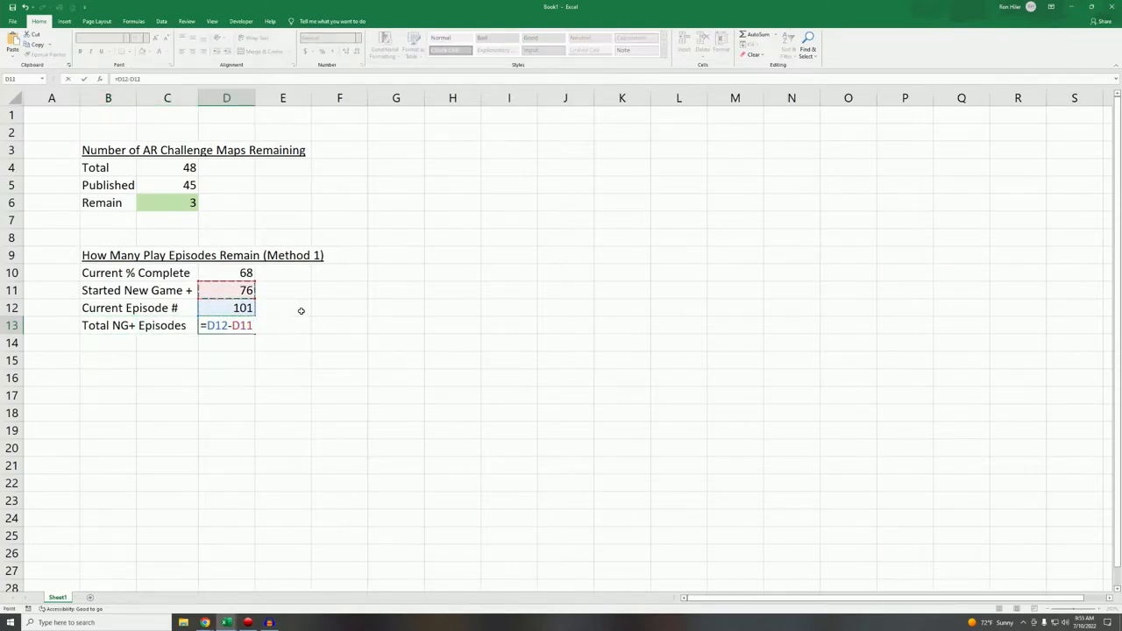
key(Enter)
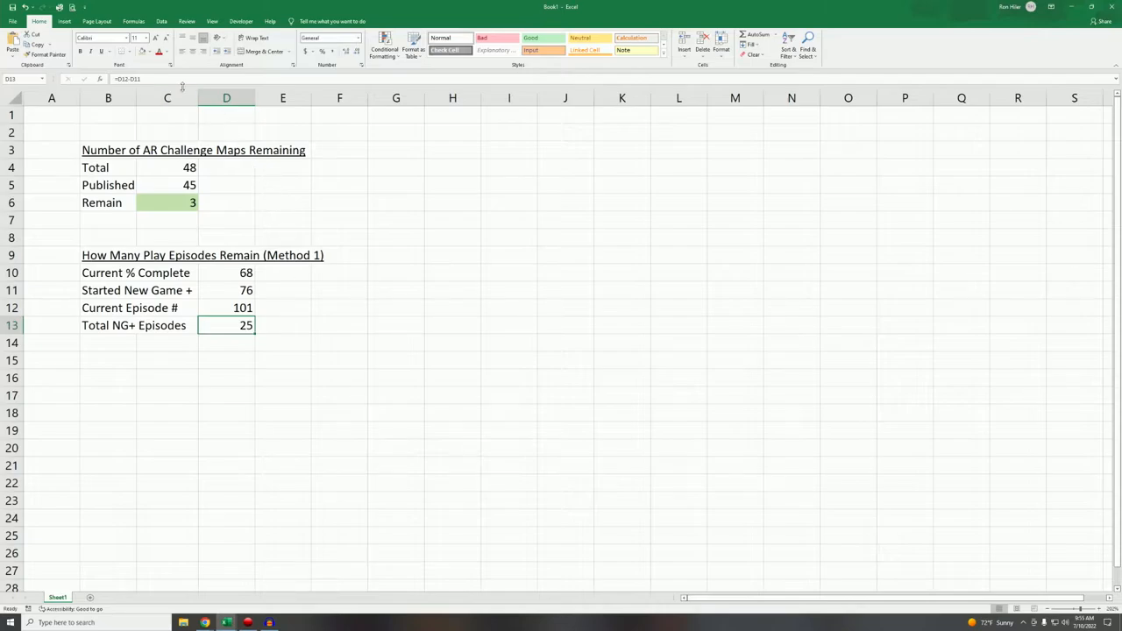
text(+1)
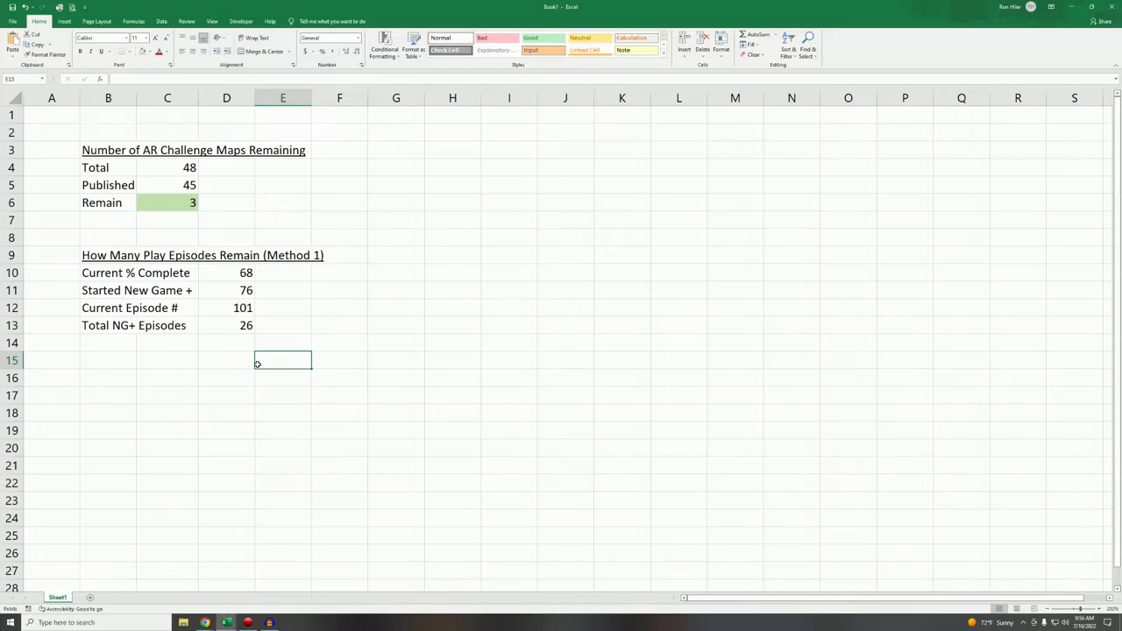
click(226, 324)
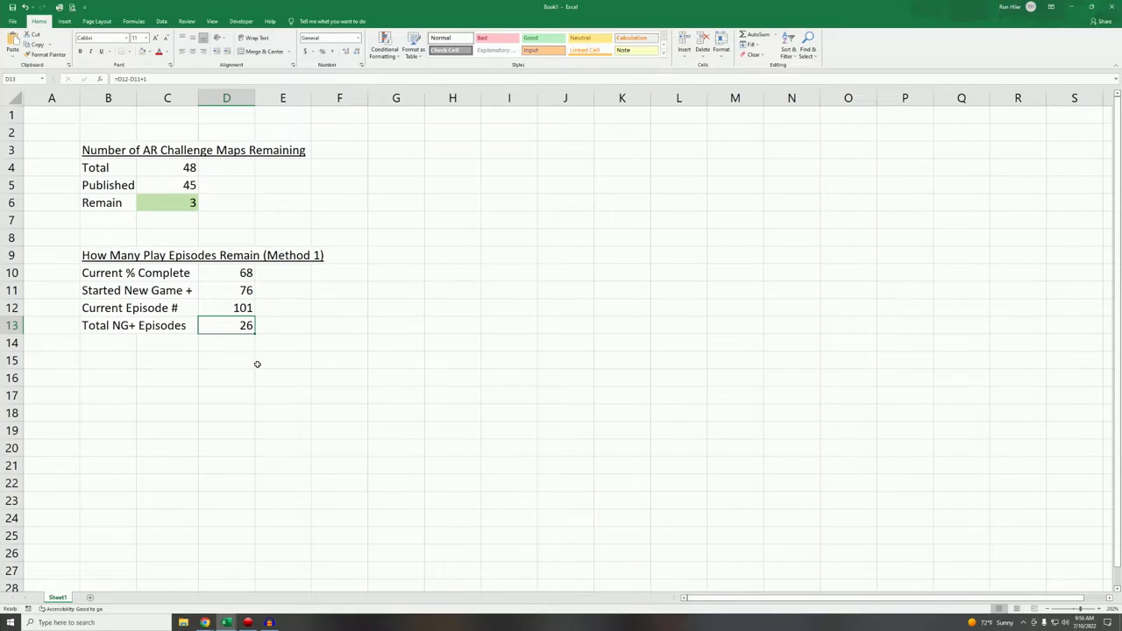
mouse_move(238, 367)
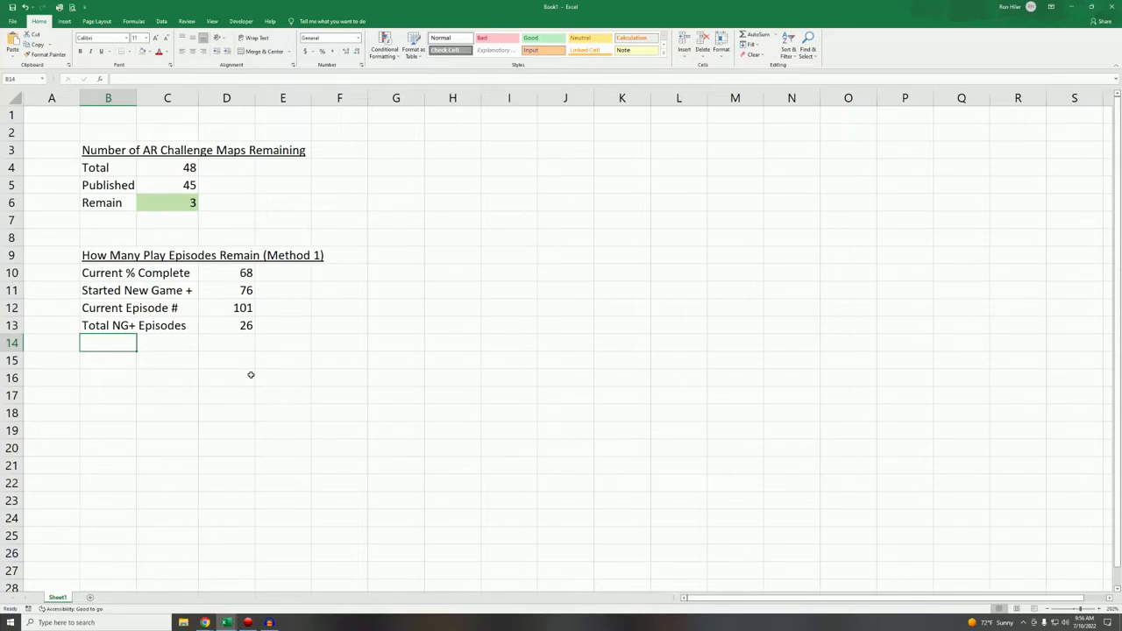
Add rows # AR Challenges and # of Play Episodes, each with value 13.
text(# AR Challenges)
click(226, 342)
text(13)
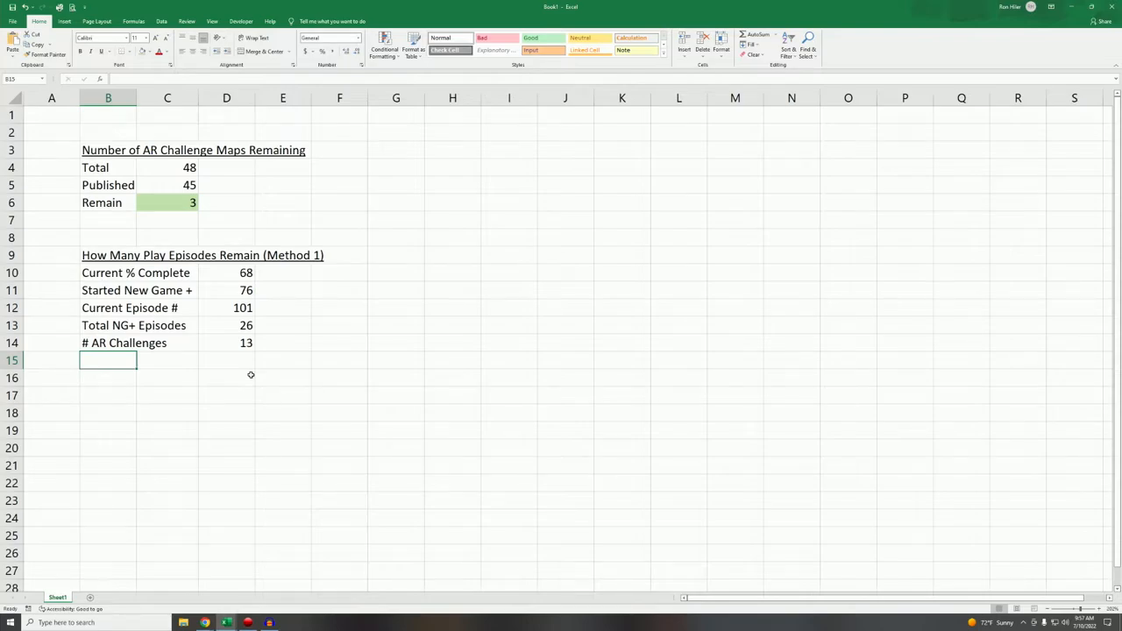
text(# of)
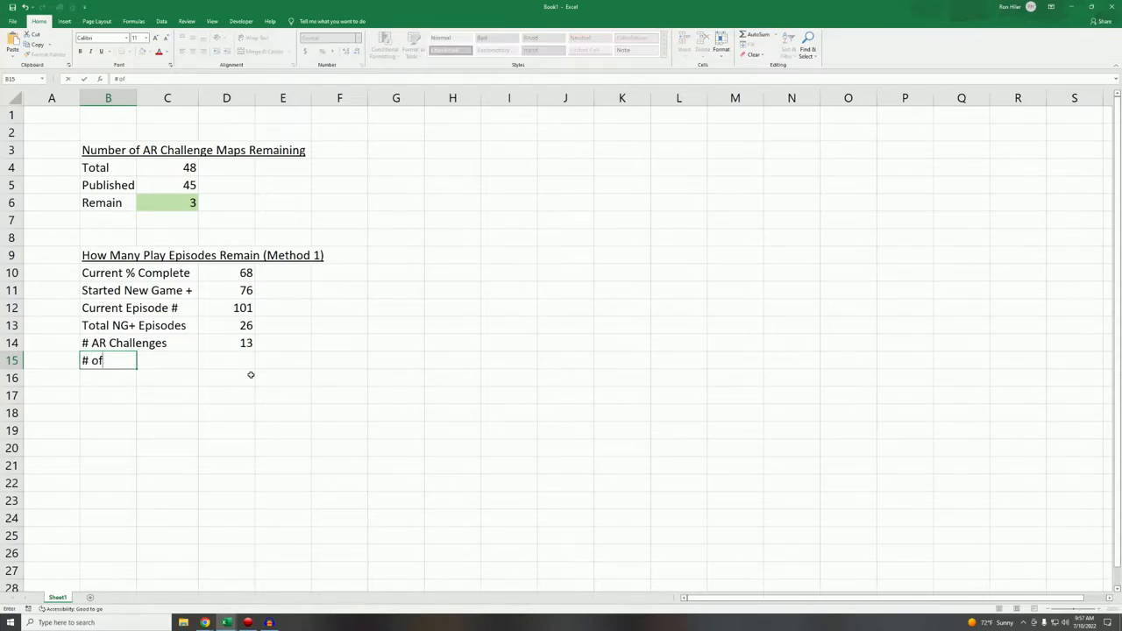
text(Pla)
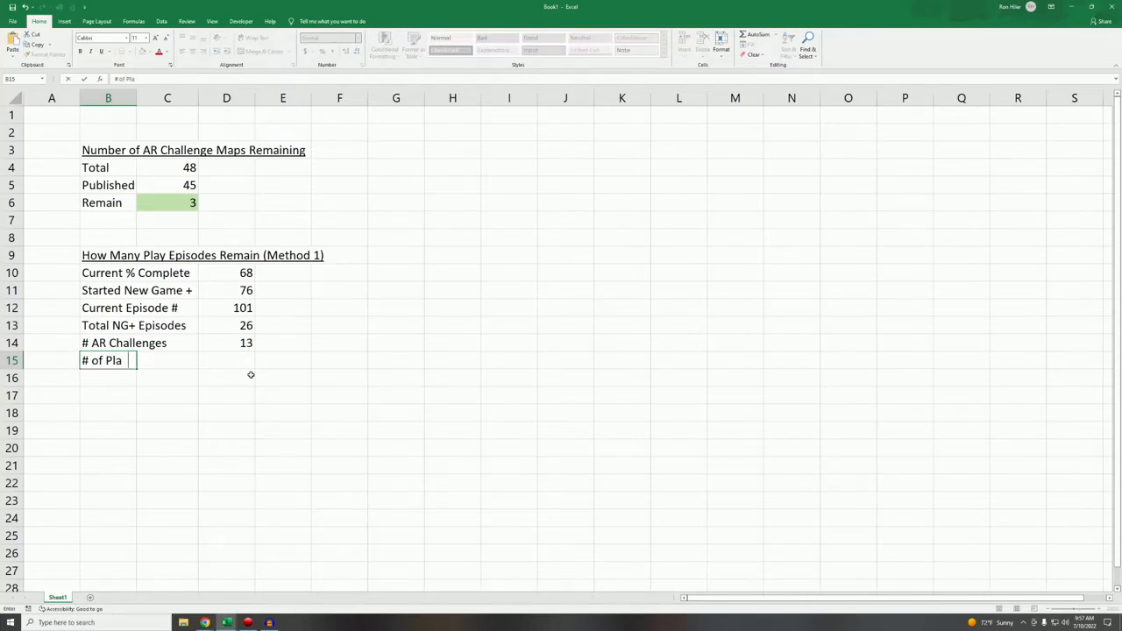
key(Tab)
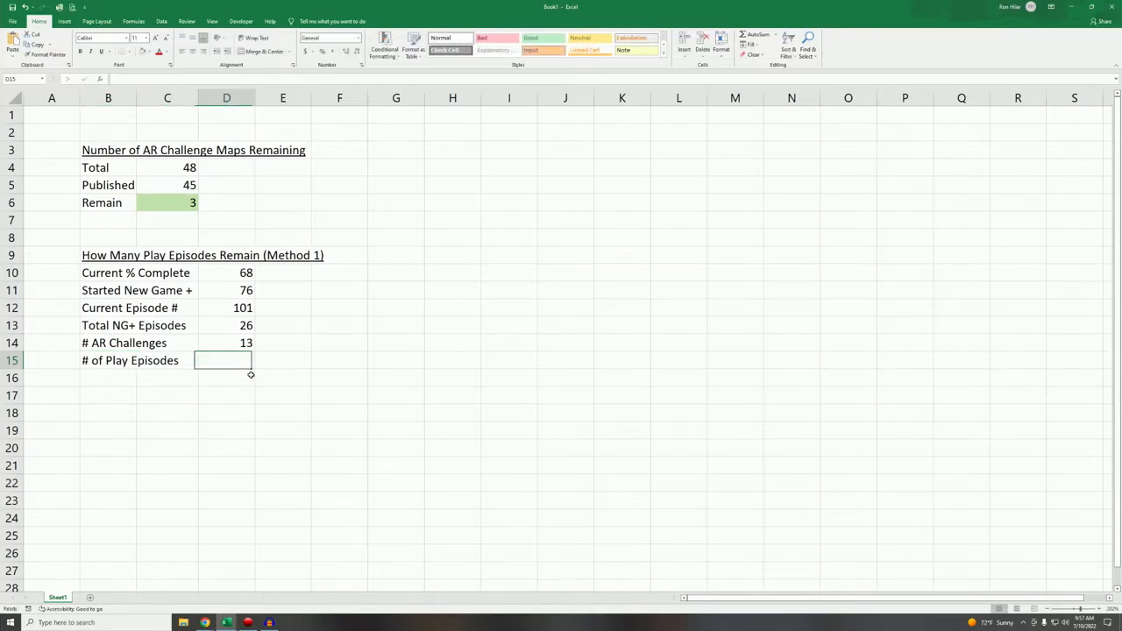
text(13)
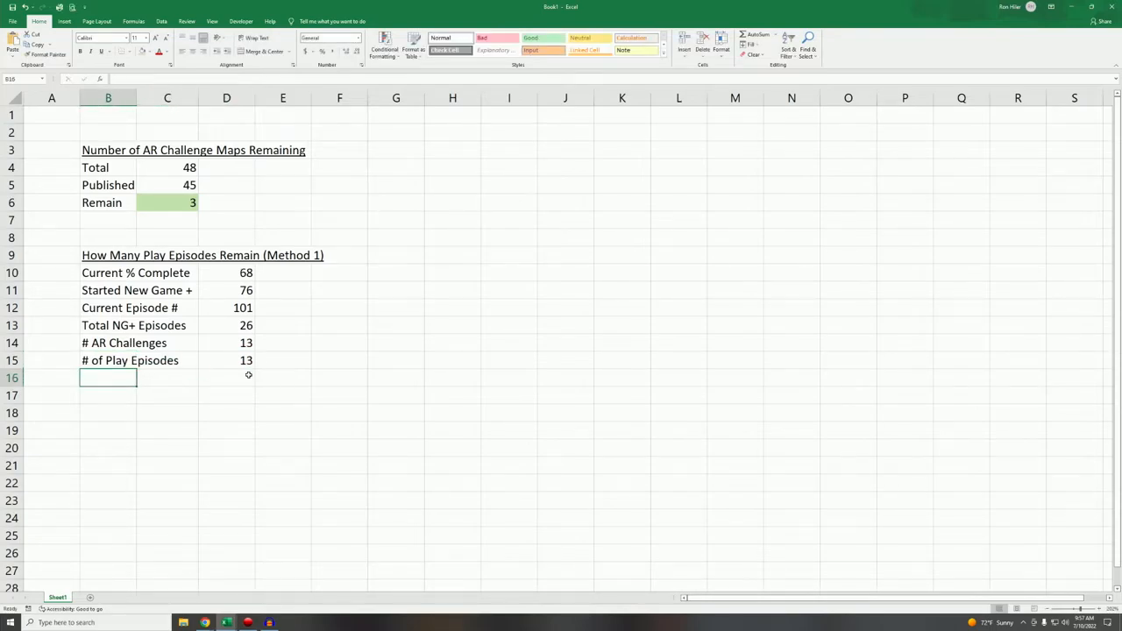
mouse_move(354, 366)
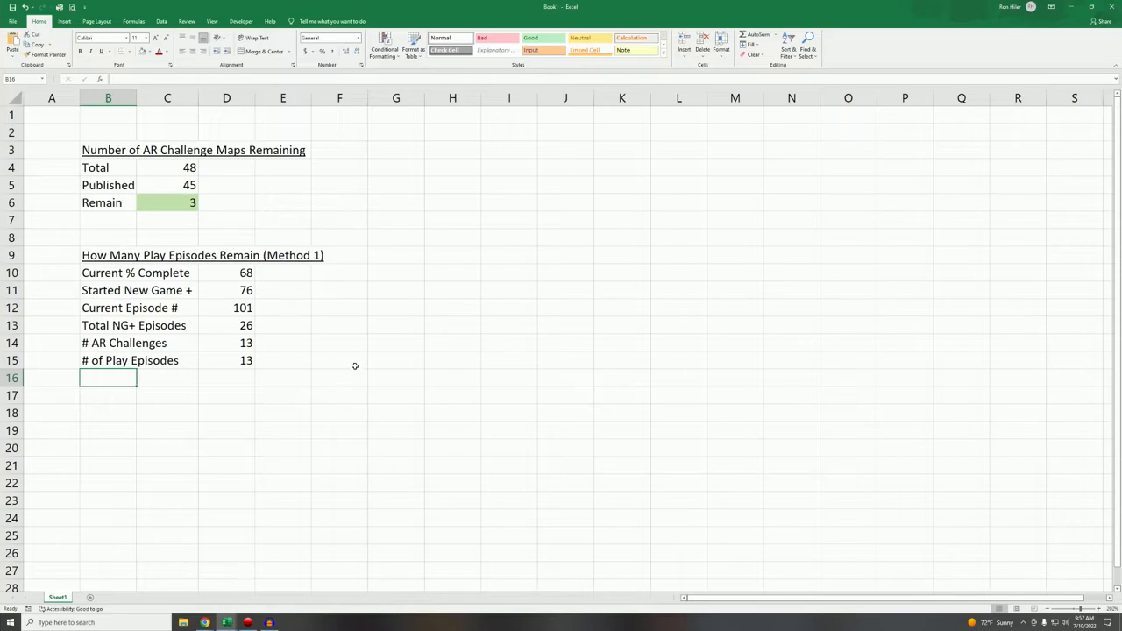
mouse_move(305, 393)
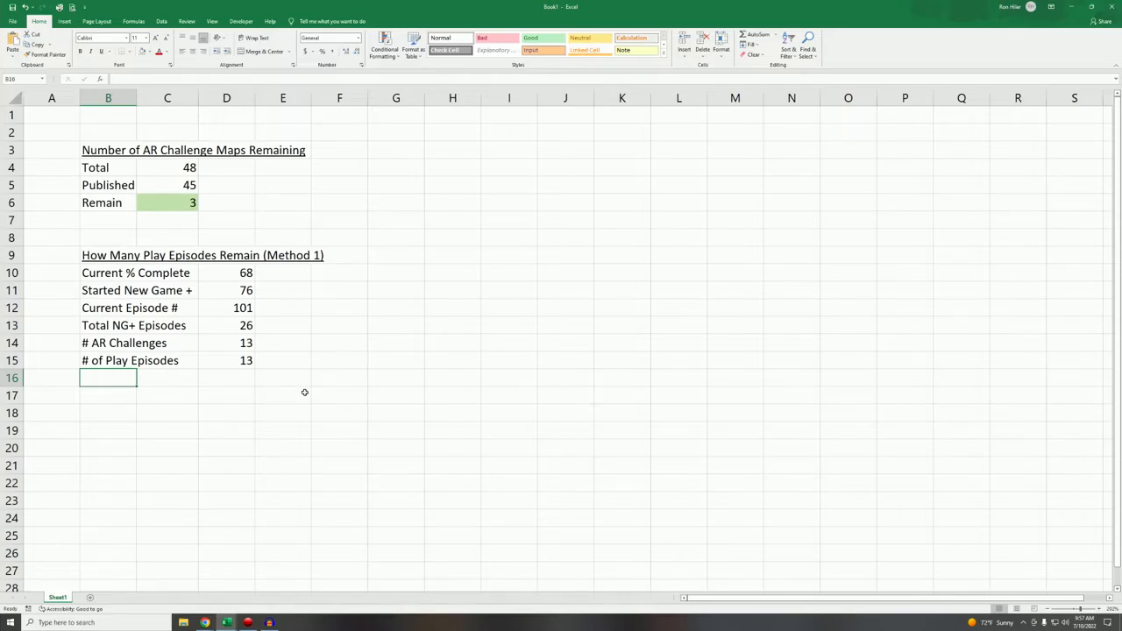
Label % Increase / Episode and compute it as =D10/D13.
text(% Incres)
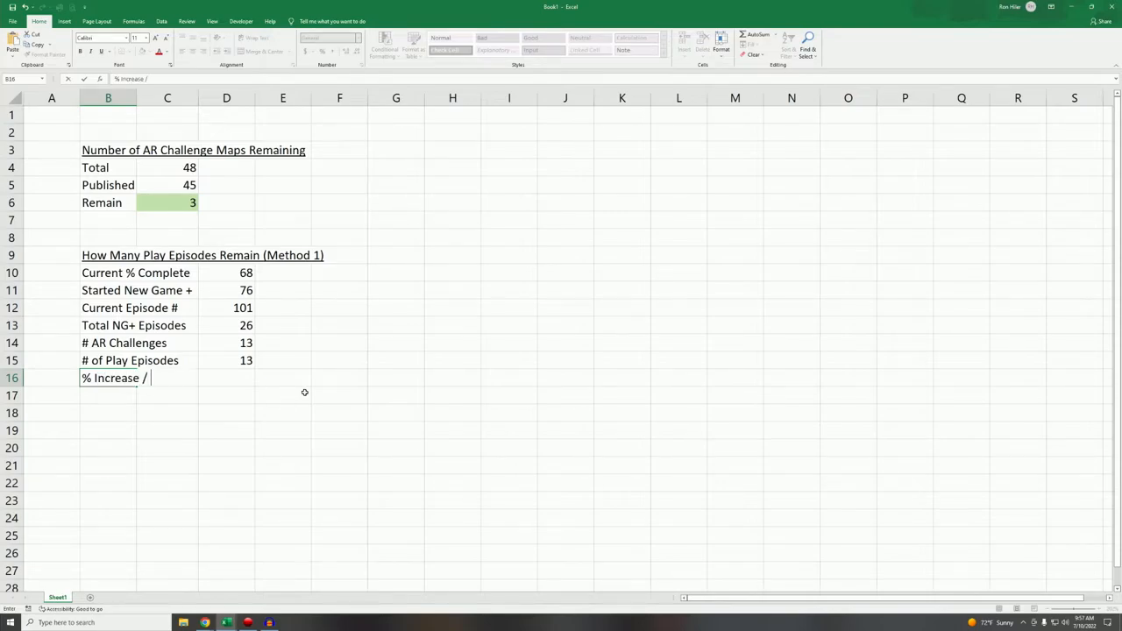
text(Episode)
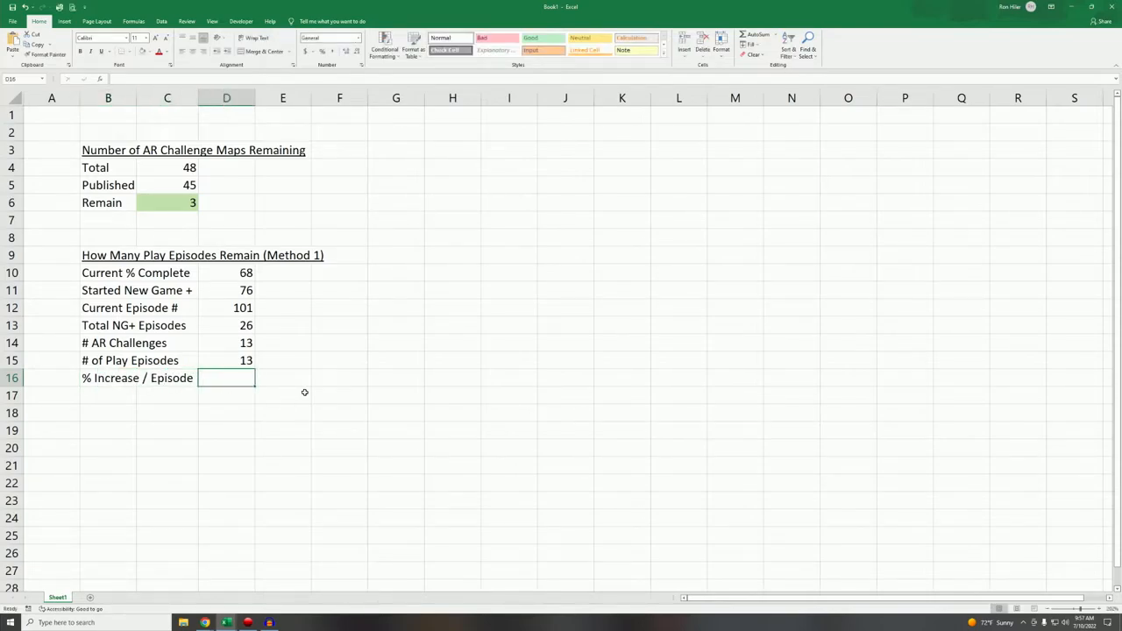
text(=)
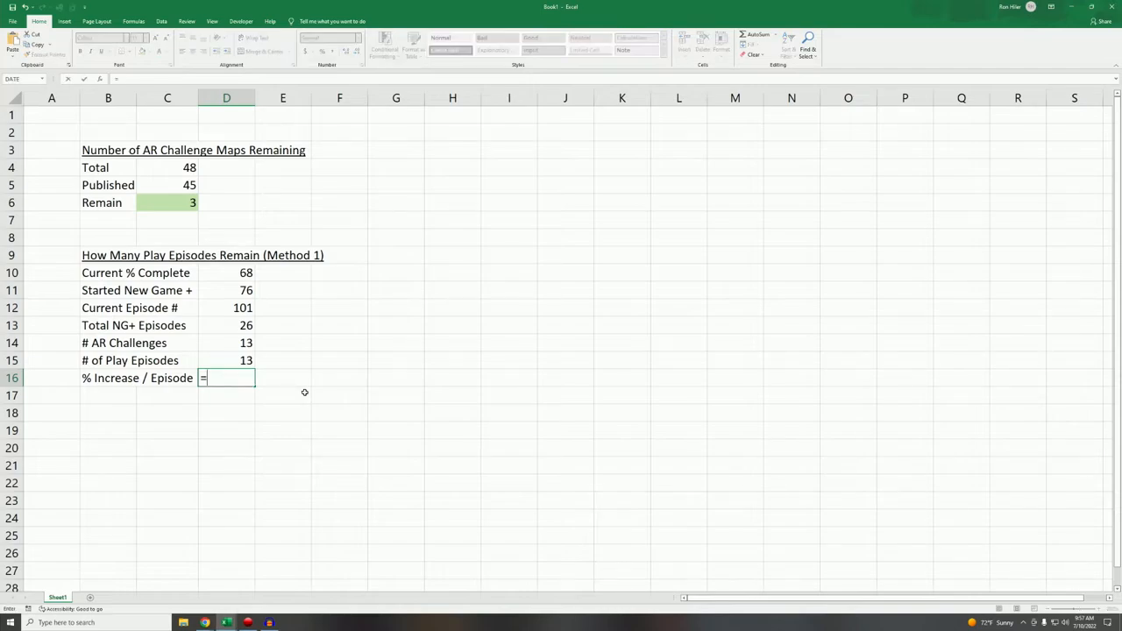
mouse_move(228, 274)
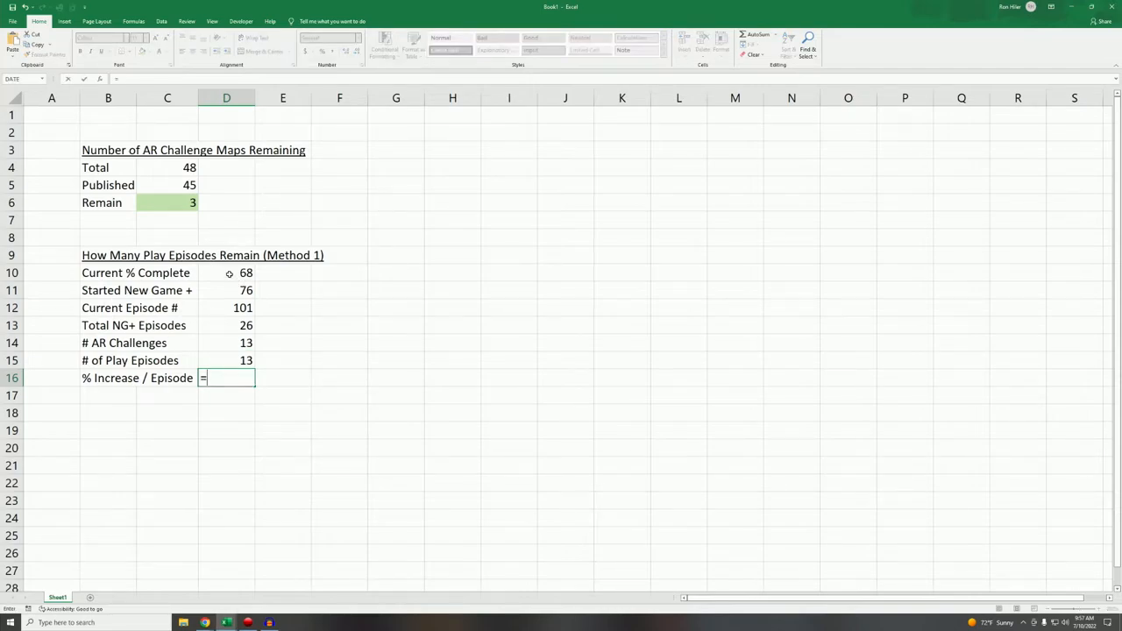
click(226, 273)
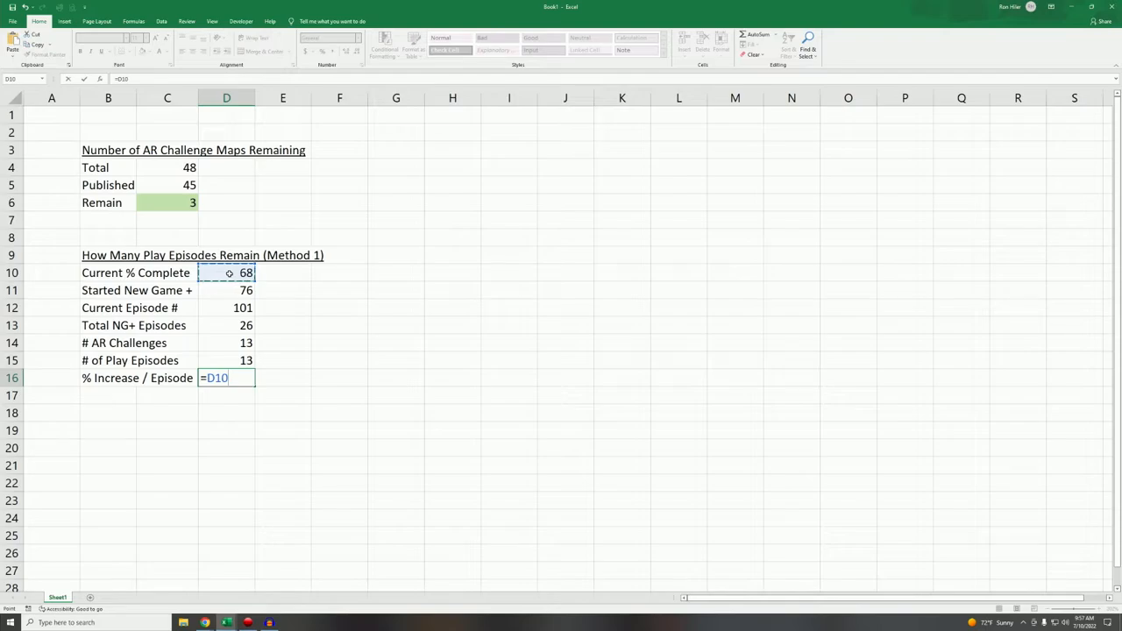
text(/)
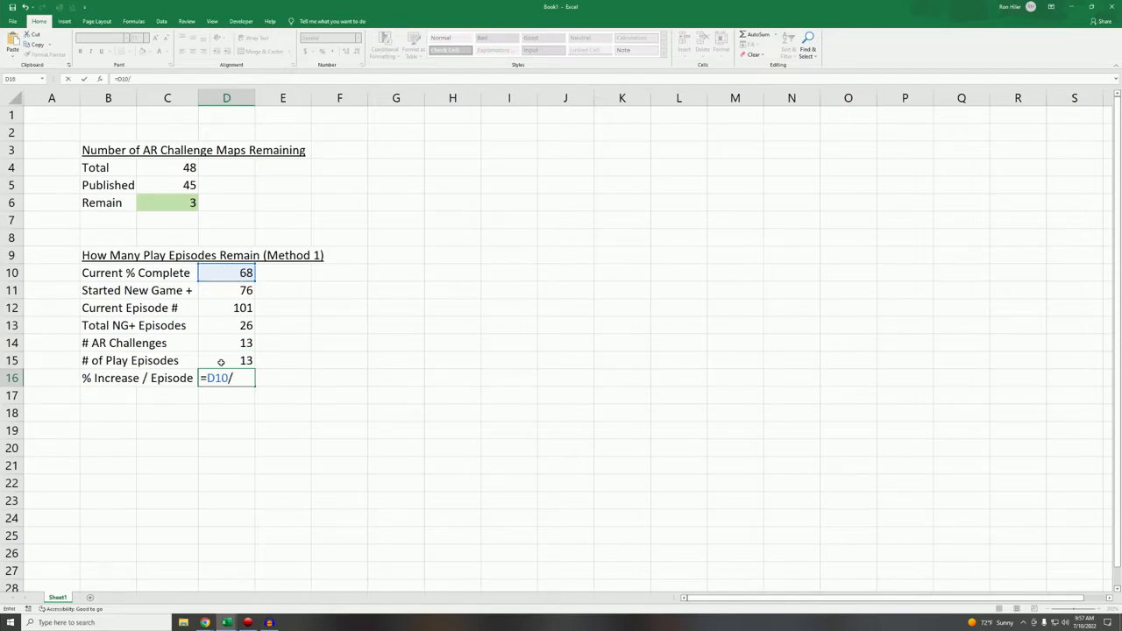
key(Enter)
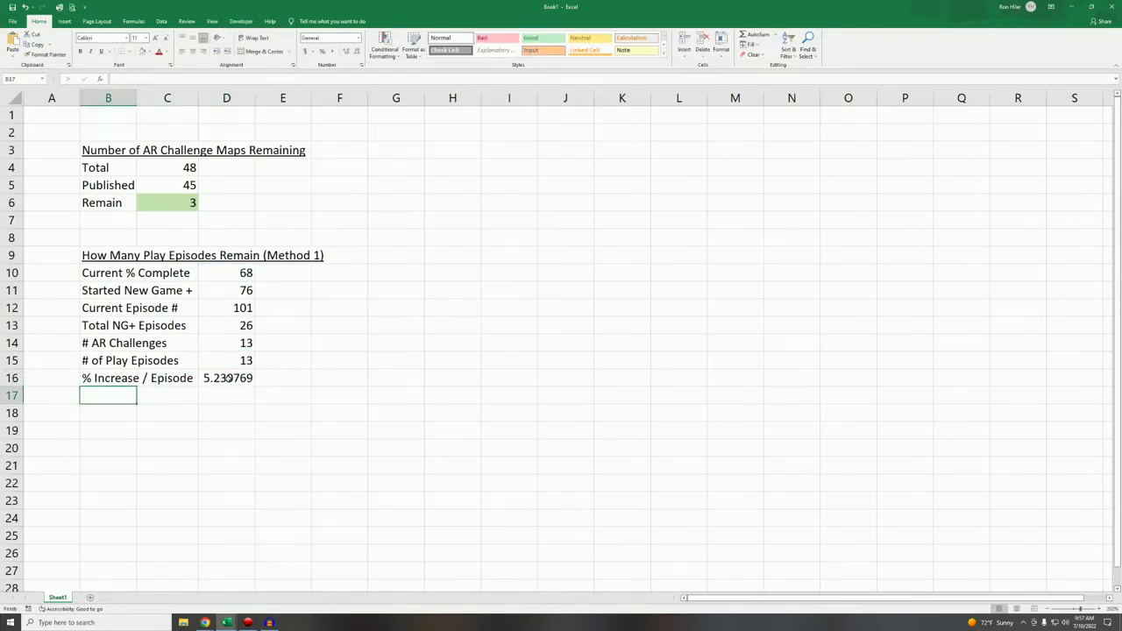
Reduce the decimals so the % Increase / Episode result shows 5.2.
click(226, 378)
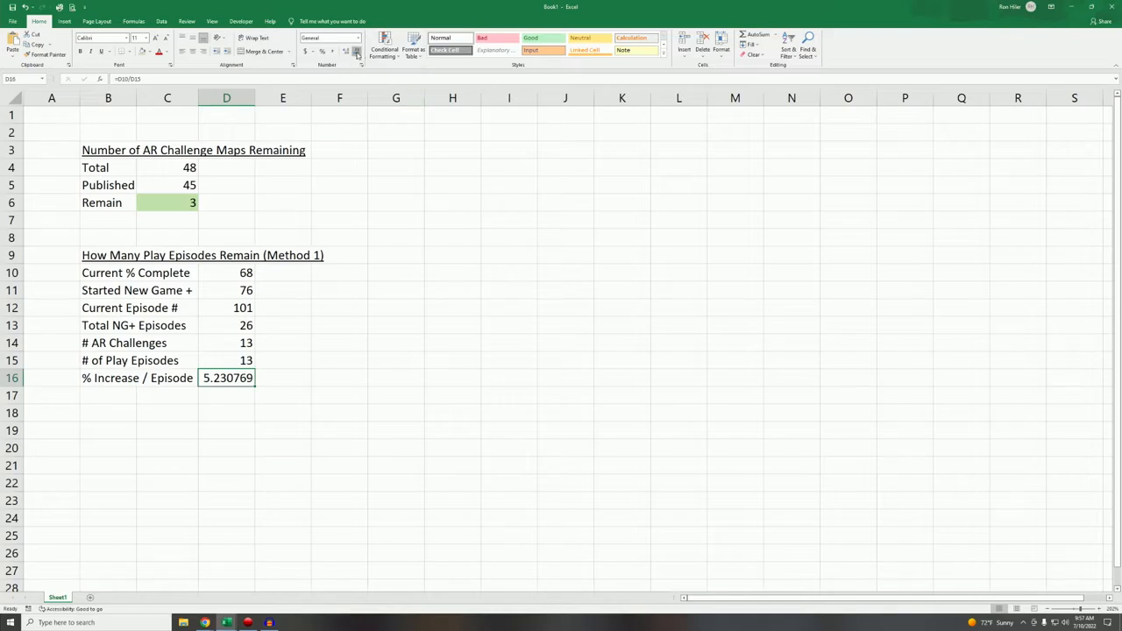
click(358, 51)
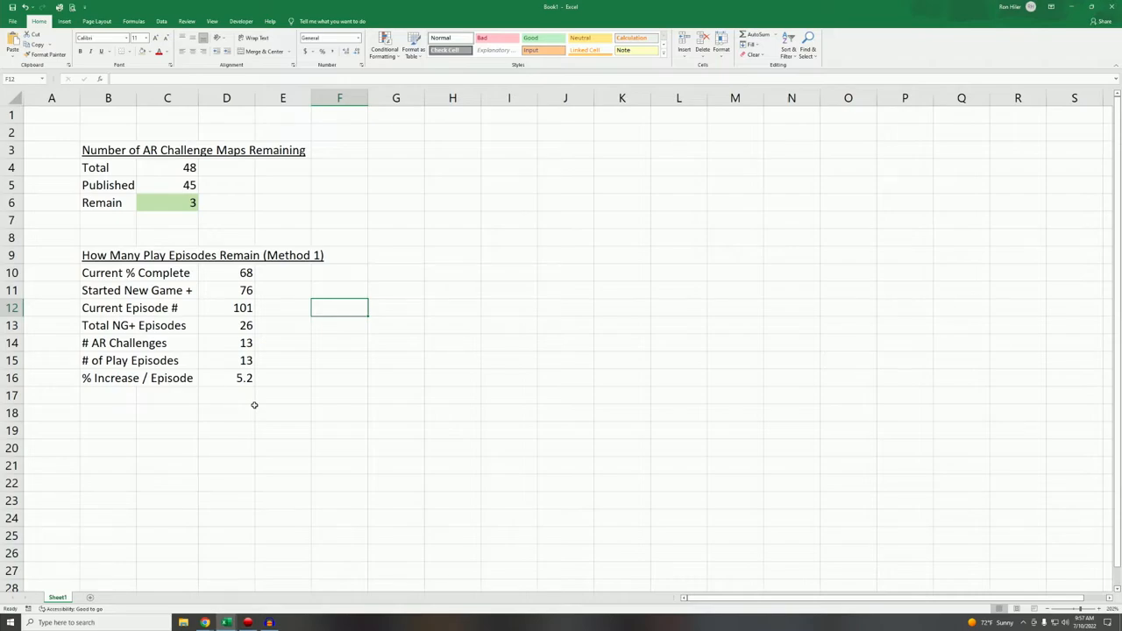
click(109, 396)
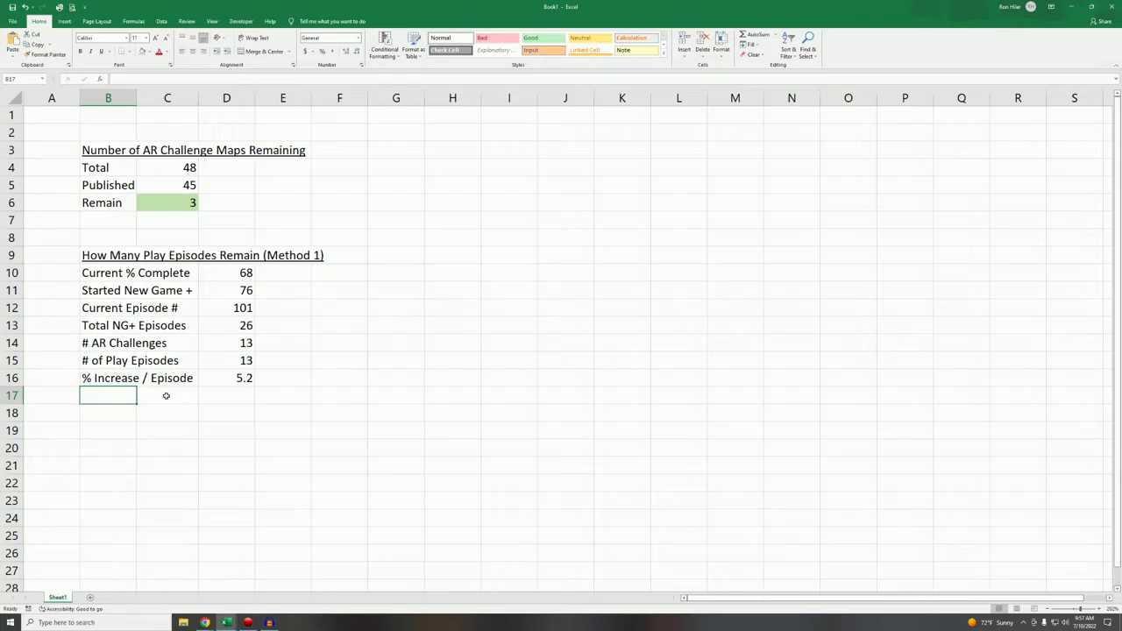
Enter Completion % 120, % Left as =D17-D10 giving 52, and a # of Episodes Remain label.
text(Complet)
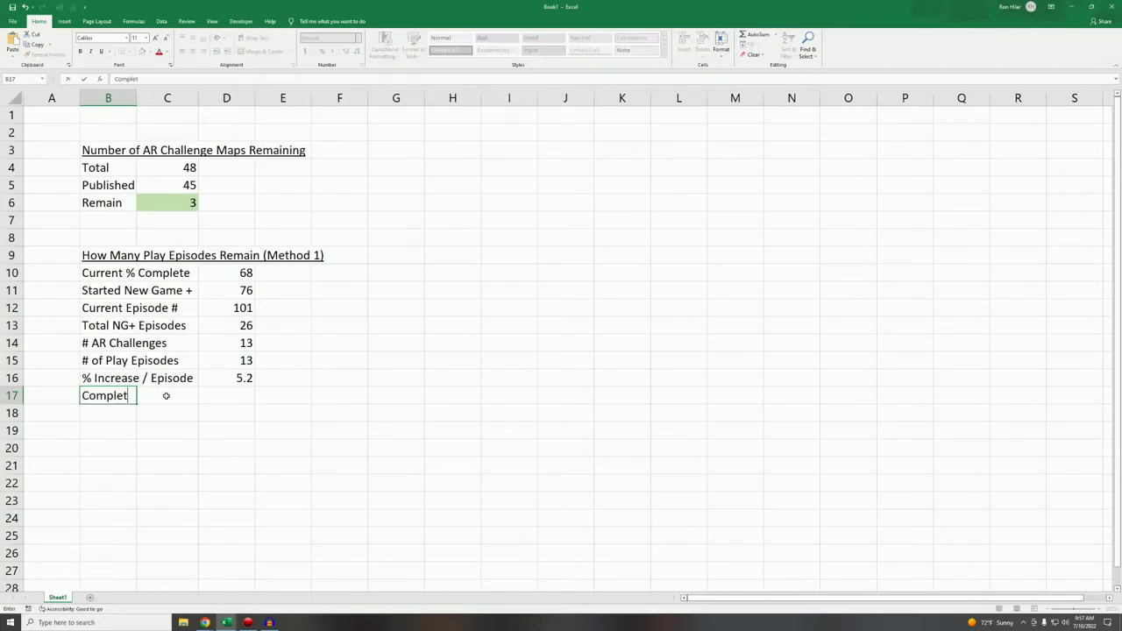
text(ion $)
click(227, 394)
text(120)
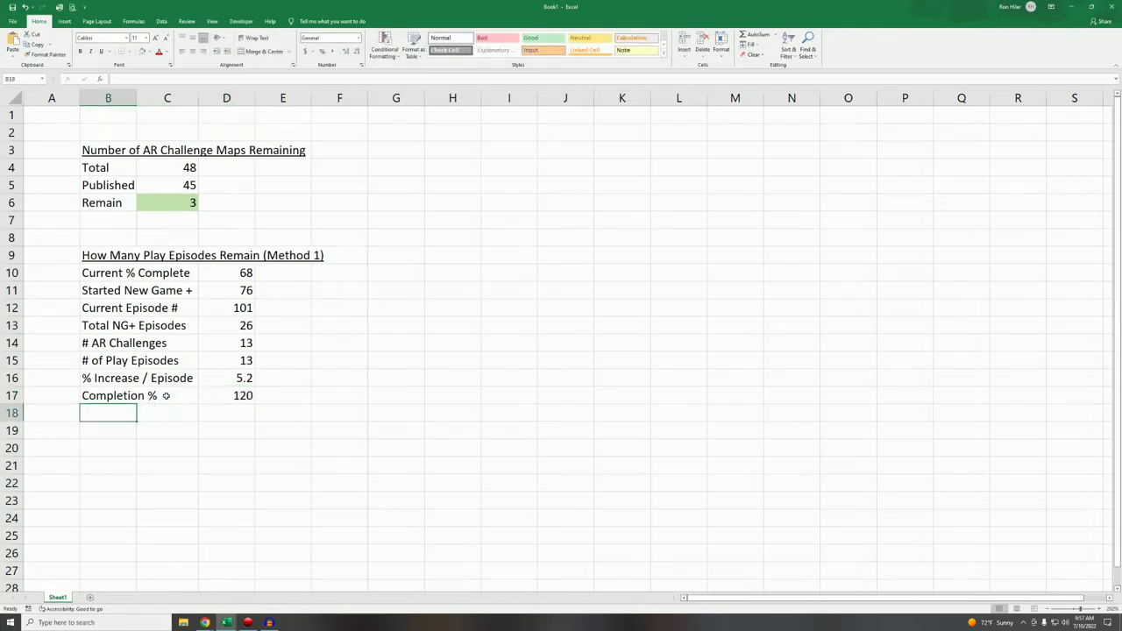
text(% Left)
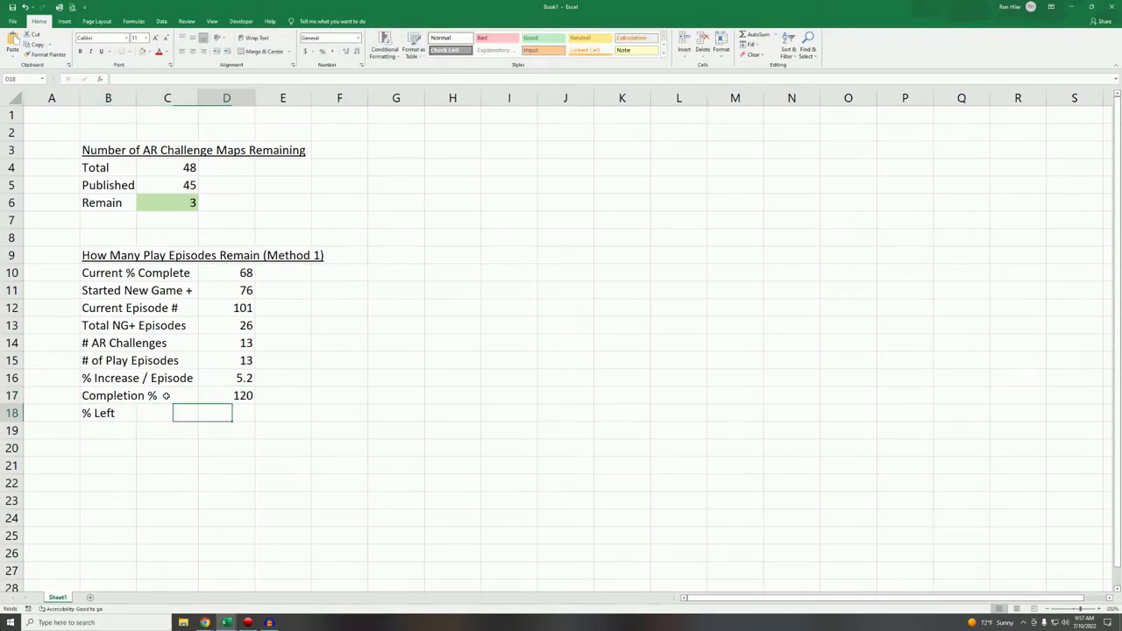
text(=D17-)
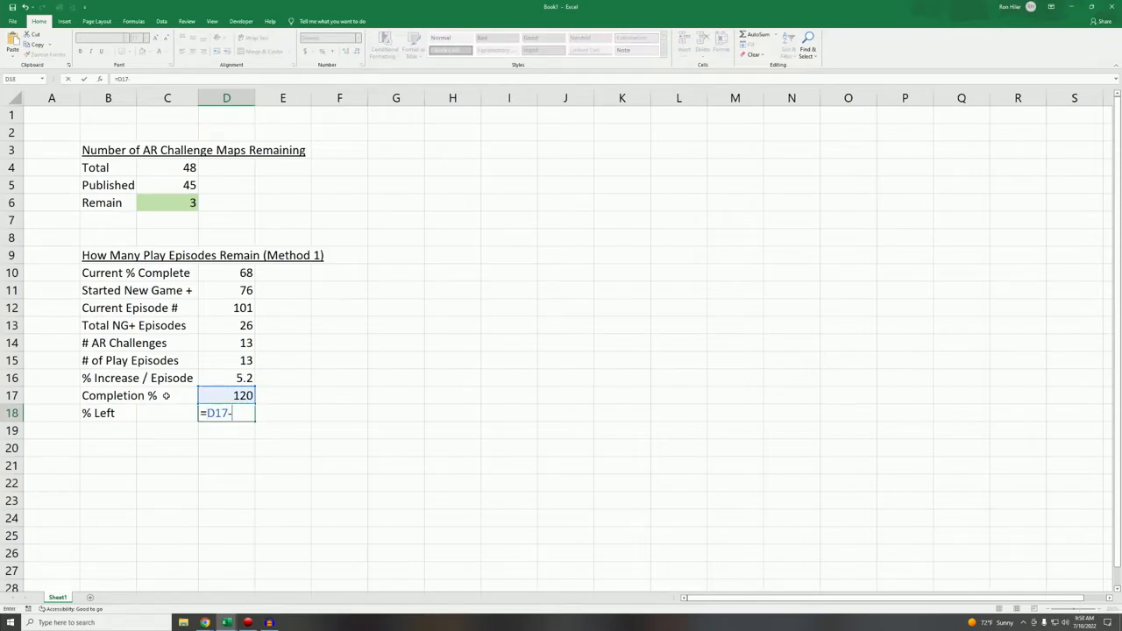
key(Enter)
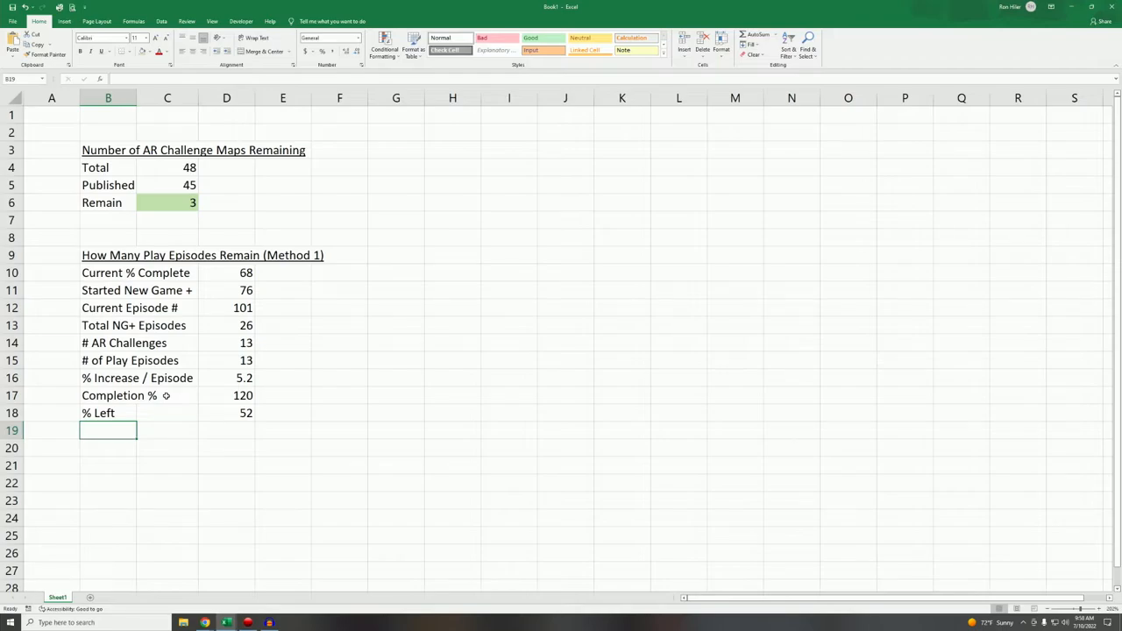
text(# of Play Episodes)
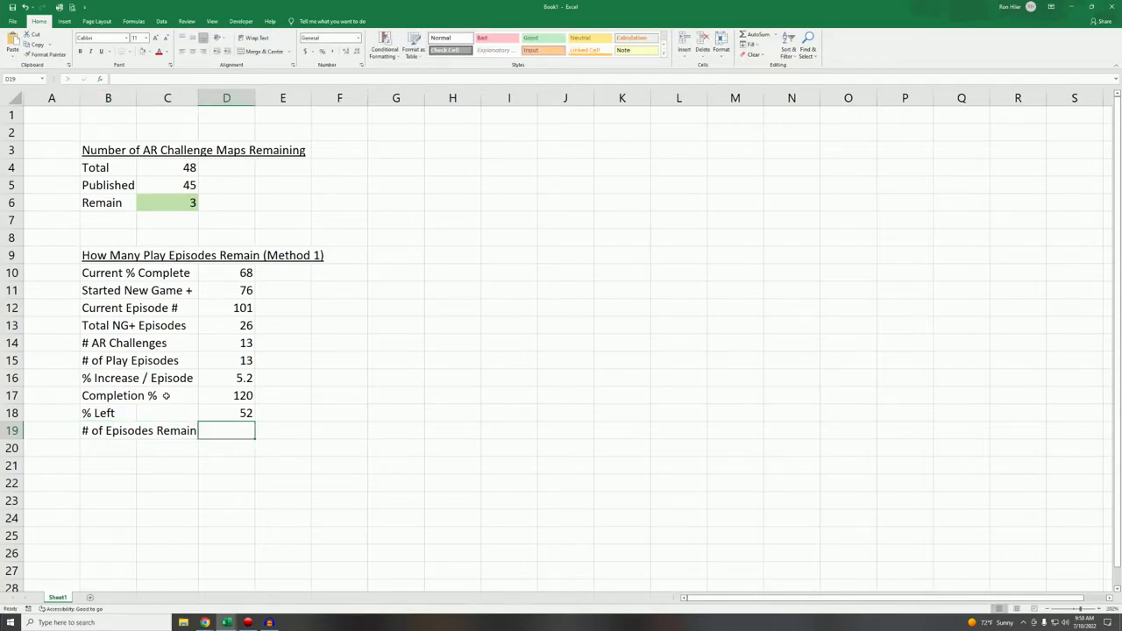
Compute # of Episodes Remain as =D18/D16 and round the display to 10.
text(=)
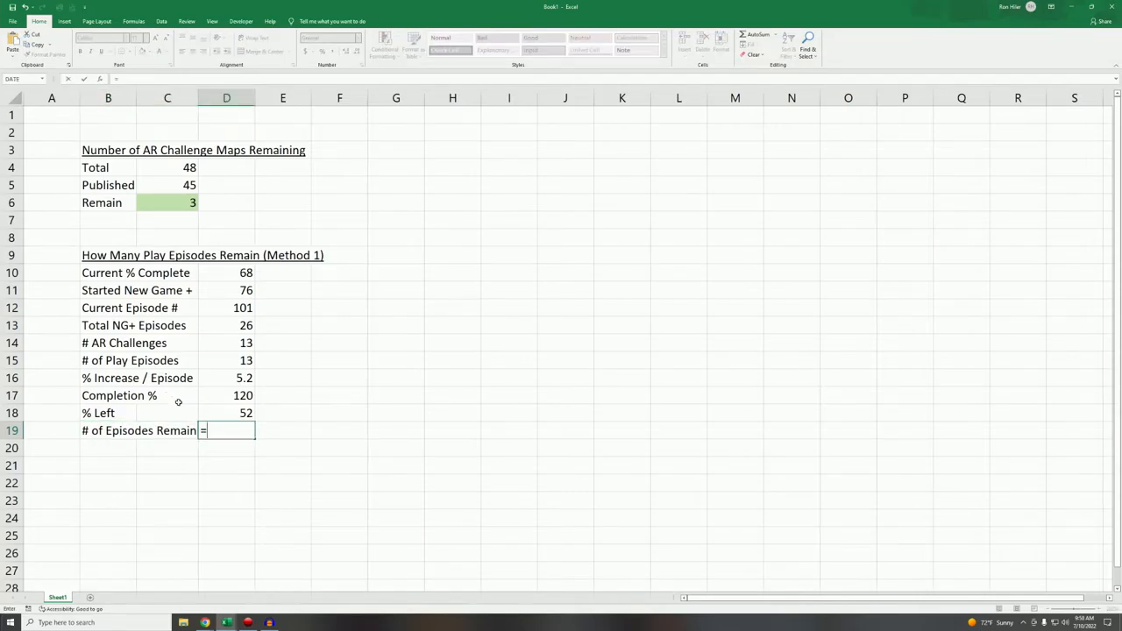
click(226, 413)
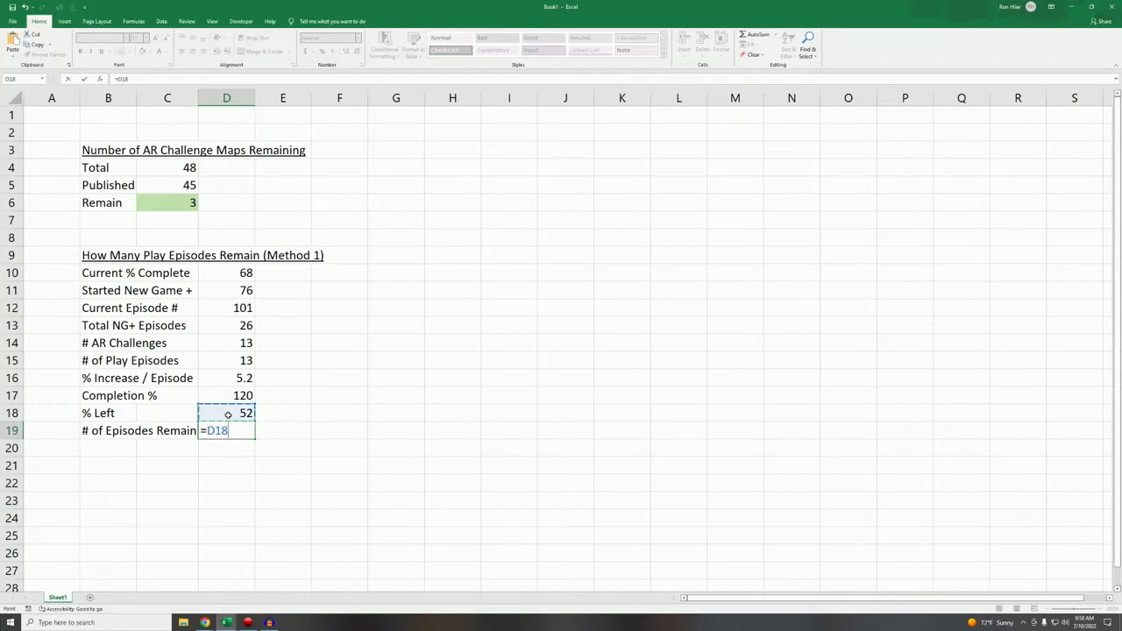
click(226, 378)
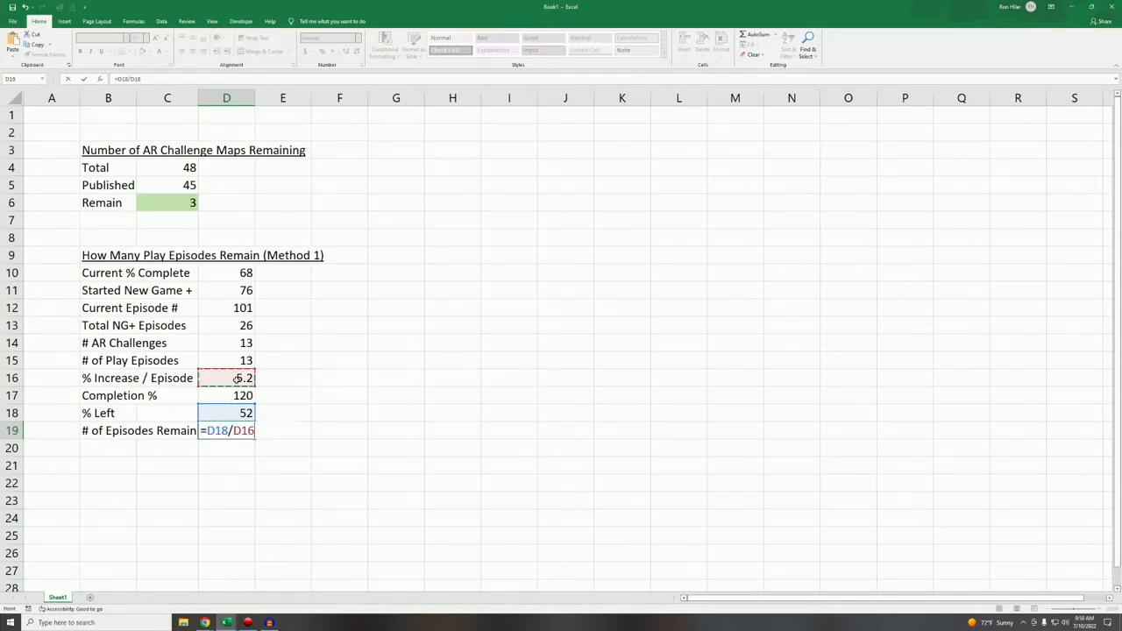
key(Enter)
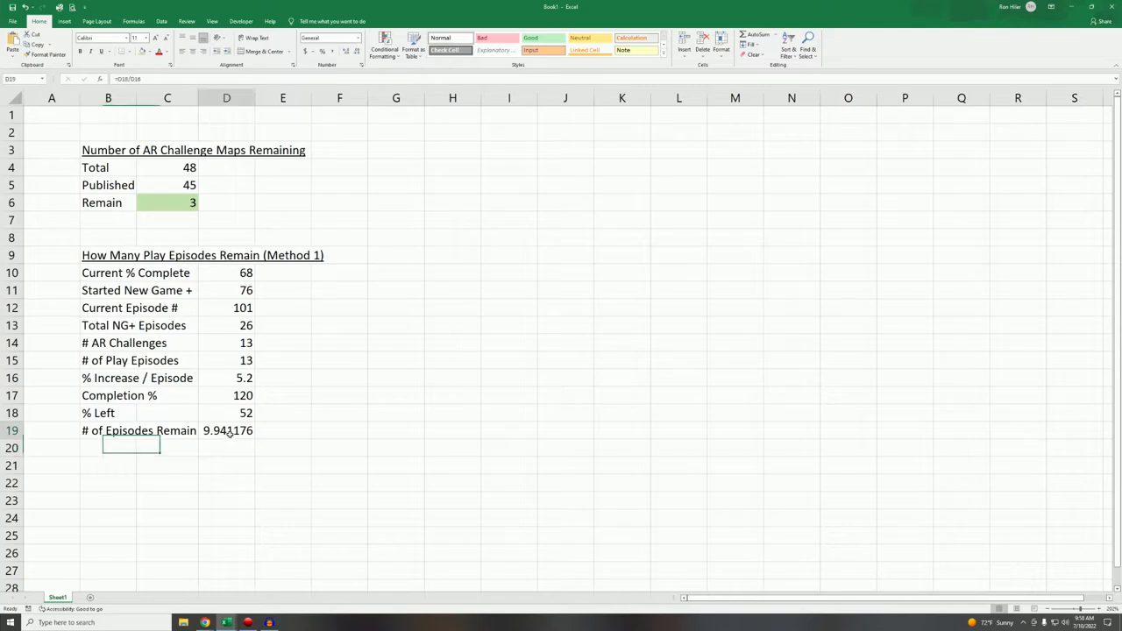
click(354, 52)
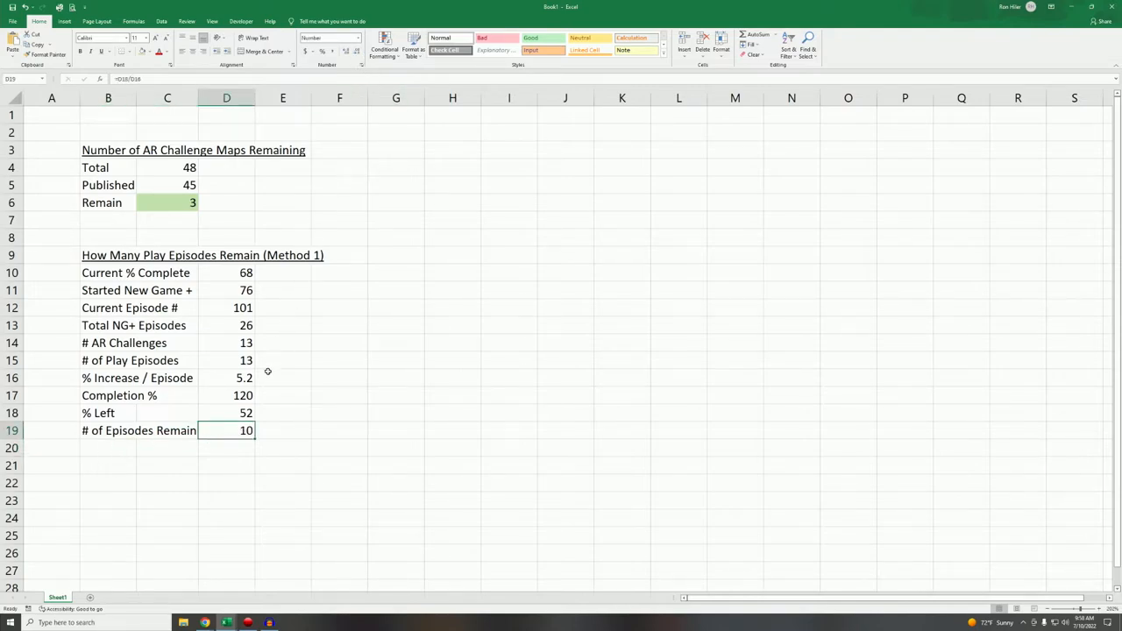
click(282, 449)
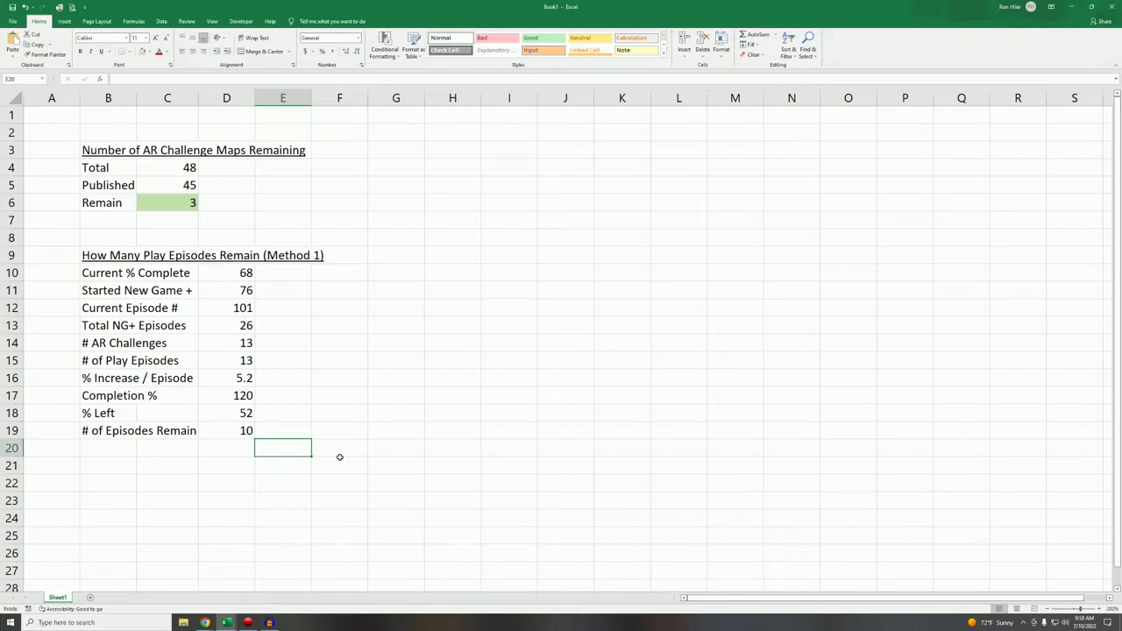
mouse_move(114, 459)
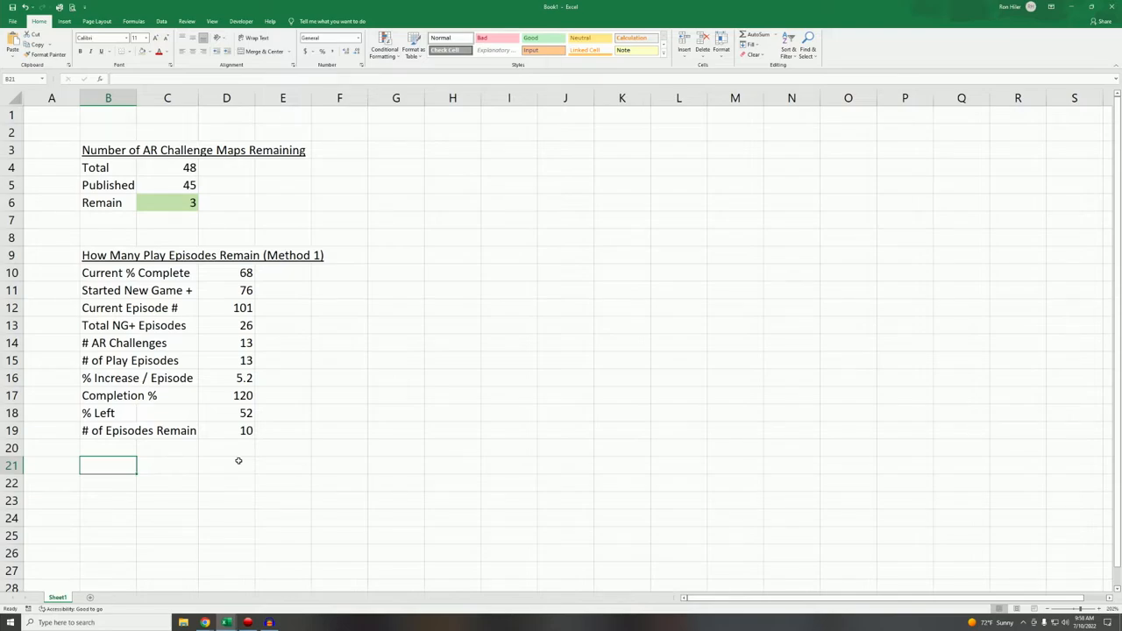
click(108, 431)
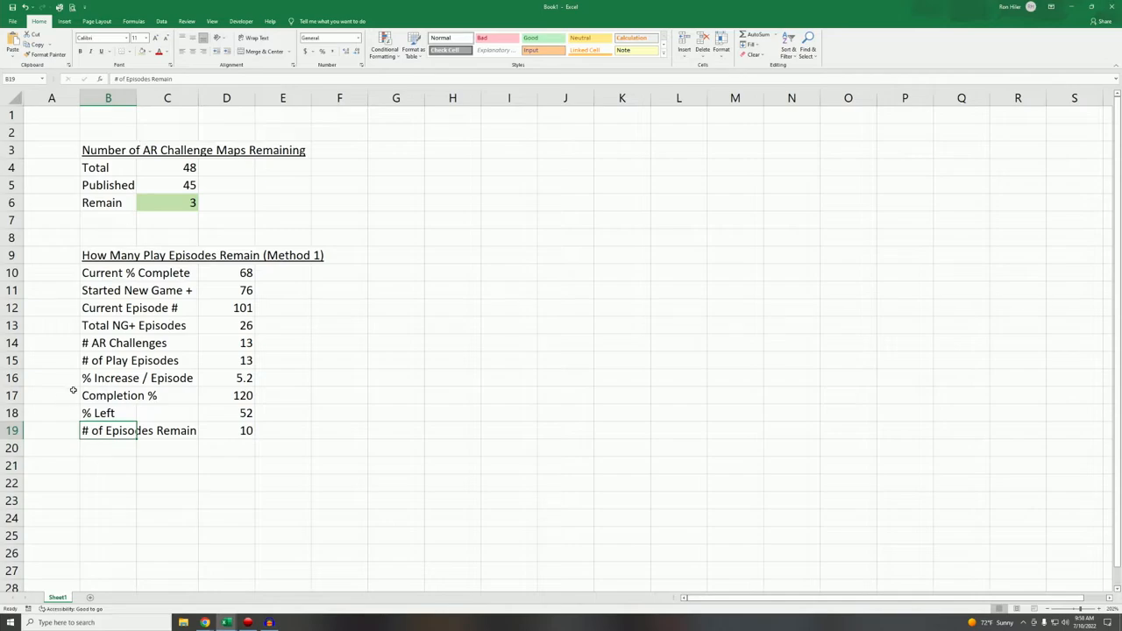
Add the Play Episodes + AR row (13) and shade the episodes-remaining 10 green.
text(P)
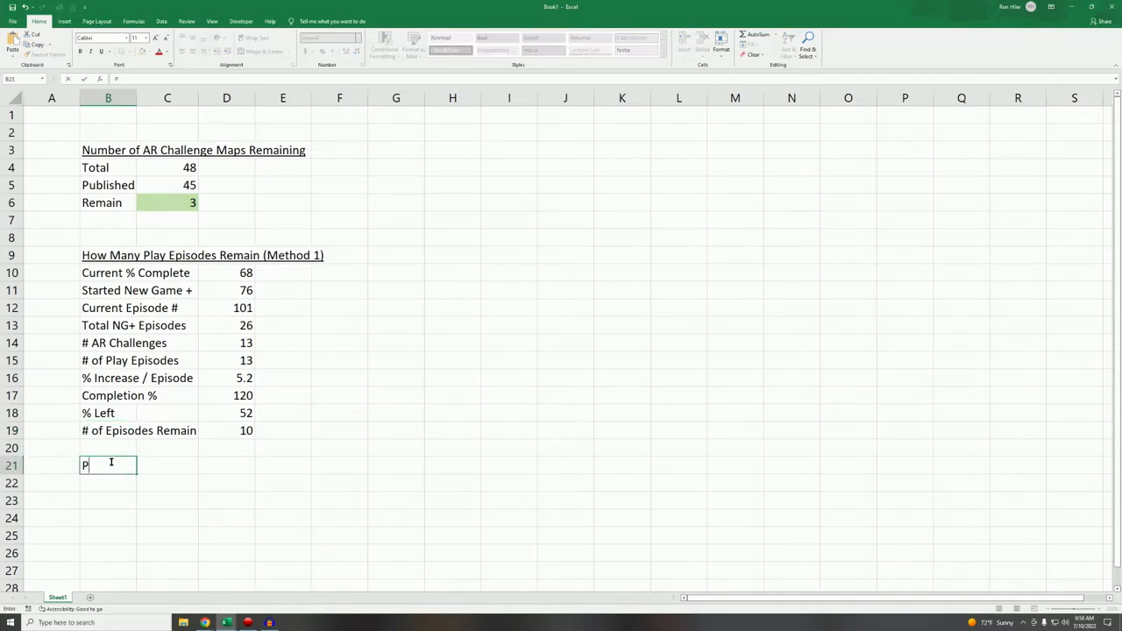
text(Play Episodes + AR)
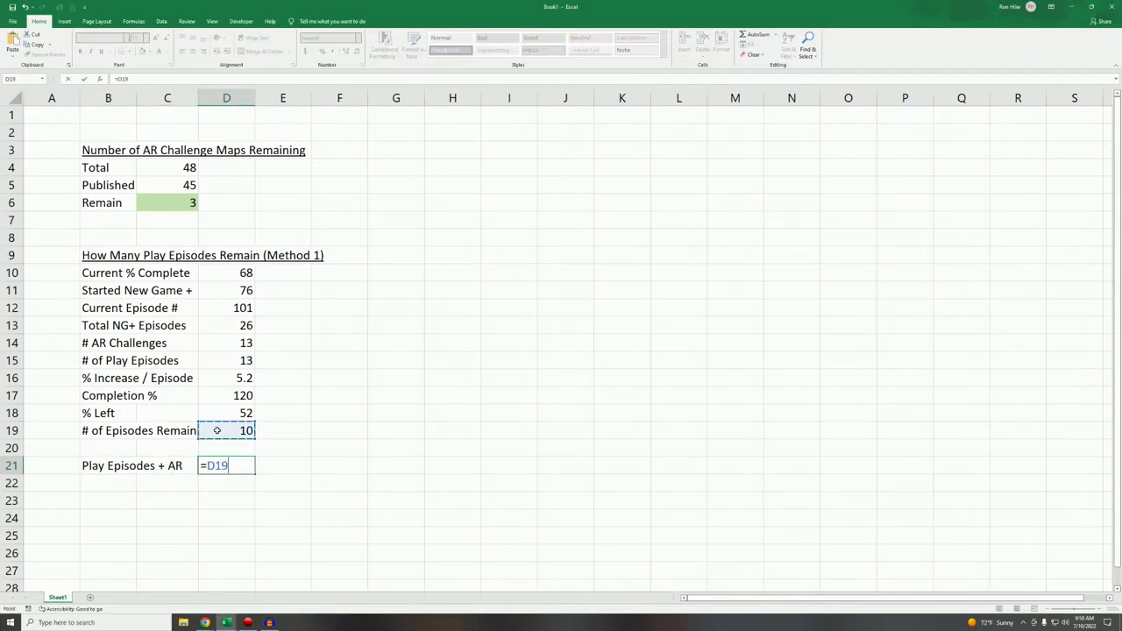
key(Enter)
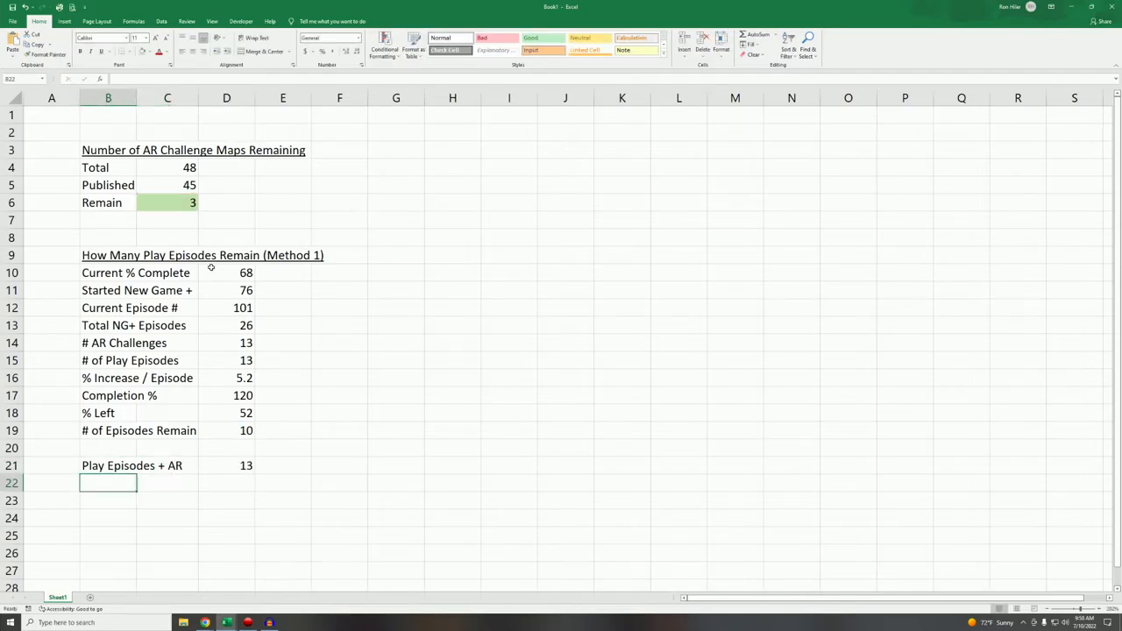
click(226, 431)
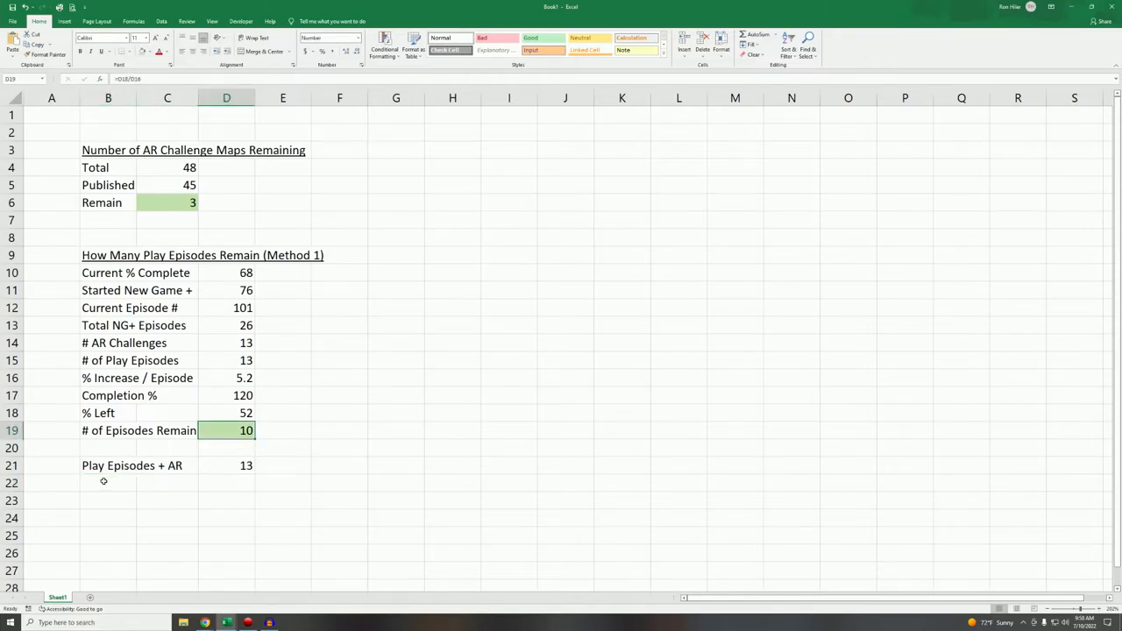
Add the Ending Episode row giving 114 and shade its result green.
click(109, 482)
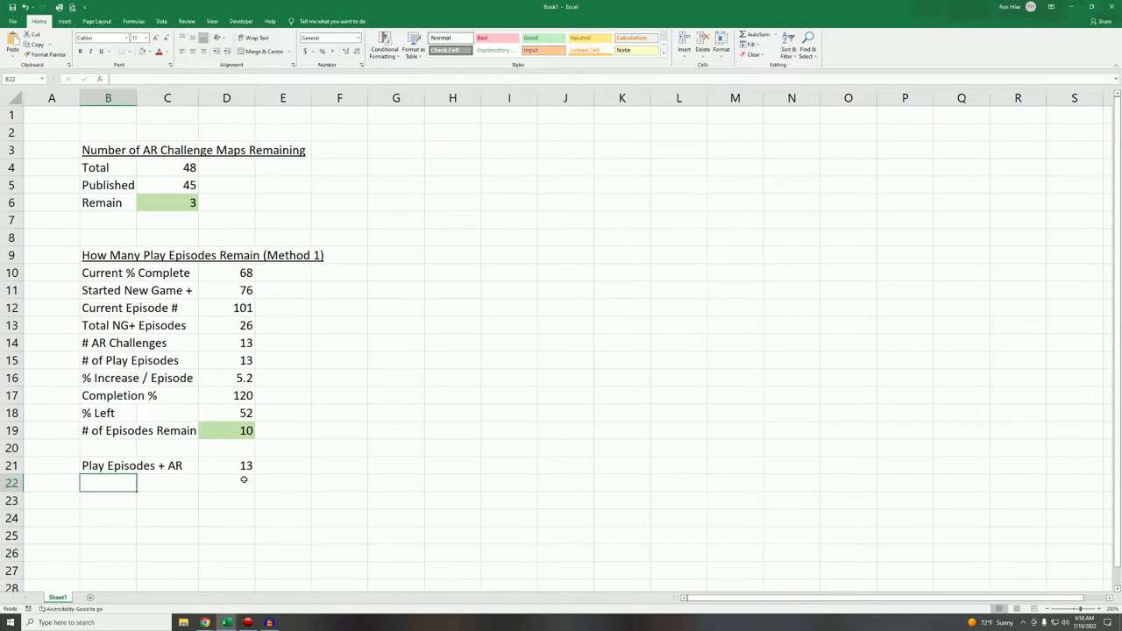
text(Ending Episode)
click(226, 482)
text(=D21)
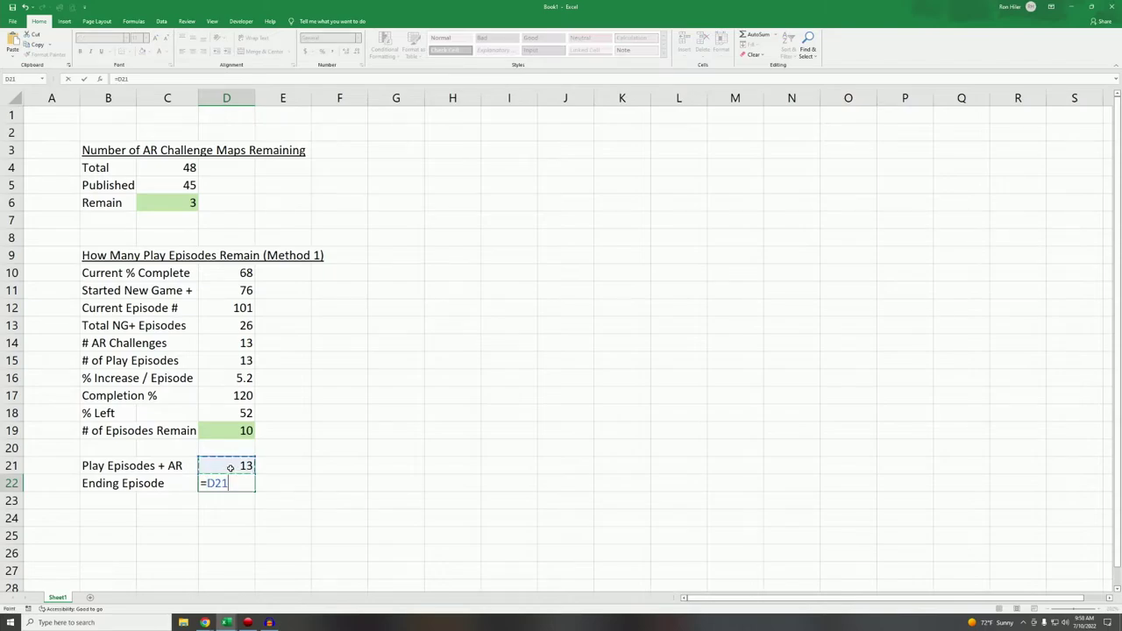
click(226, 308)
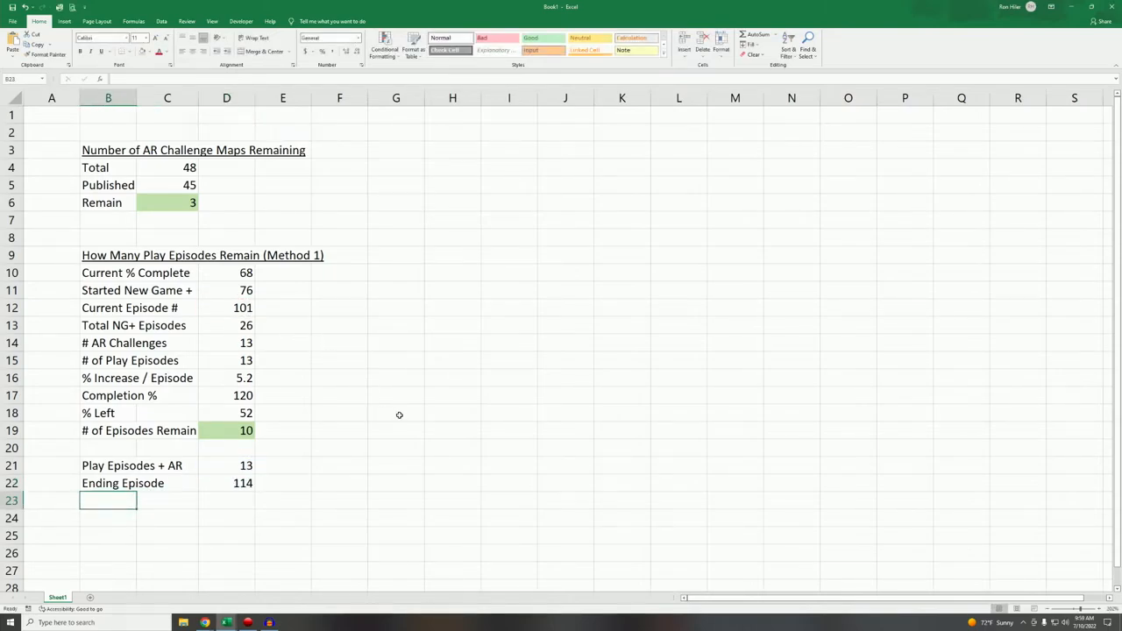
click(226, 483)
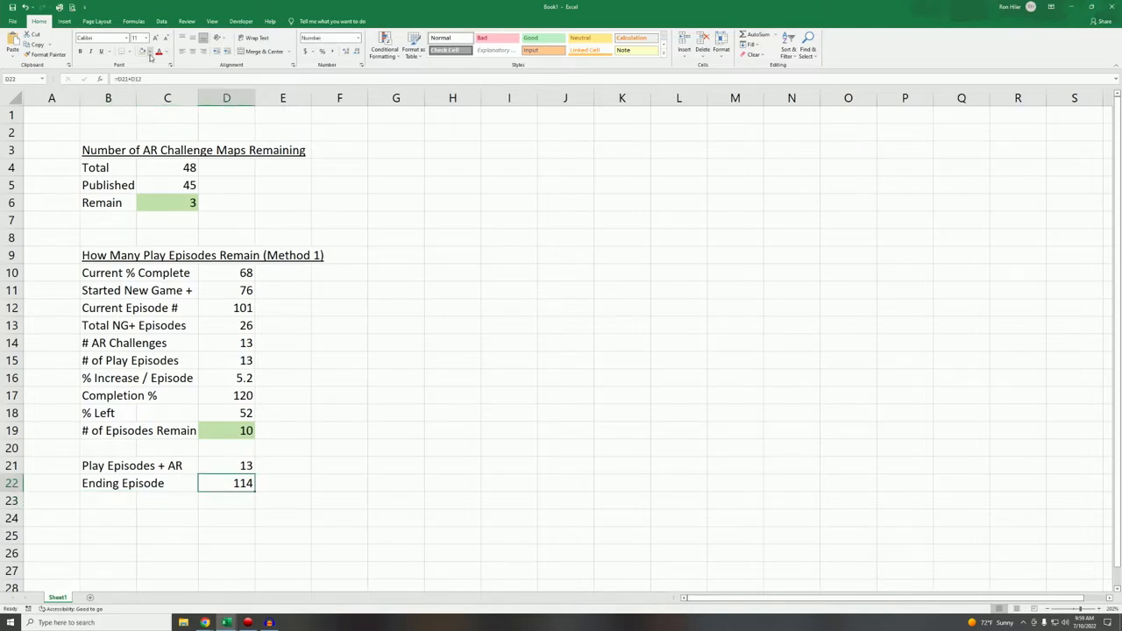
click(508, 360)
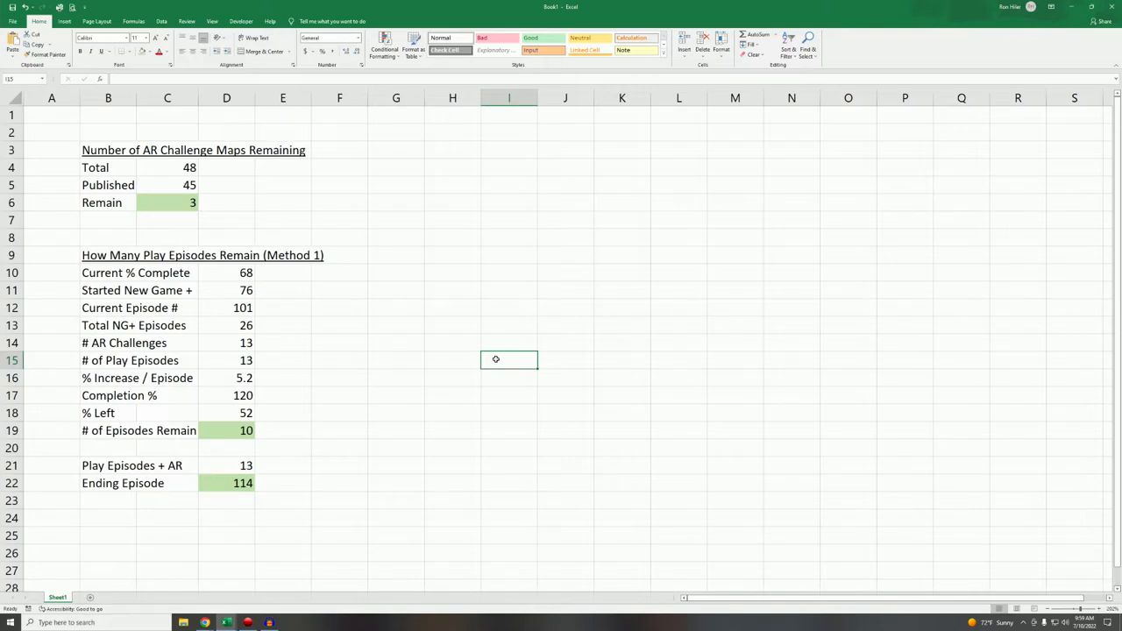
Copy the Method 1 heading to H9 as How Many Play Episodes Remain (Method 2).
click(109, 256)
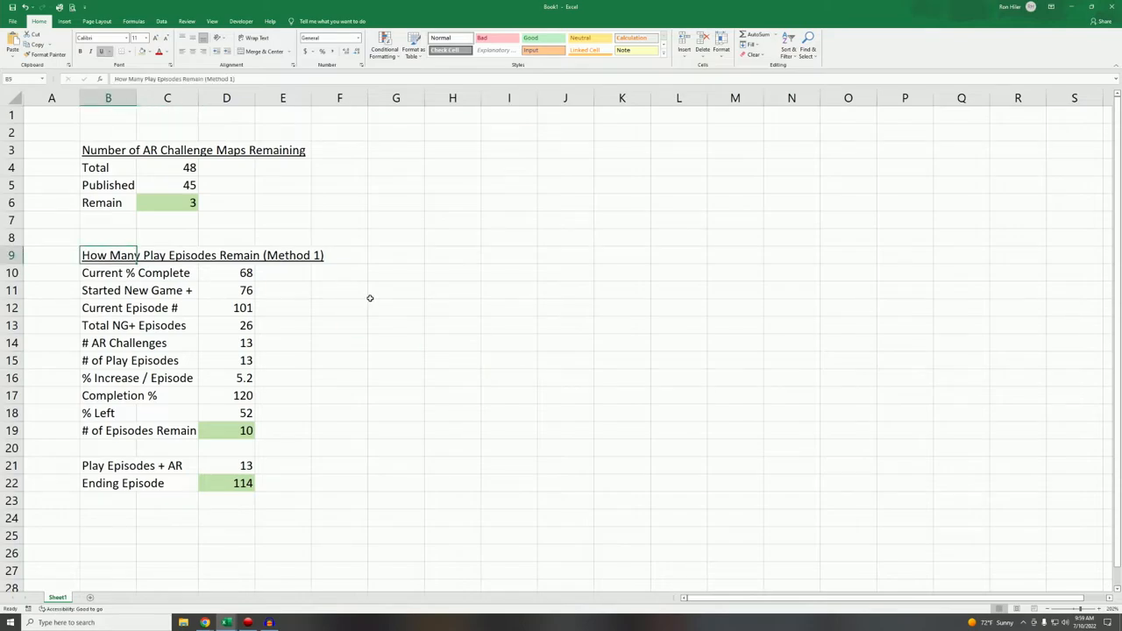
click(452, 256)
text(How Many Play Episodes Remain (Method 2))
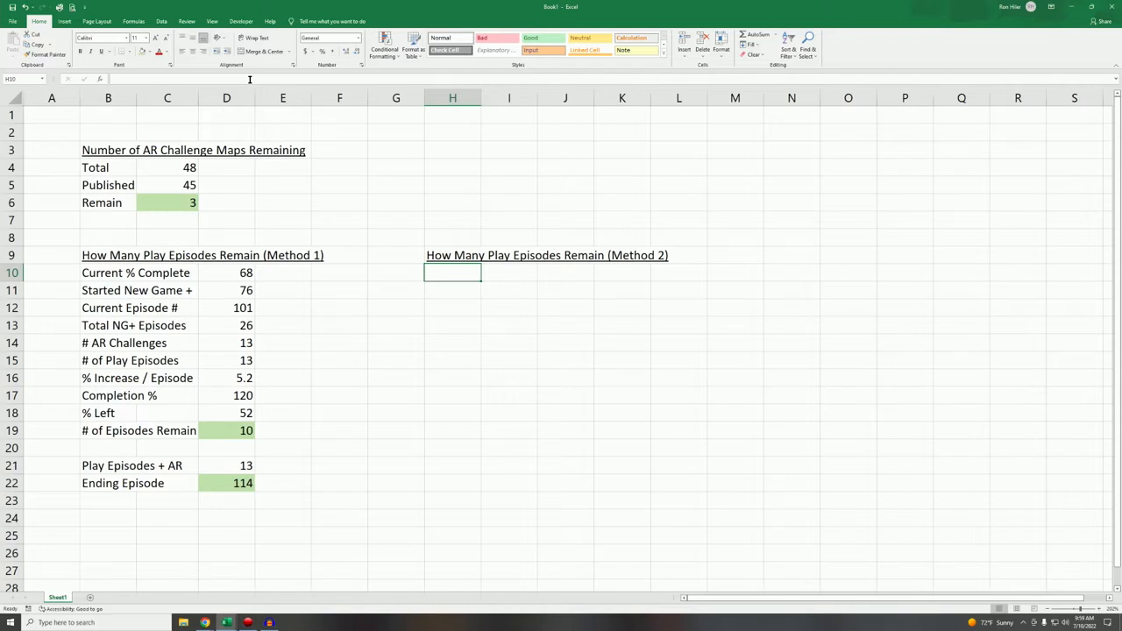
mouse_move(183, 622)
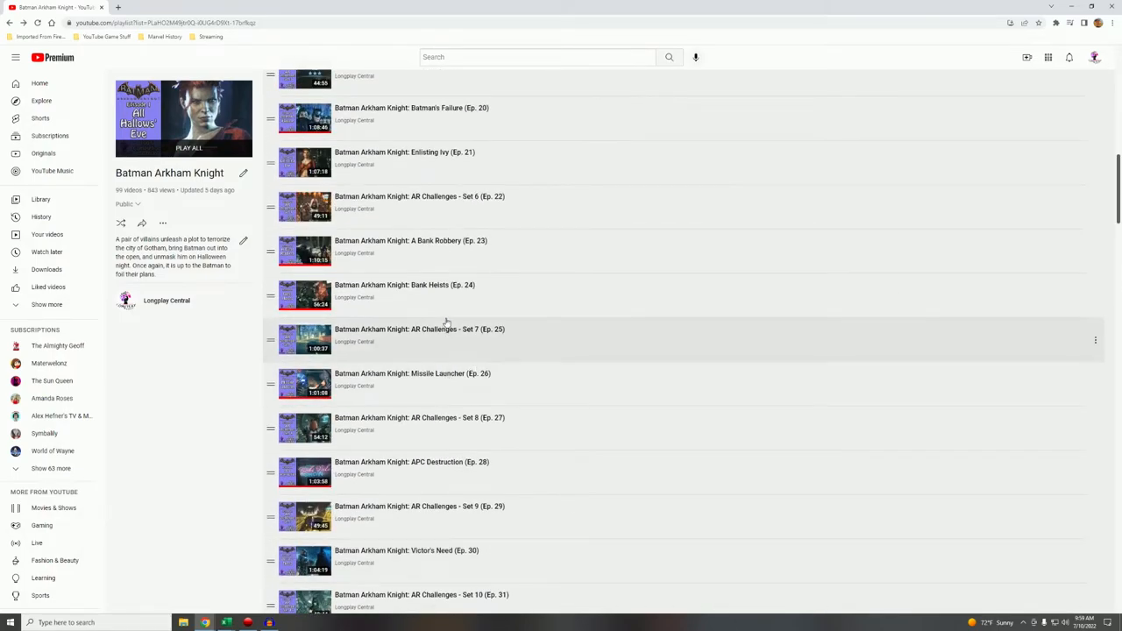
mouse_move(449, 463)
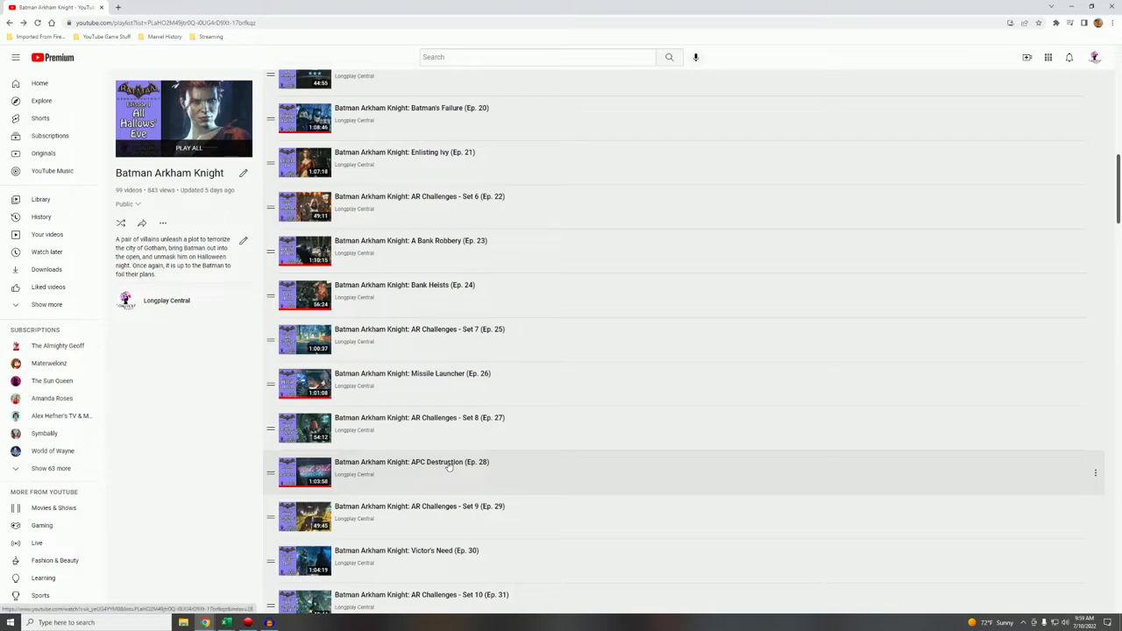
Play the APC Destruction (Ep. 28) video, skip to its end and pause it.
click(410, 463)
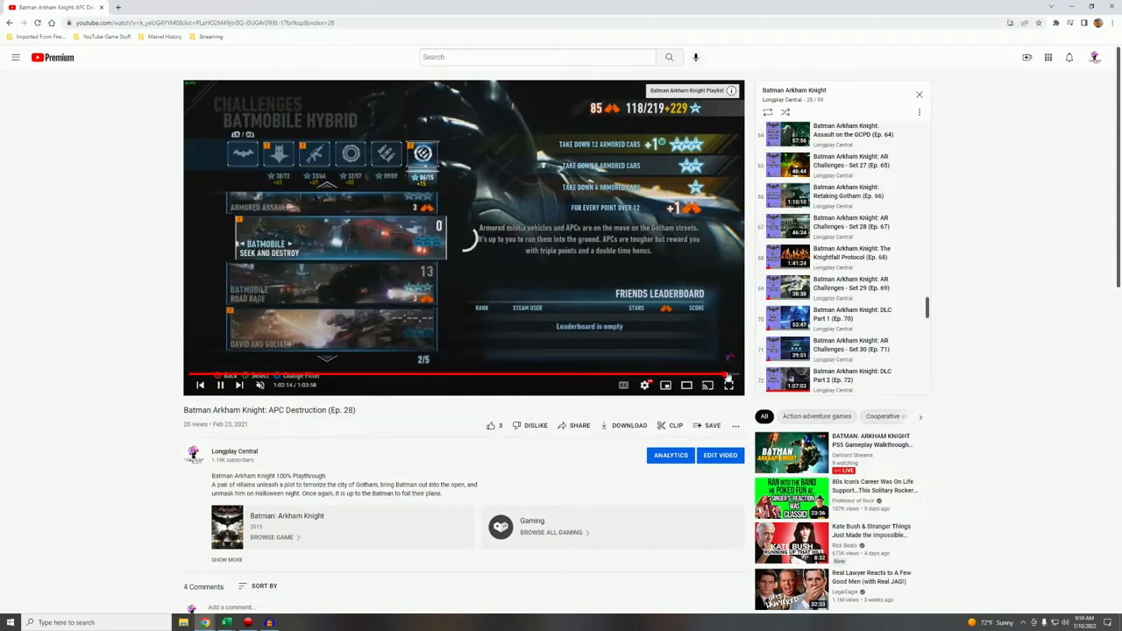
mouse_move(729, 375)
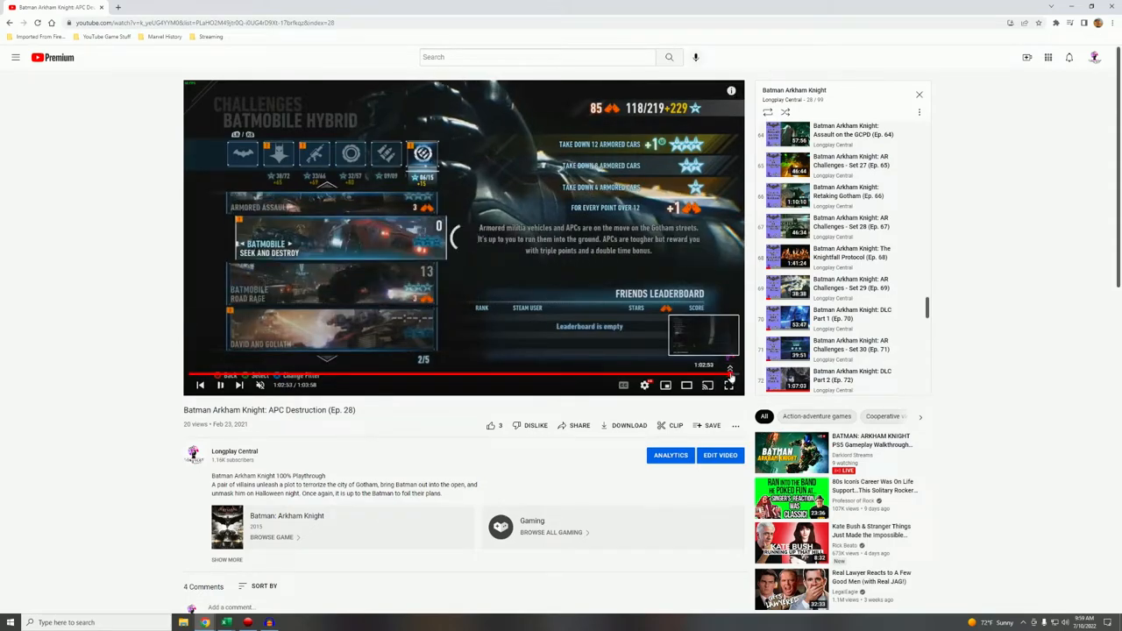
click(219, 385)
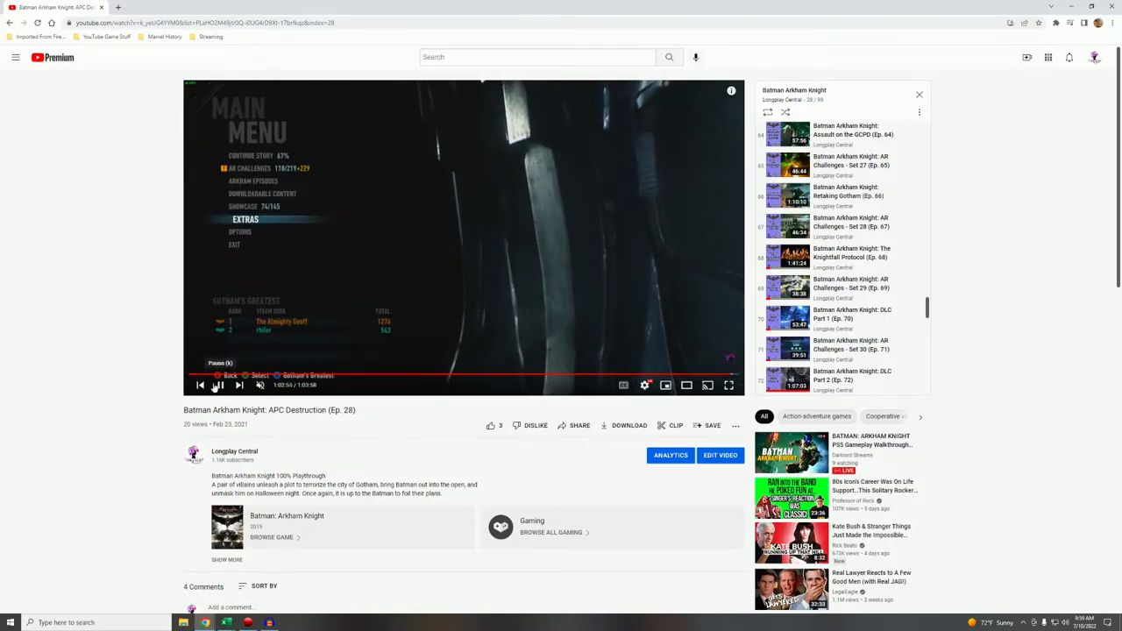
click(221, 385)
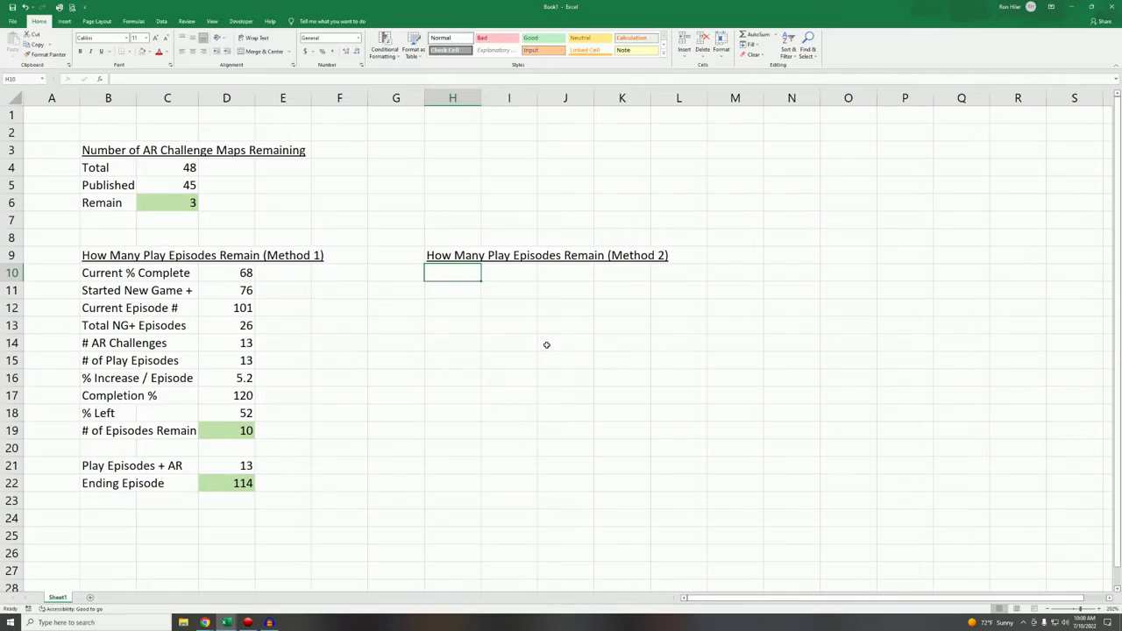
Add an 'Old Game Equivalent Ep' row to Method 2 with the value 28.
text(Old)
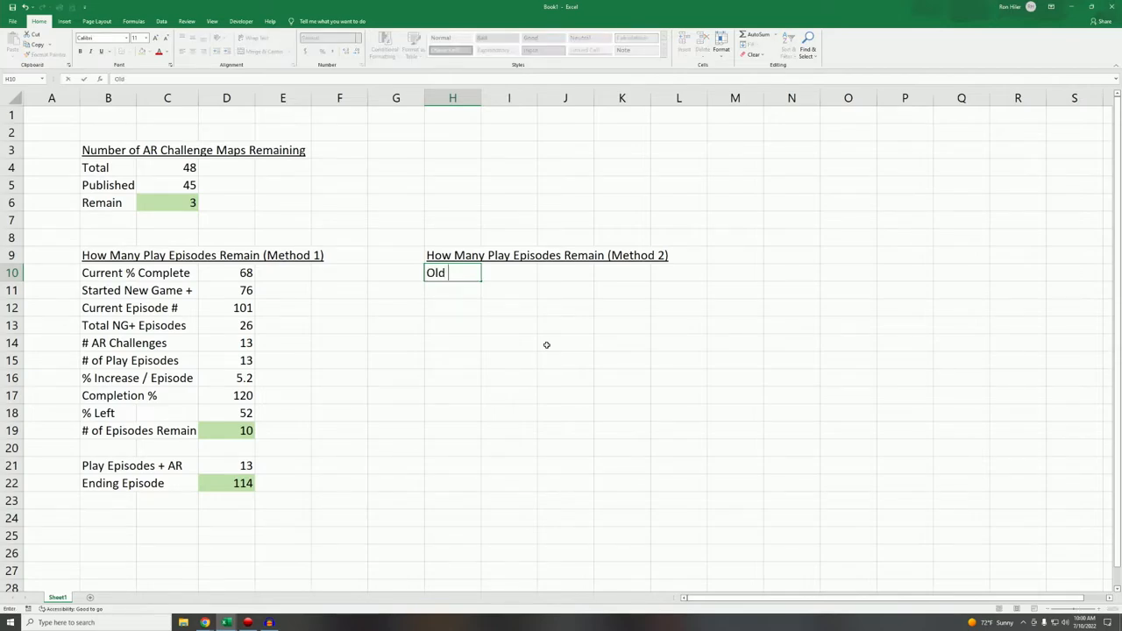
text(Game Cu)
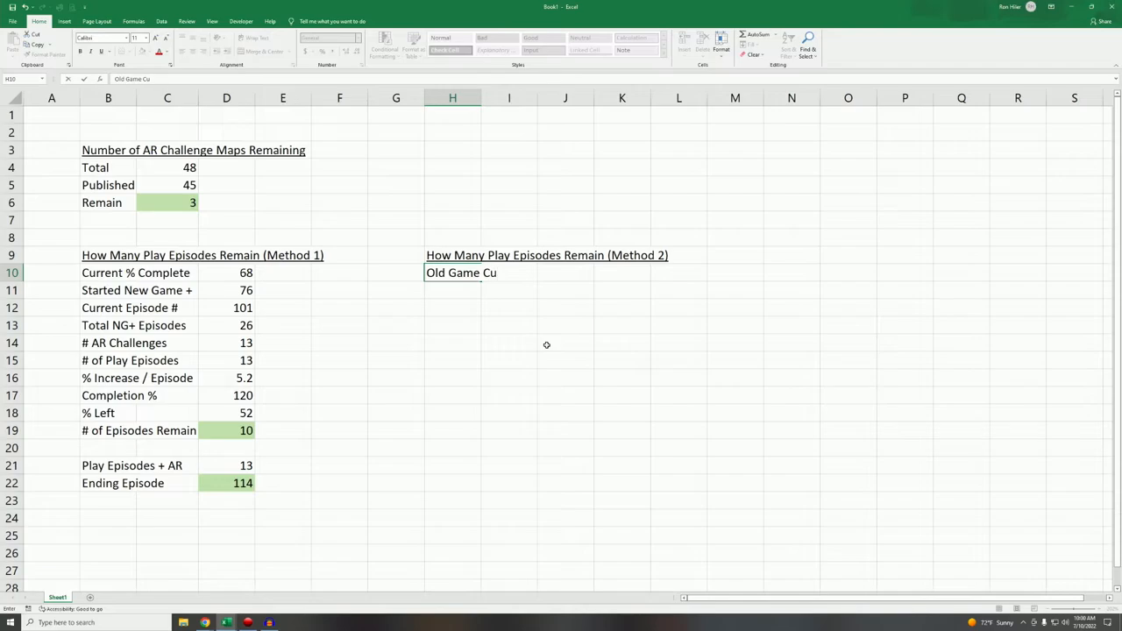
text(Equivalent Ep)
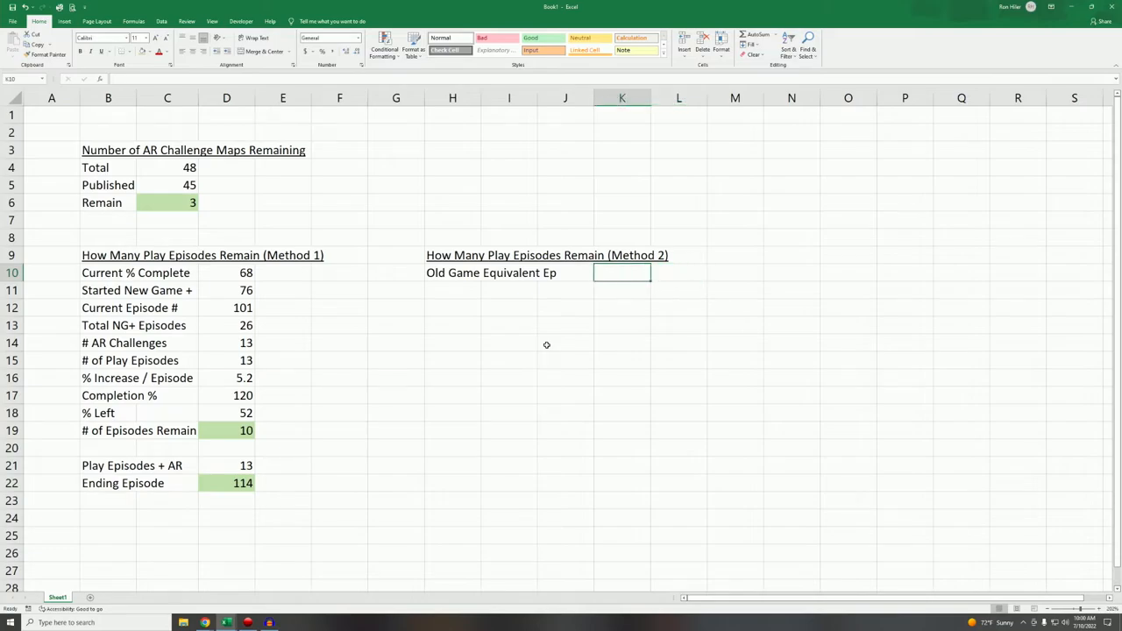
text(28)
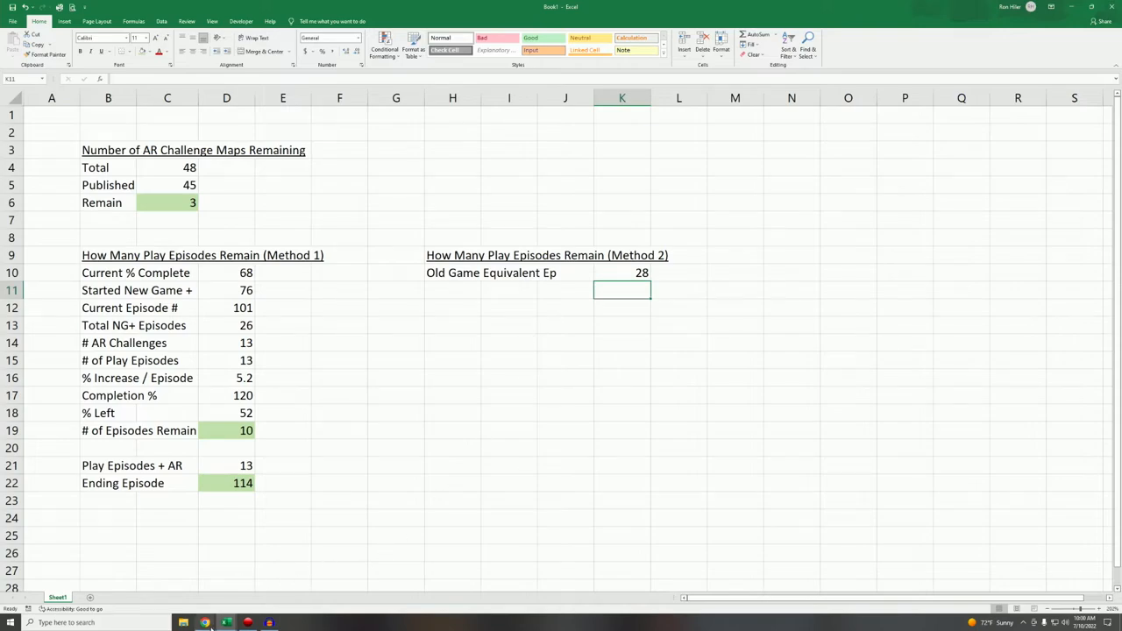
click(203, 622)
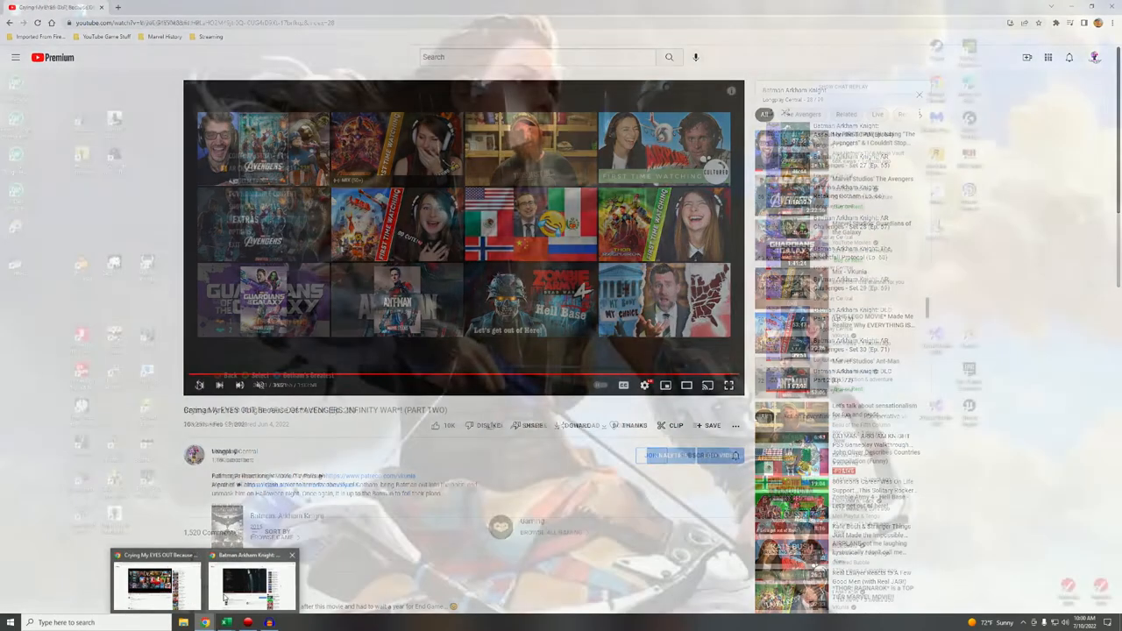
Check the Arkham Knight playlist around Ep. 28, then return to Excel's next Method 2 cell.
click(245, 580)
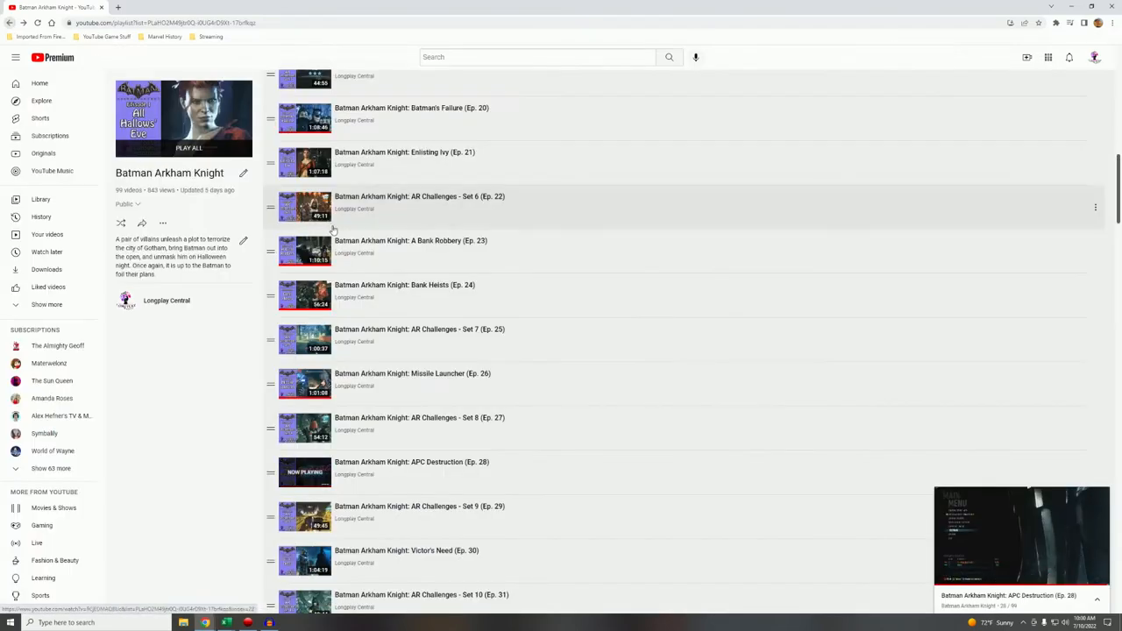
mouse_move(447, 478)
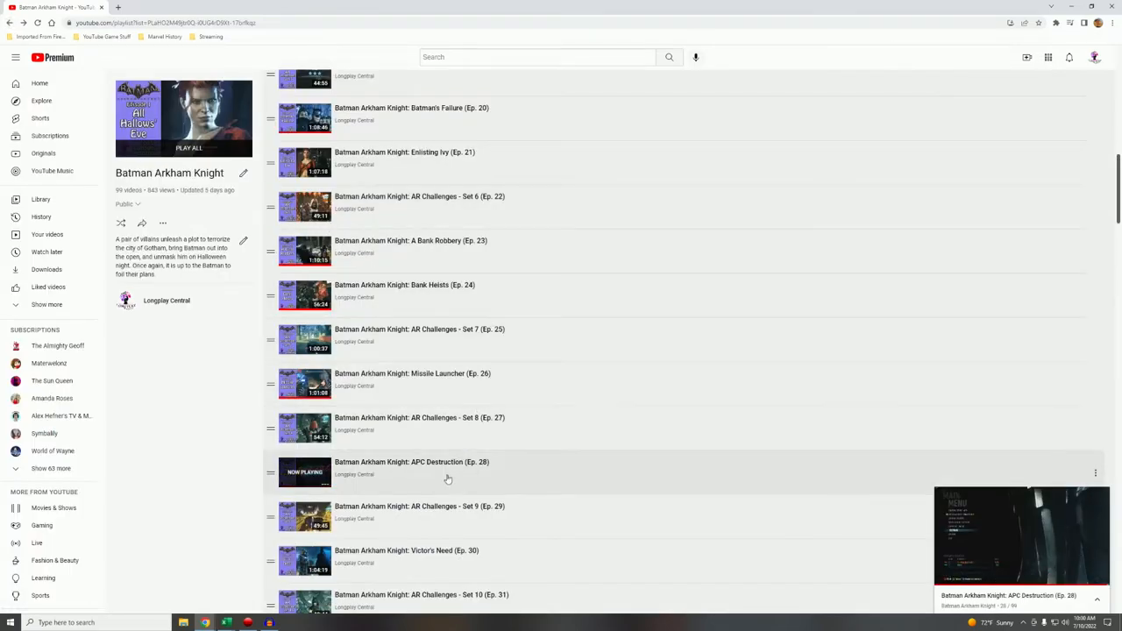
mouse_move(494, 417)
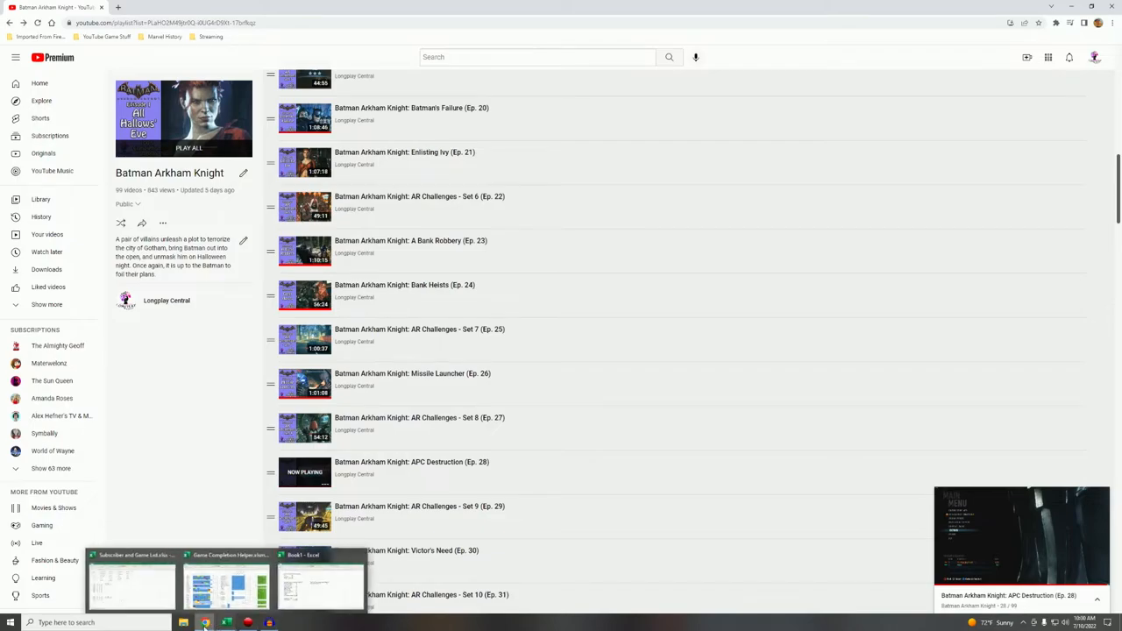
click(319, 582)
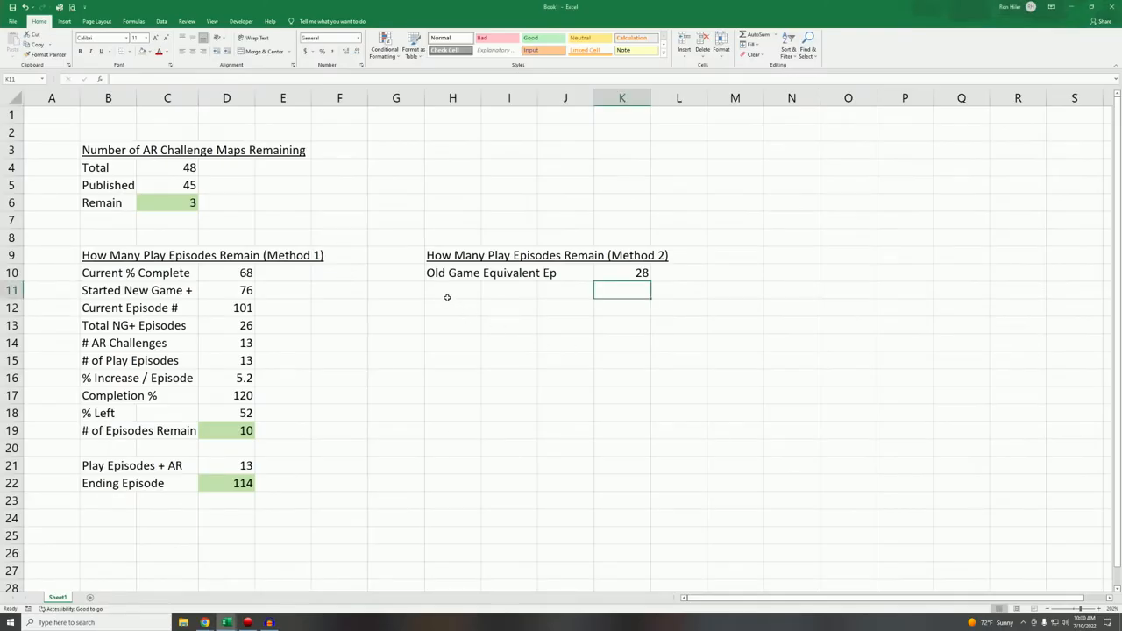
Add 'AR Challenges Through 28' as 8 and '# of Play Episodes' as =K10-K11 giving 20.
text(AR Che)
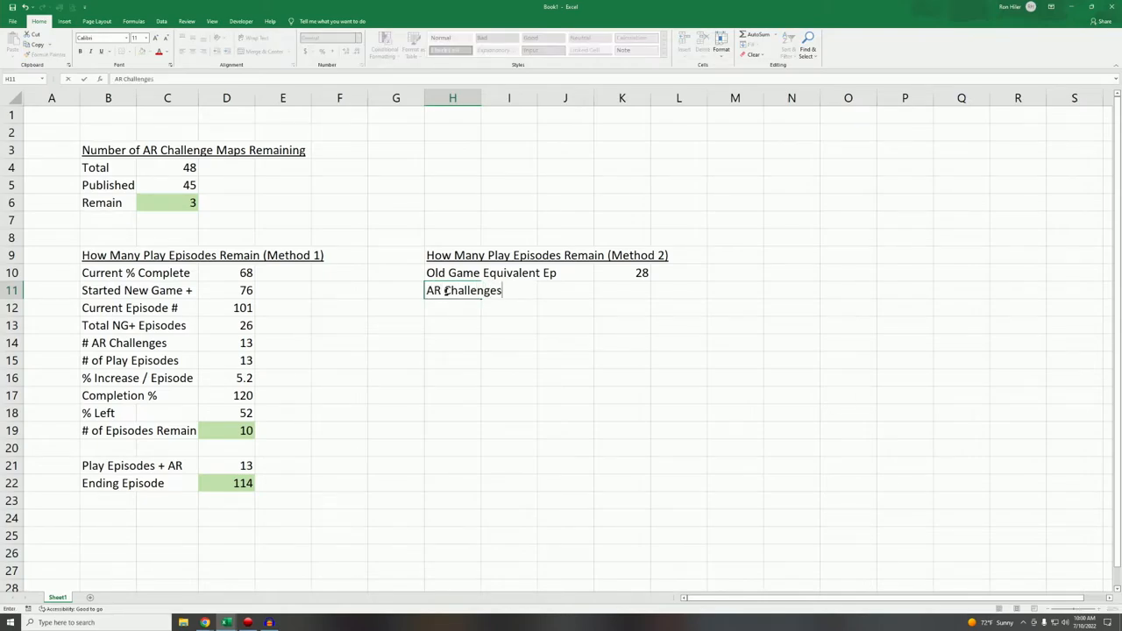
text(TR)
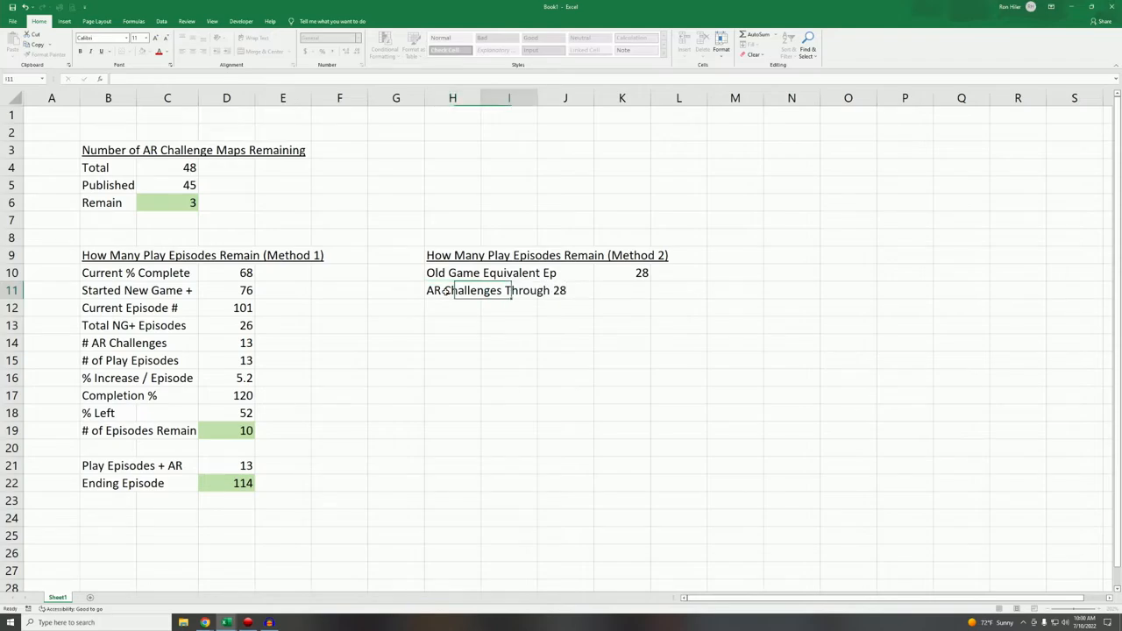
text(8)
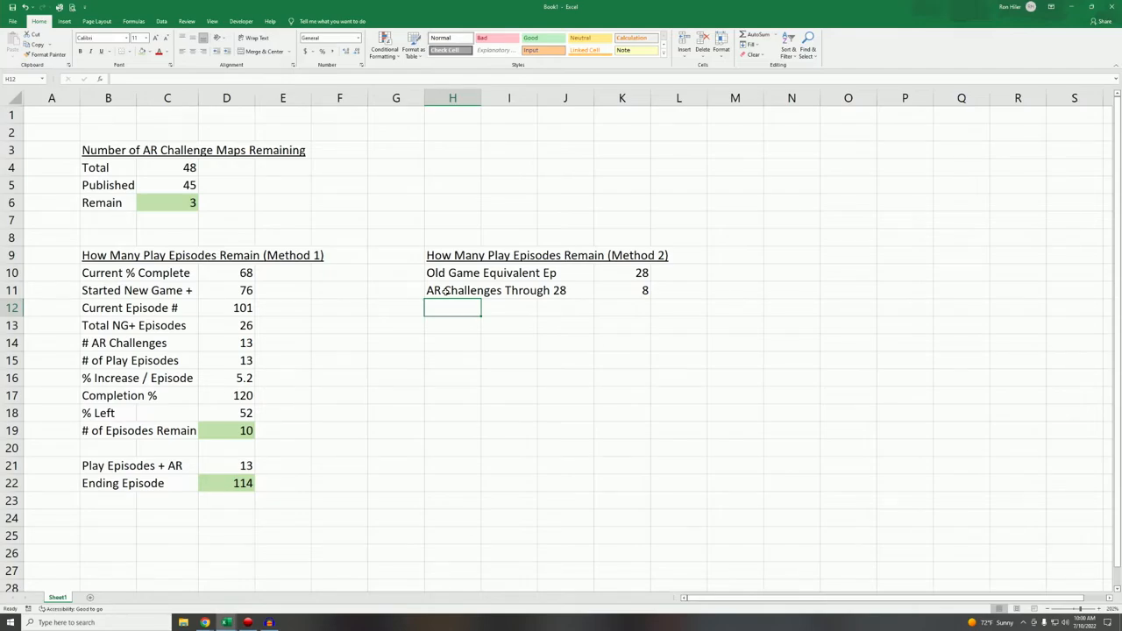
text(# of Play)
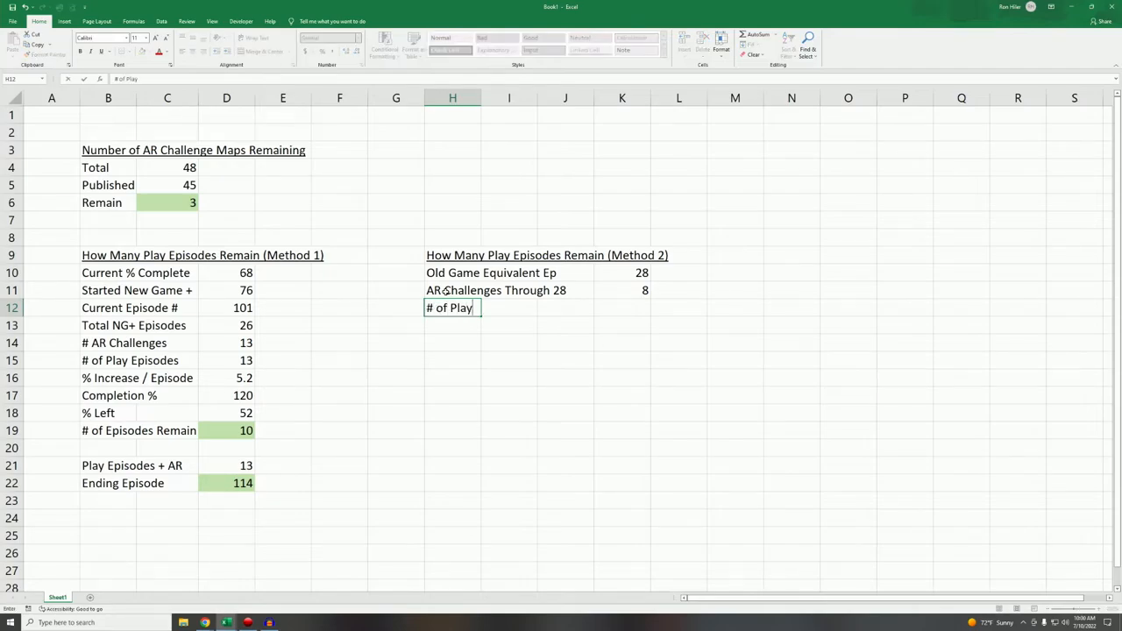
text(Episodes)
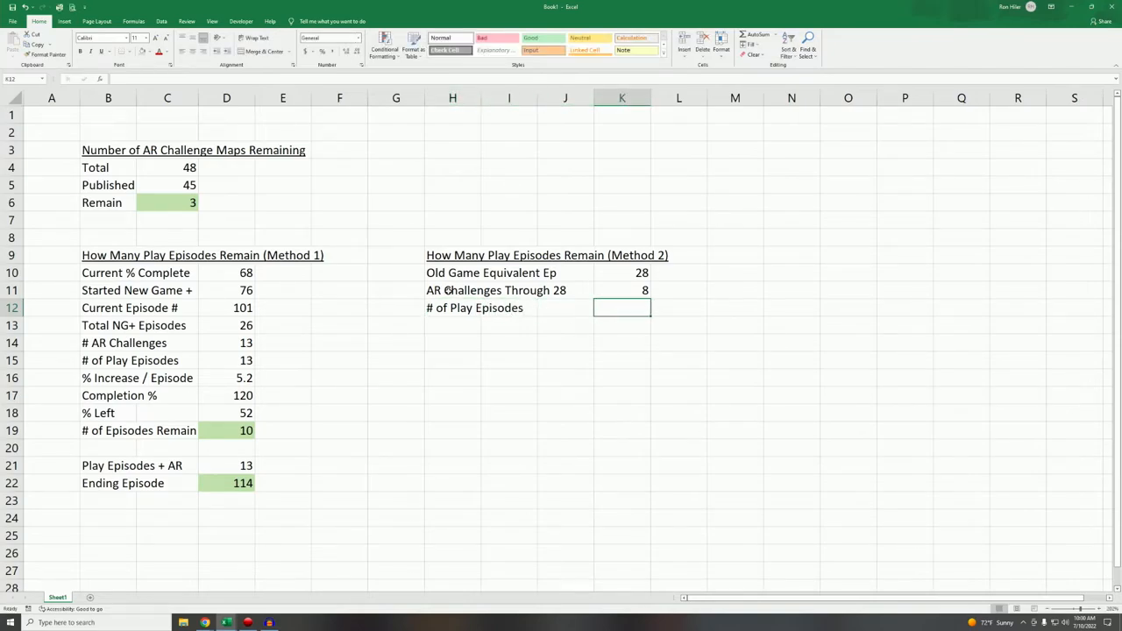
text(=K10-)
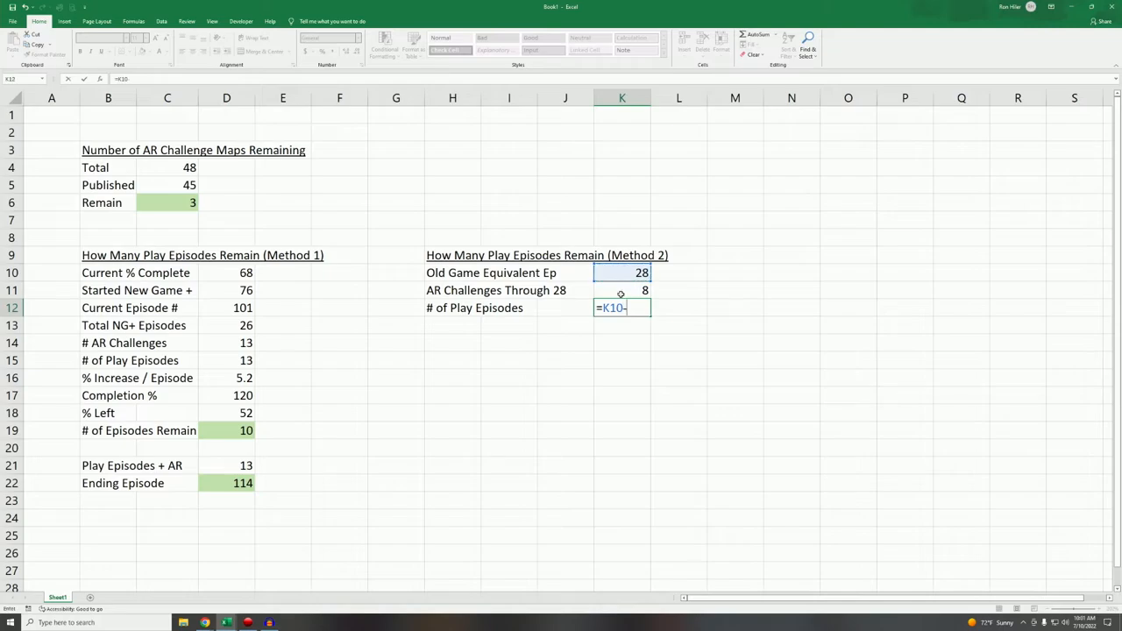
key(Enter)
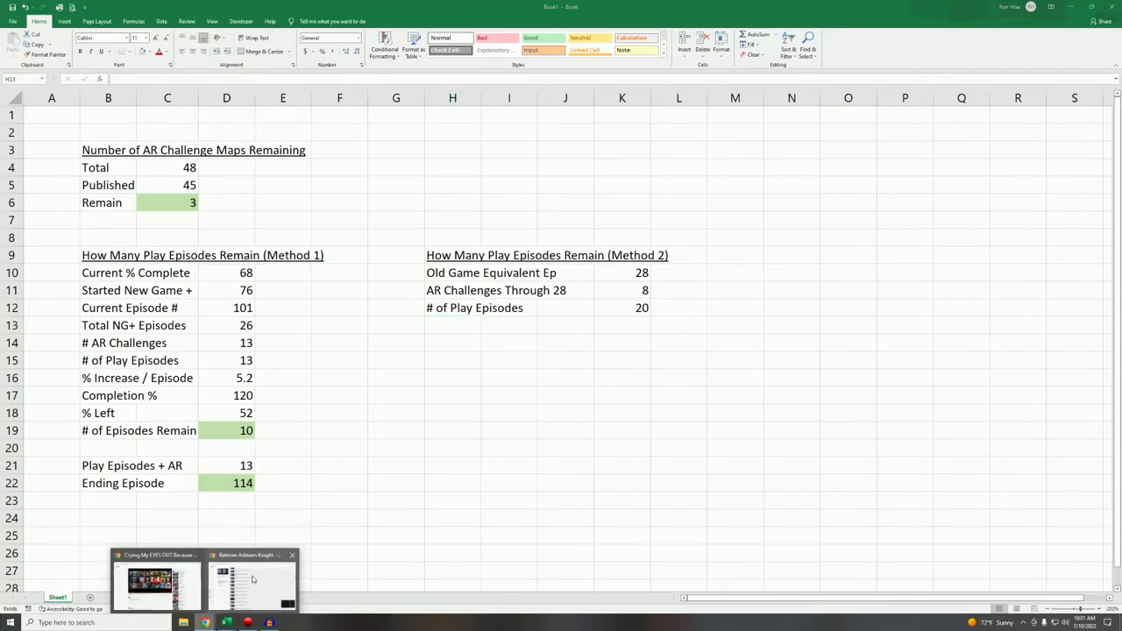
click(252, 579)
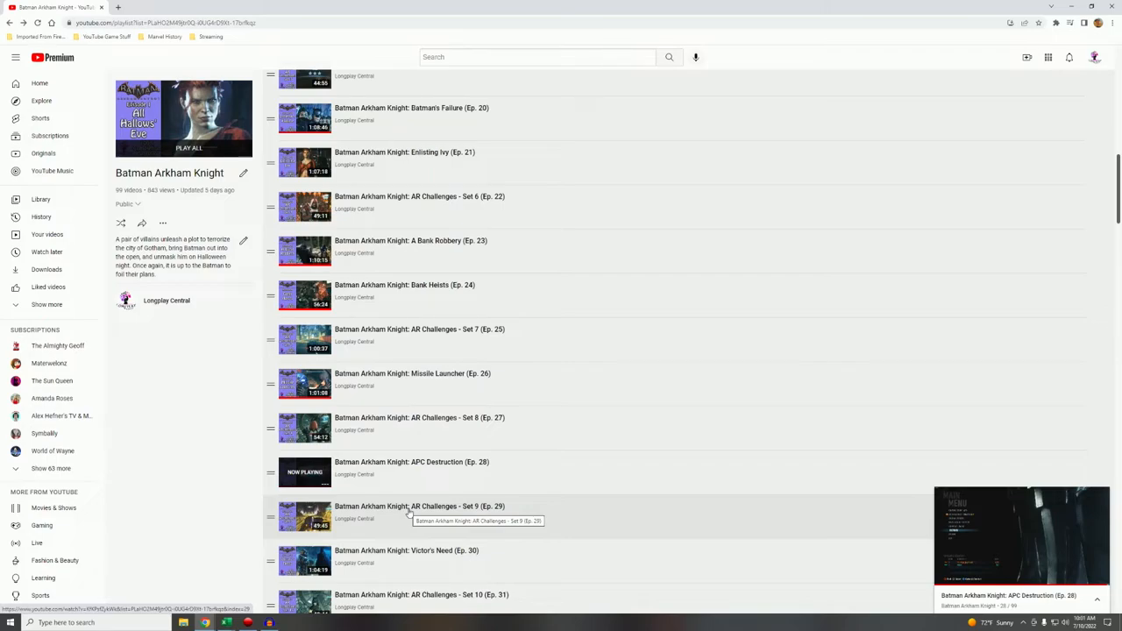
mouse_move(423, 502)
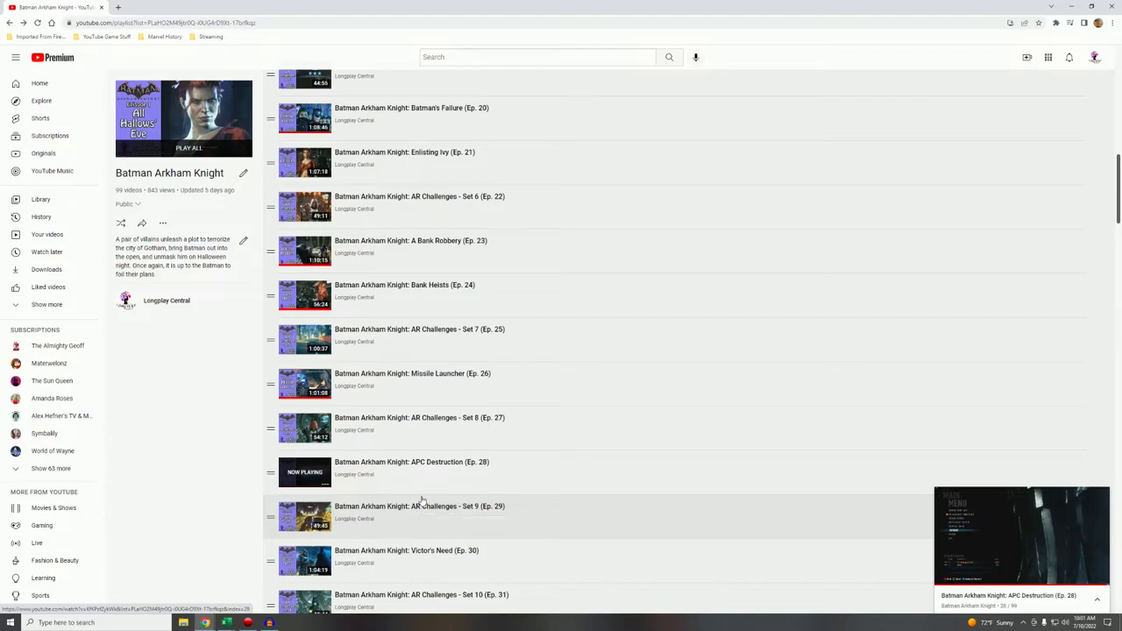
Scroll the Arkham Knight playlist down to episodes 60 through 71.
scroll(down, 3)
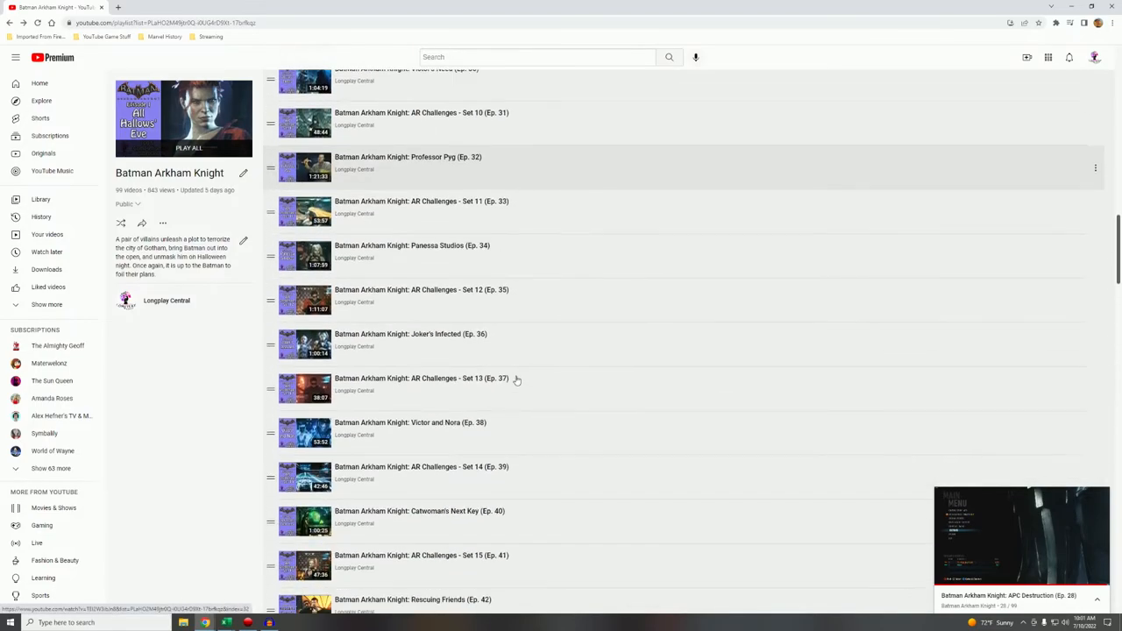
scroll(down, 3)
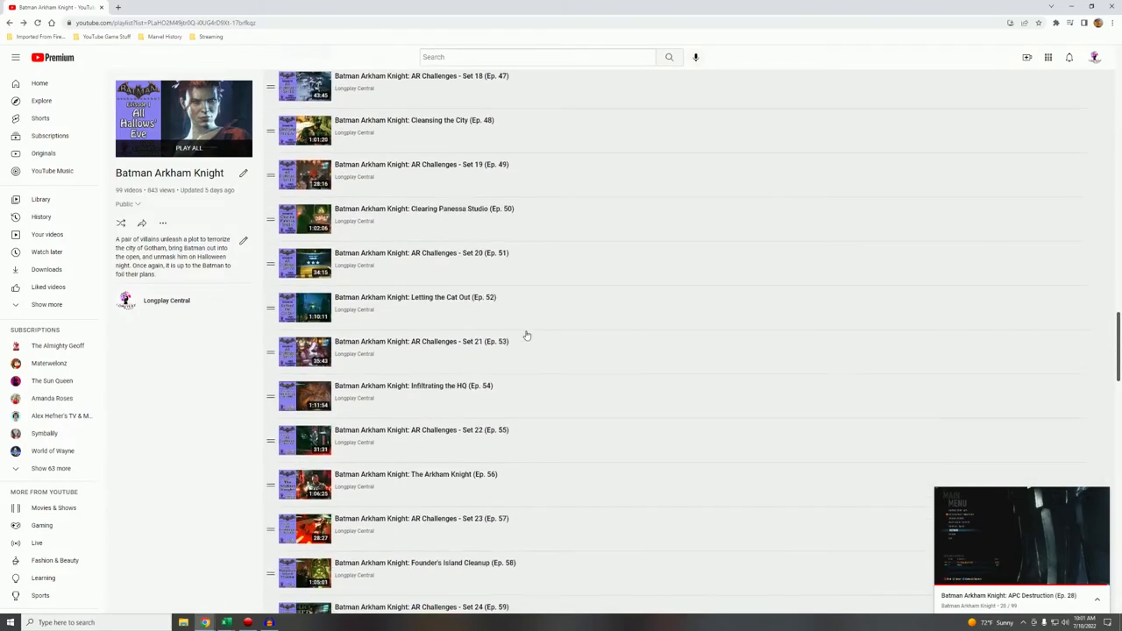
scroll(down, 3)
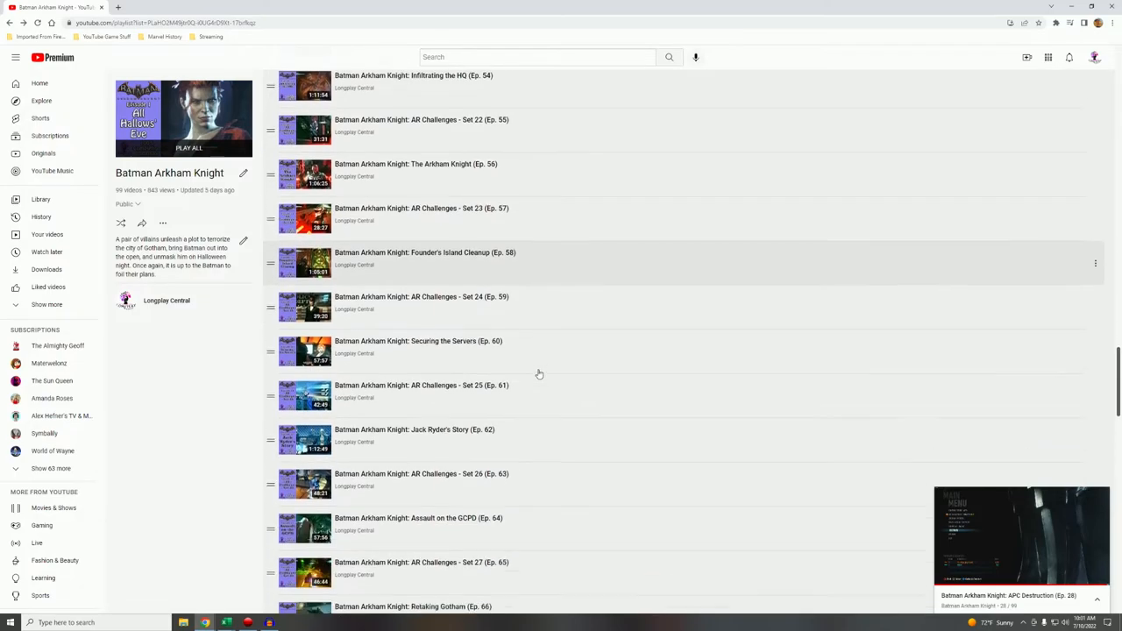
scroll(down, 3)
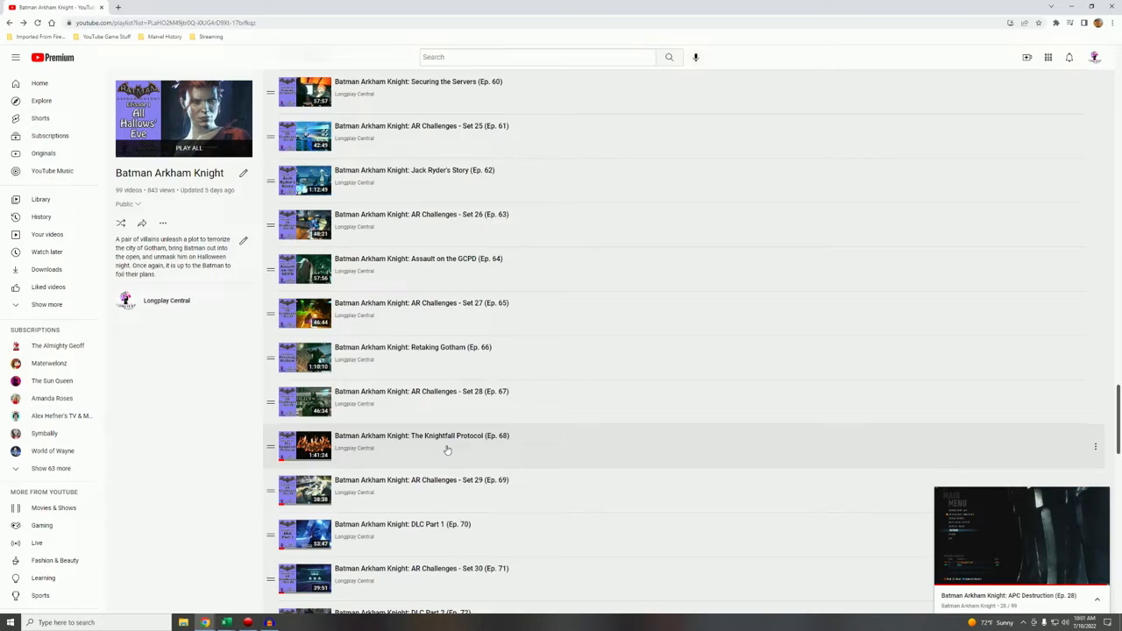
mouse_move(457, 412)
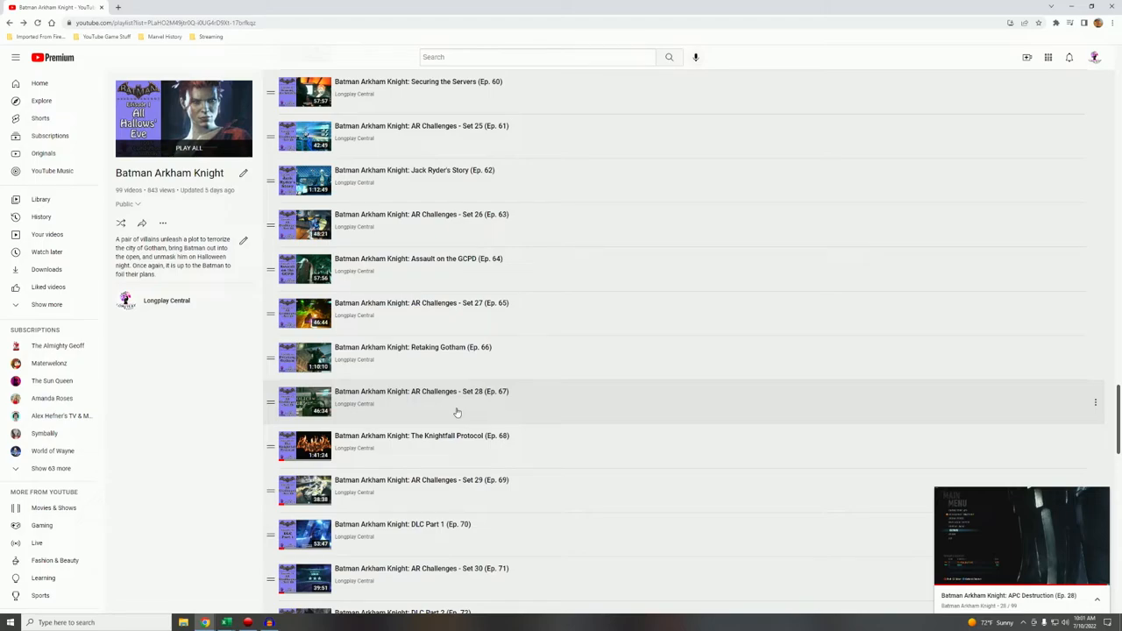
mouse_move(463, 410)
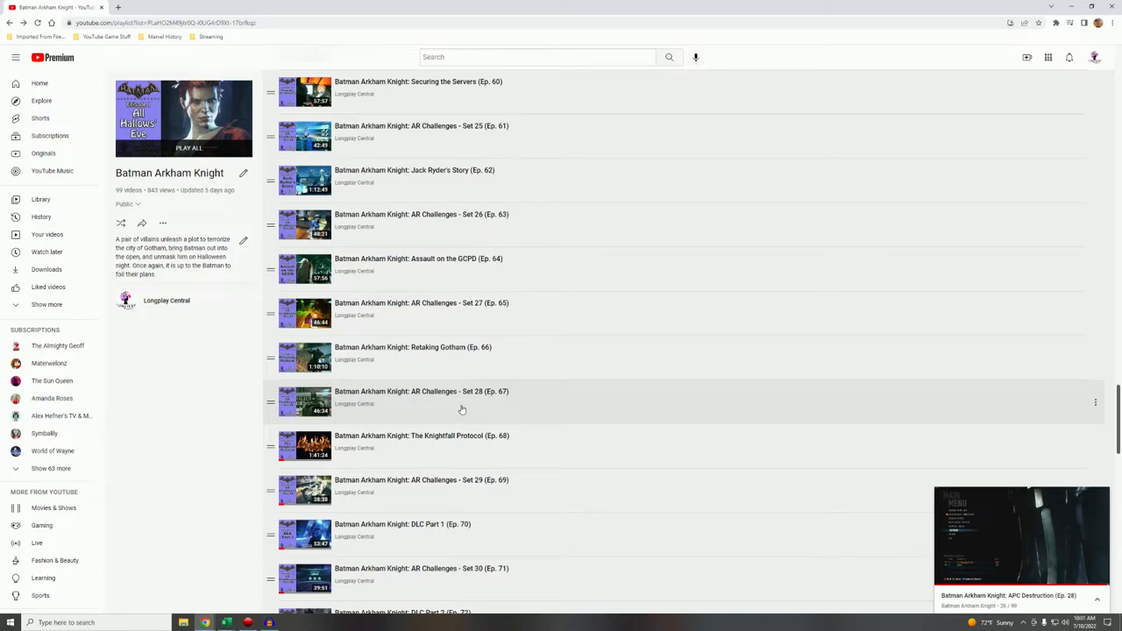
mouse_move(400, 367)
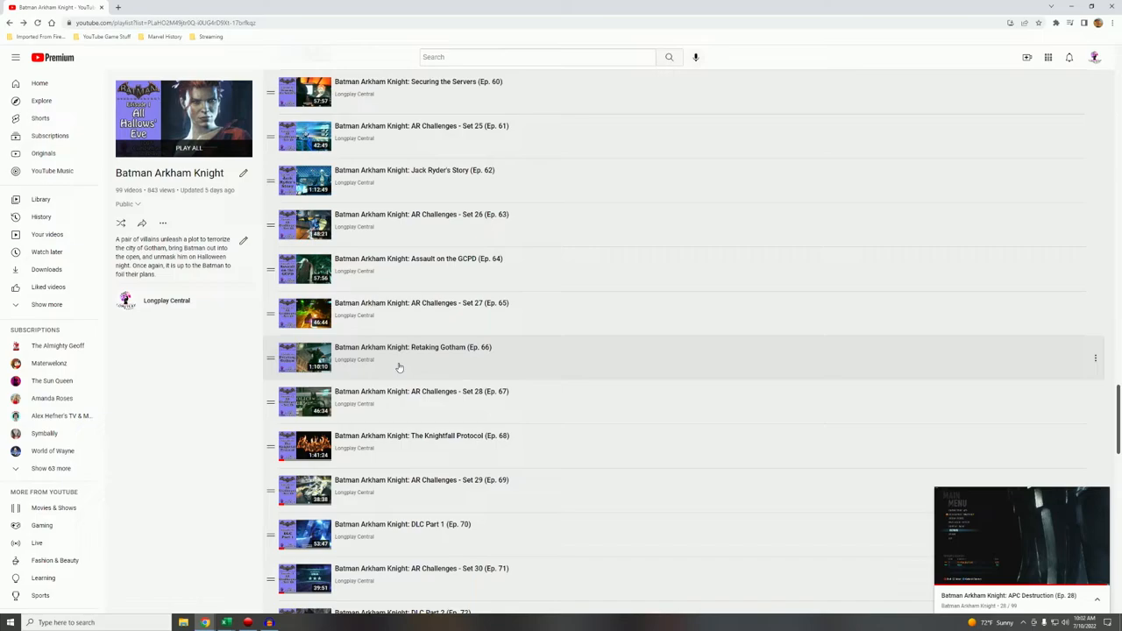
mouse_move(227, 597)
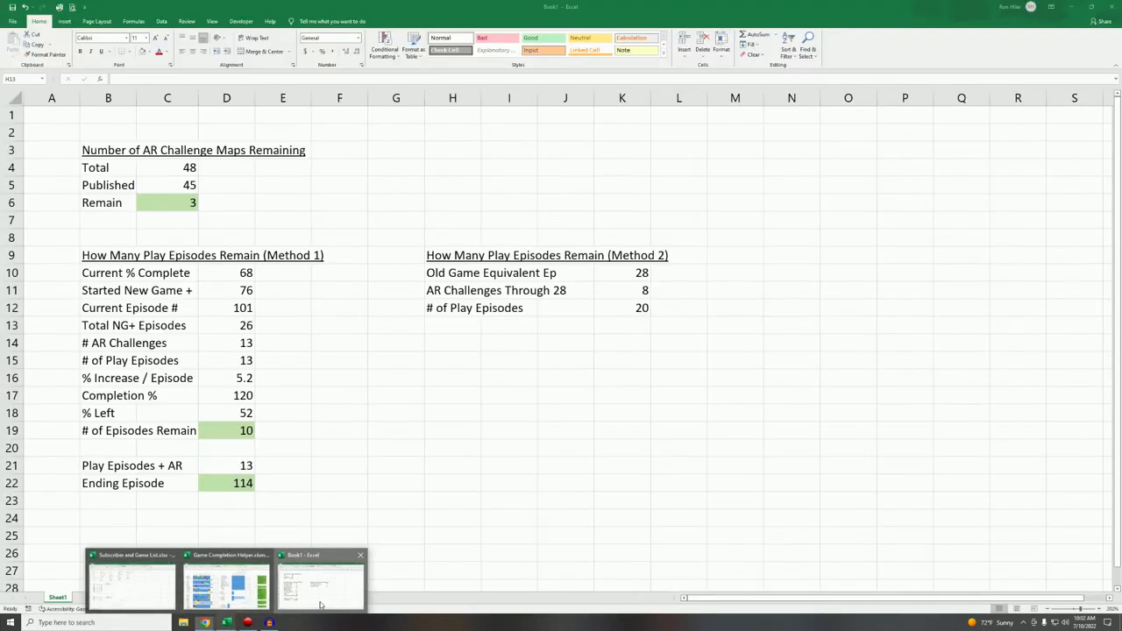
Add '# of Play Episodes NG+' as 13 and a Ratio row computed as =K14/K12 giving 0.65.
click(620, 309)
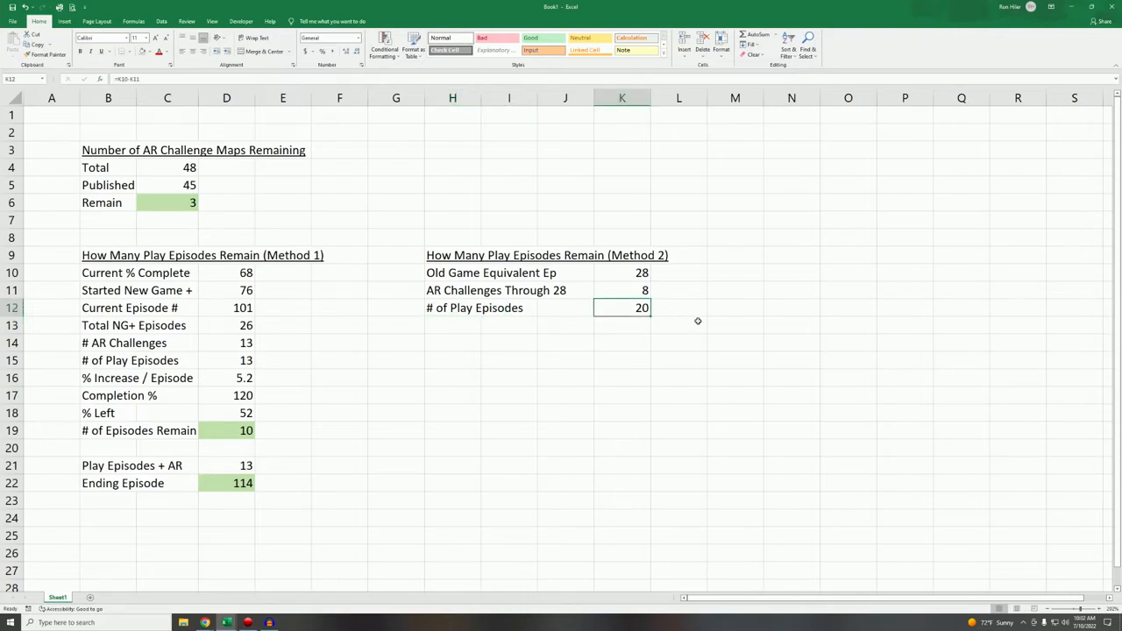
click(452, 342)
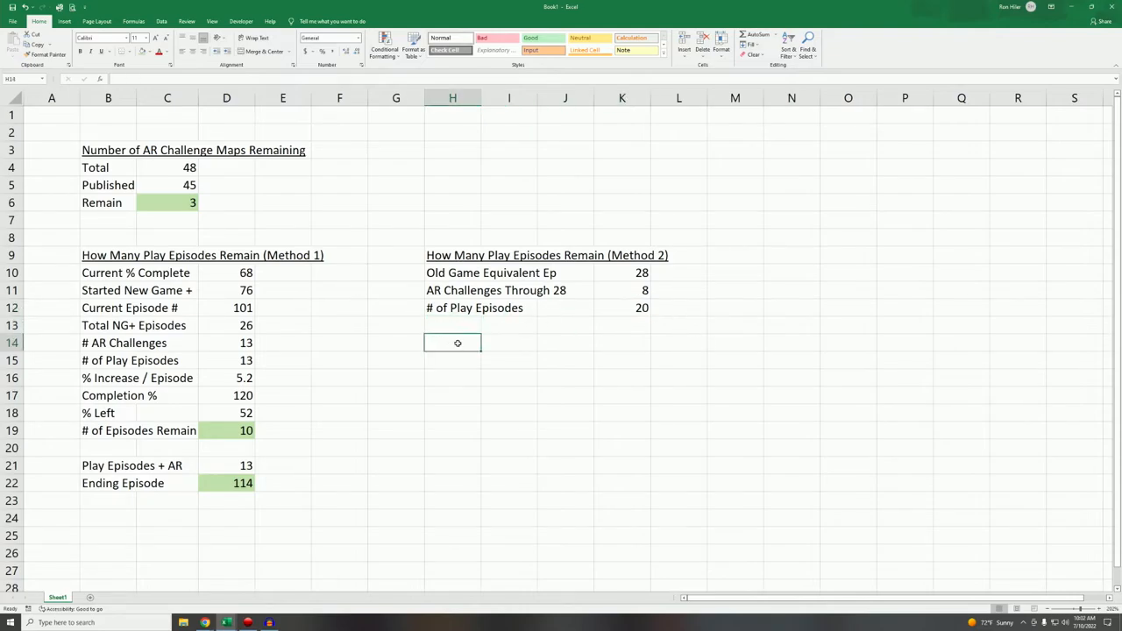
text(# of P)
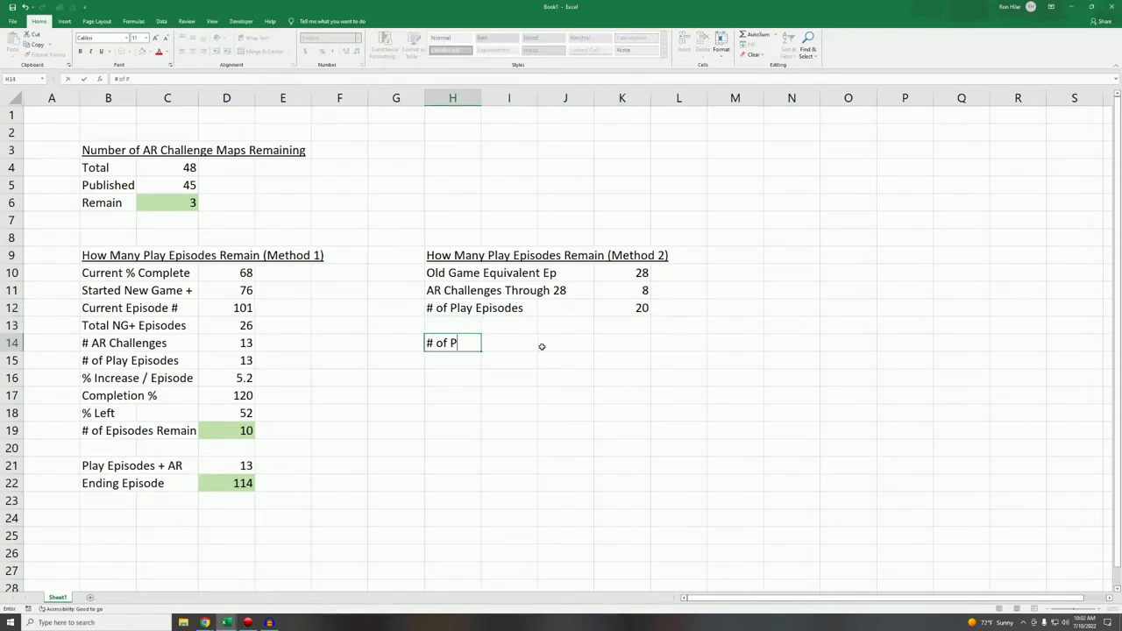
text(lay Episodes NG+)
click(622, 342)
text(13)
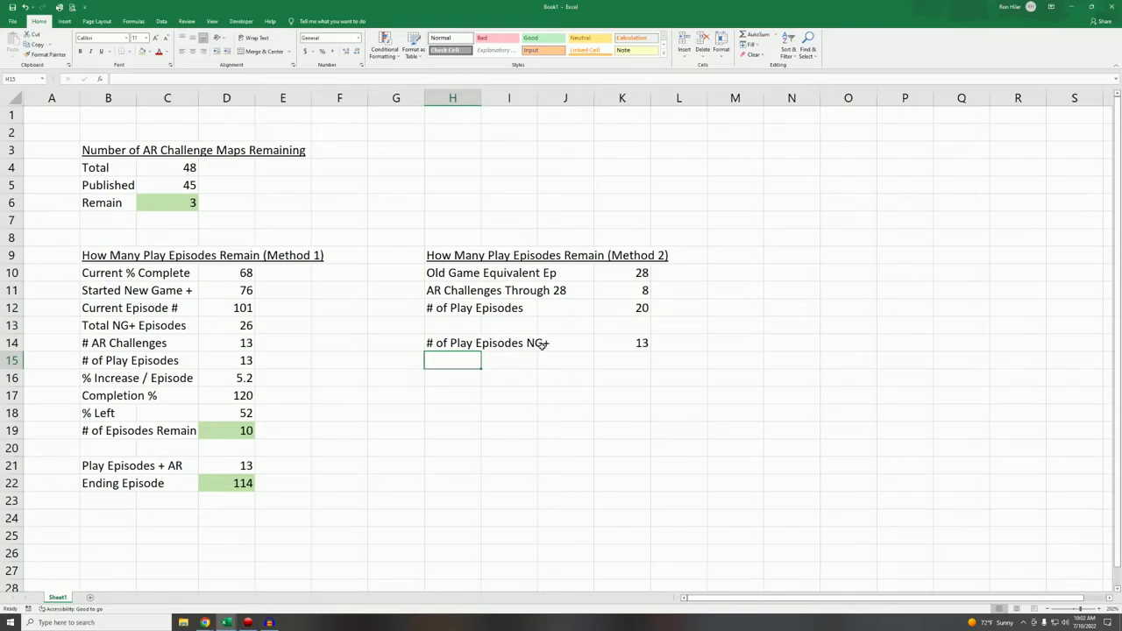
text(Ratio)
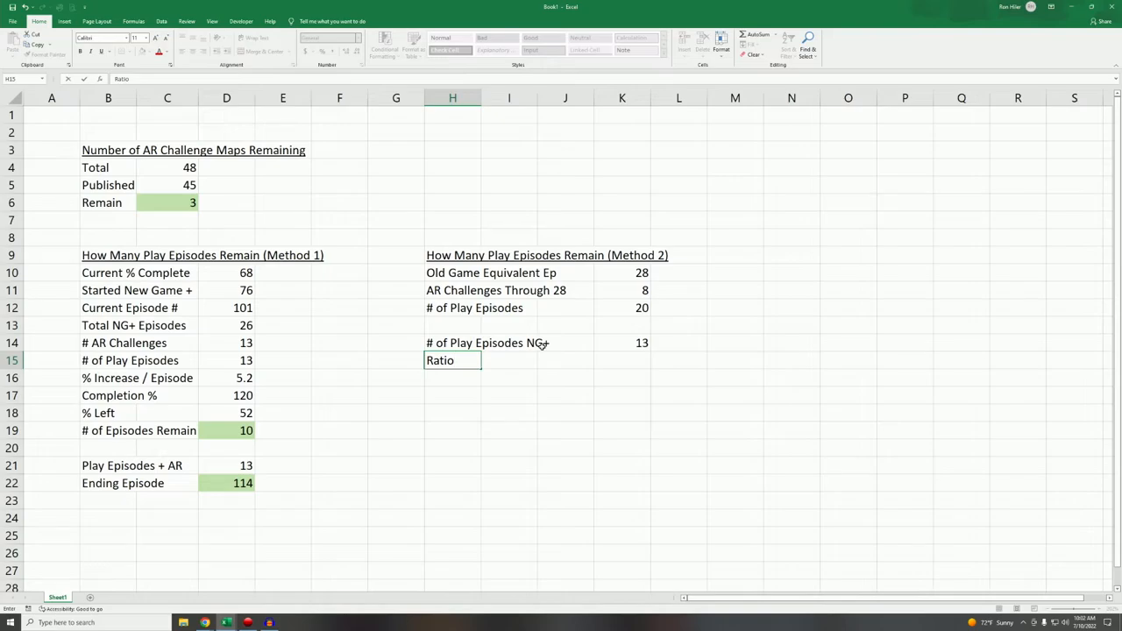
click(565, 361)
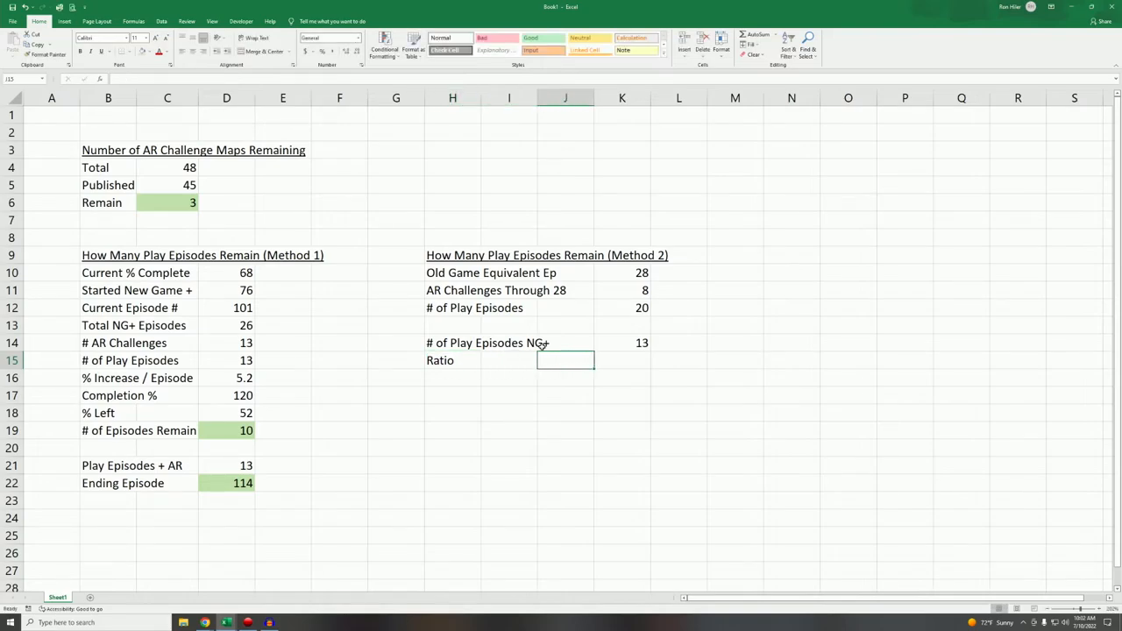
text(=K14)
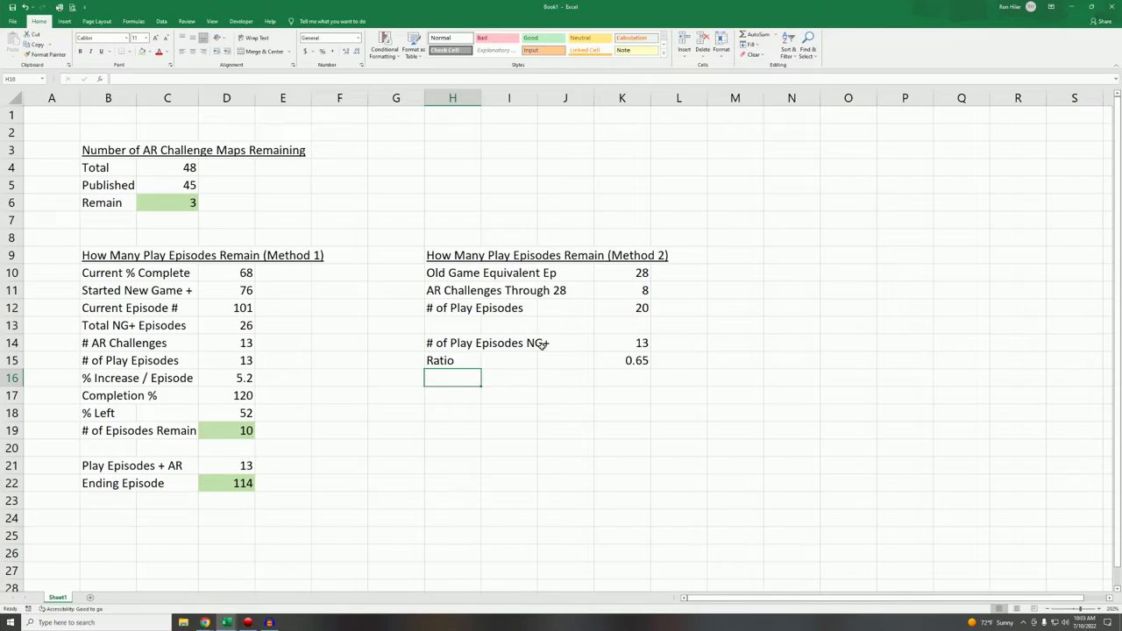
Add a 'Total # of Old Game Episodes' row with the value 40.
text(Total)
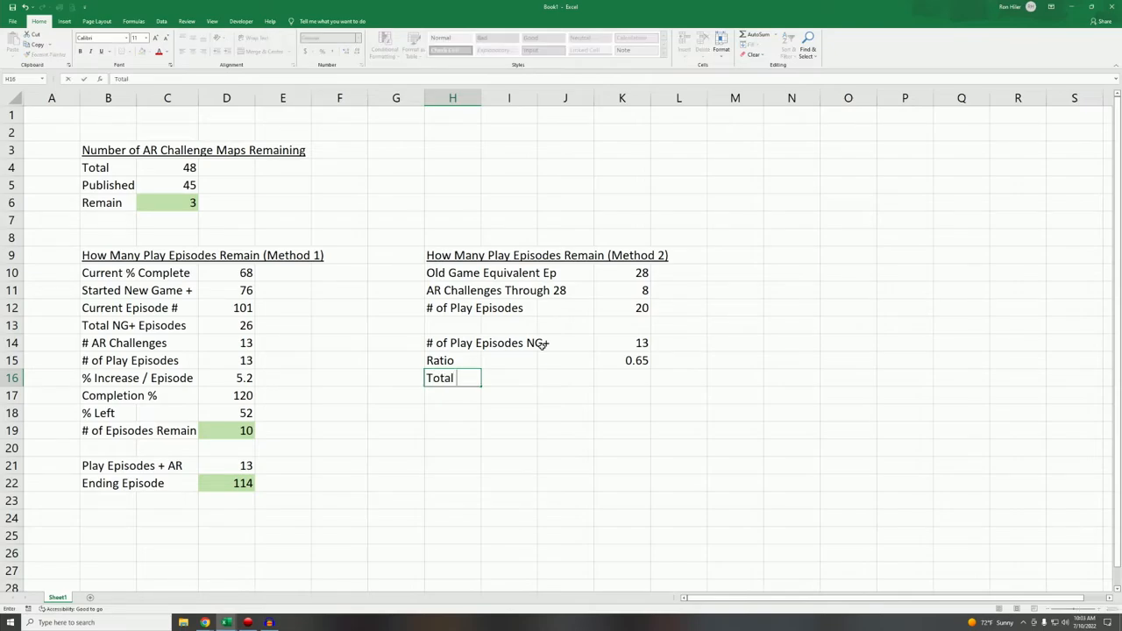
text(# of)
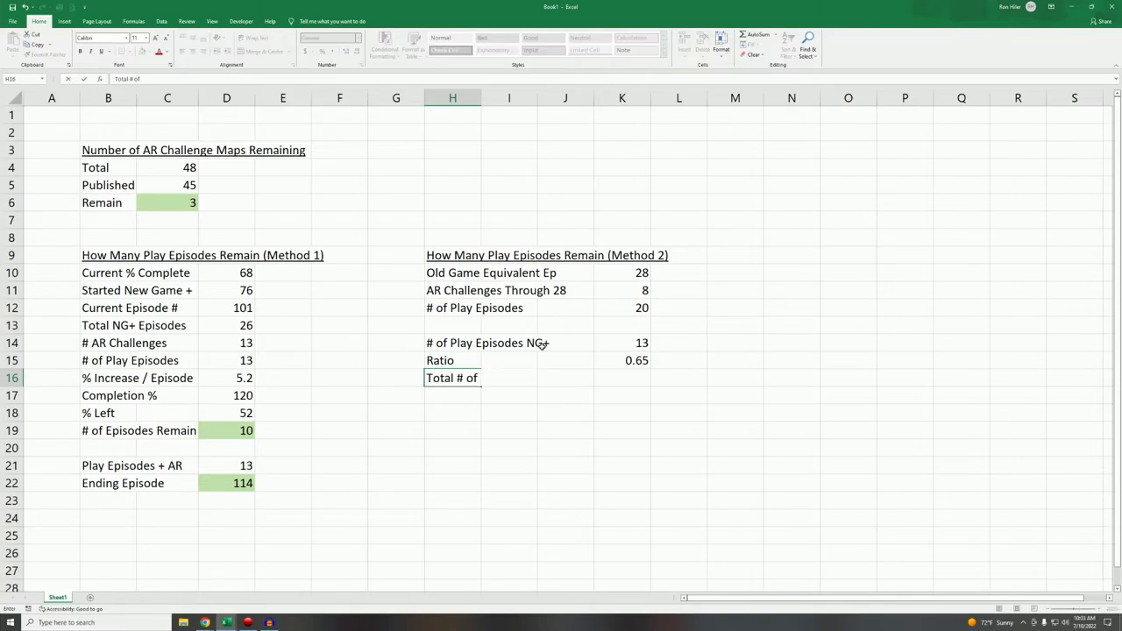
text(Old Game Episod)
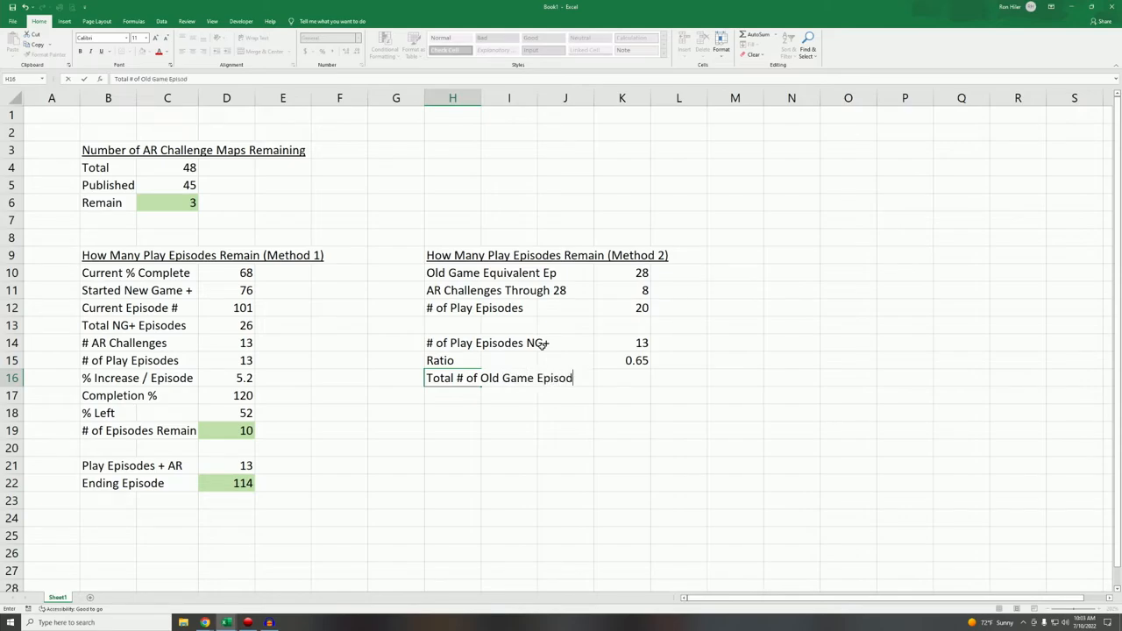
key(Enter)
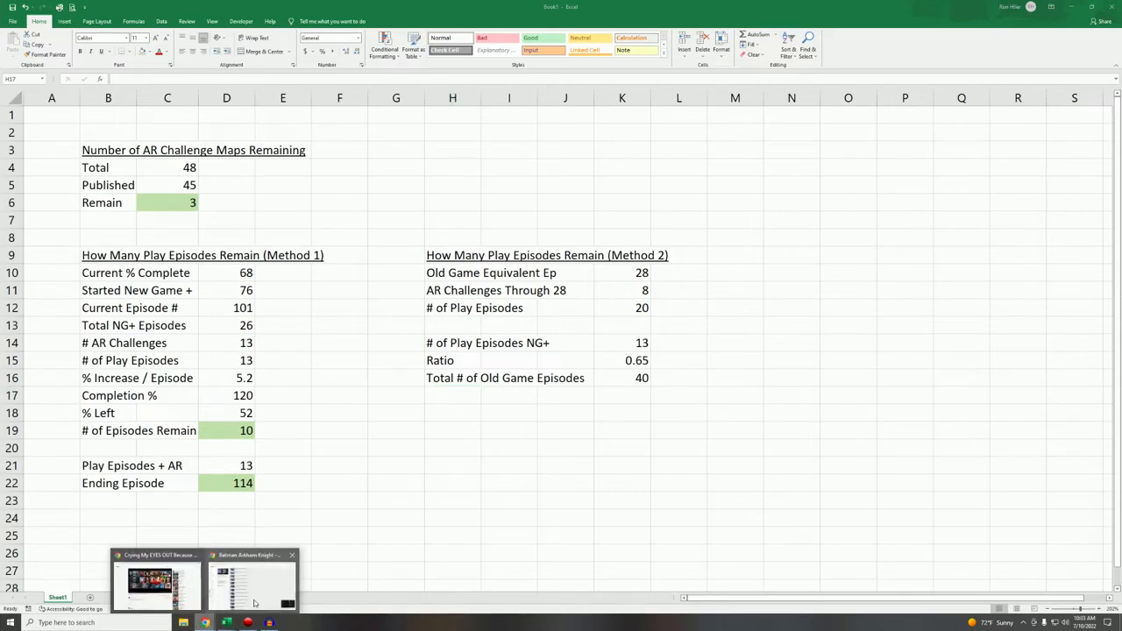
Switch back to the YouTube playlist to check episode numbers.
click(249, 578)
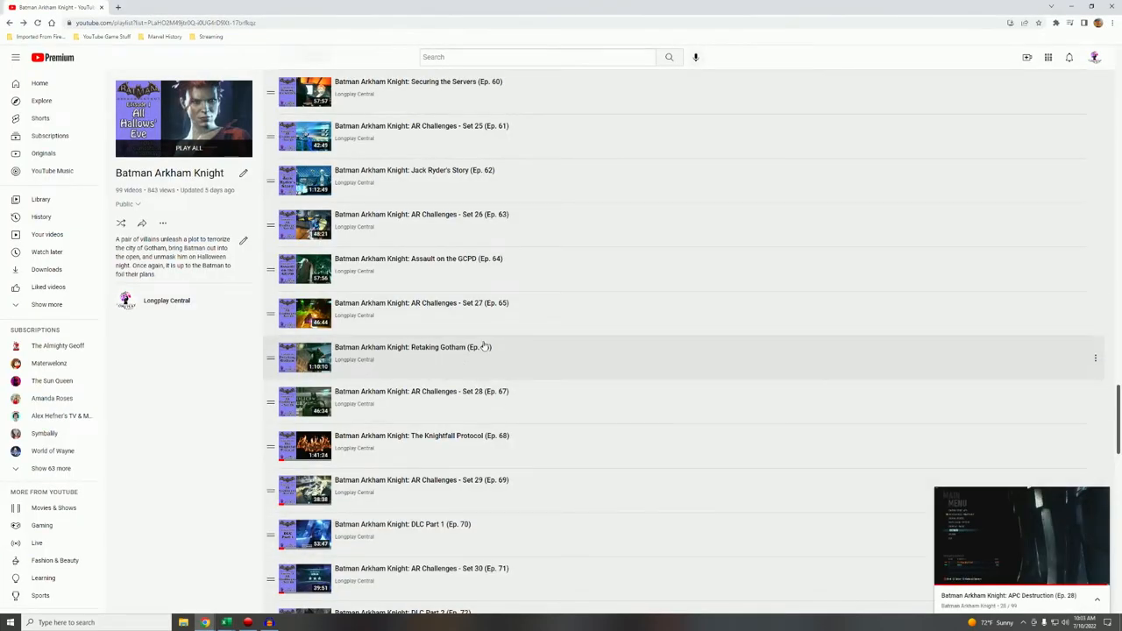
mouse_move(429, 447)
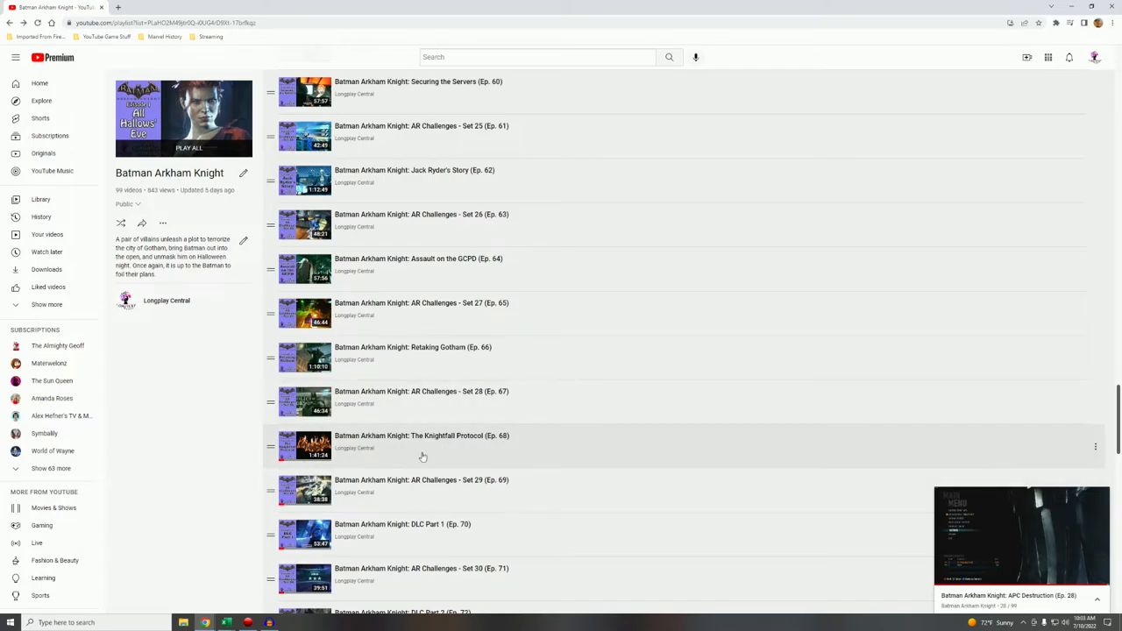
mouse_move(503, 447)
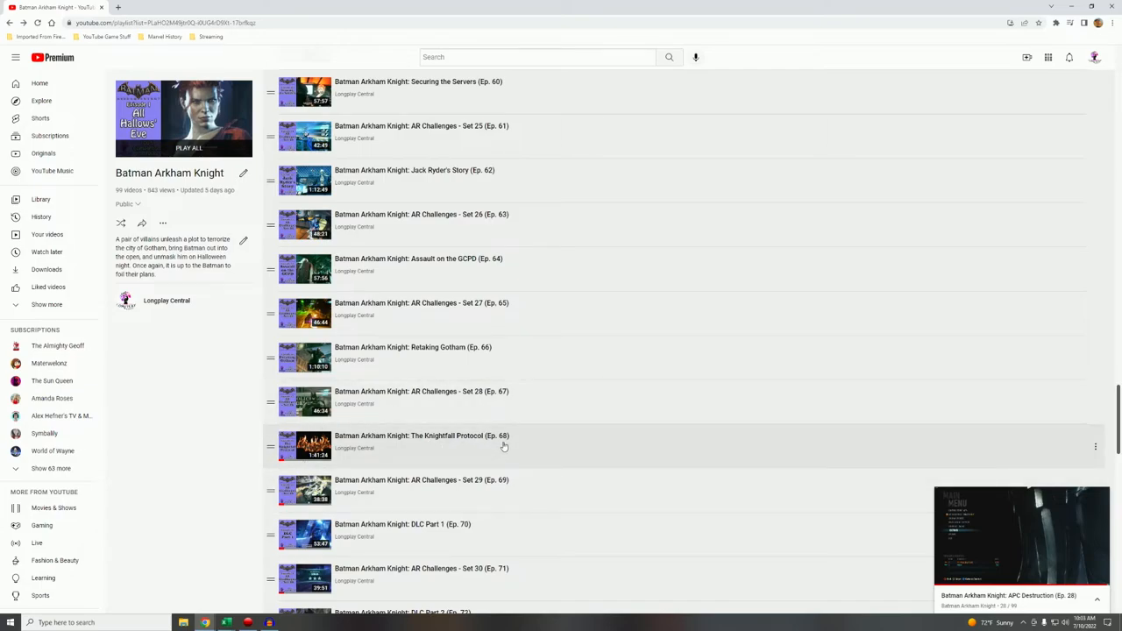
mouse_move(466, 426)
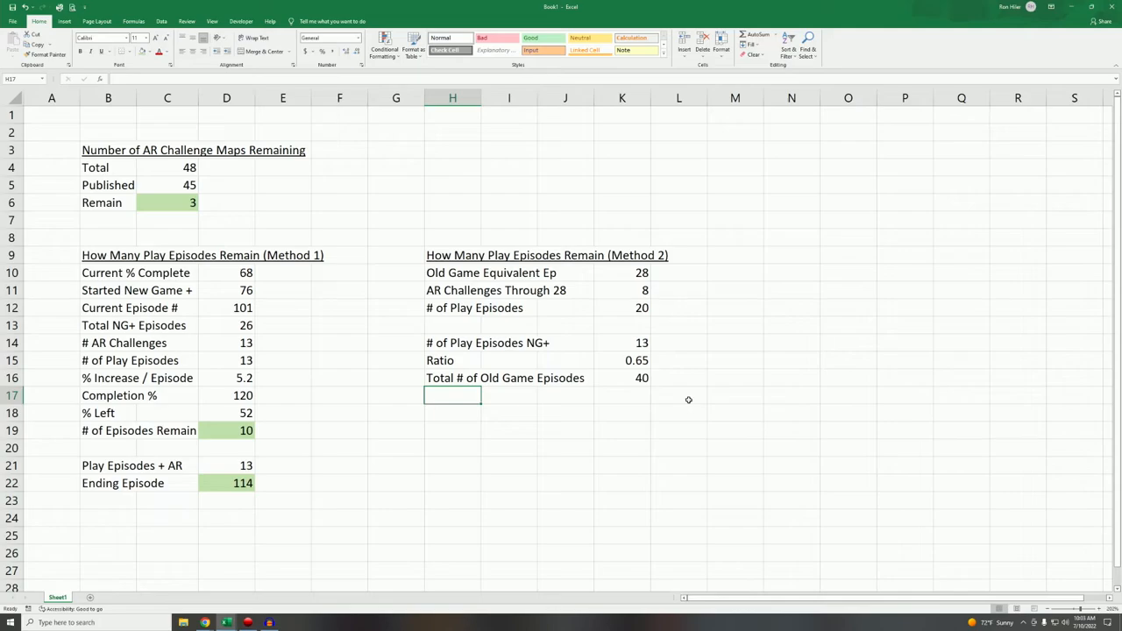
Add 'Expected NG+ Episodes' as =K15*K16 giving 26.
text(E)
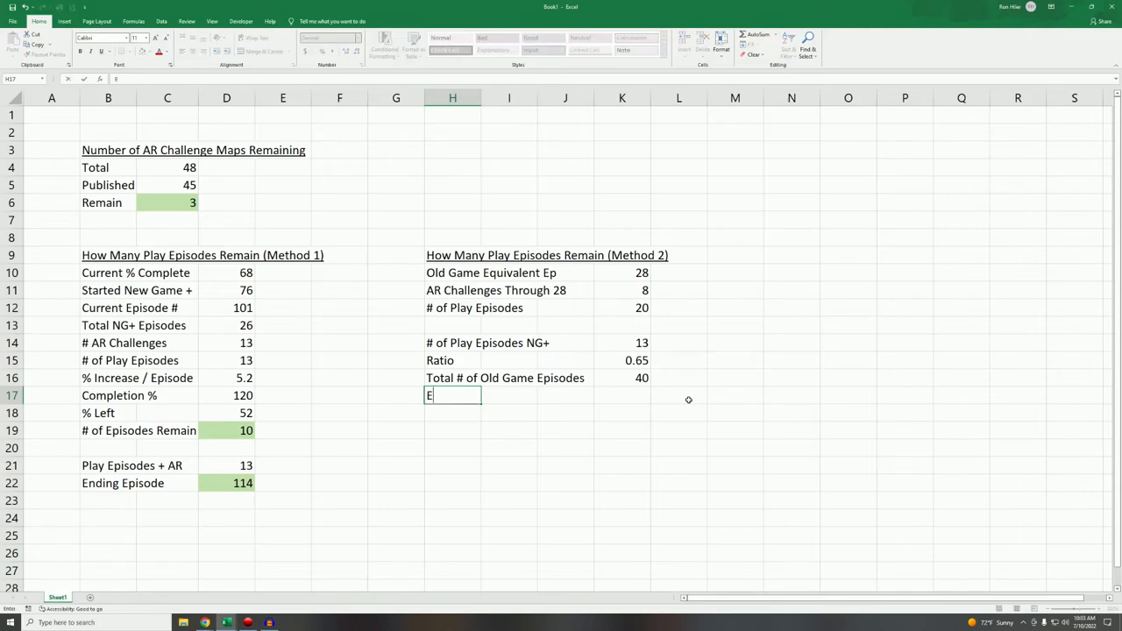
text(xpected)
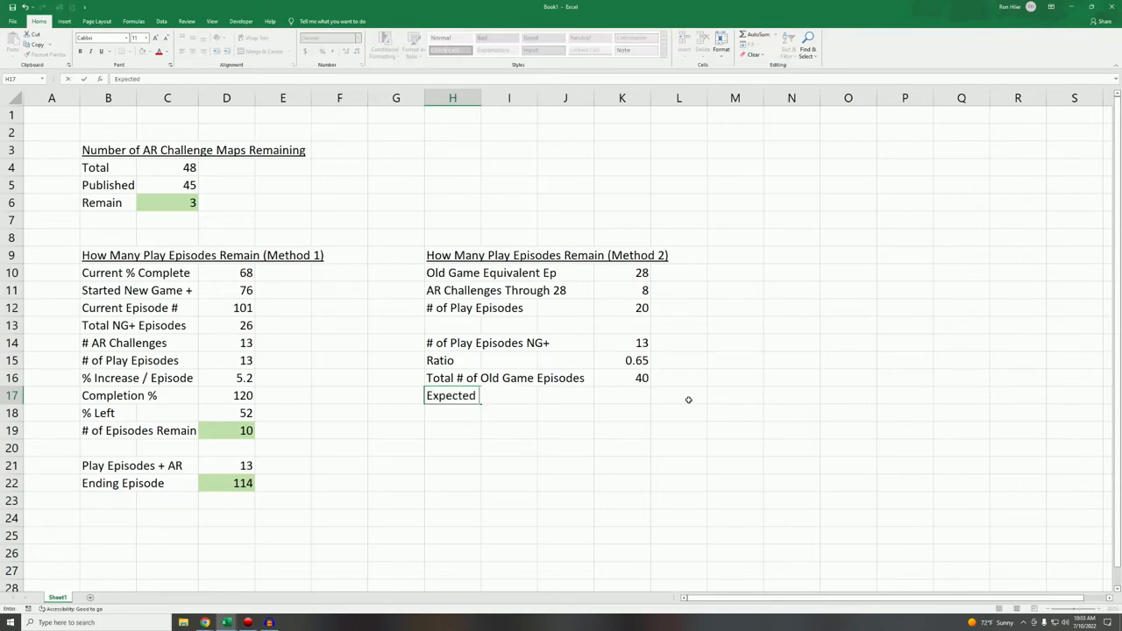
text(NG+ Episodes)
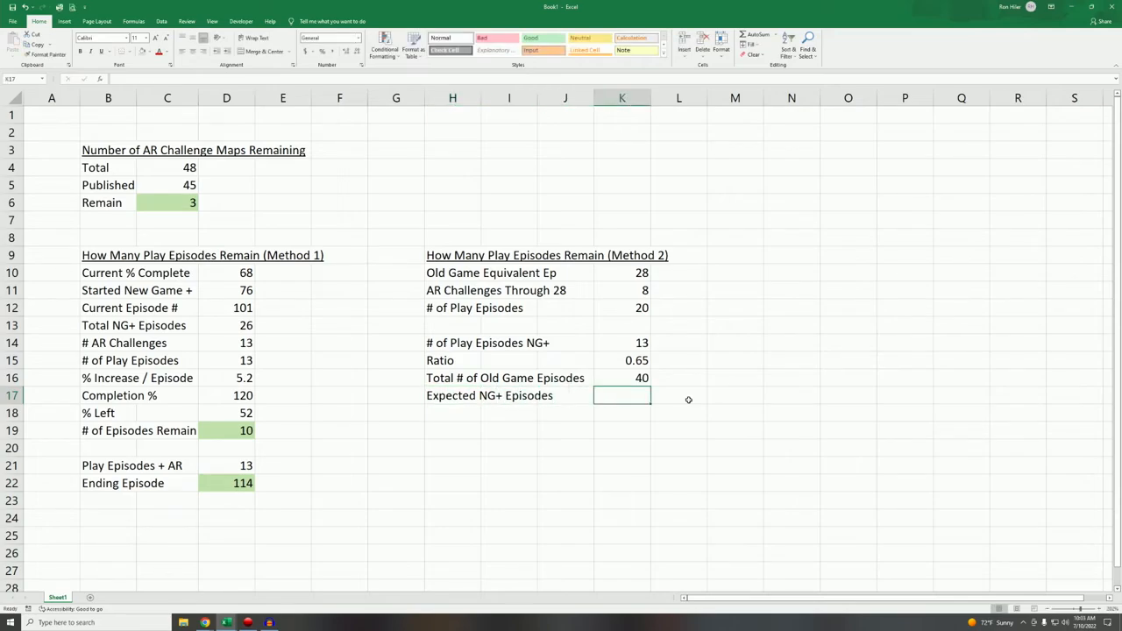
text(=K15*)
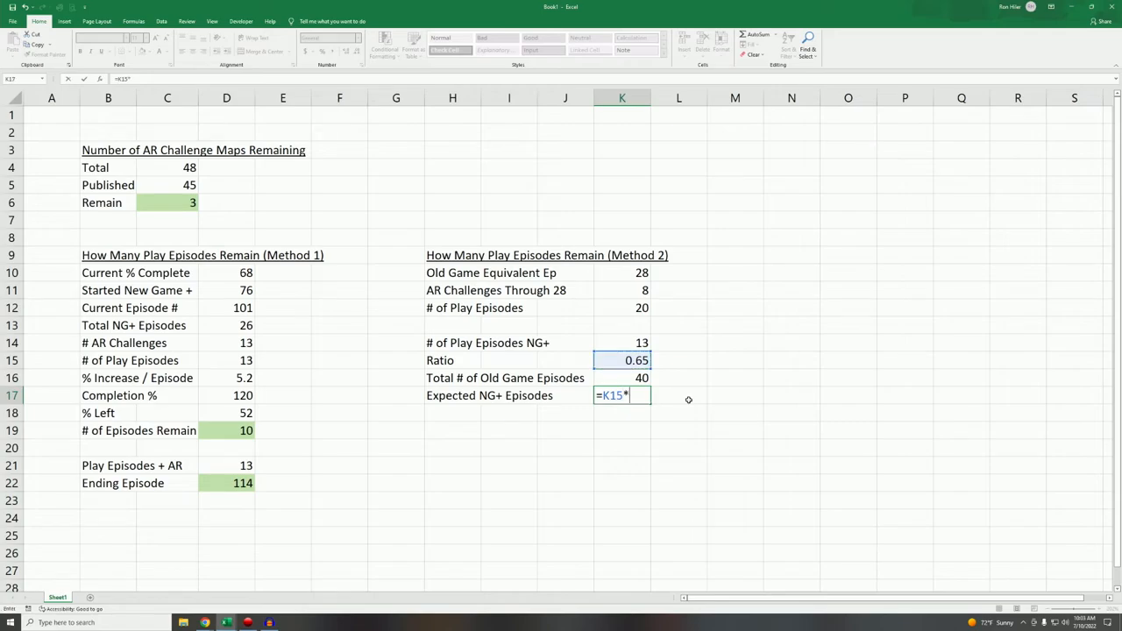
click(621, 378)
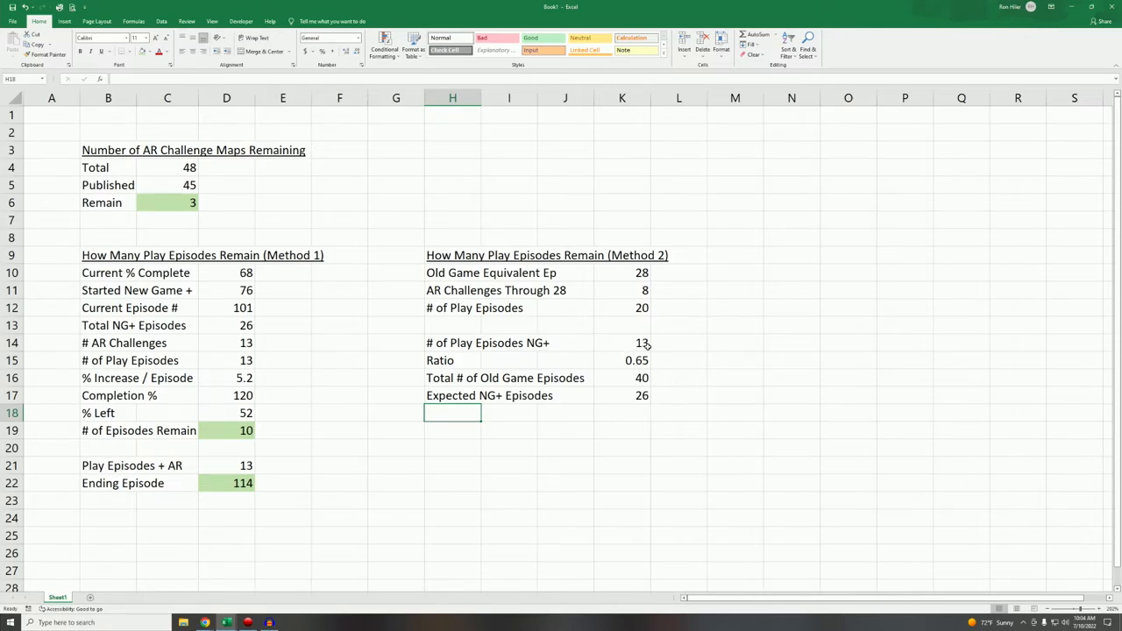
mouse_move(611, 428)
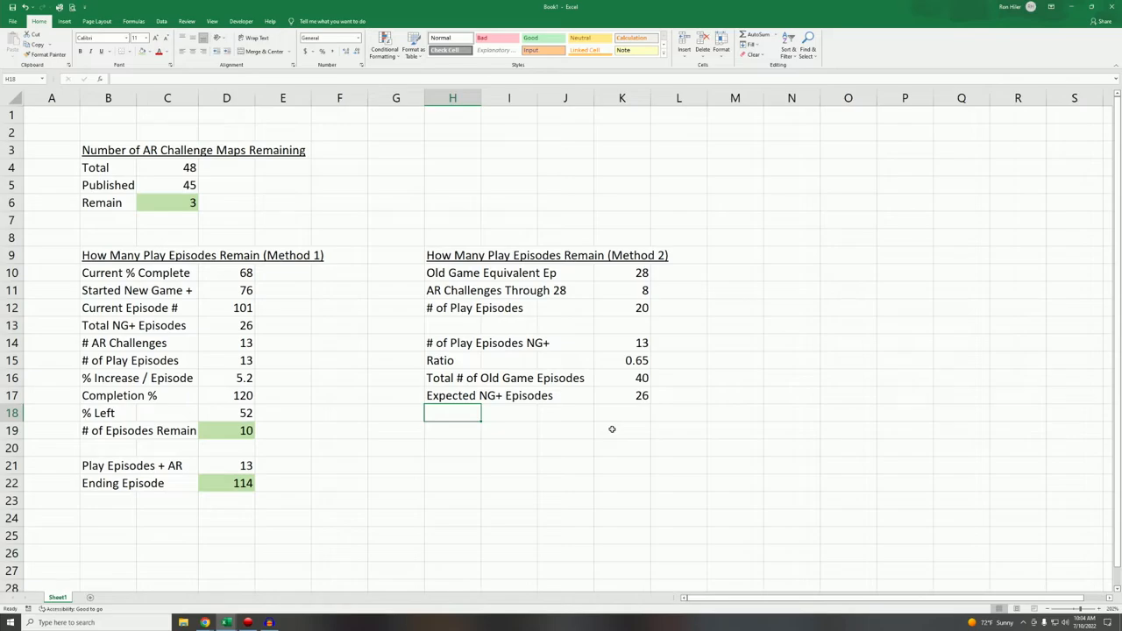
Add 'Expected Remaining Play' as =K17-K13 giving 13.
text(Expected NG+ Episodes)
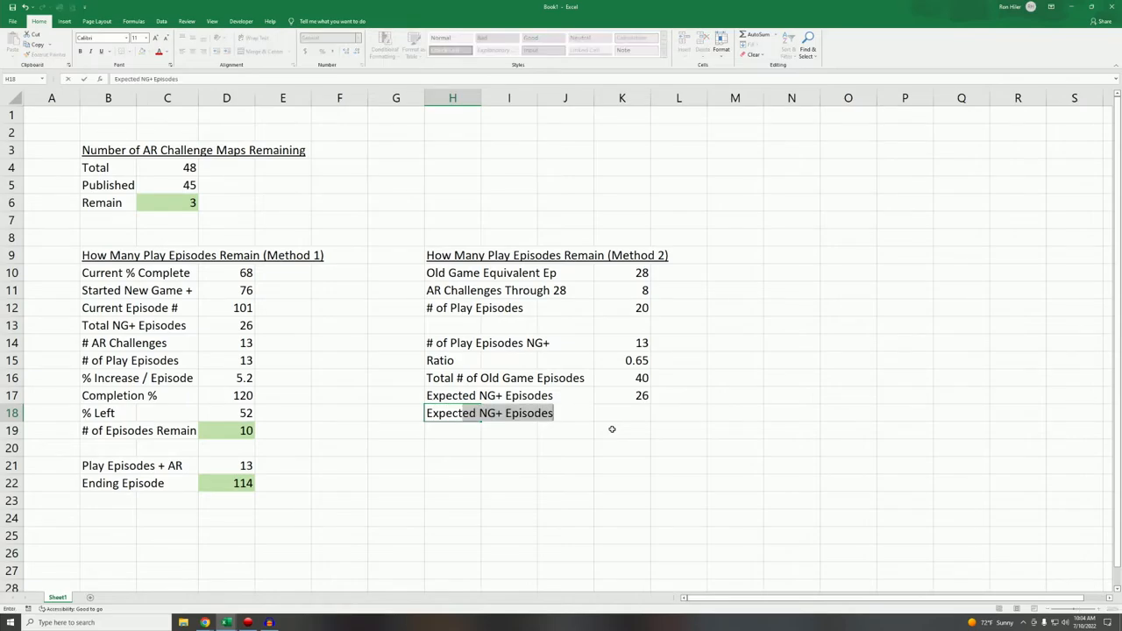
text(Expected Remaining Play)
click(623, 412)
text(=K17)
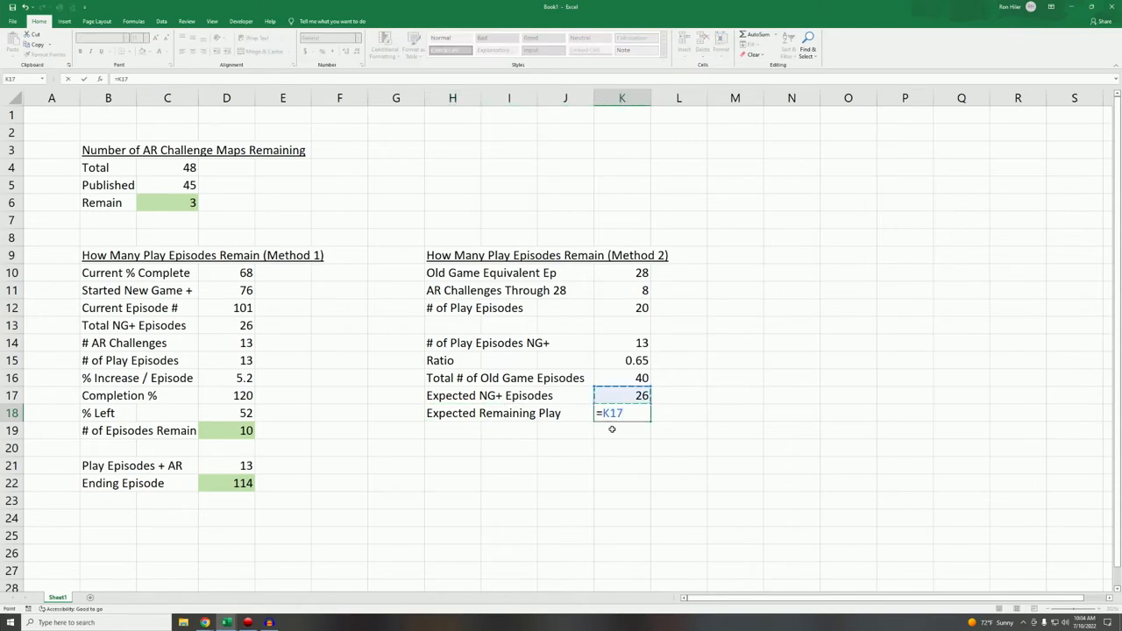
key(Enter)
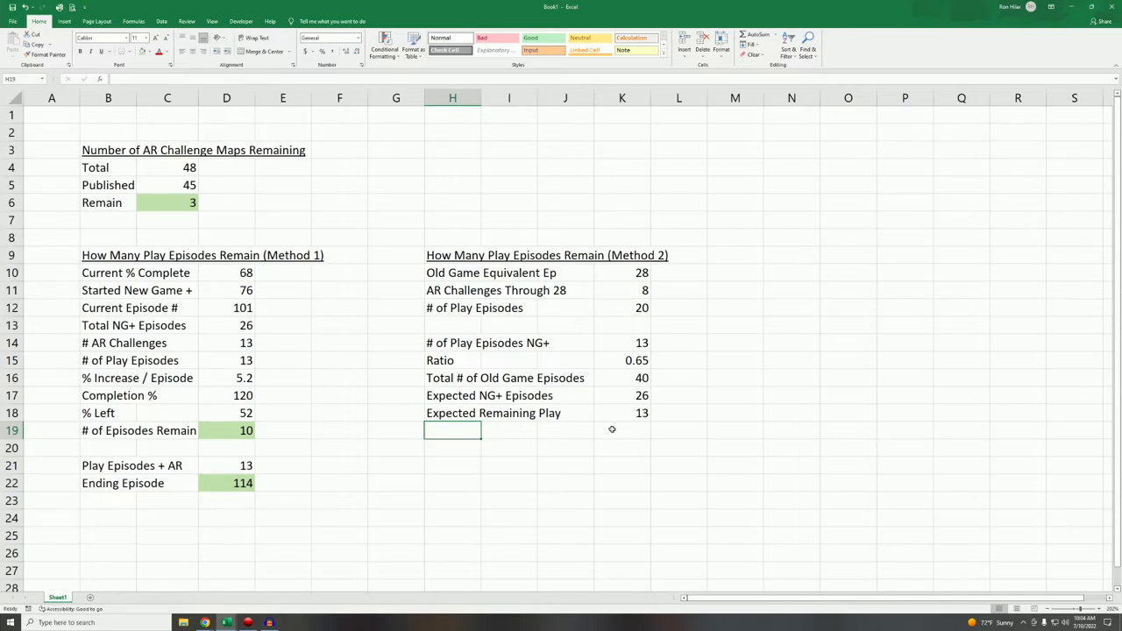
Shade Expected Remaining Play green and add Play Episodes + AR as =K18+C6 giving 16.
click(620, 414)
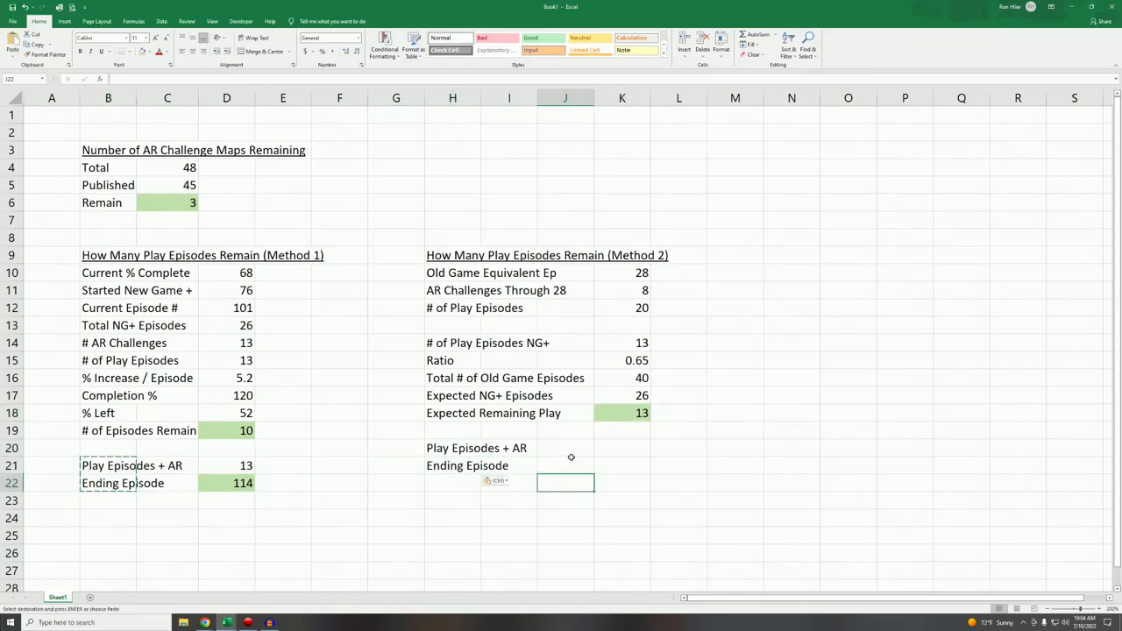
text(=K18)
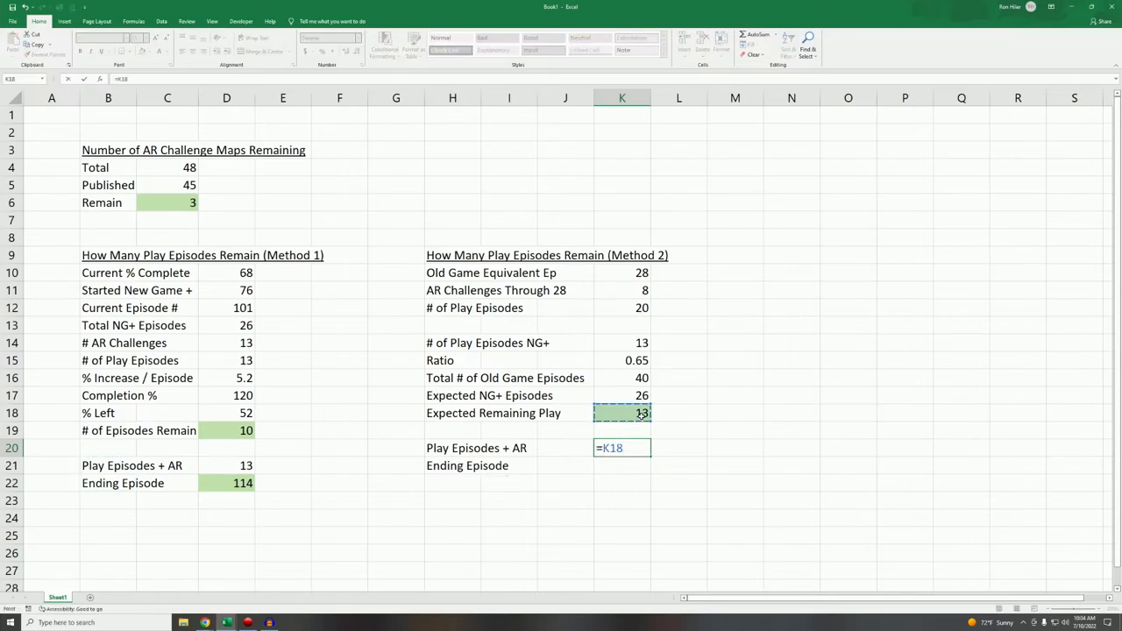
click(167, 204)
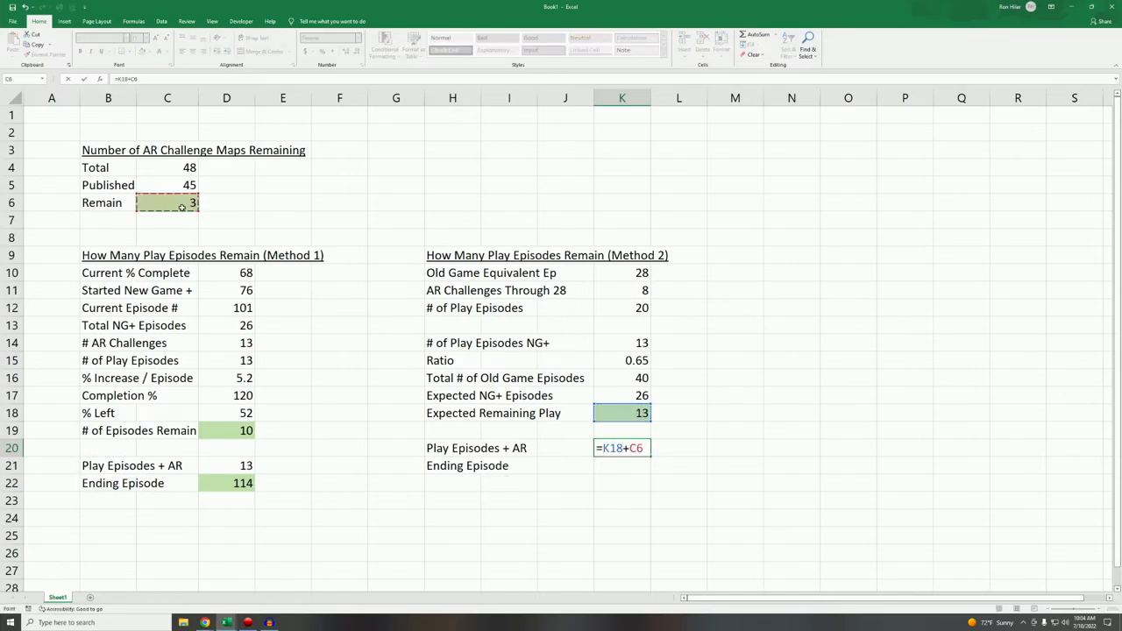
key(Enter)
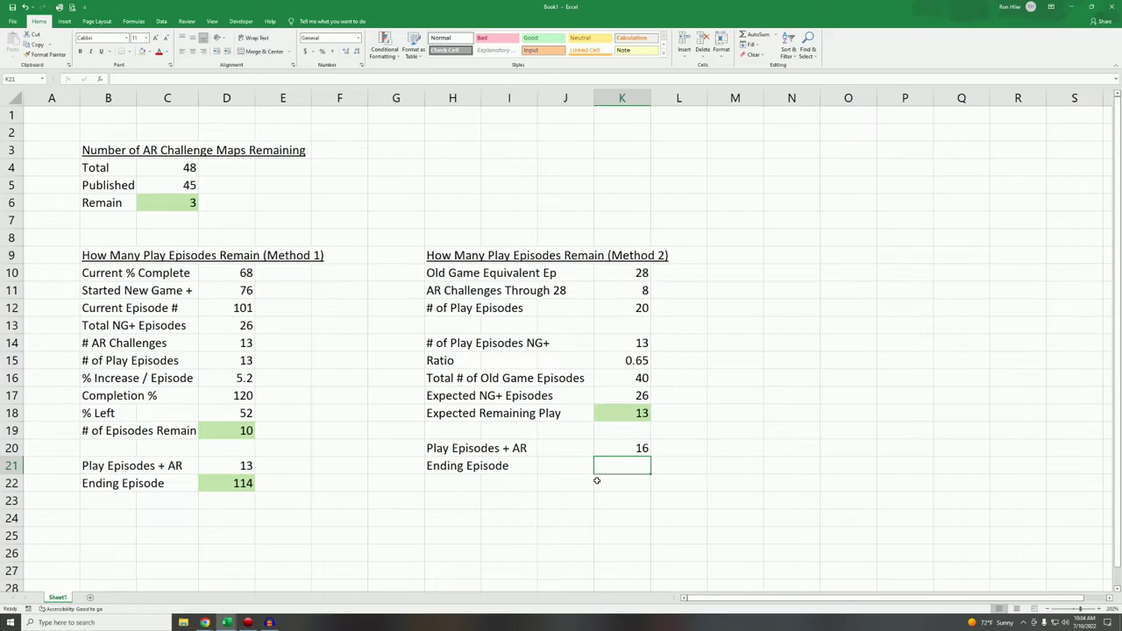
mouse_move(617, 477)
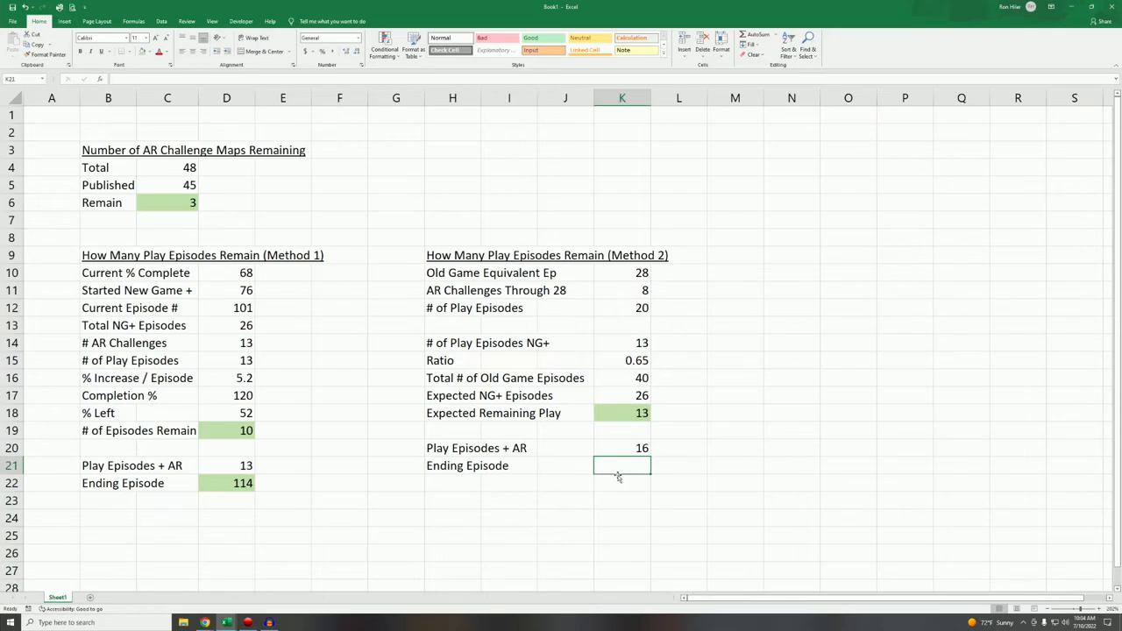
Compute Method 2 Ending Episode as =D12+K20 giving 117 and shade it green.
text(=)
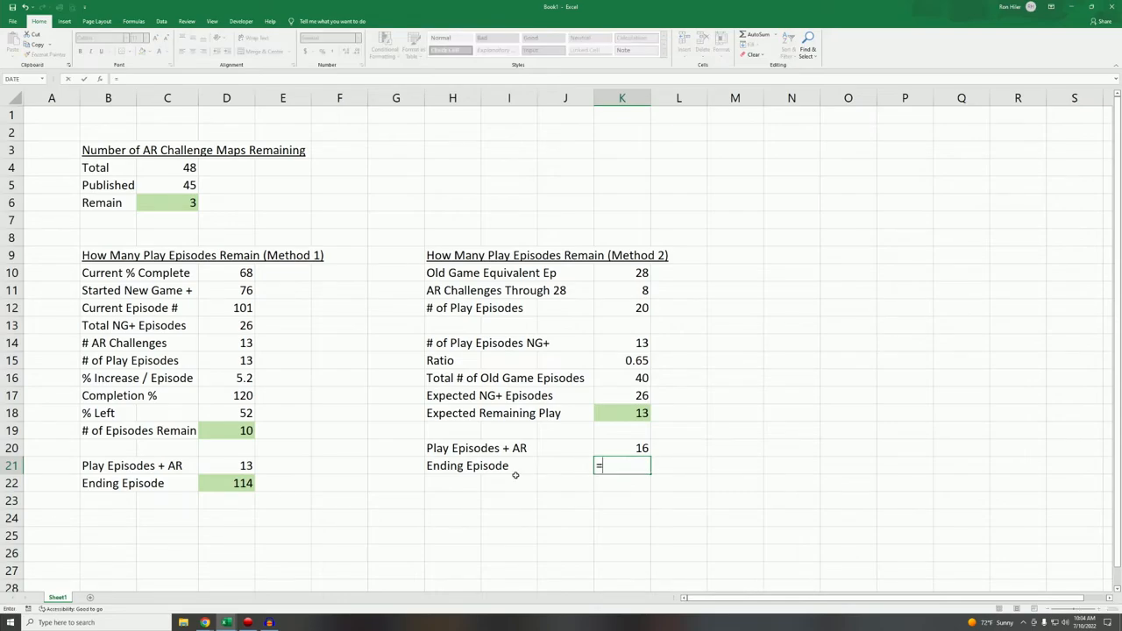
click(226, 309)
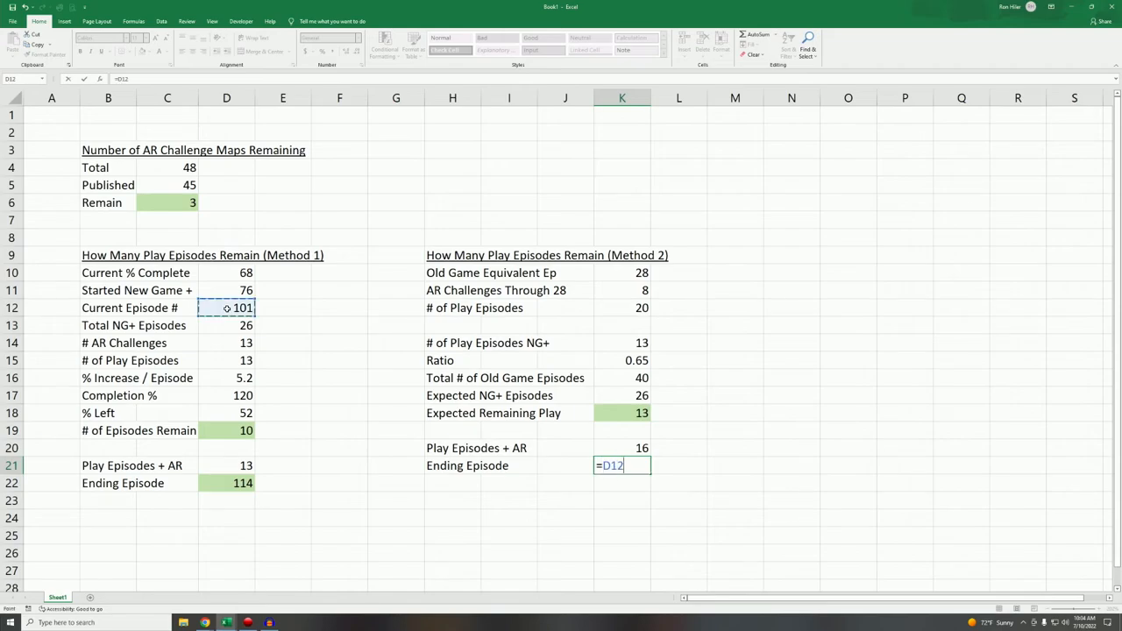
click(620, 449)
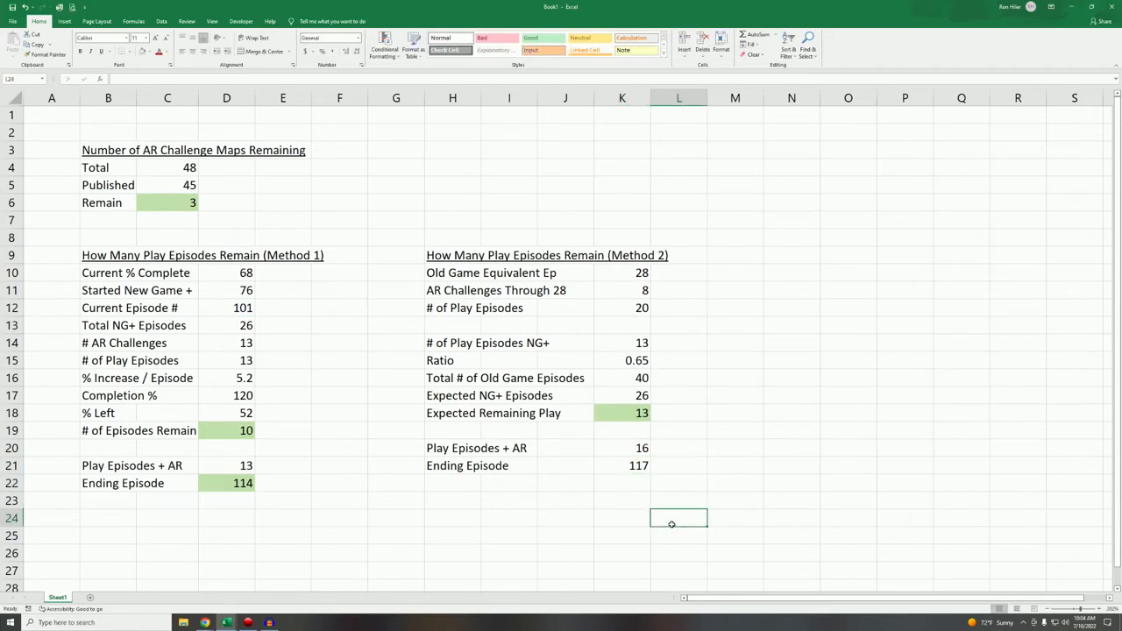
click(620, 466)
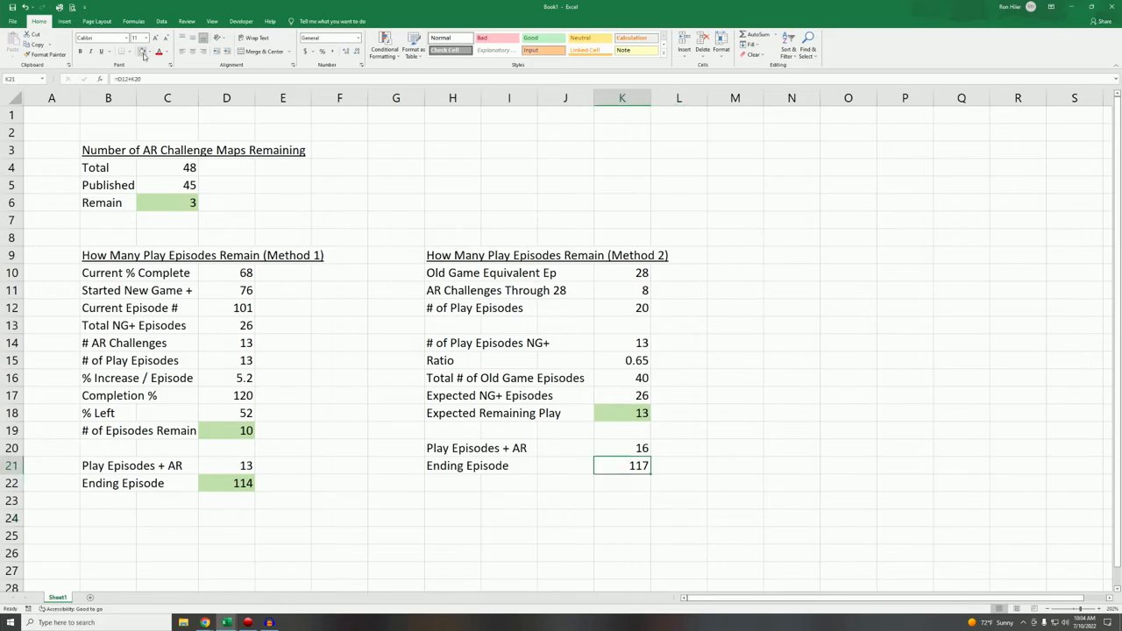
click(792, 396)
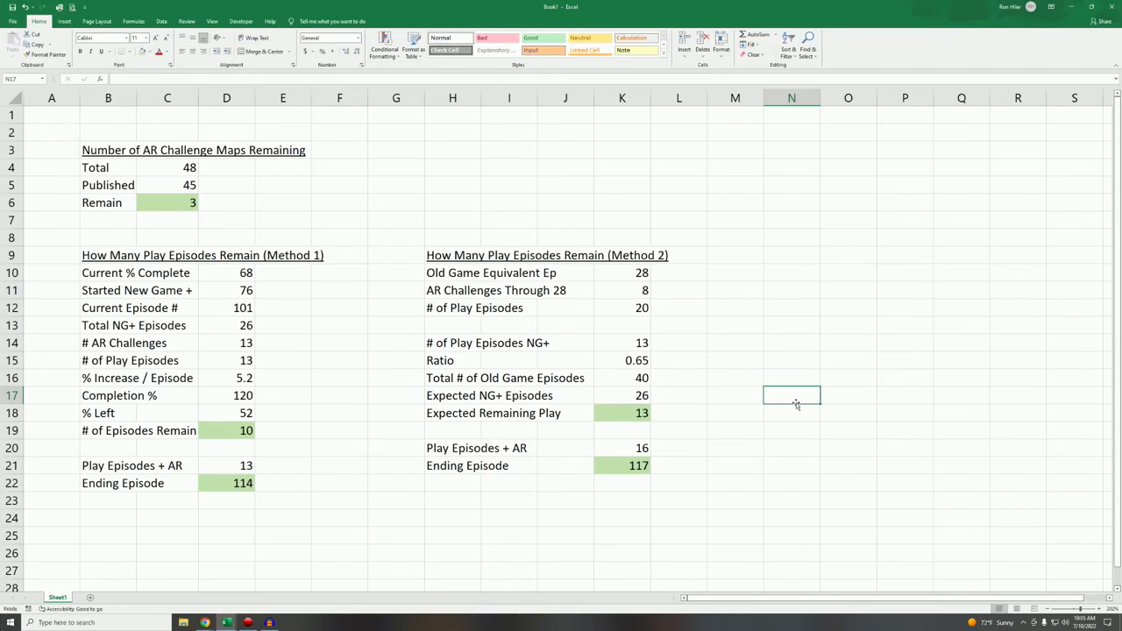
mouse_move(176, 494)
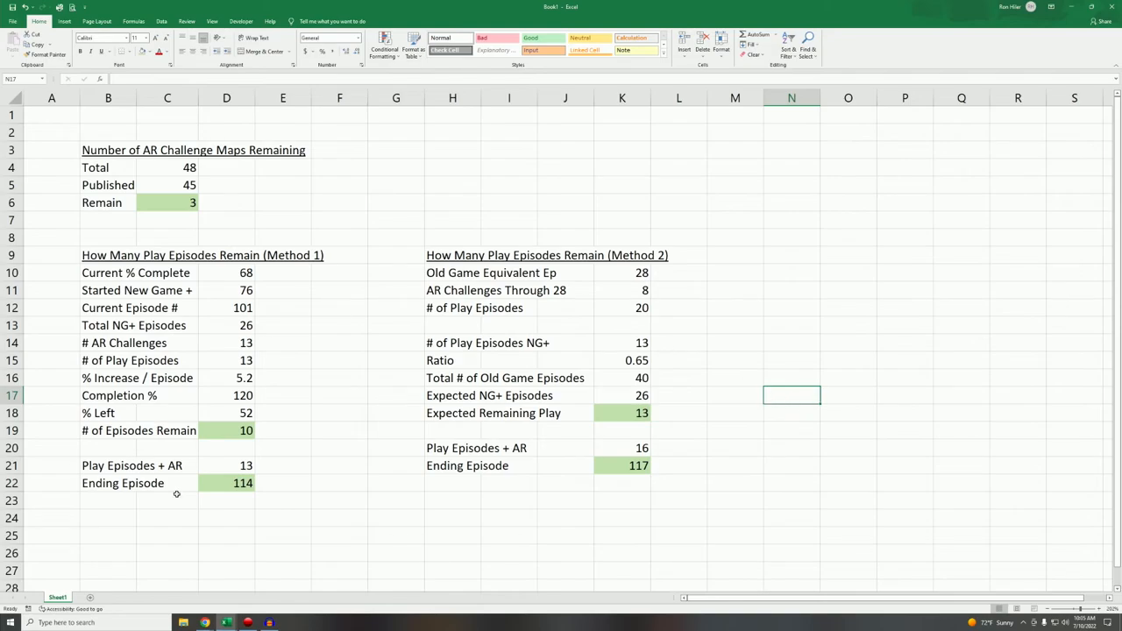
mouse_move(649, 491)
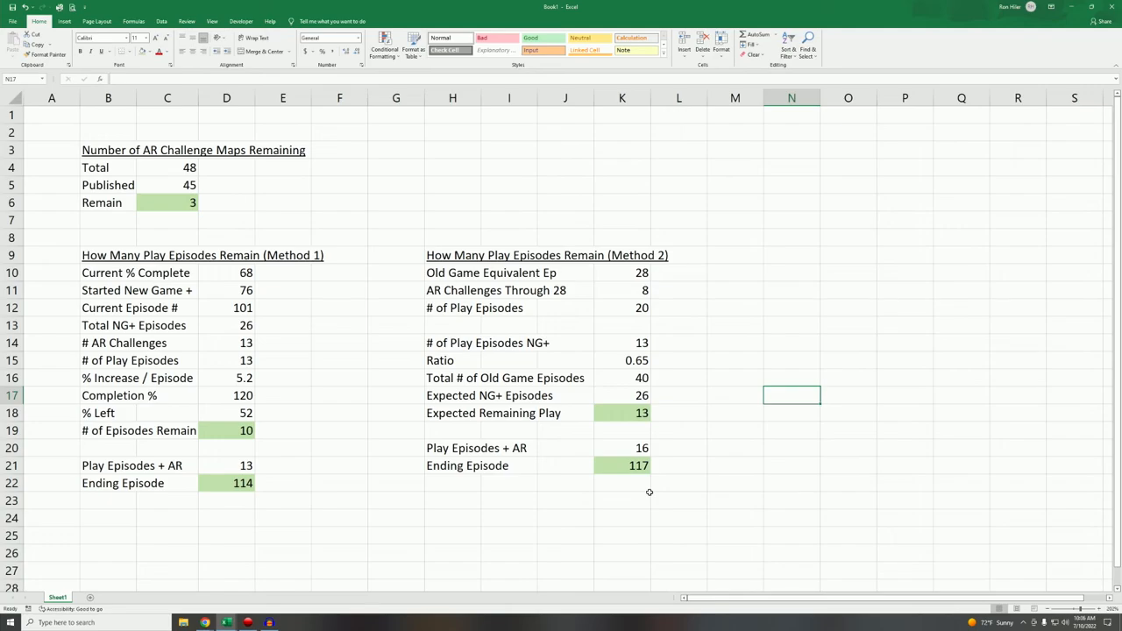
mouse_move(607, 361)
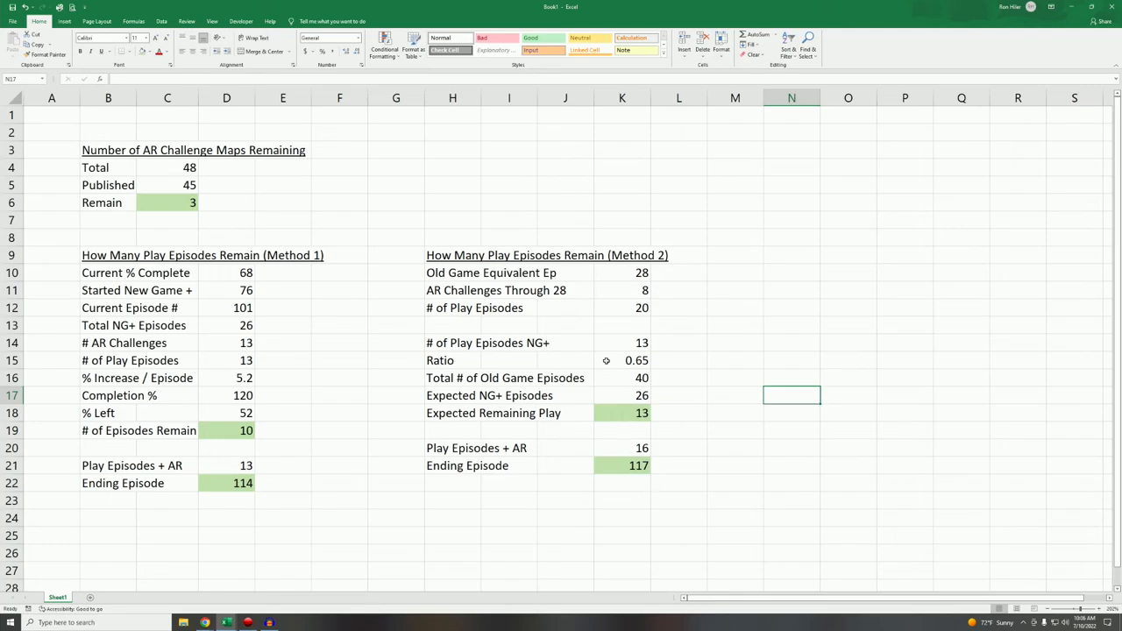
Review the % Increase / Episode value and the Ending Episode 117 formula.
click(226, 379)
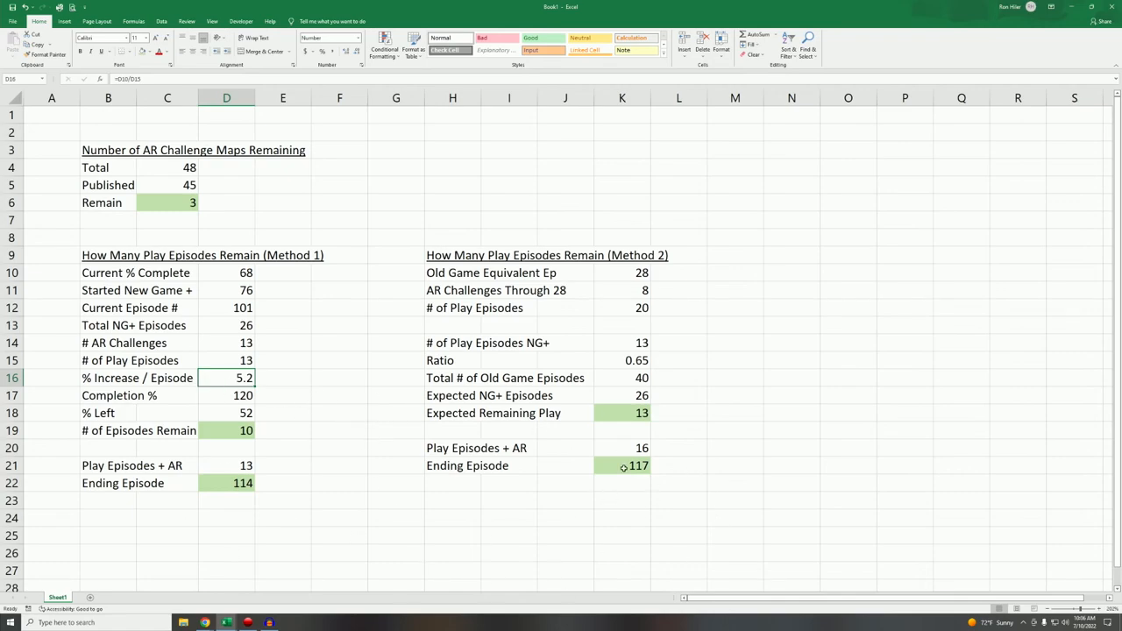
mouse_move(806, 515)
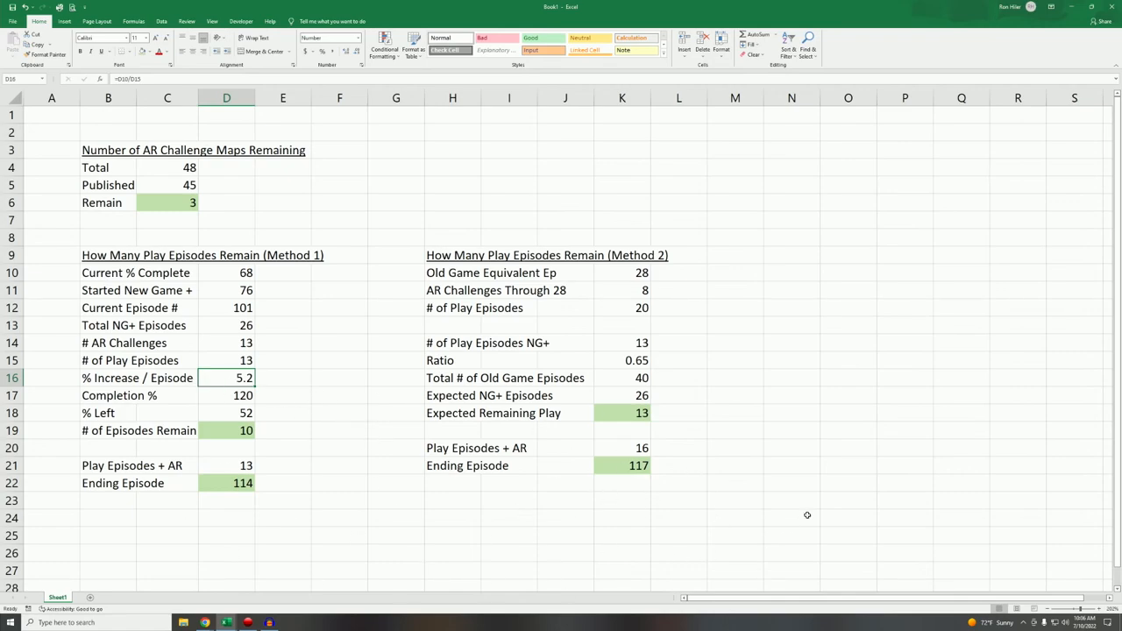
mouse_move(347, 489)
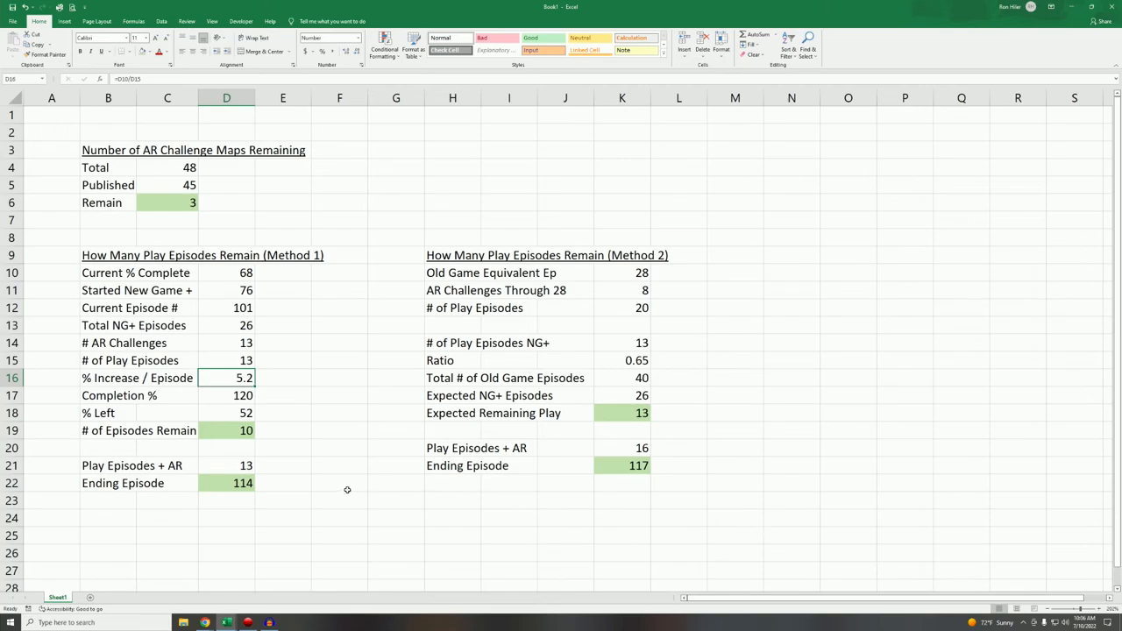
click(621, 466)
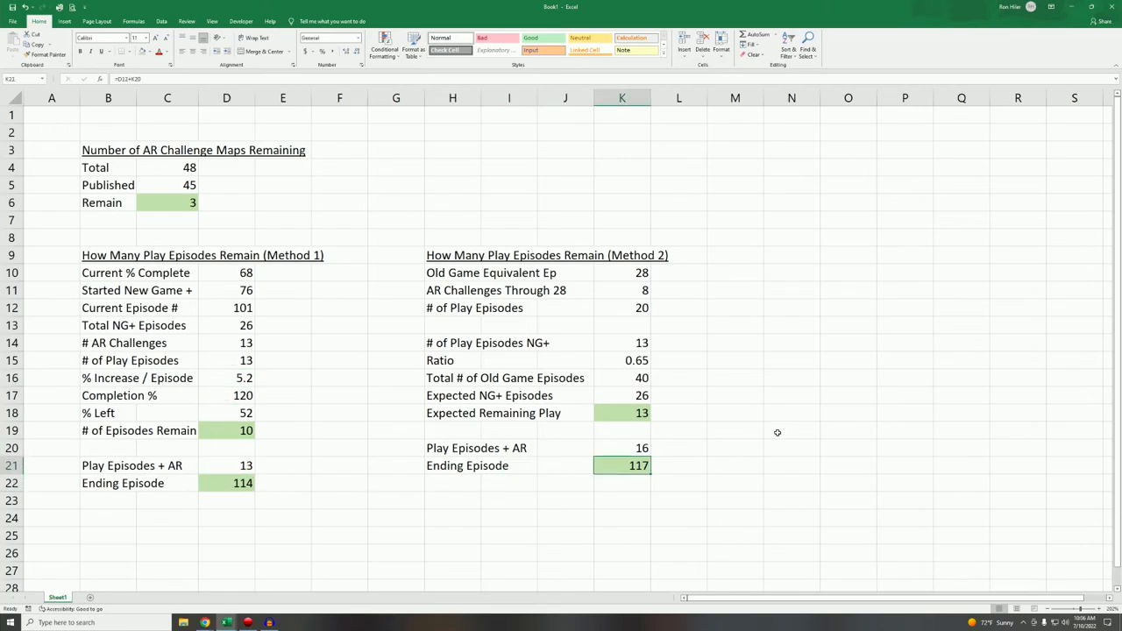